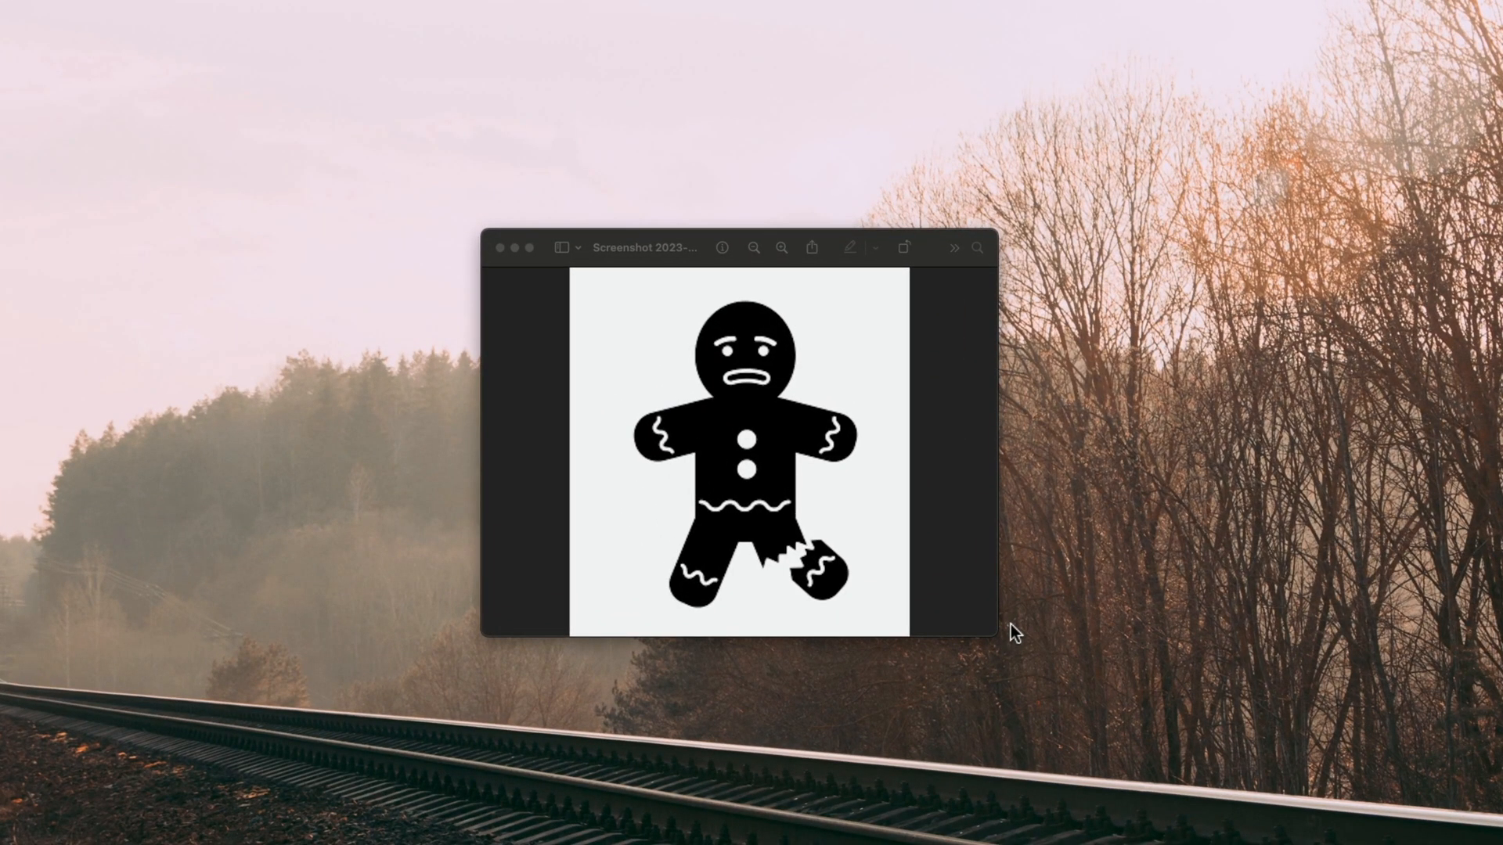
{"action": "mouse_move", "coordinate": [827, 281]}
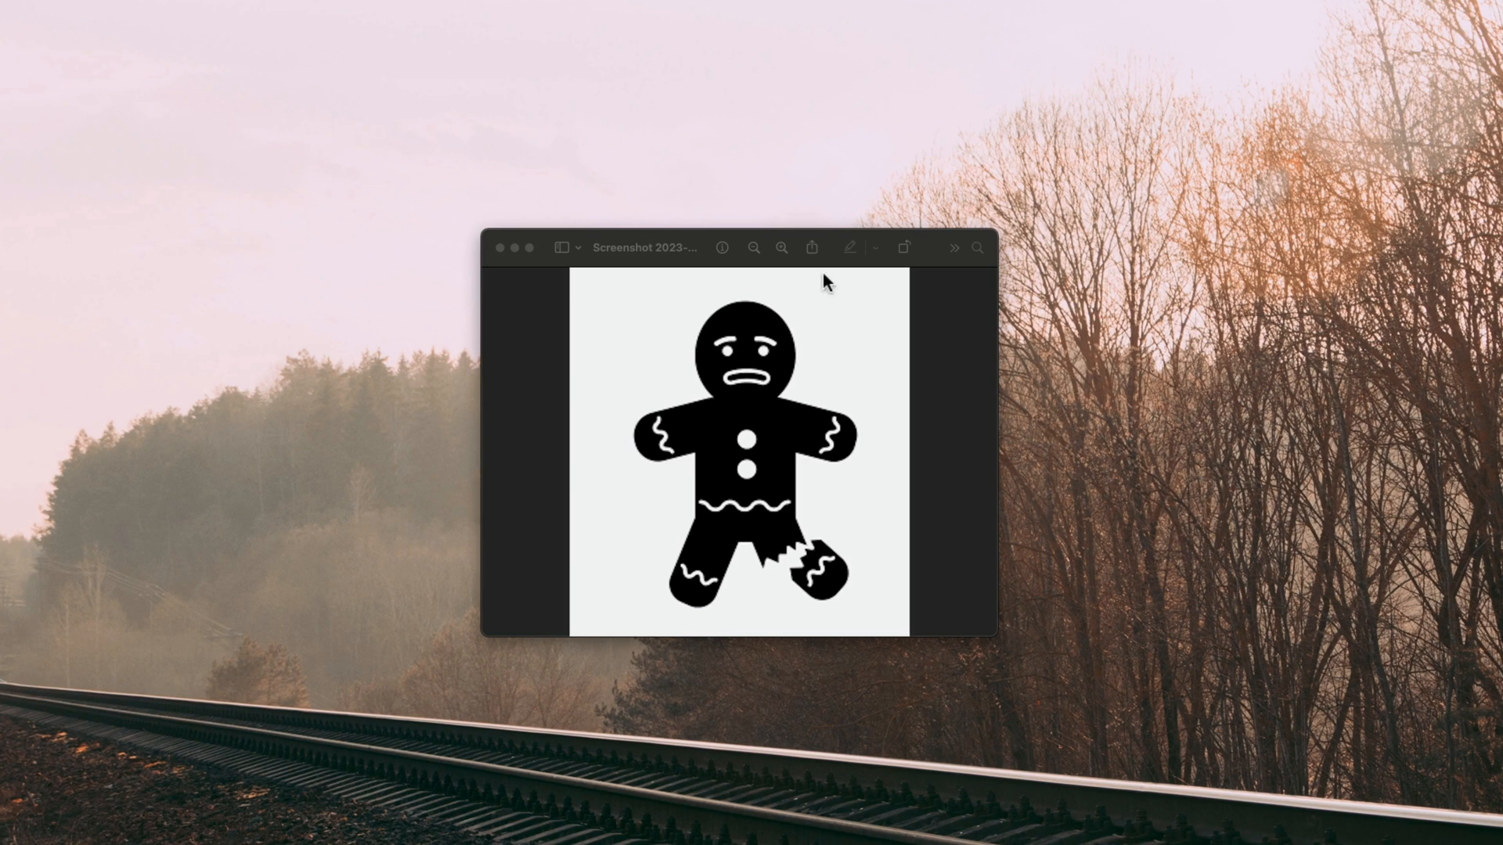
{"action": "mouse_move", "coordinate": [753, 348]}
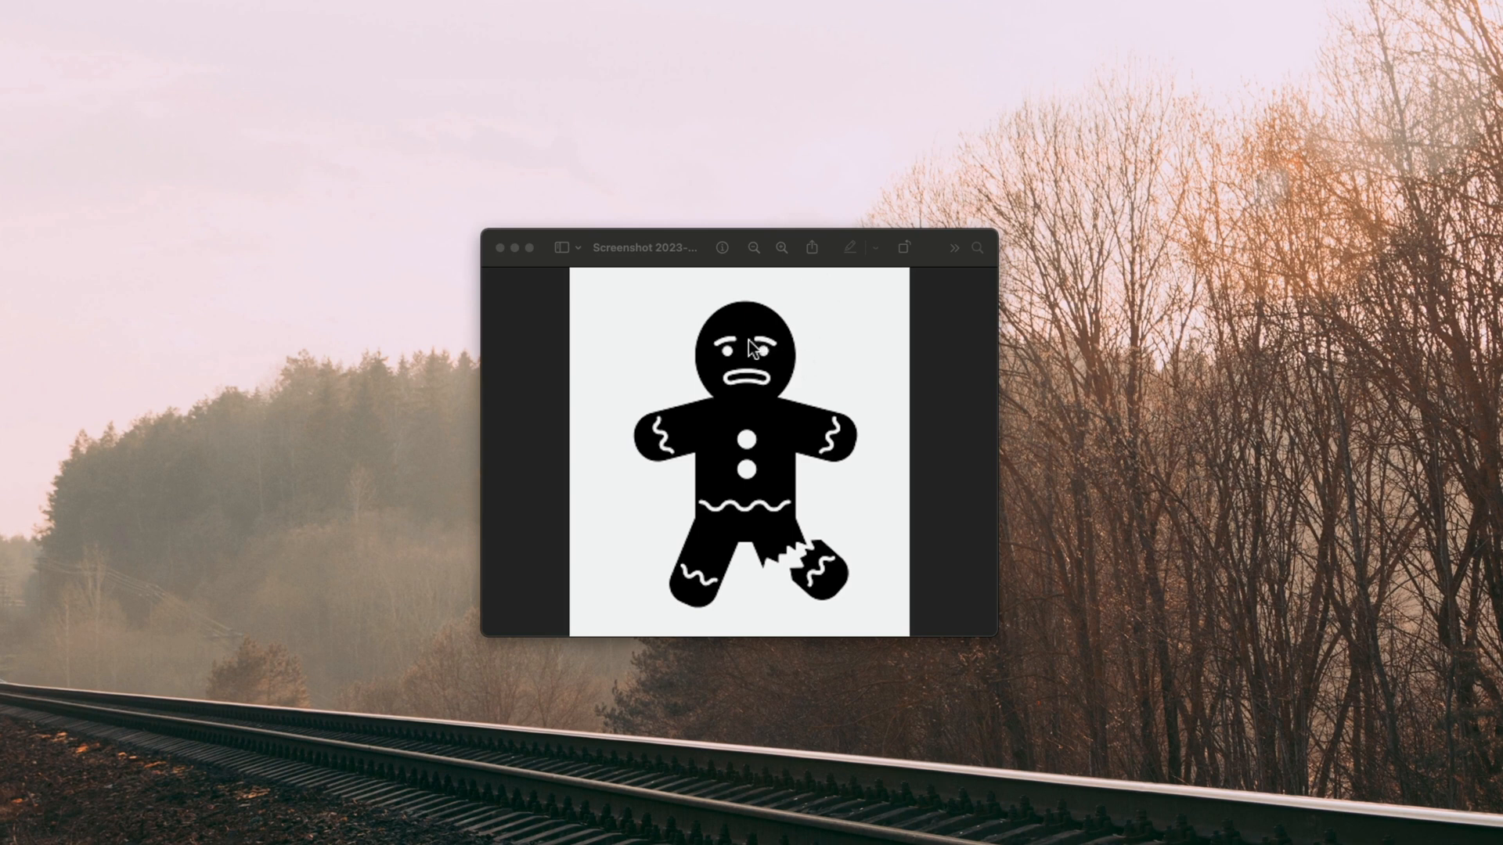
{"action": "mouse_move", "coordinate": [533, 290]}
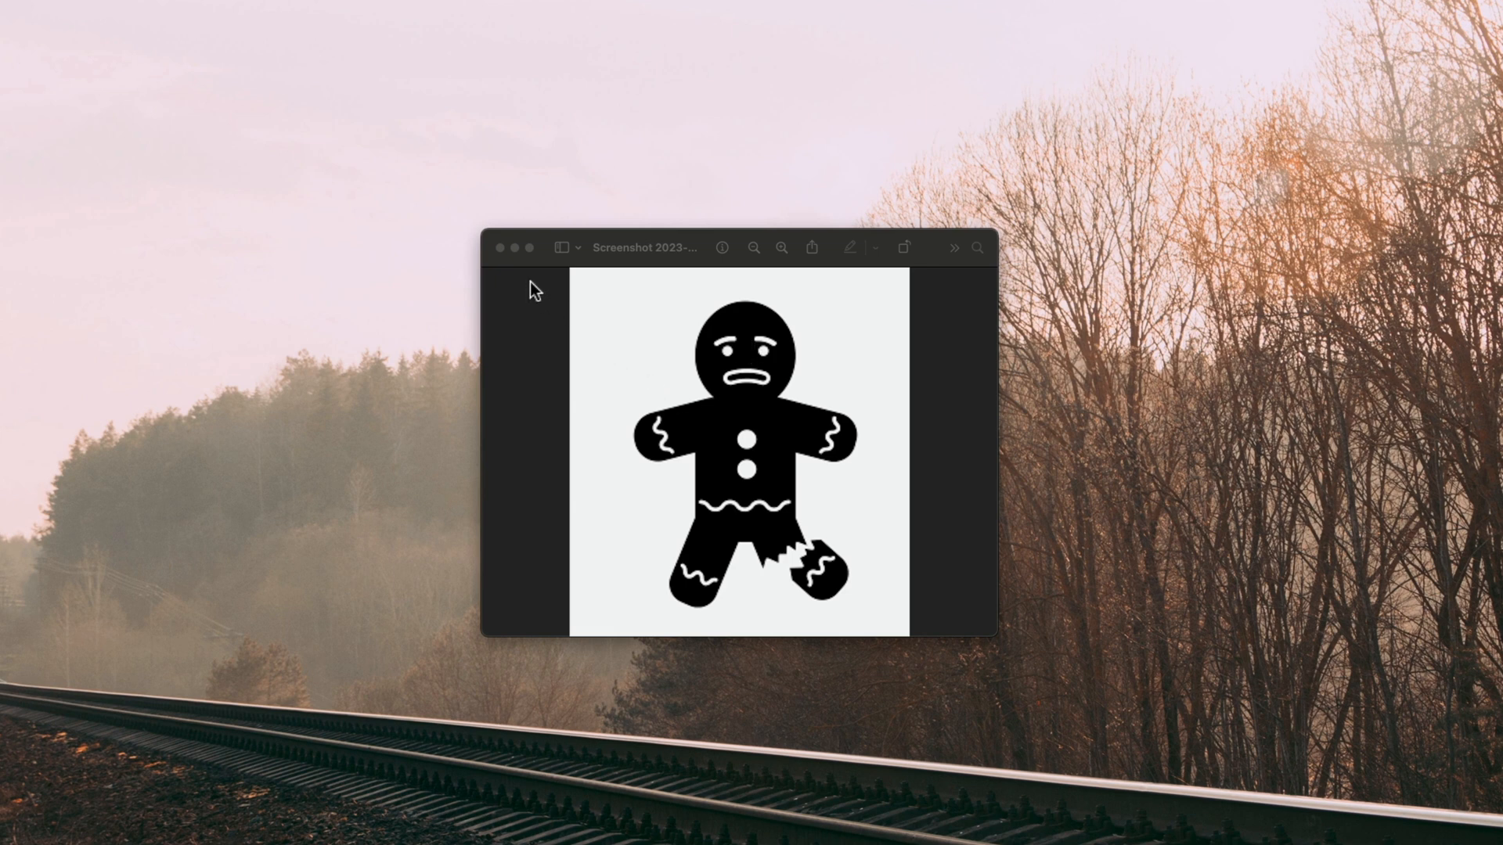
{"action": "mouse_move", "coordinate": [505, 283]}
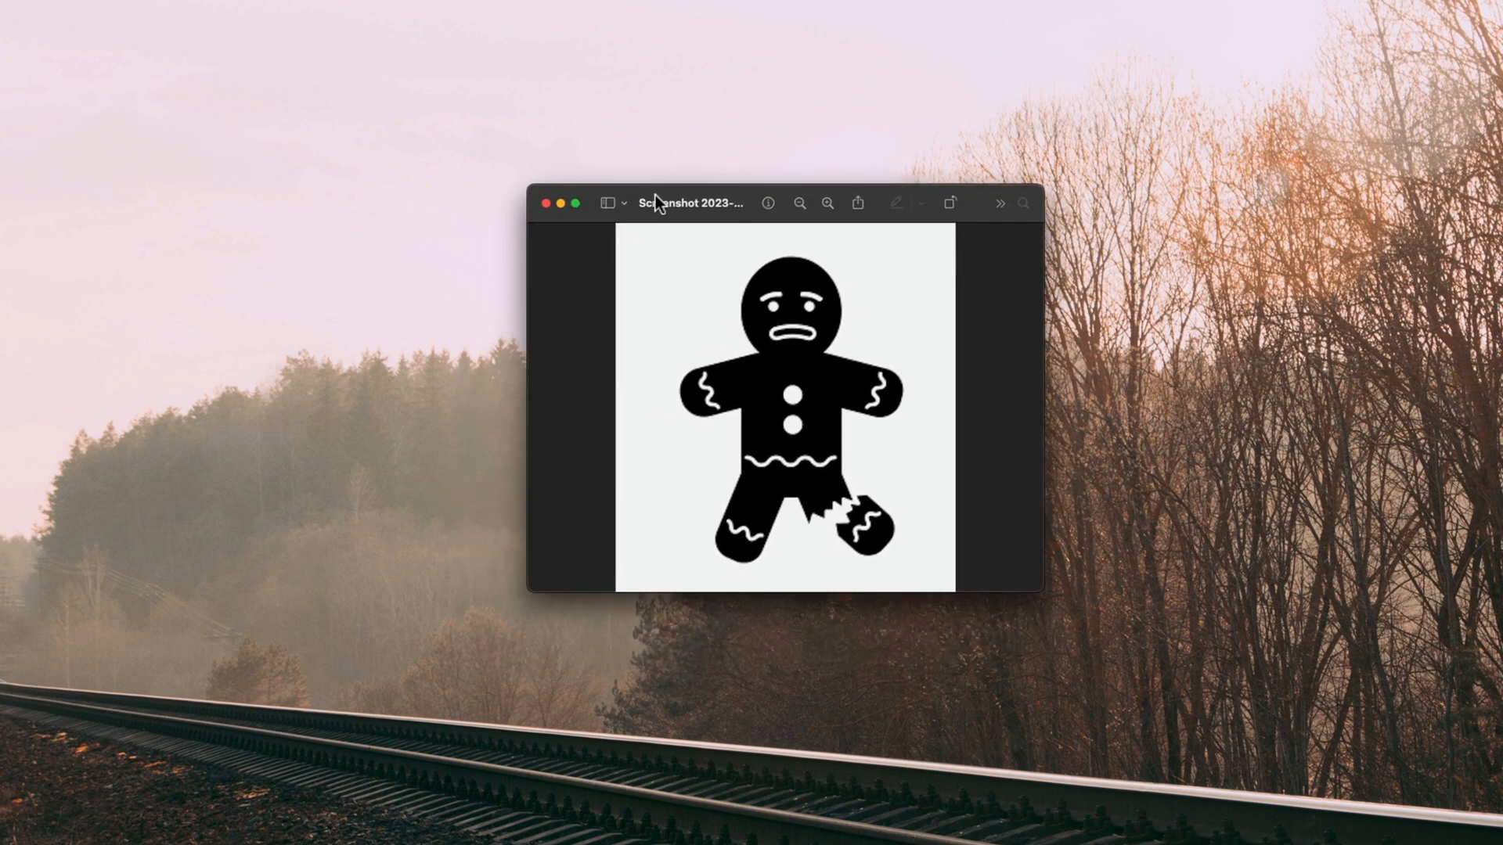
{"action": "mouse_move", "coordinate": [866, 562]}
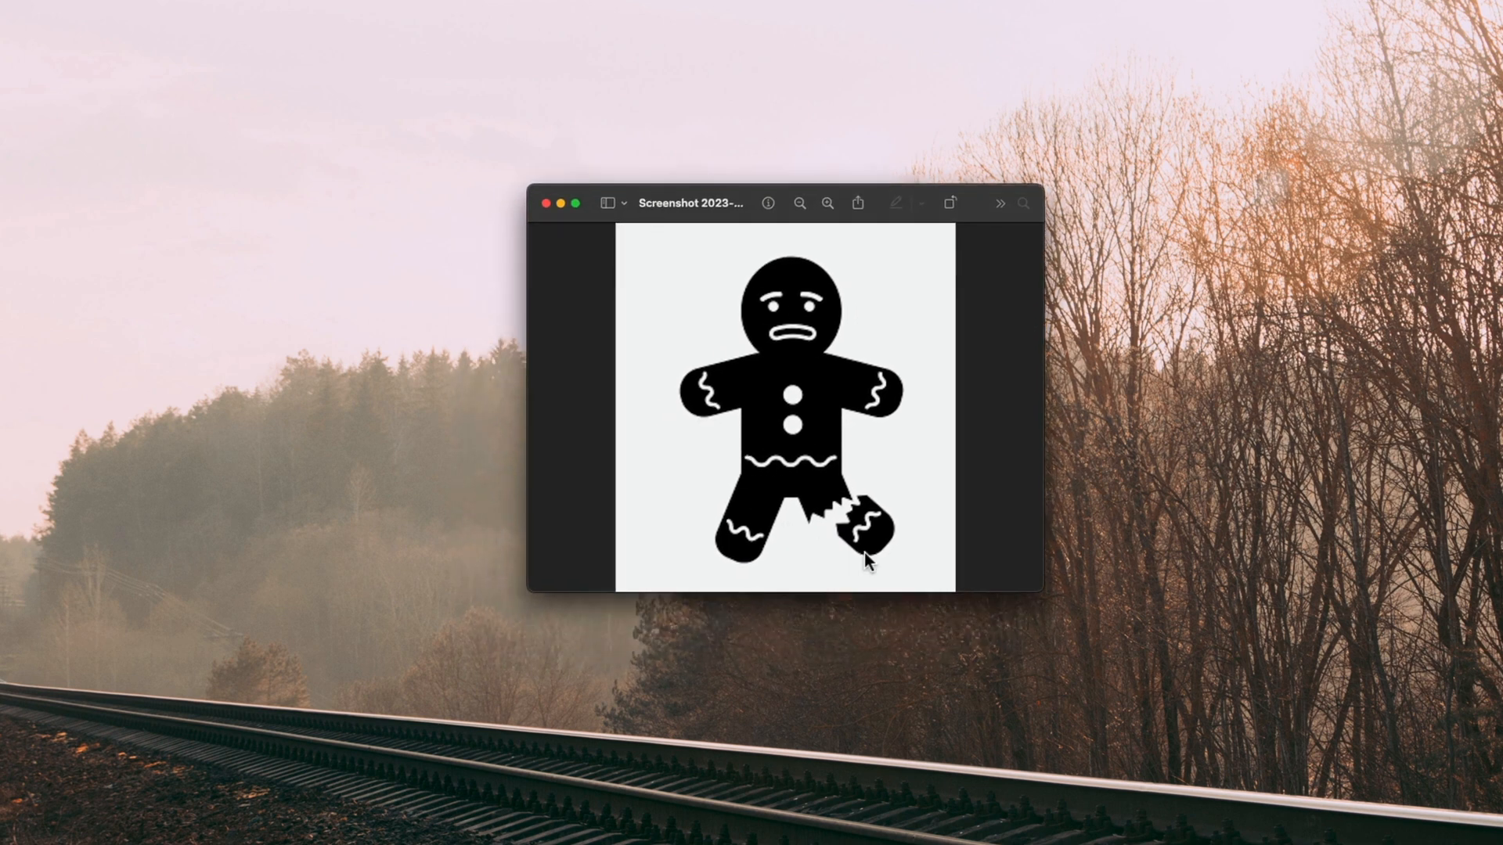
{"action": "mouse_move", "coordinate": [786, 451]}
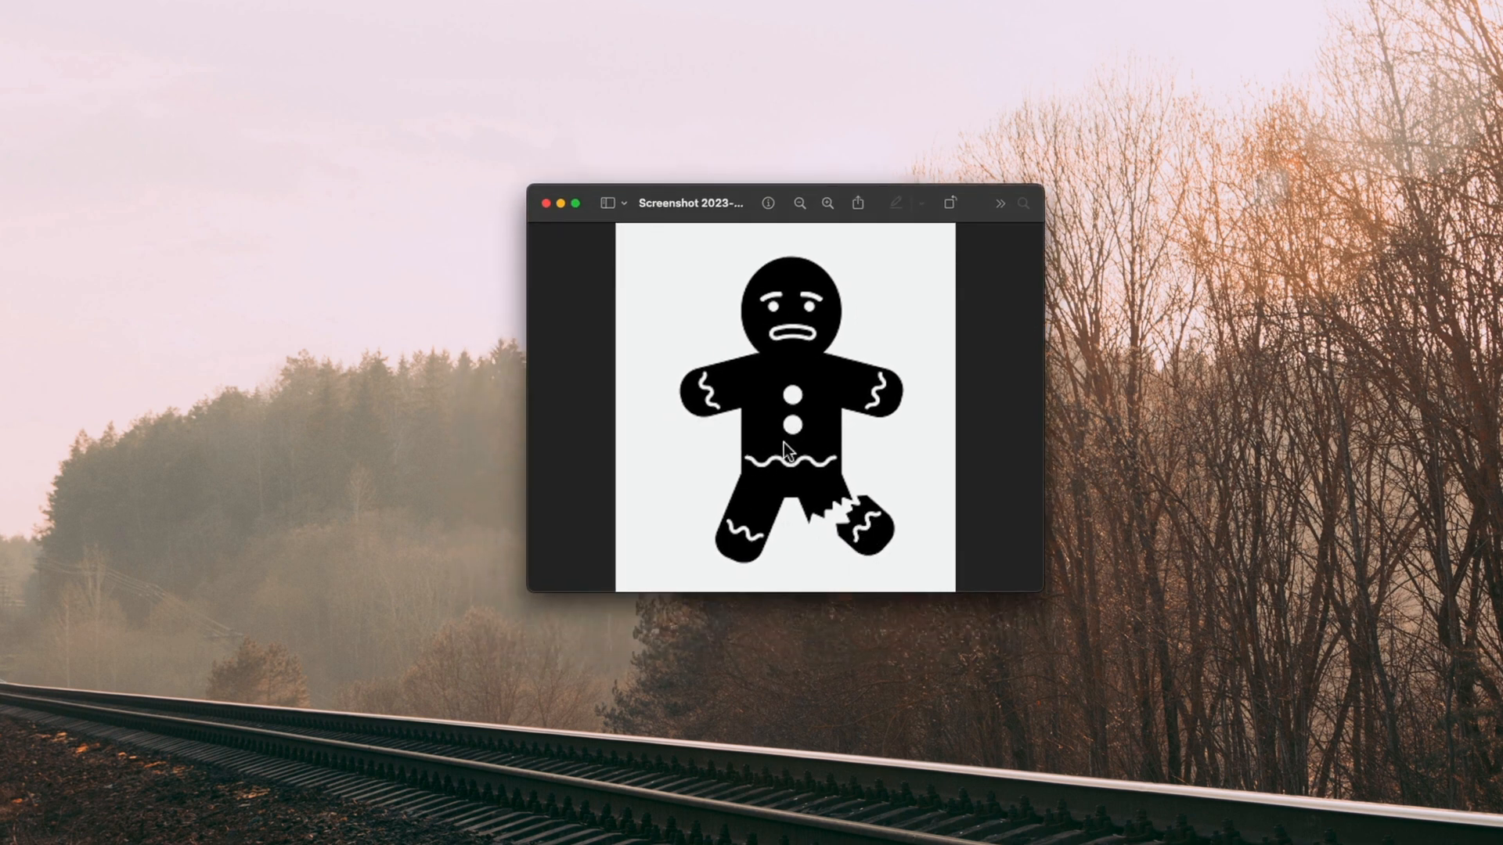
{"action": "mouse_move", "coordinate": [556, 235]}
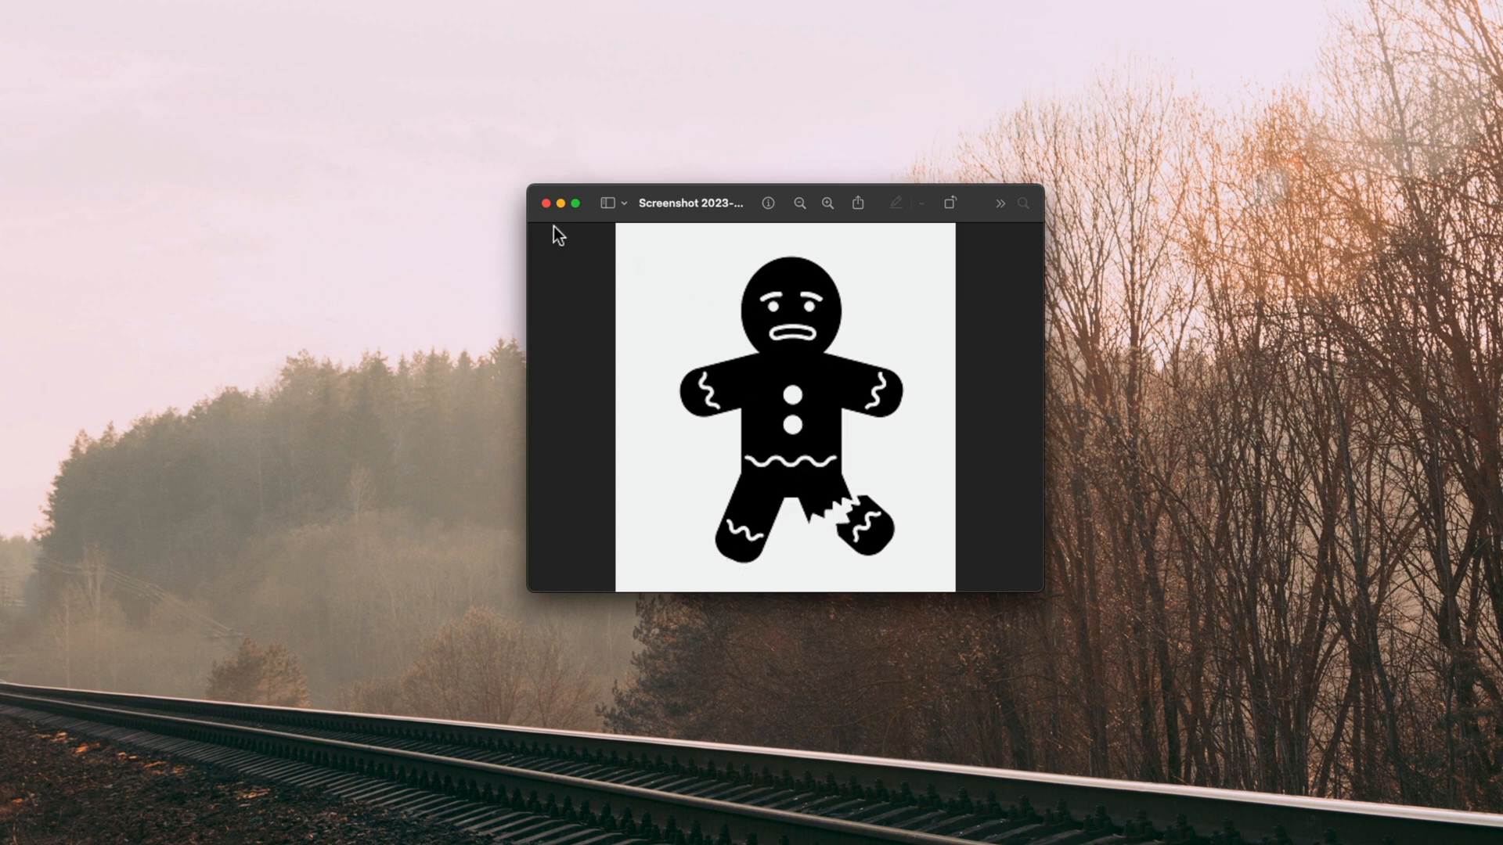
{"action": "mouse_move", "coordinate": [547, 204]}
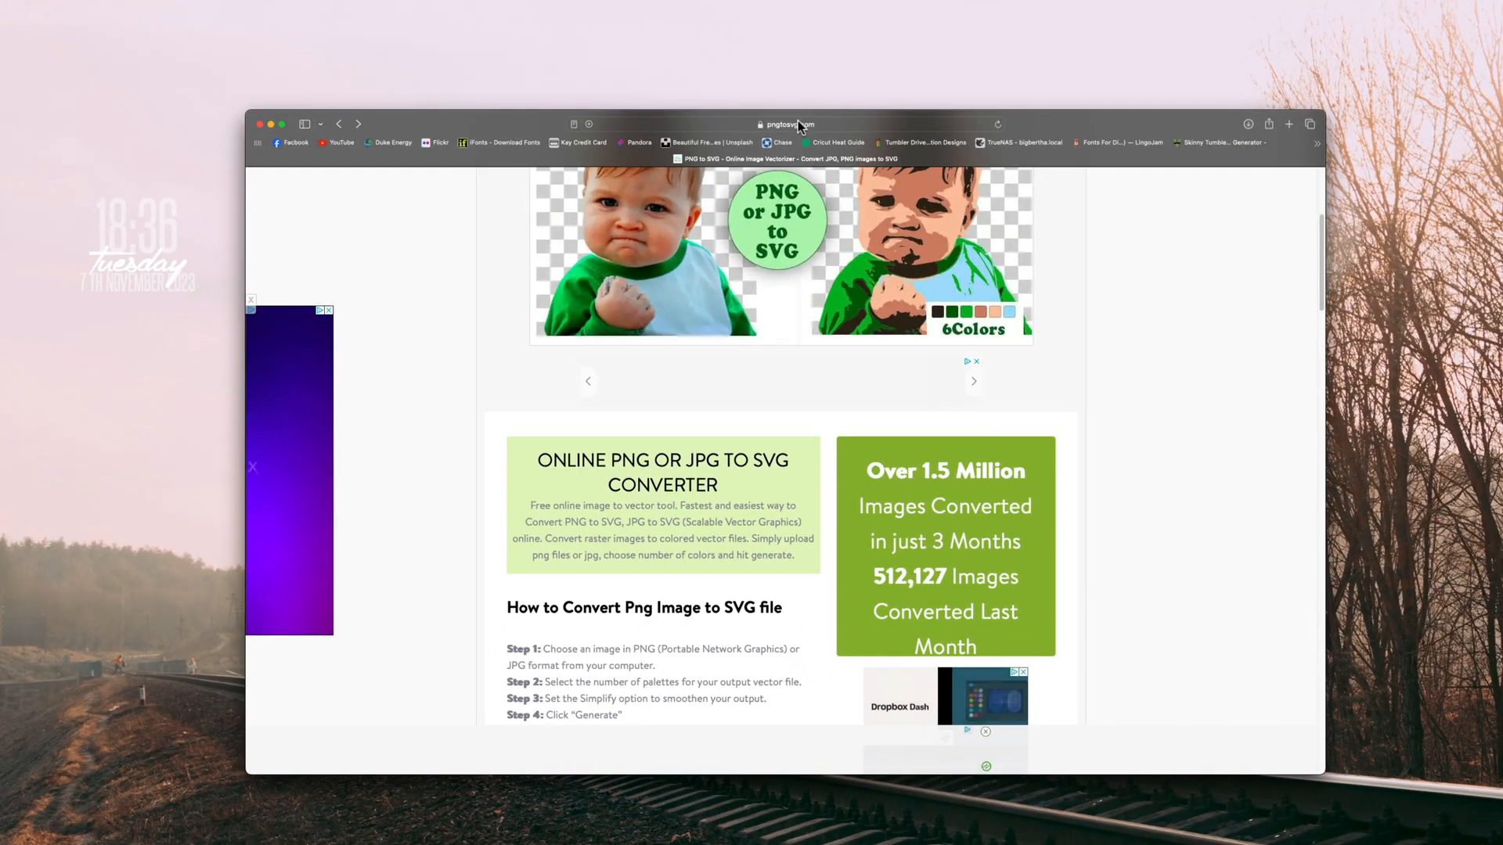
- Upload the gingerbread-man screenshot from the desktop to pngtosvg.com
{"action": "scroll", "scroll_direction": "down", "scroll_amount": 3}
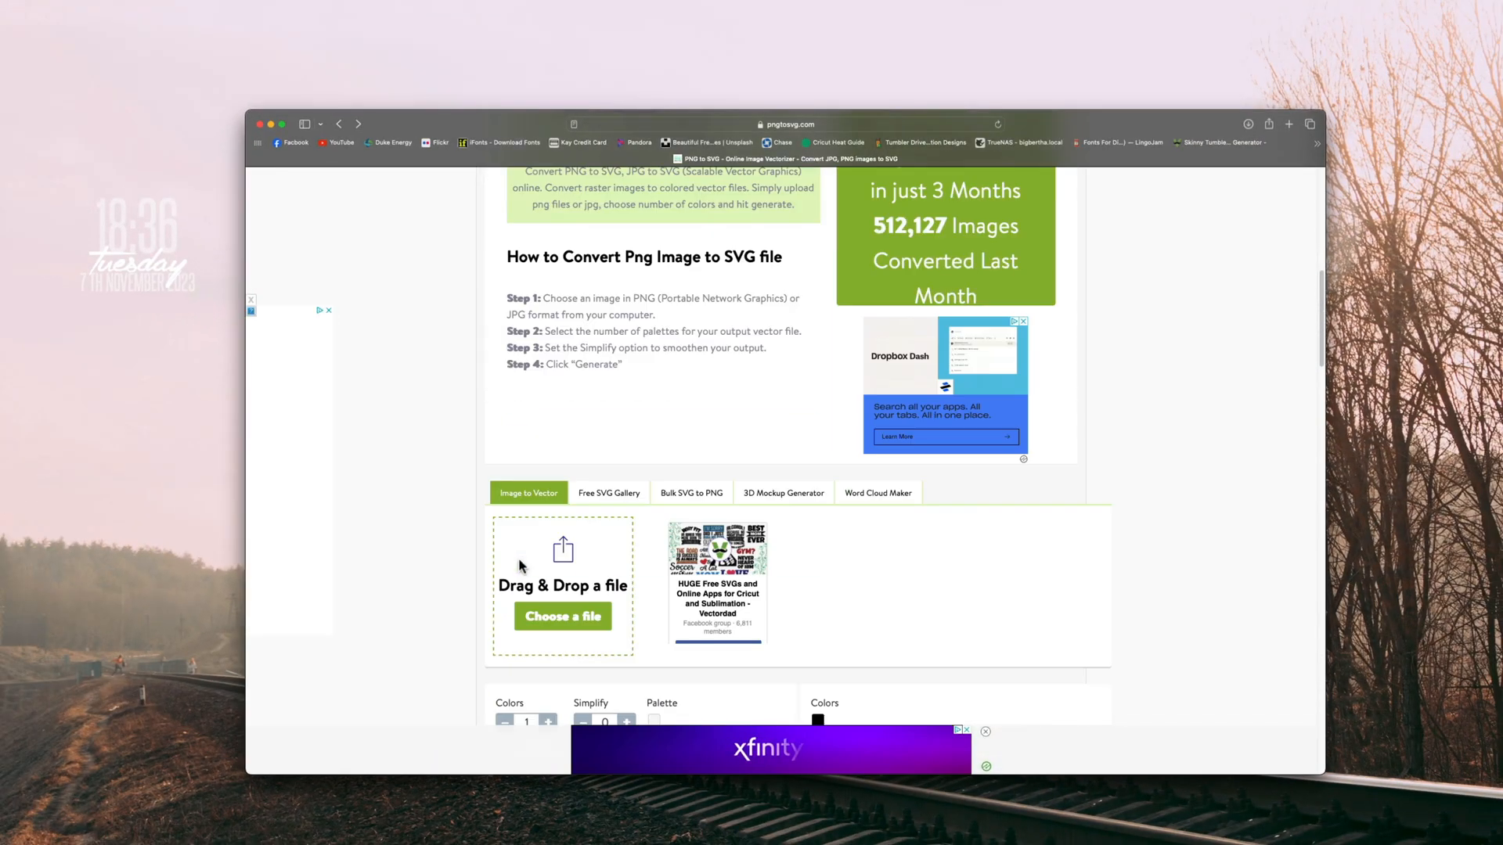
{"action": "left_click", "coordinate": [563, 616]}
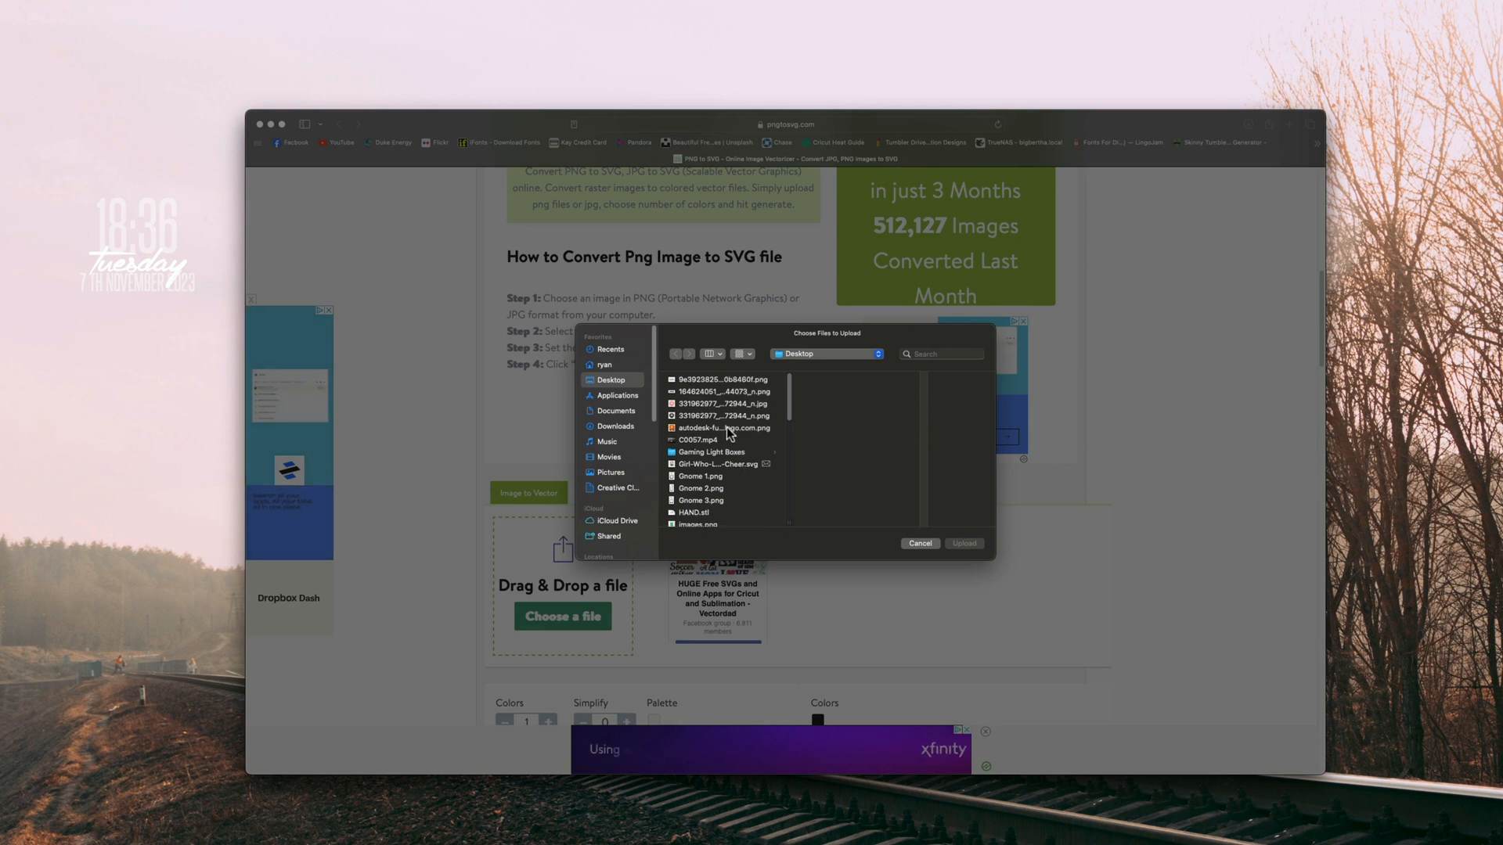
{"action": "scroll", "scroll_direction": "down", "scroll_amount": 3}
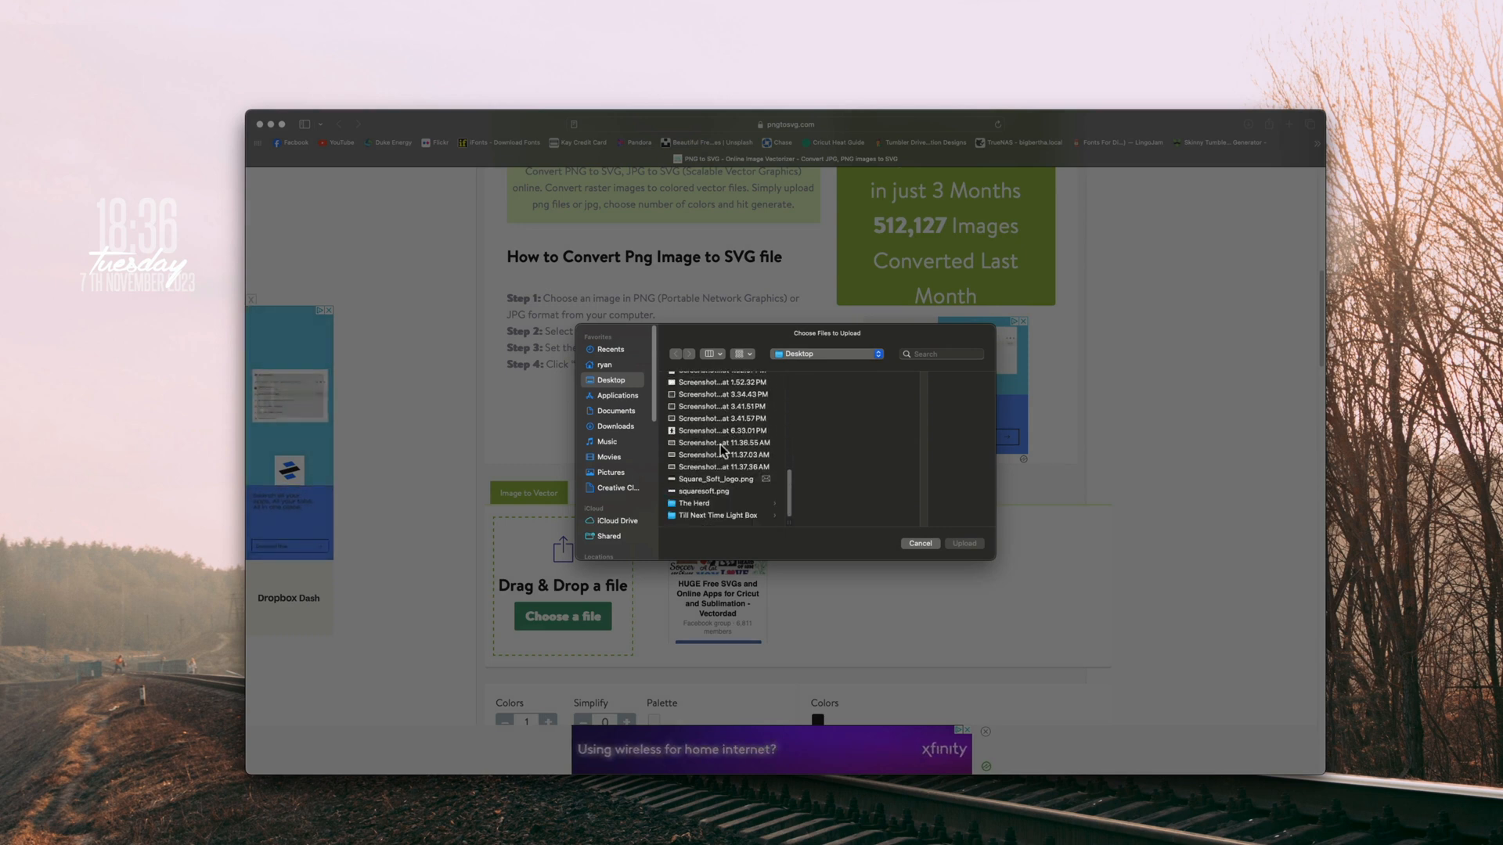
{"action": "left_click", "coordinate": [714, 478]}
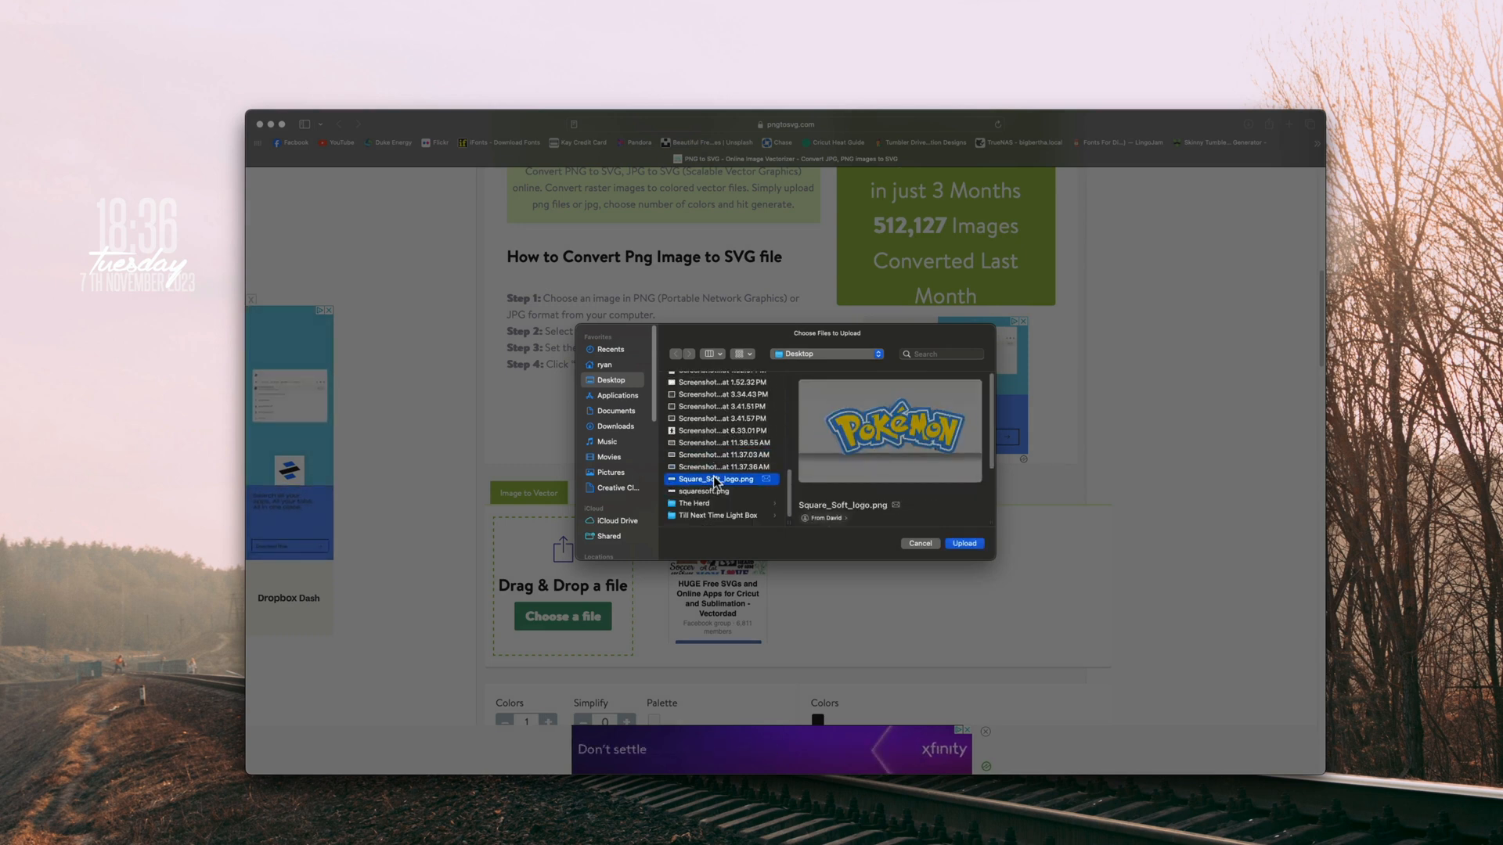
{"action": "left_click", "coordinate": [724, 453]}
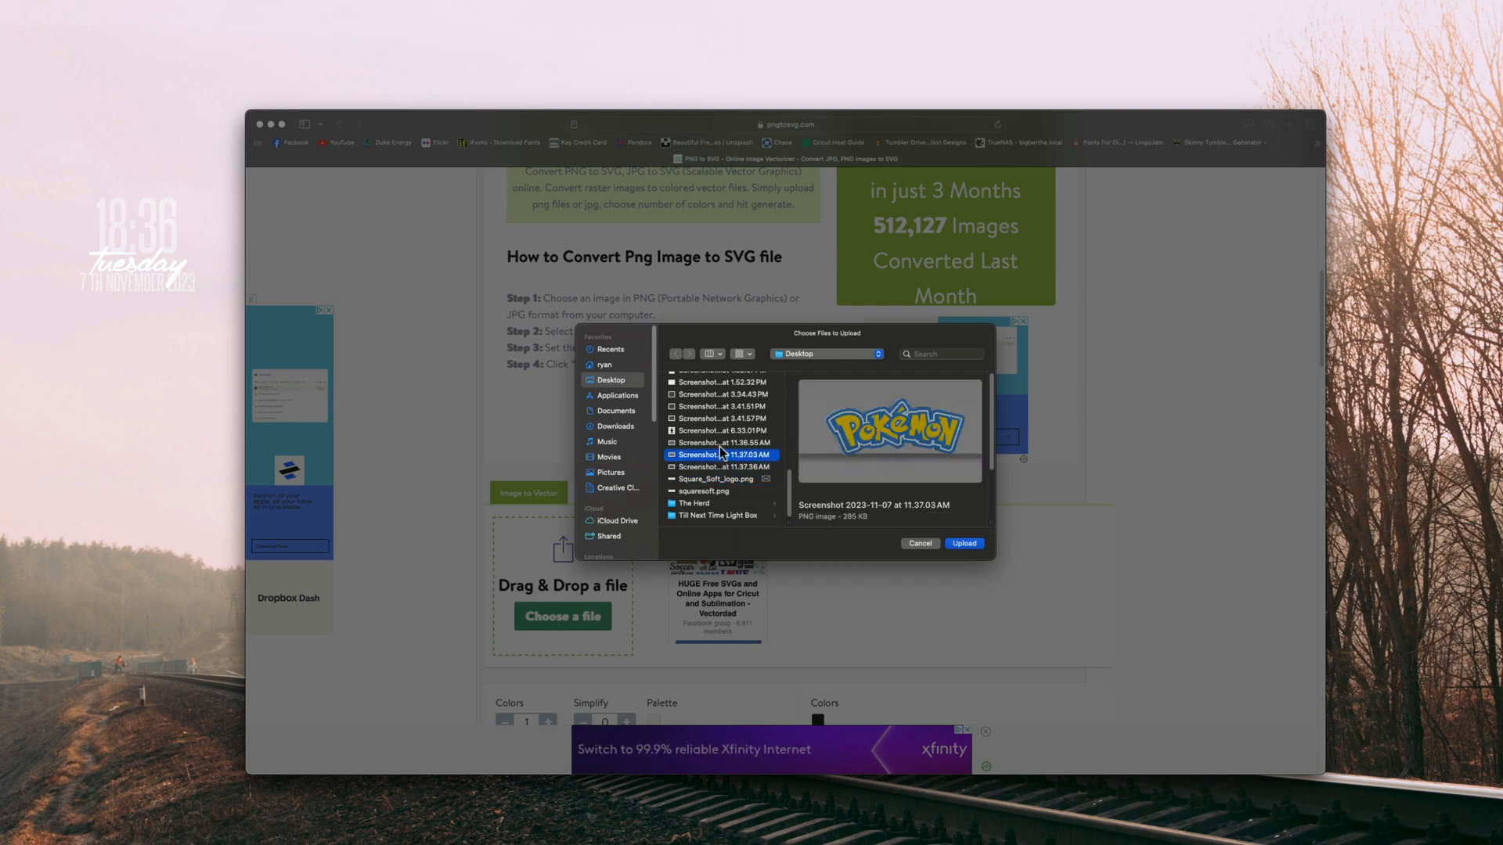
{"action": "left_click", "coordinate": [918, 543]}
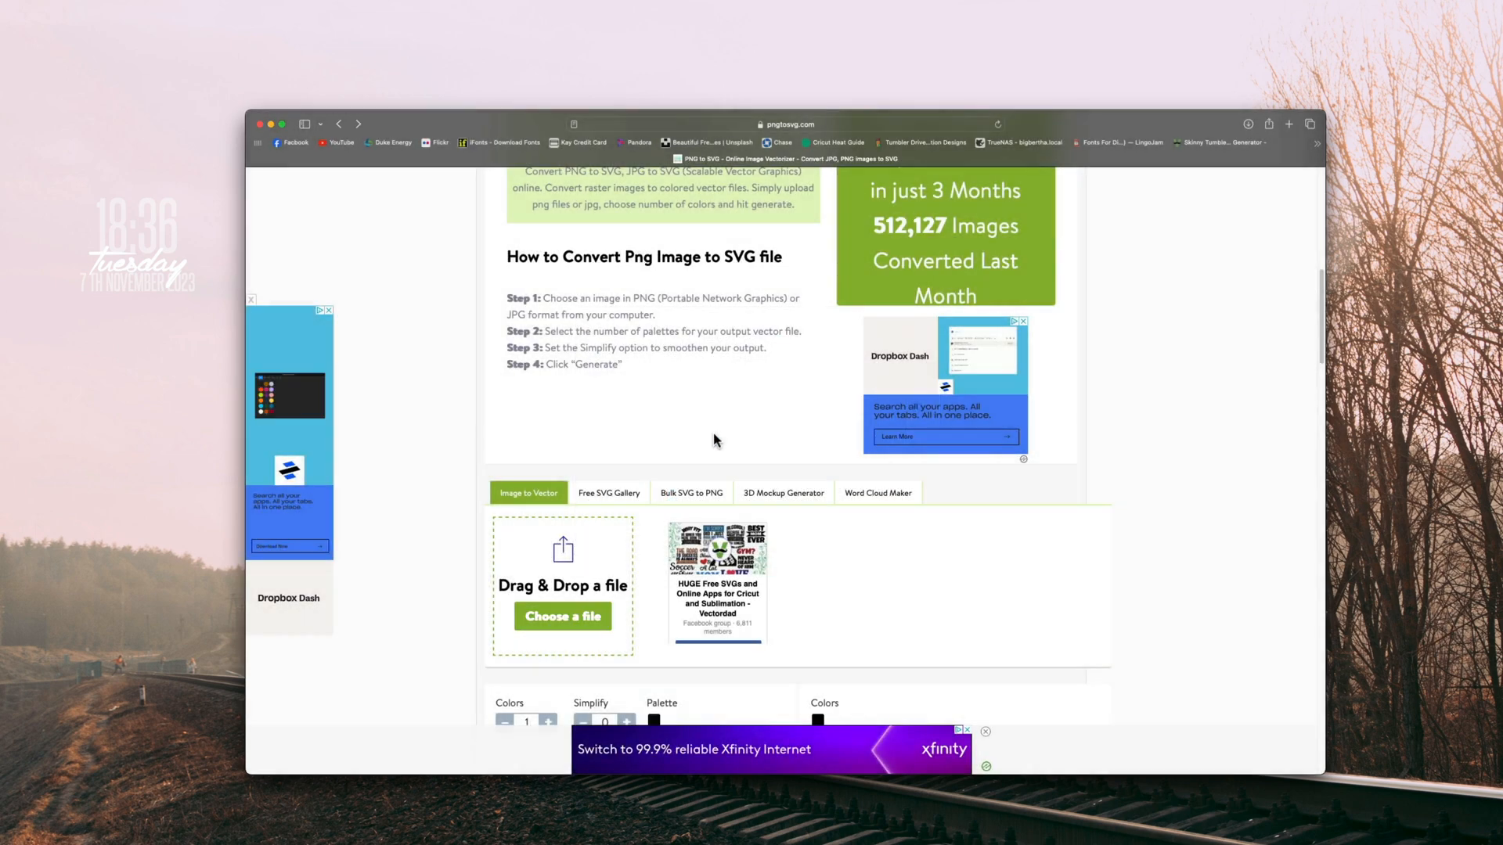
- Generate the one-colour SVG and download it
{"action": "scroll", "scroll_direction": "down", "scroll_amount": 3}
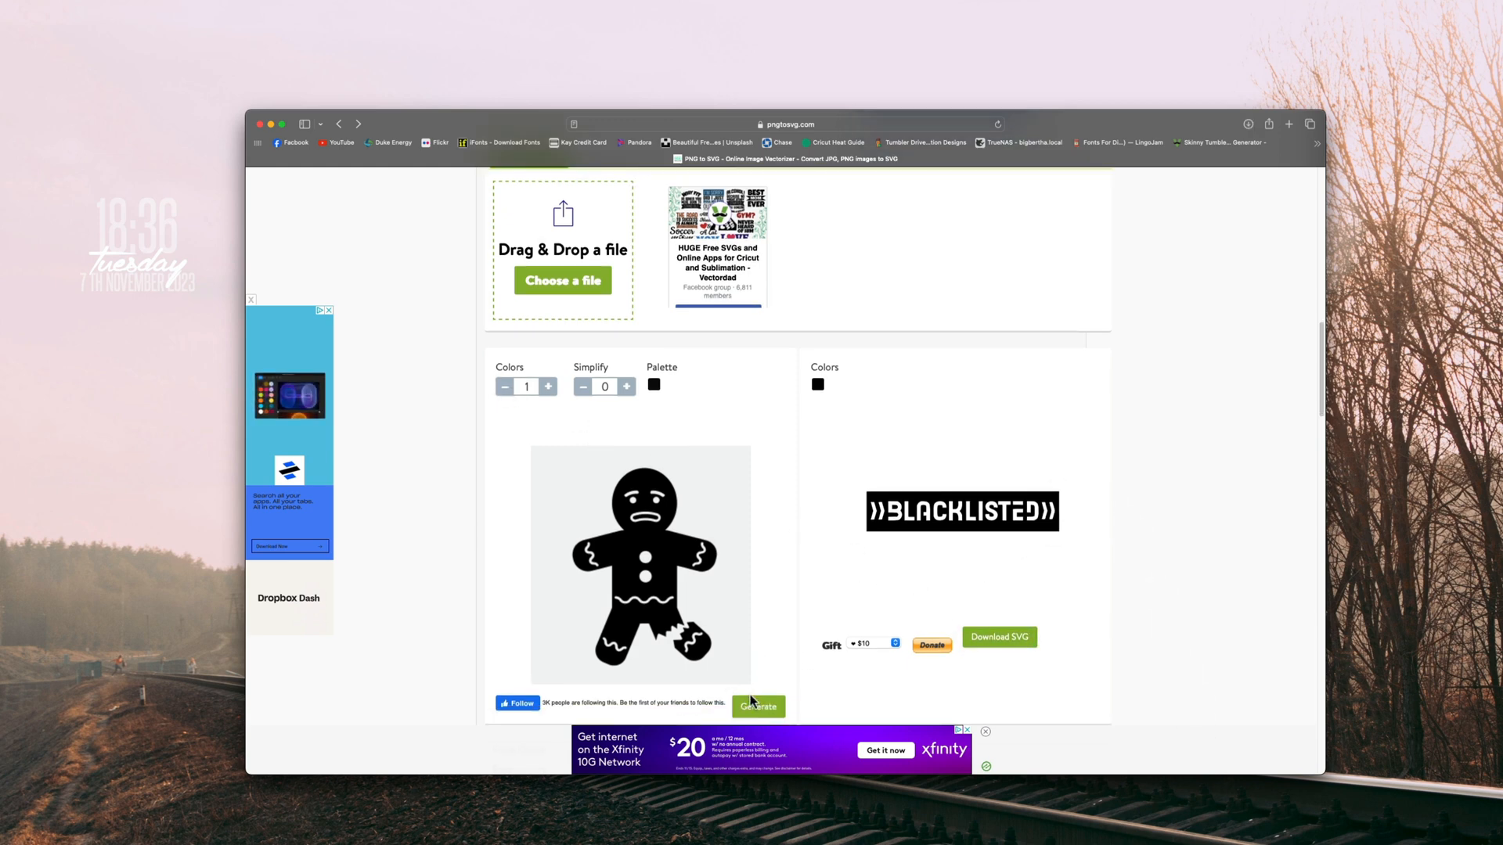
{"action": "left_click", "coordinate": [757, 706]}
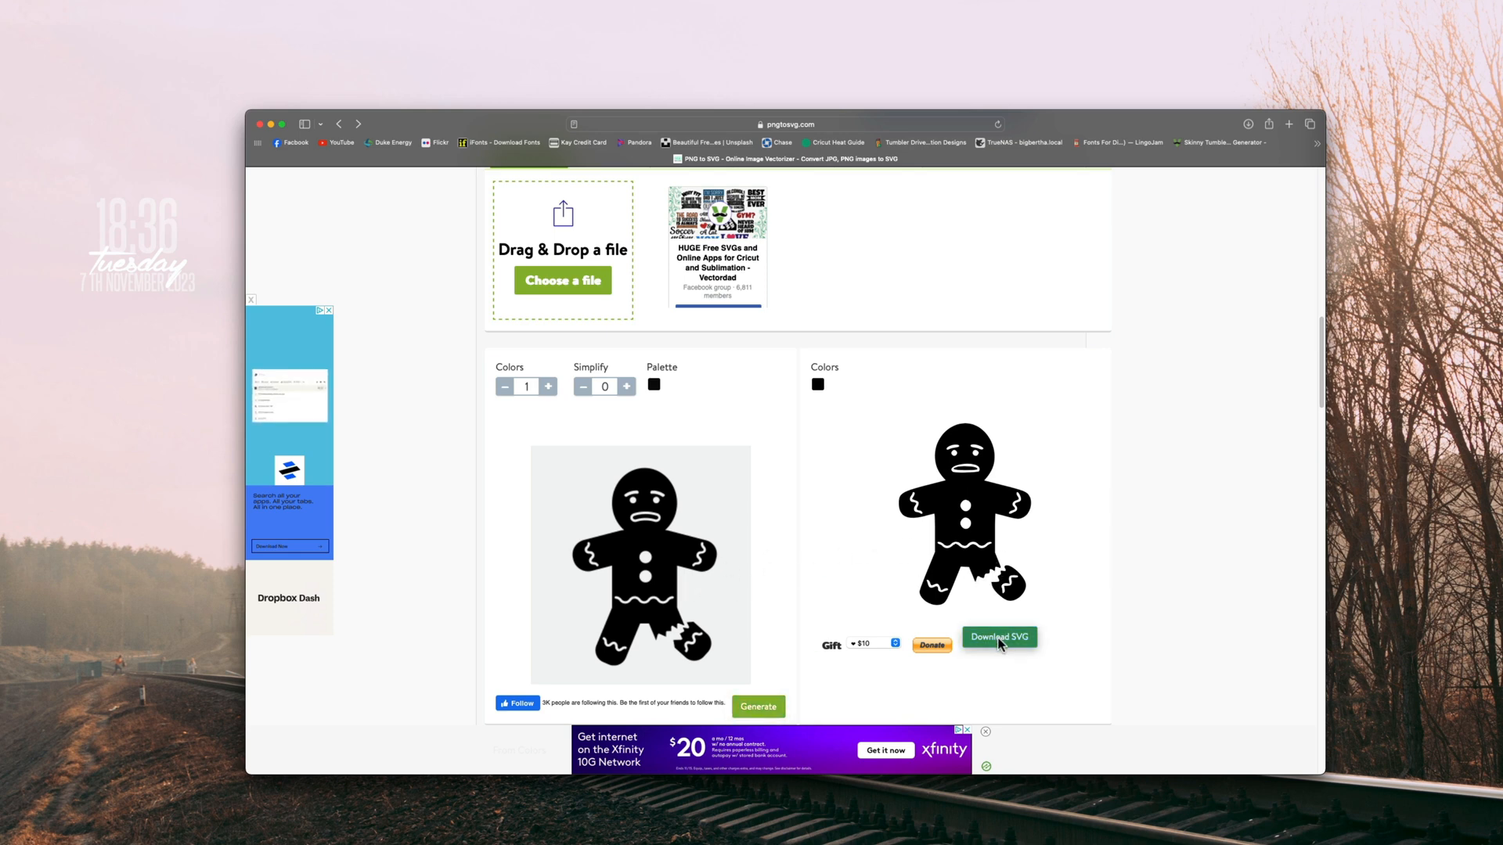
{"action": "left_click", "coordinate": [999, 636]}
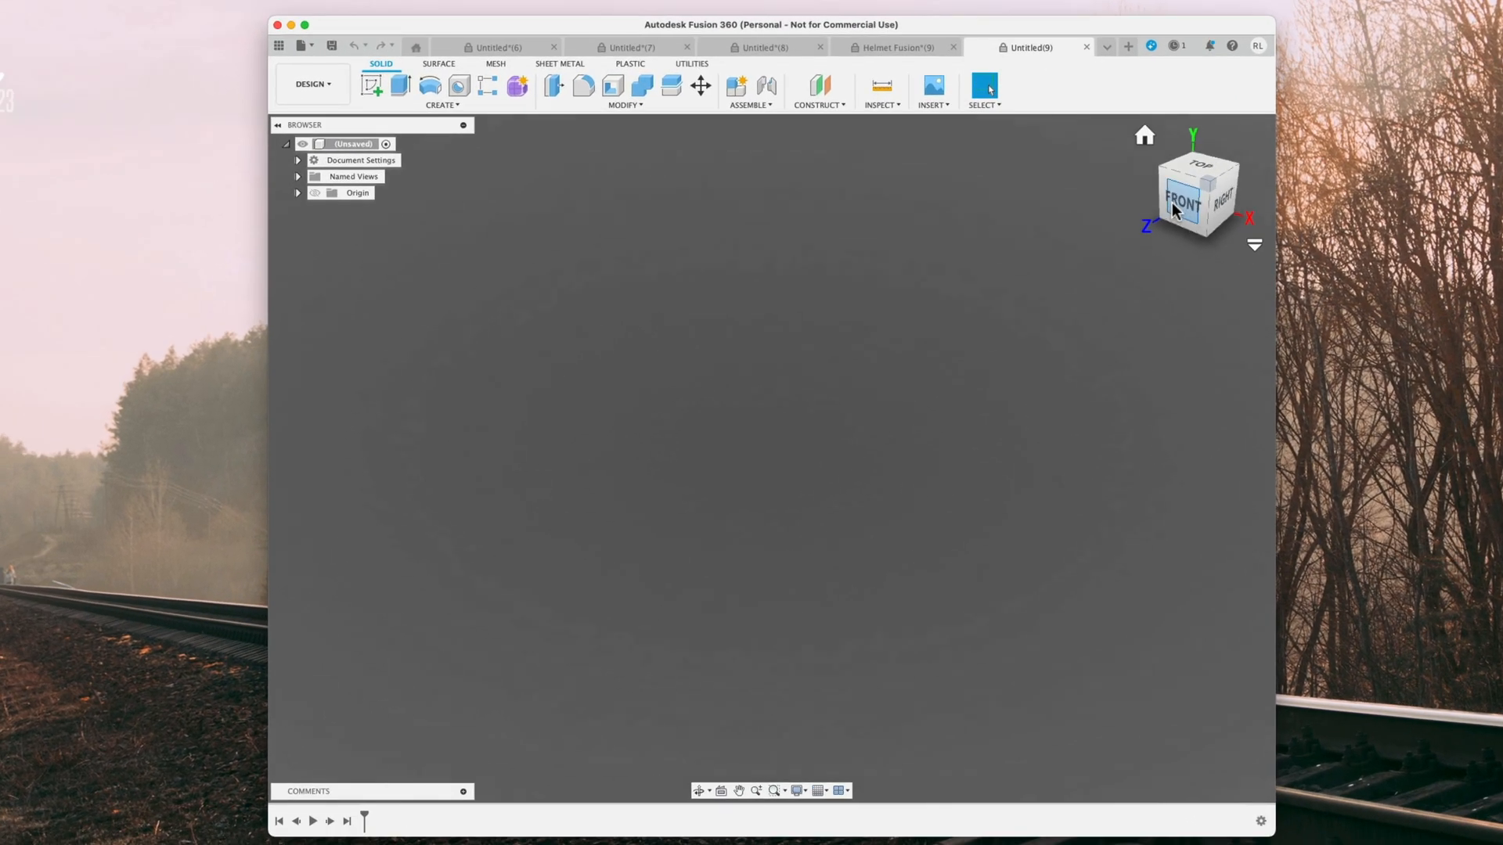
- Insert image2vector-21.svg from the Downloads folder as an SVG
{"action": "left_click", "coordinate": [1179, 192]}
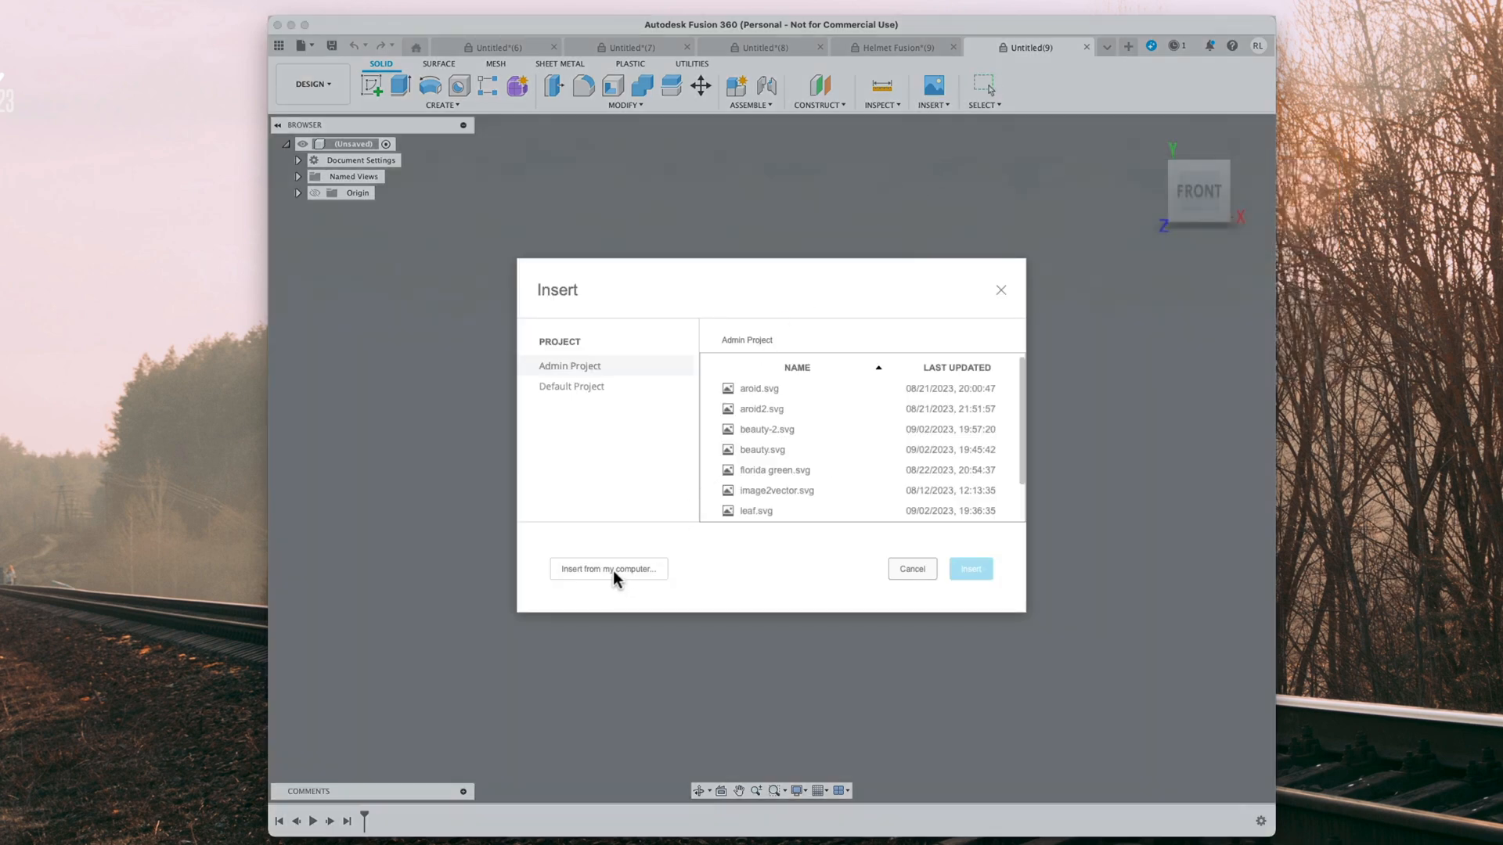
{"action": "left_click", "coordinate": [607, 568]}
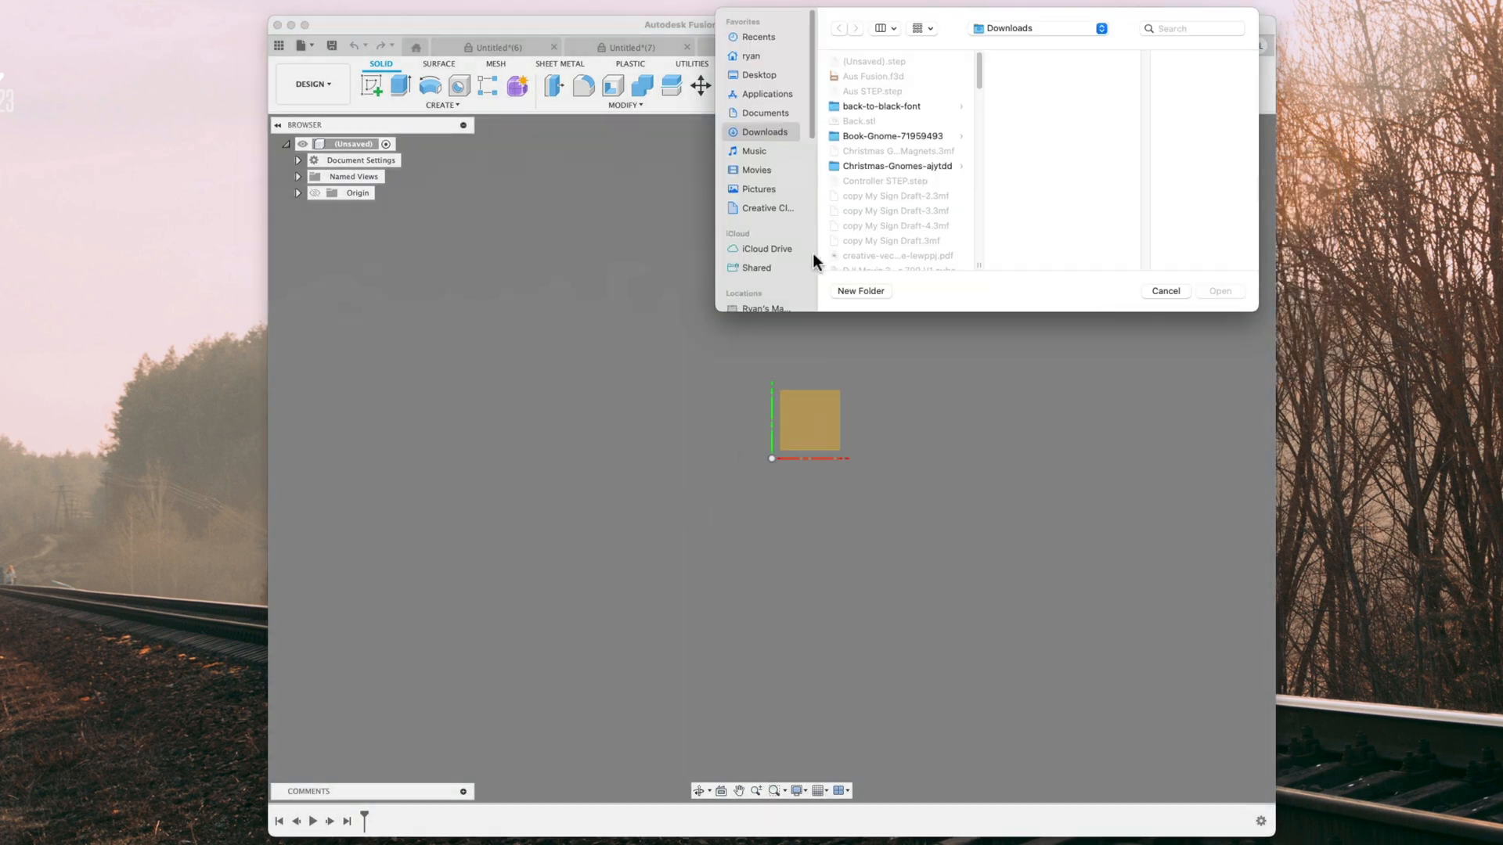
{"action": "left_click", "coordinate": [884, 150]}
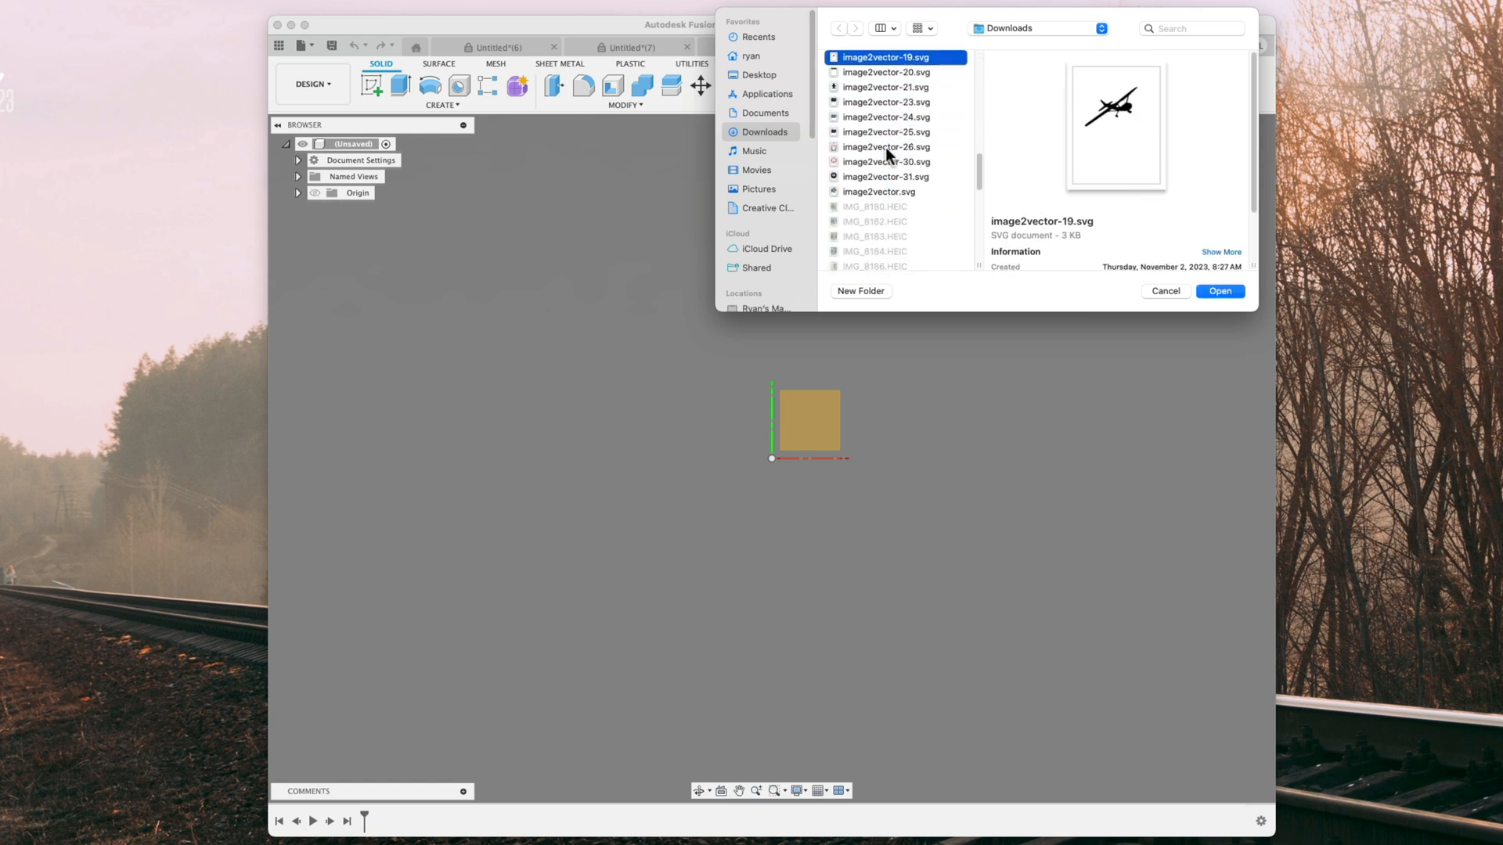
{"action": "left_click", "coordinate": [885, 87]}
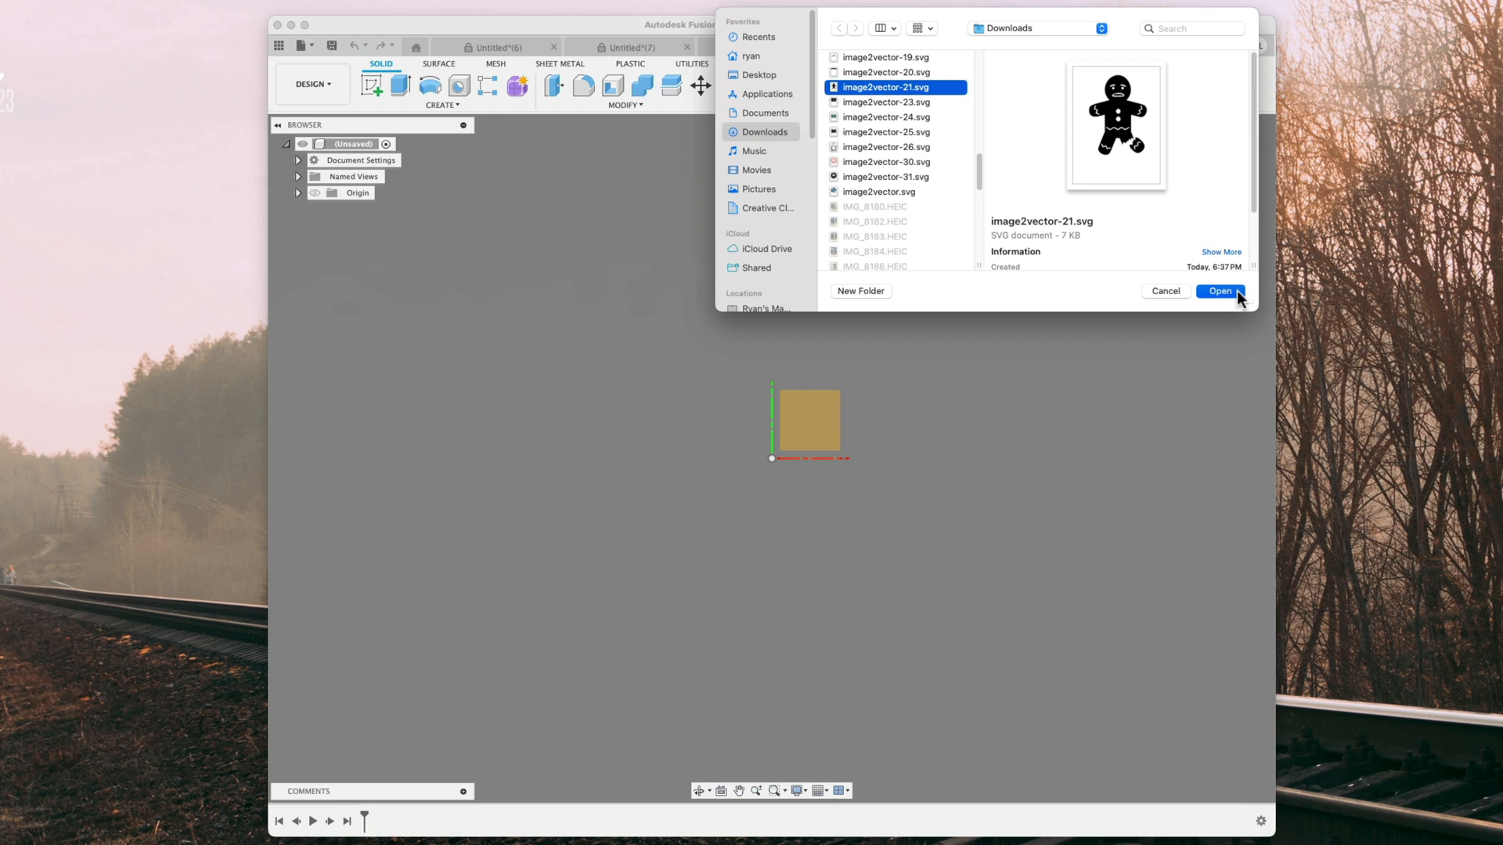
{"action": "left_click", "coordinate": [1220, 291]}
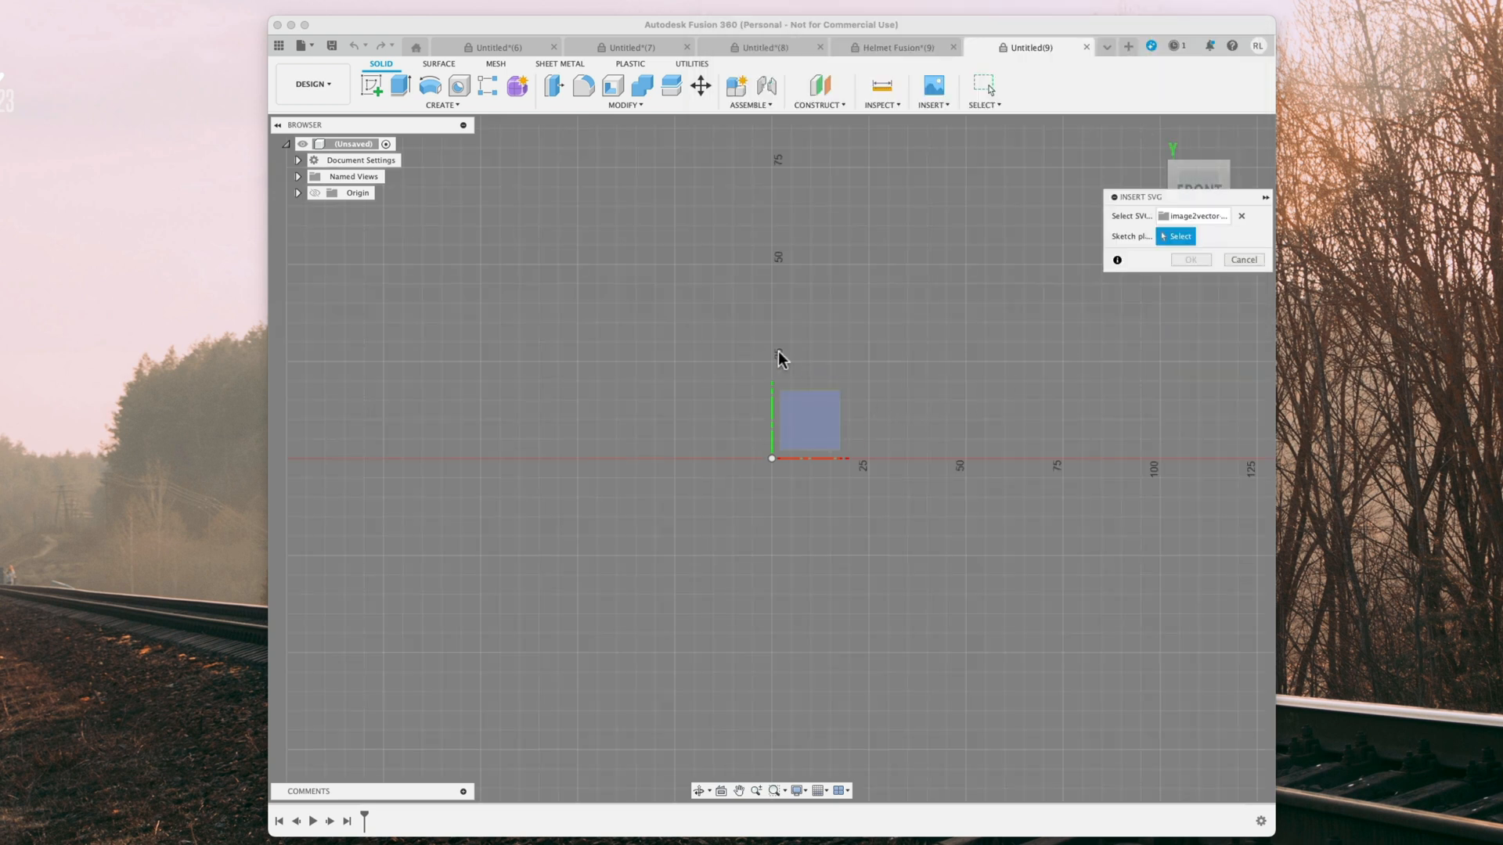
- Place the gingerbread SVG on the XY origin plane and finish the sketch
{"action": "left_click", "coordinate": [1177, 236]}
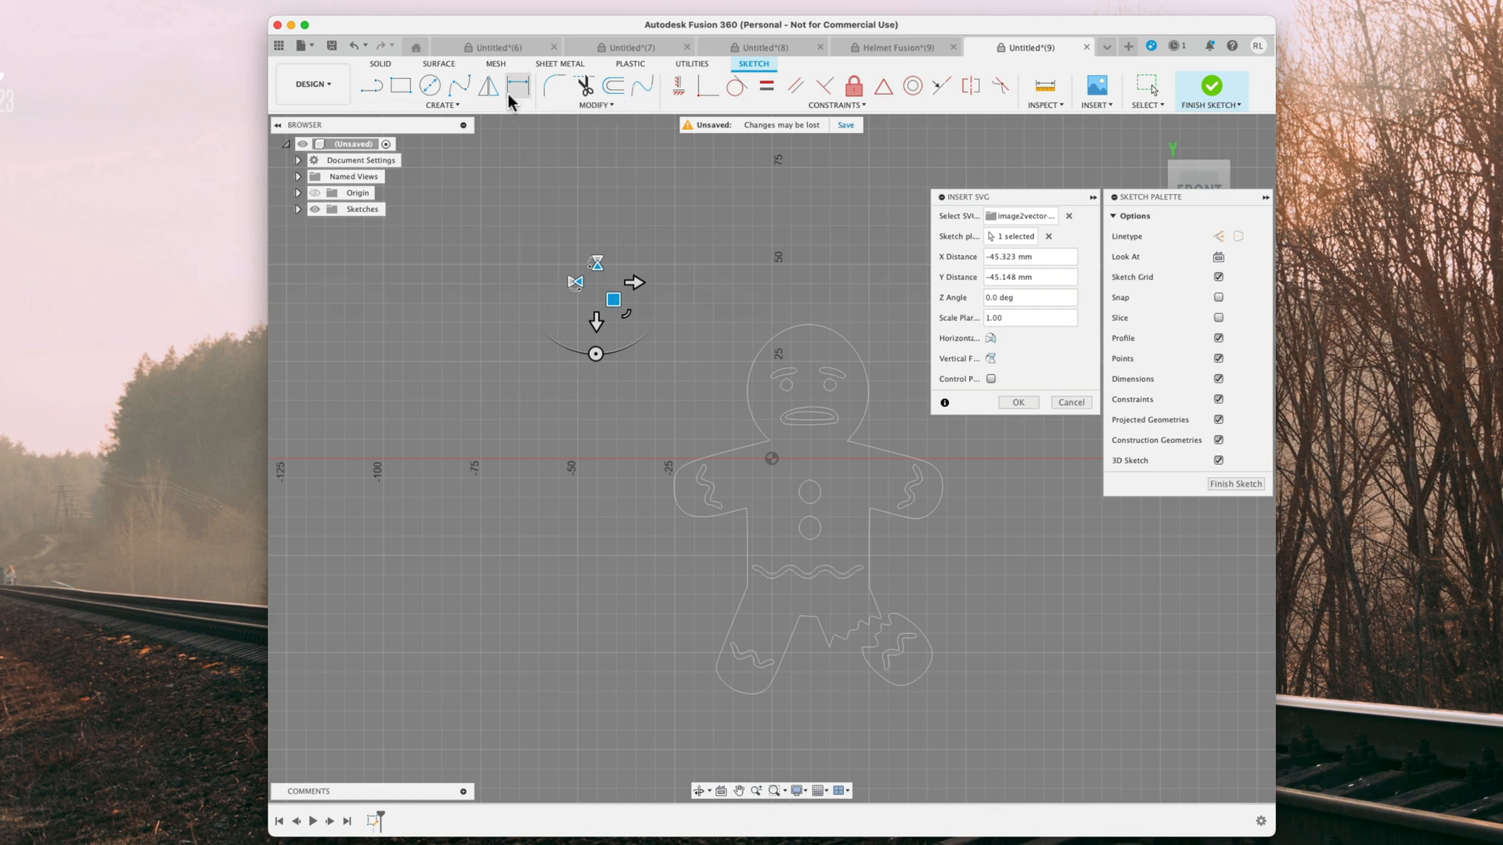
{"action": "left_click", "coordinate": [1016, 402]}
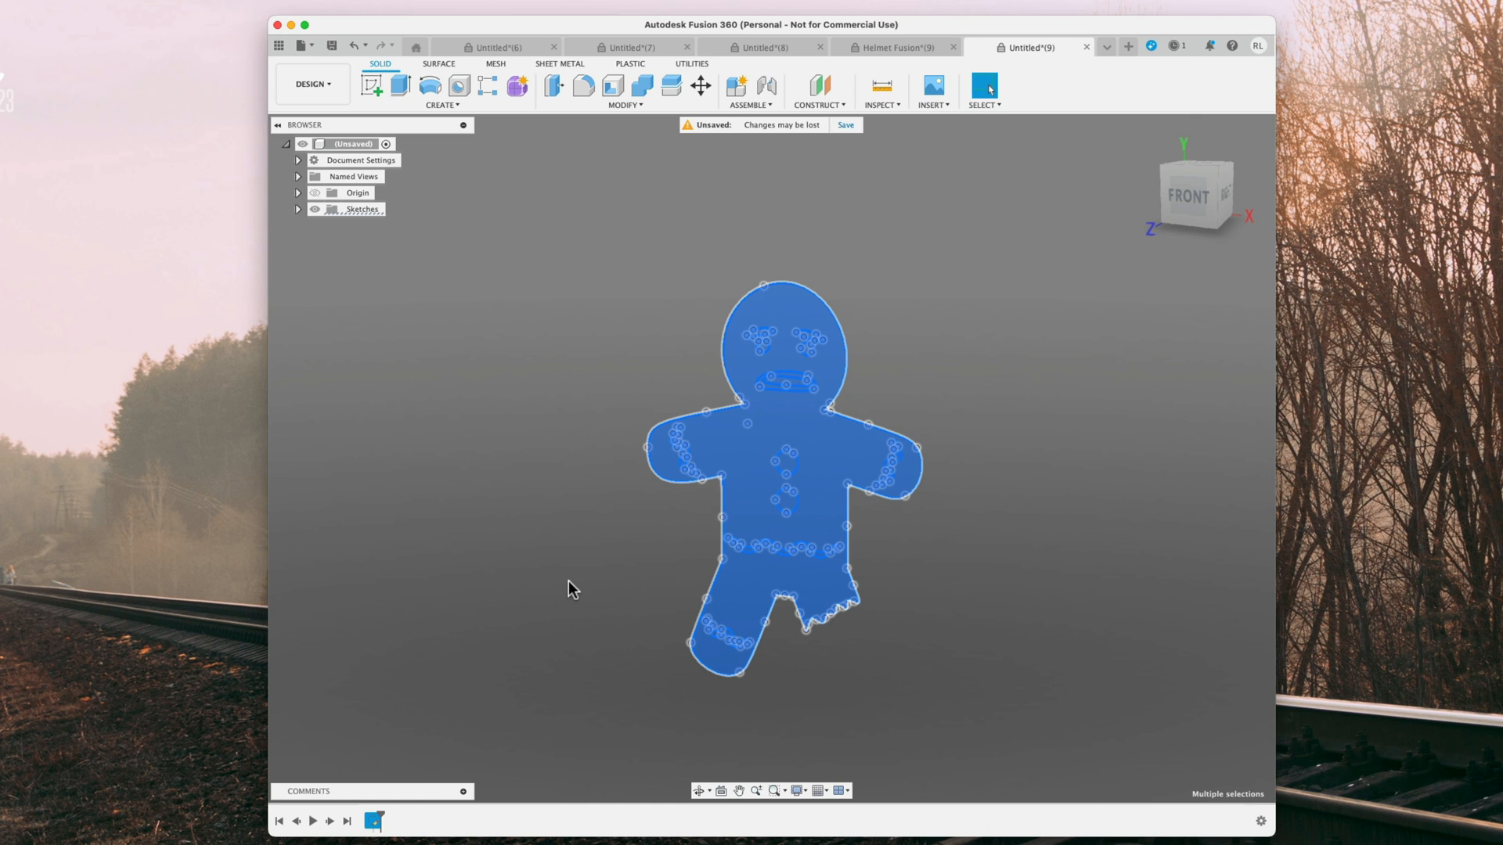
{"action": "mouse_move", "coordinate": [667, 336]}
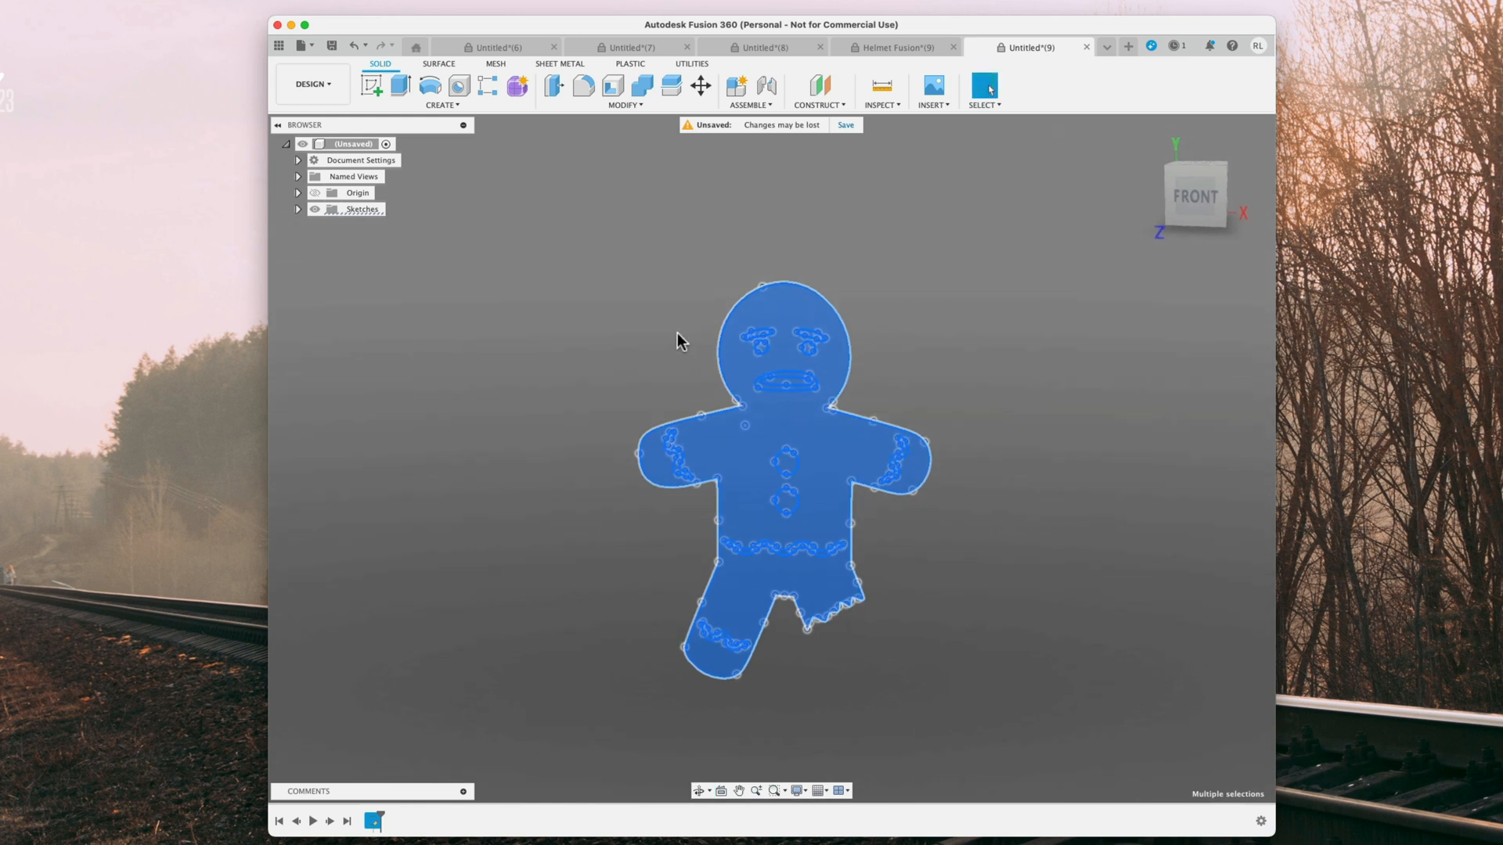
{"action": "mouse_move", "coordinate": [670, 337]}
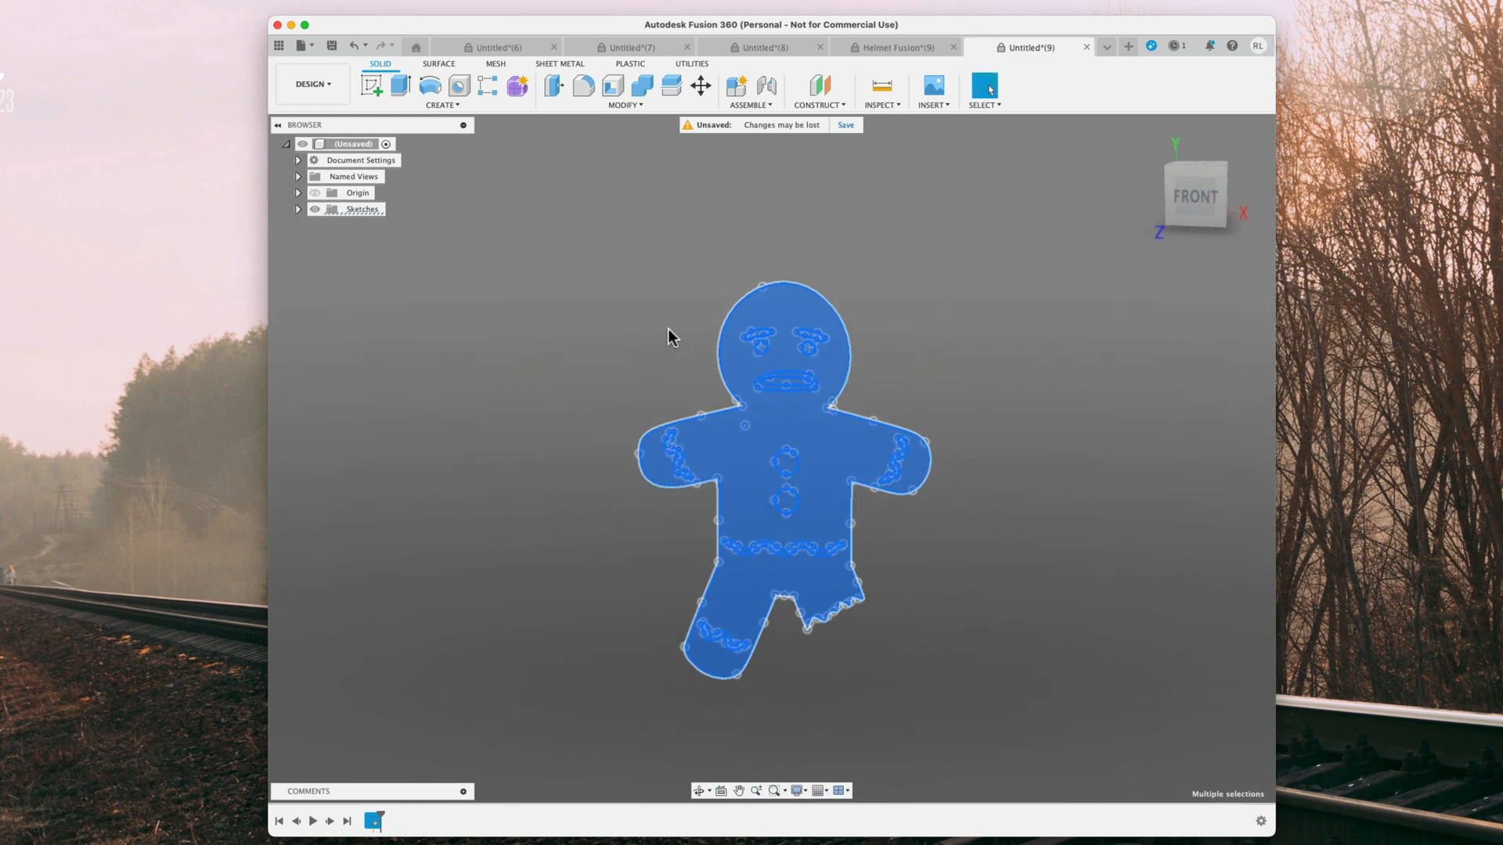
{"action": "mouse_move", "coordinate": [668, 330]}
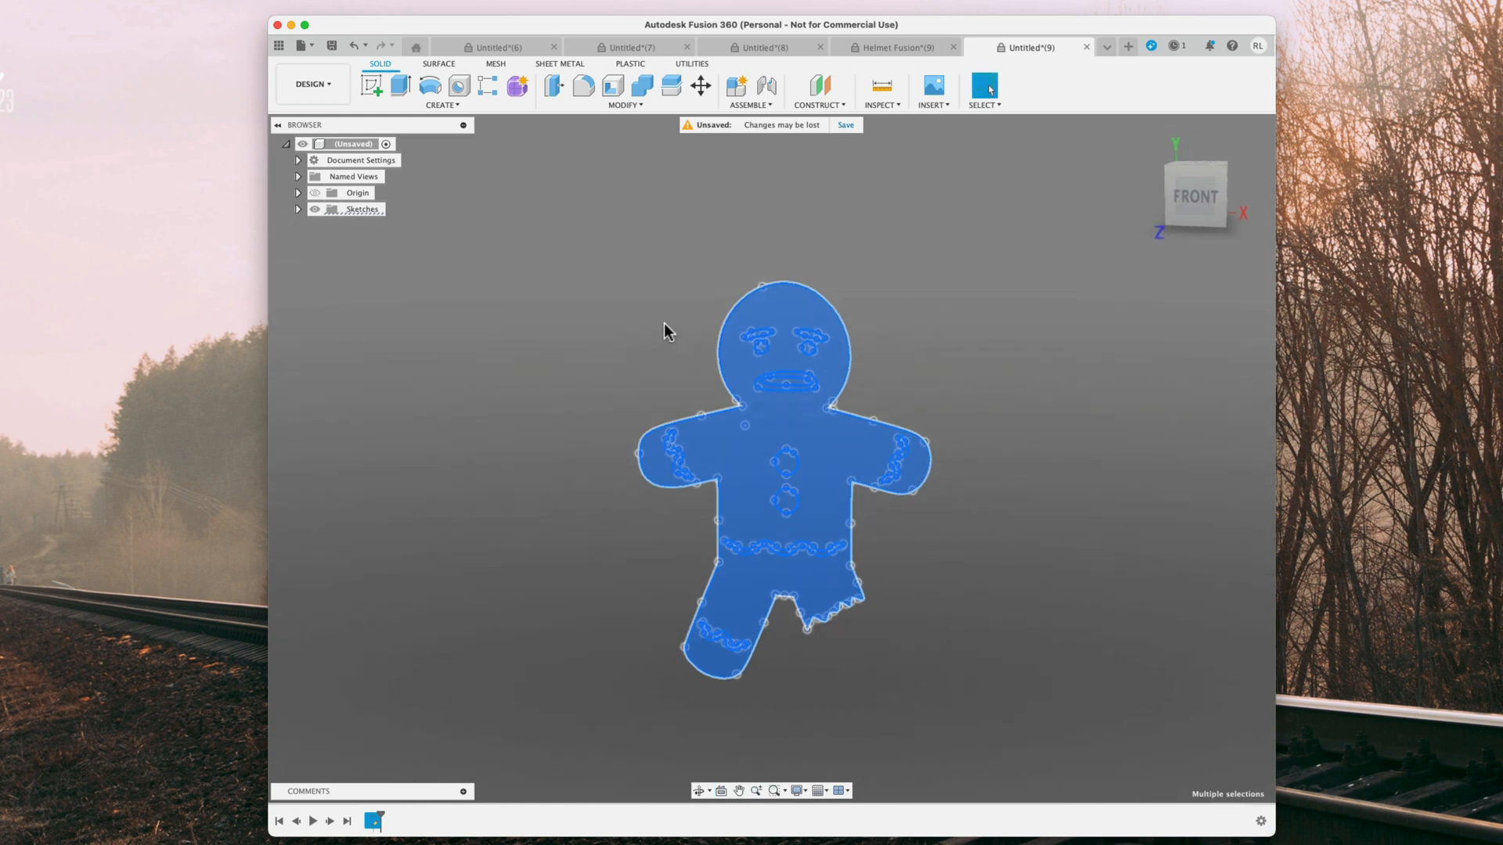
{"action": "mouse_move", "coordinate": [670, 247]}
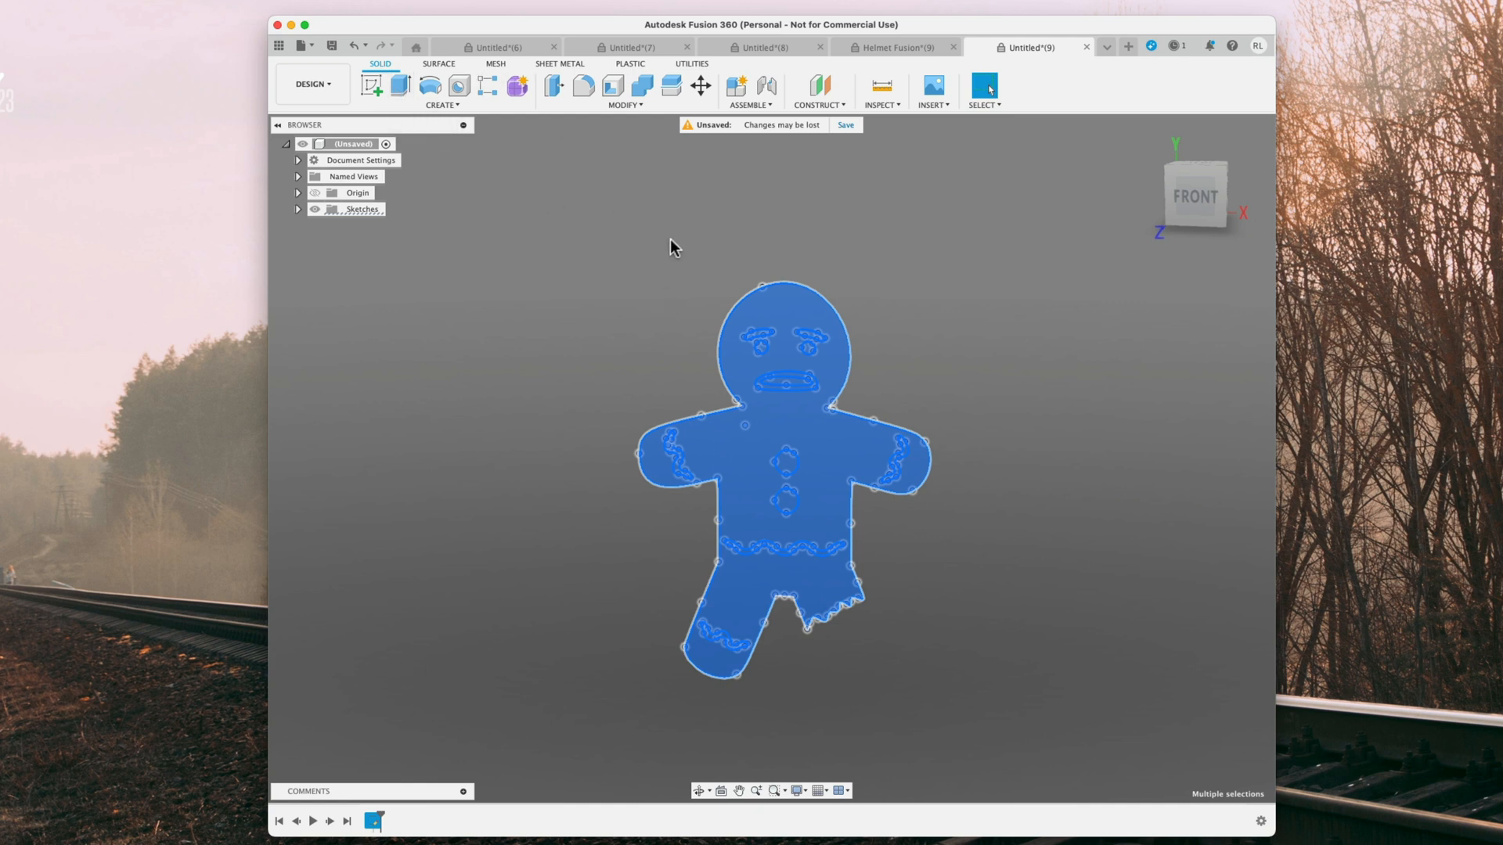
- Extrude the gingerbread profiles -5 mm as a new component named Back
{"action": "left_click", "coordinate": [399, 86]}
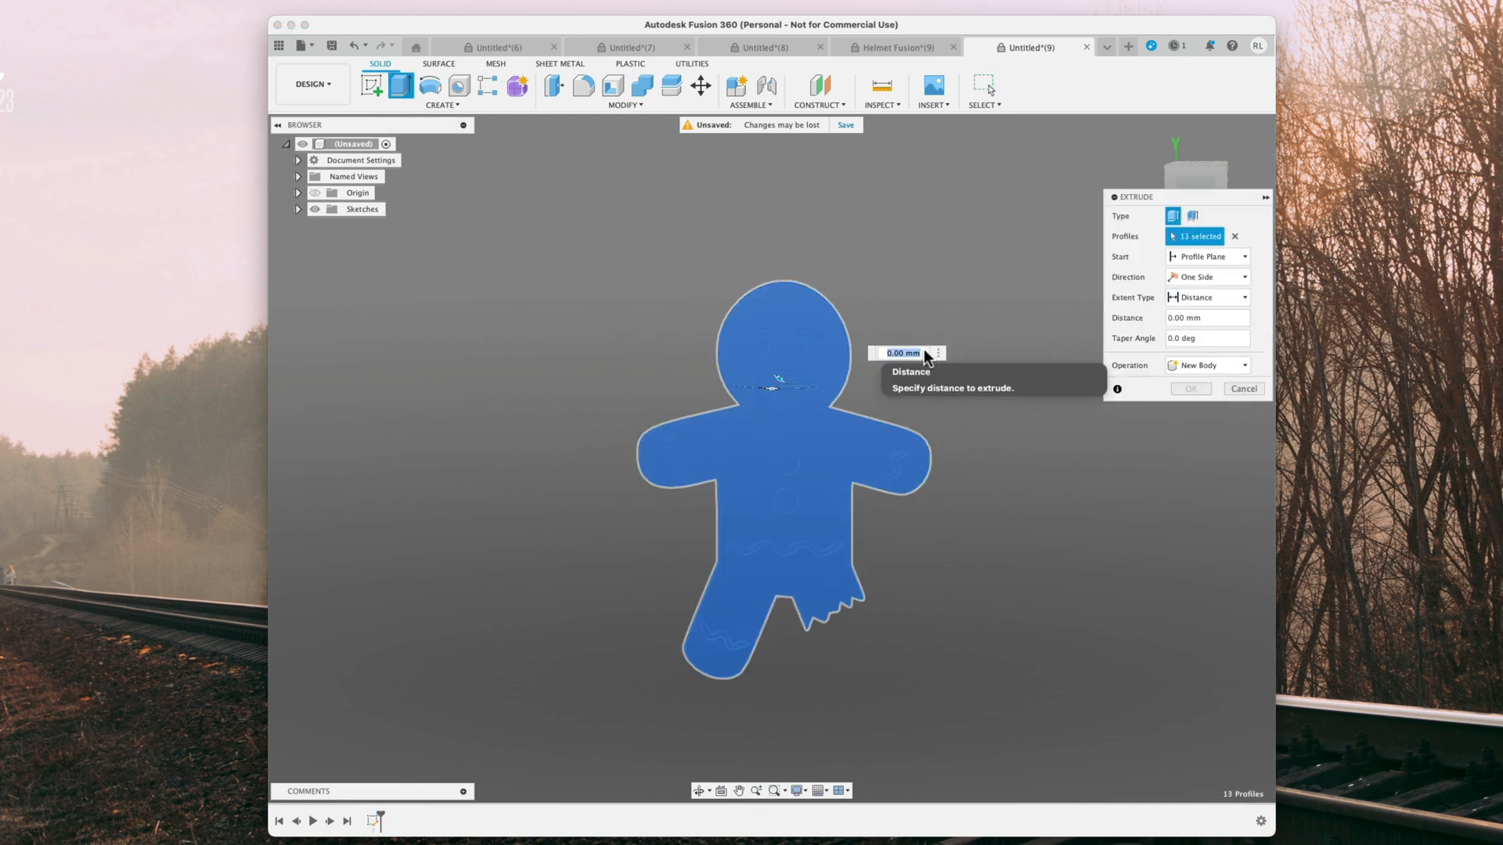
{"action": "type", "text": "-5"}
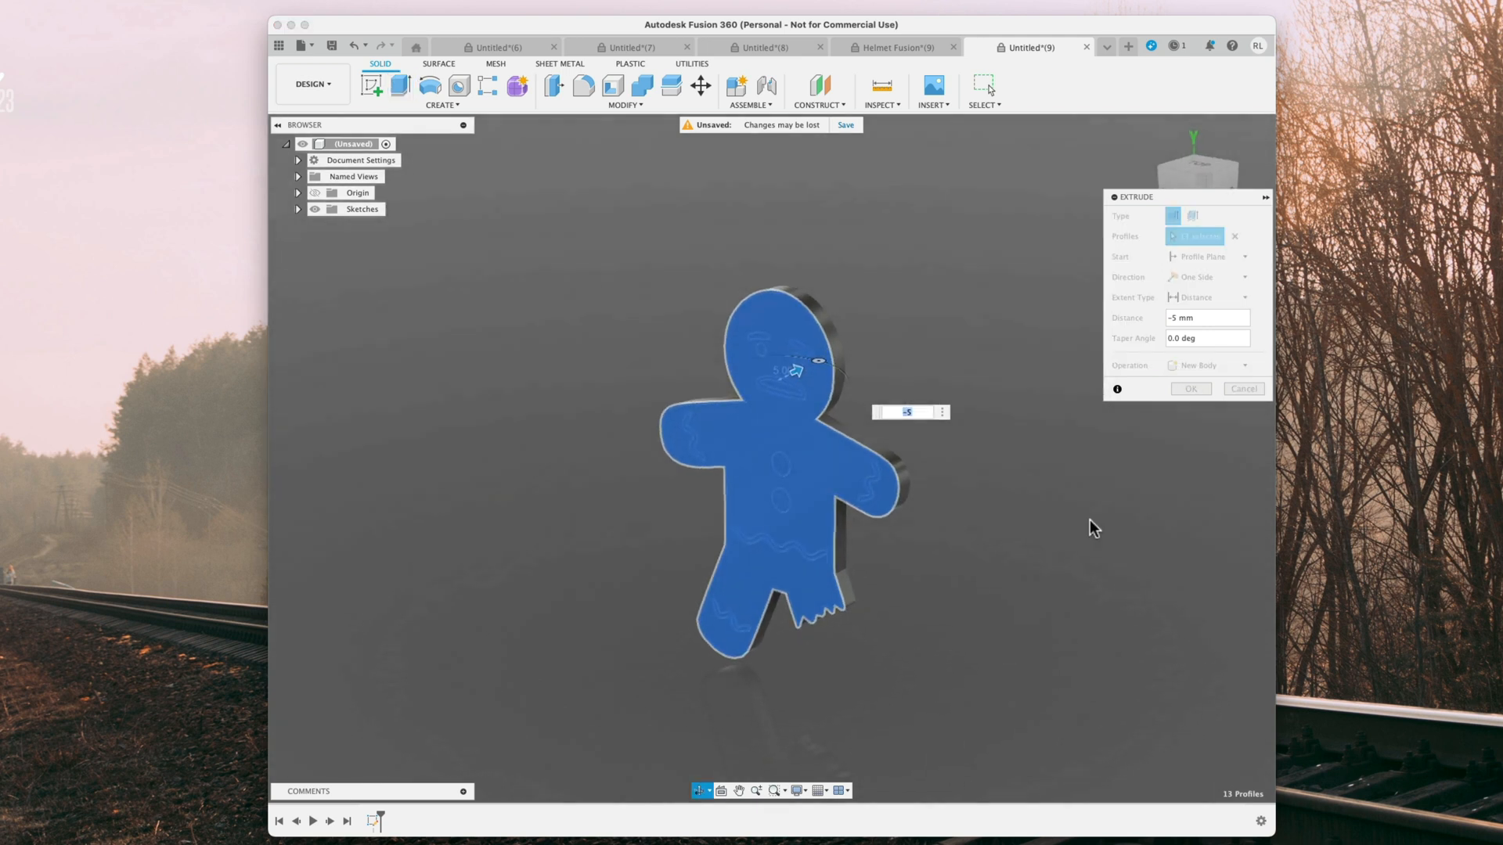
{"action": "left_click", "coordinate": [1208, 366]}
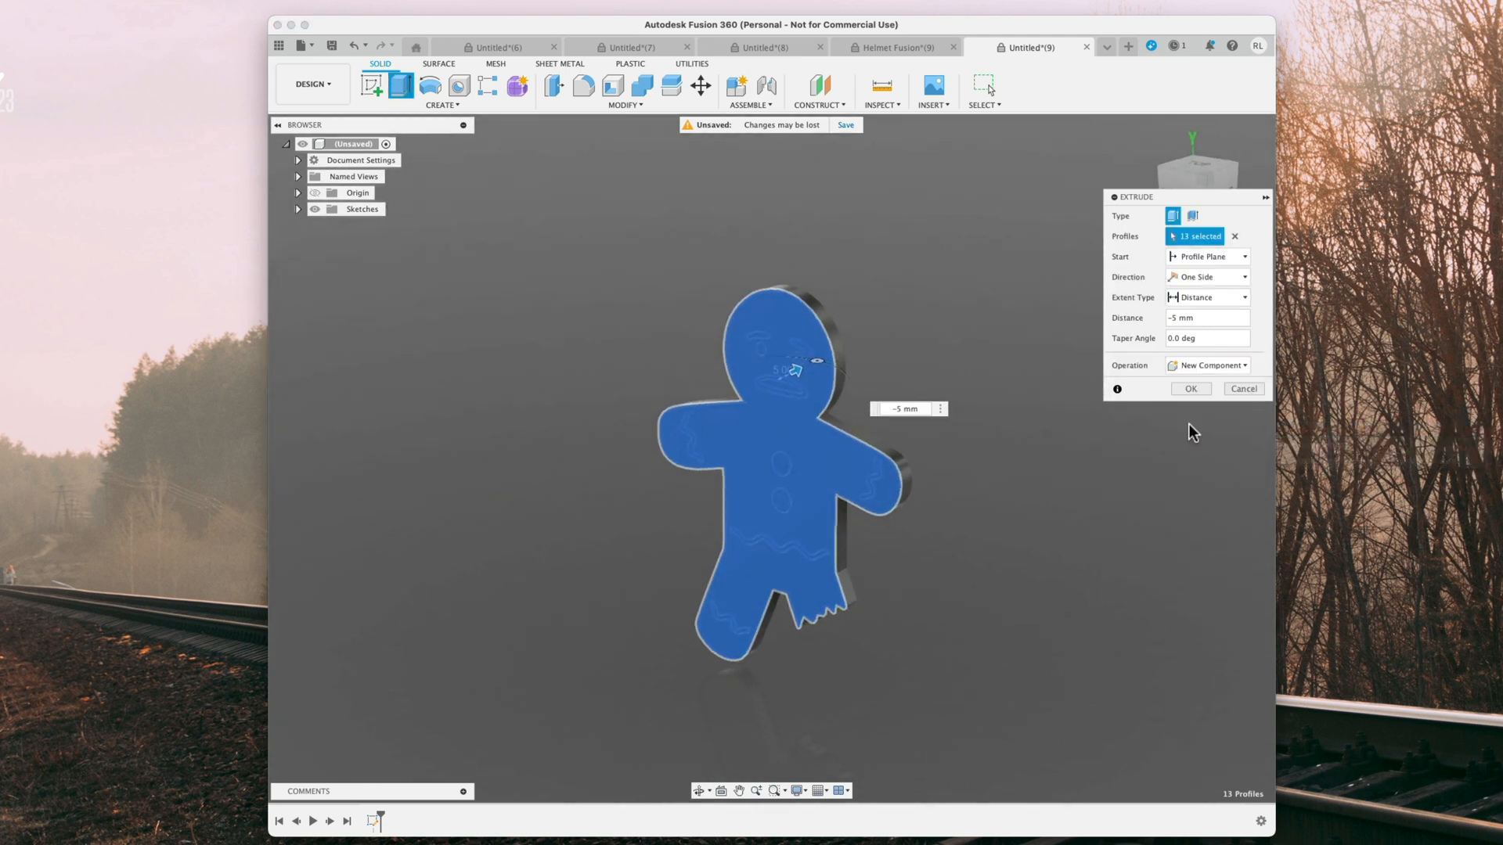
{"action": "left_click", "coordinate": [1190, 388]}
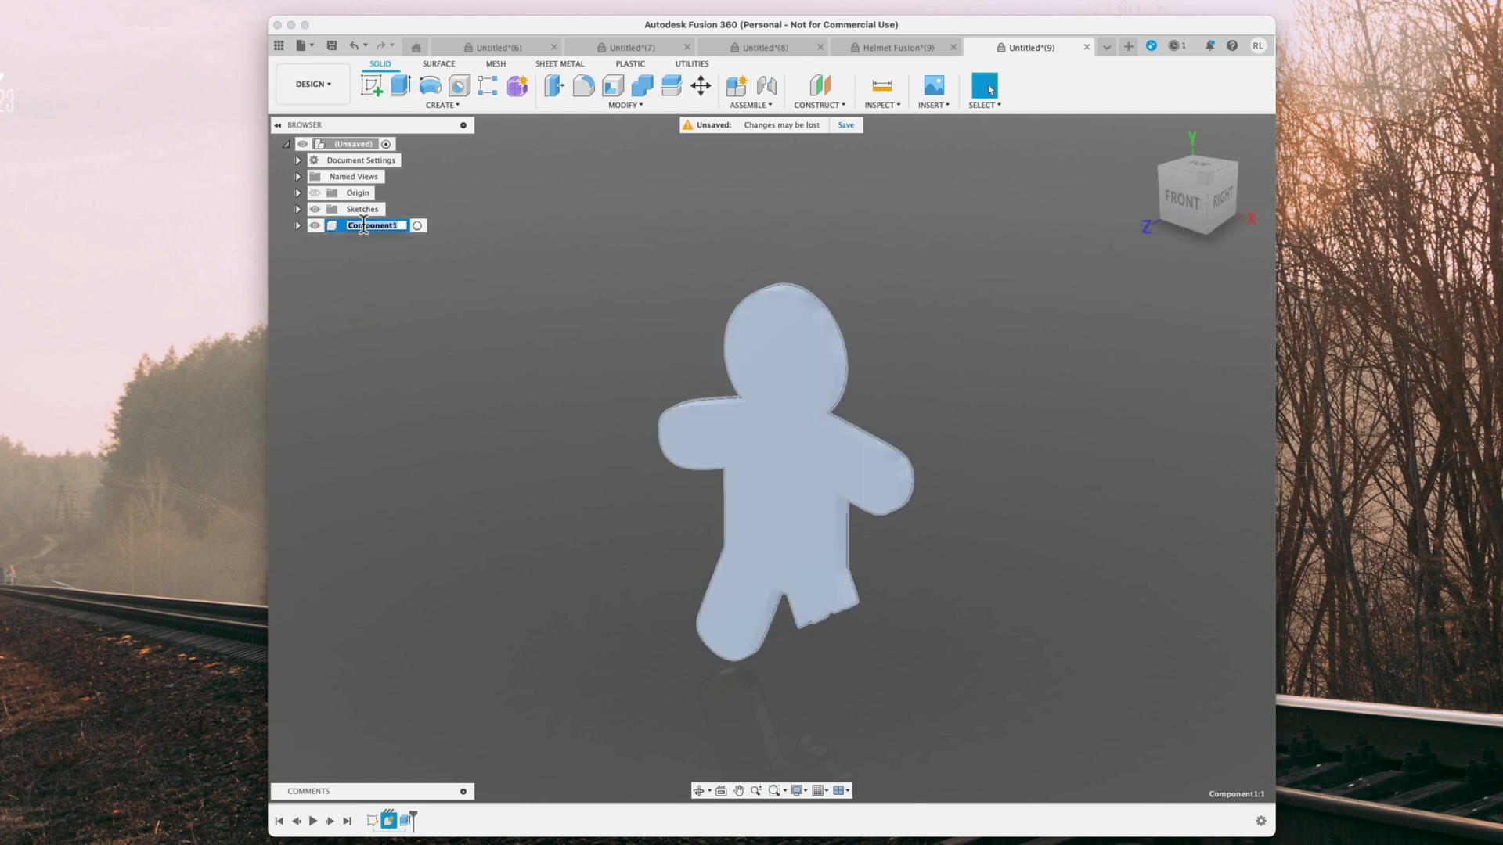
{"action": "type", "text": "Back"}
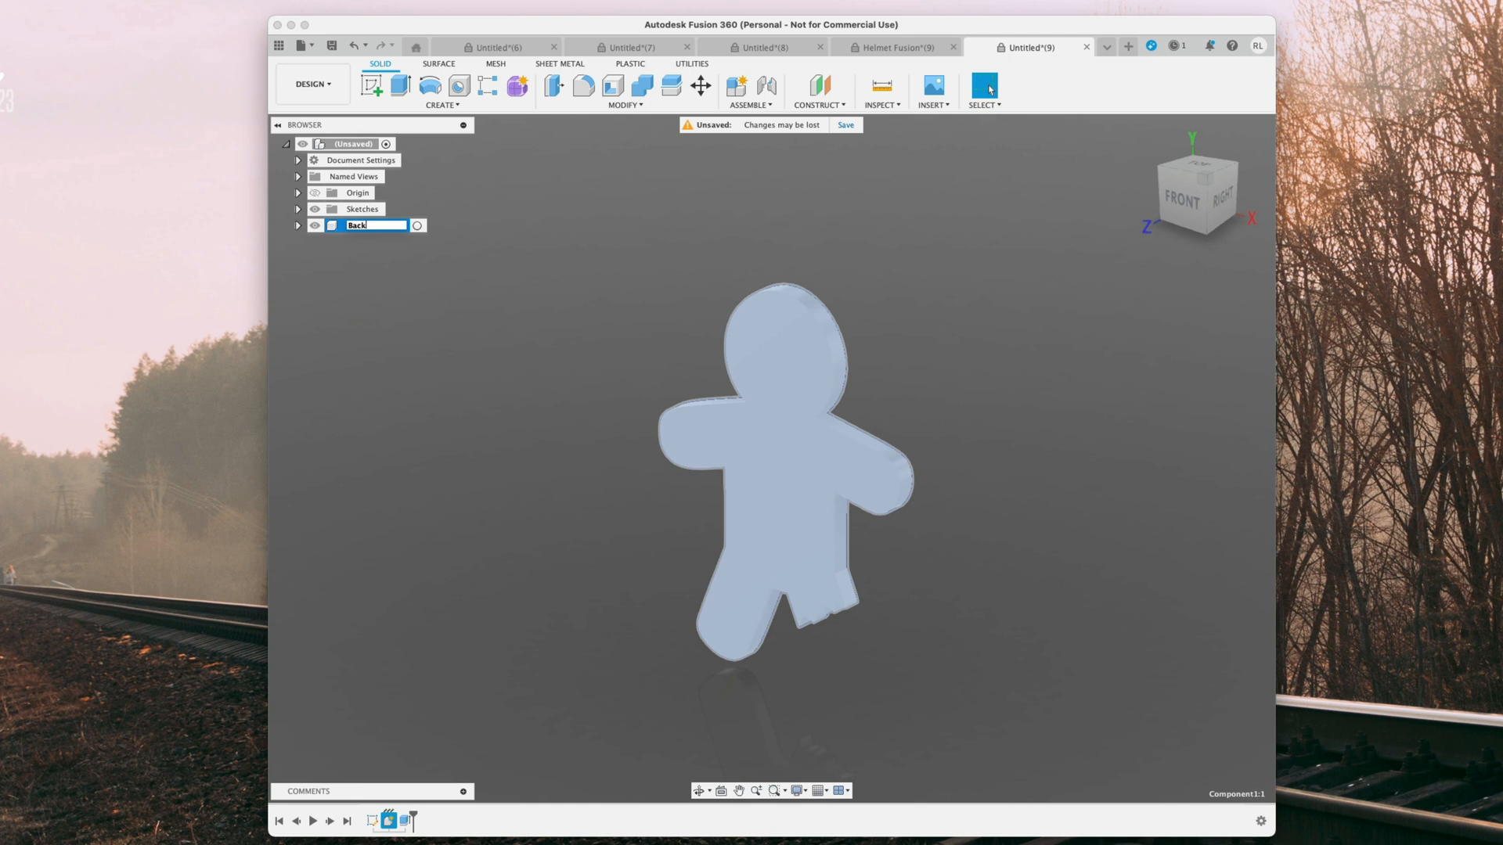
{"action": "key", "text": "Return"}
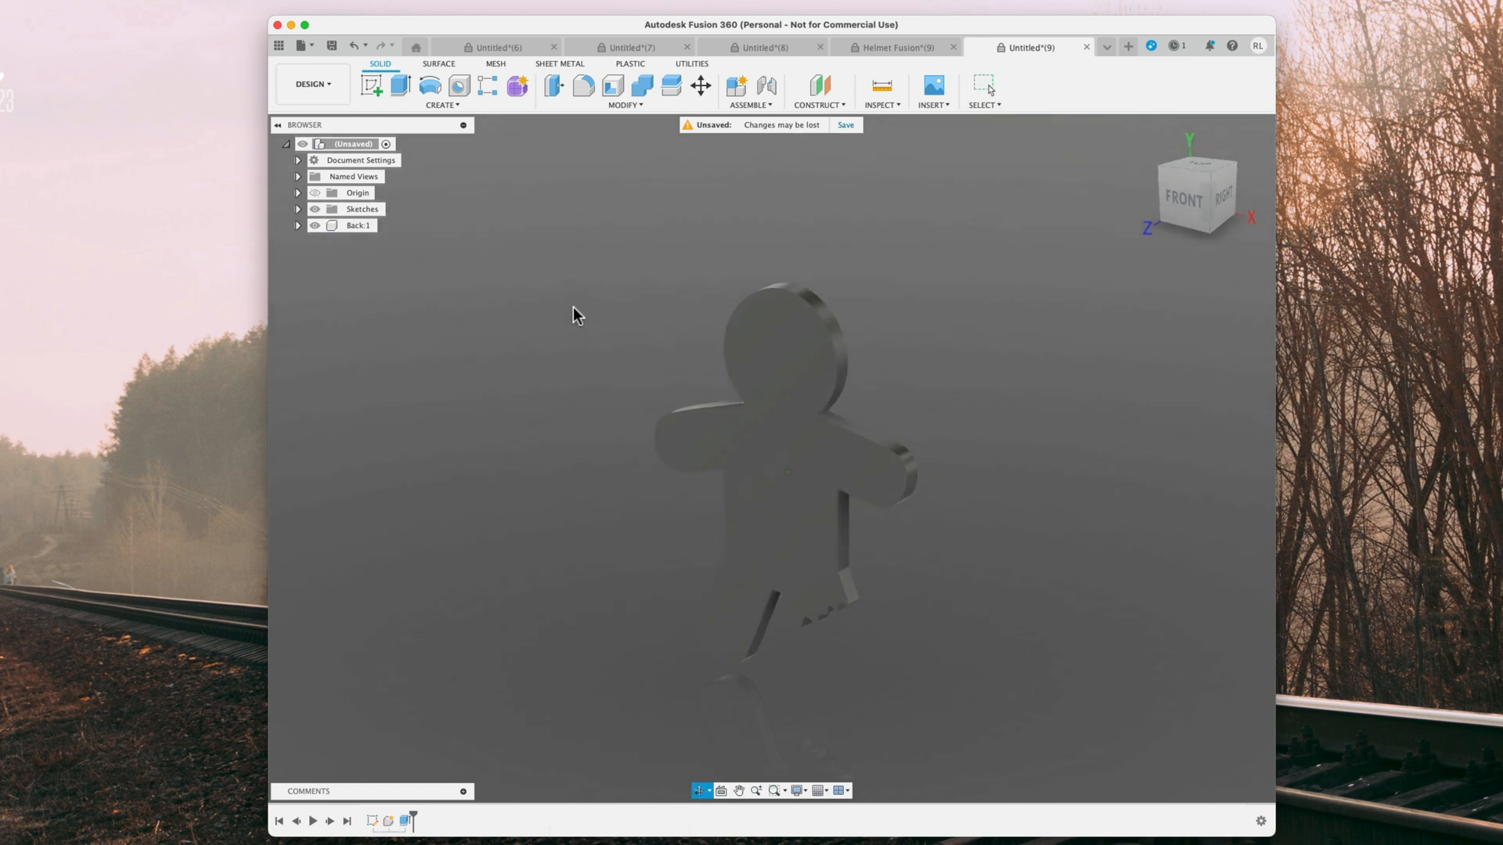
{"action": "left_click", "coordinate": [983, 84]}
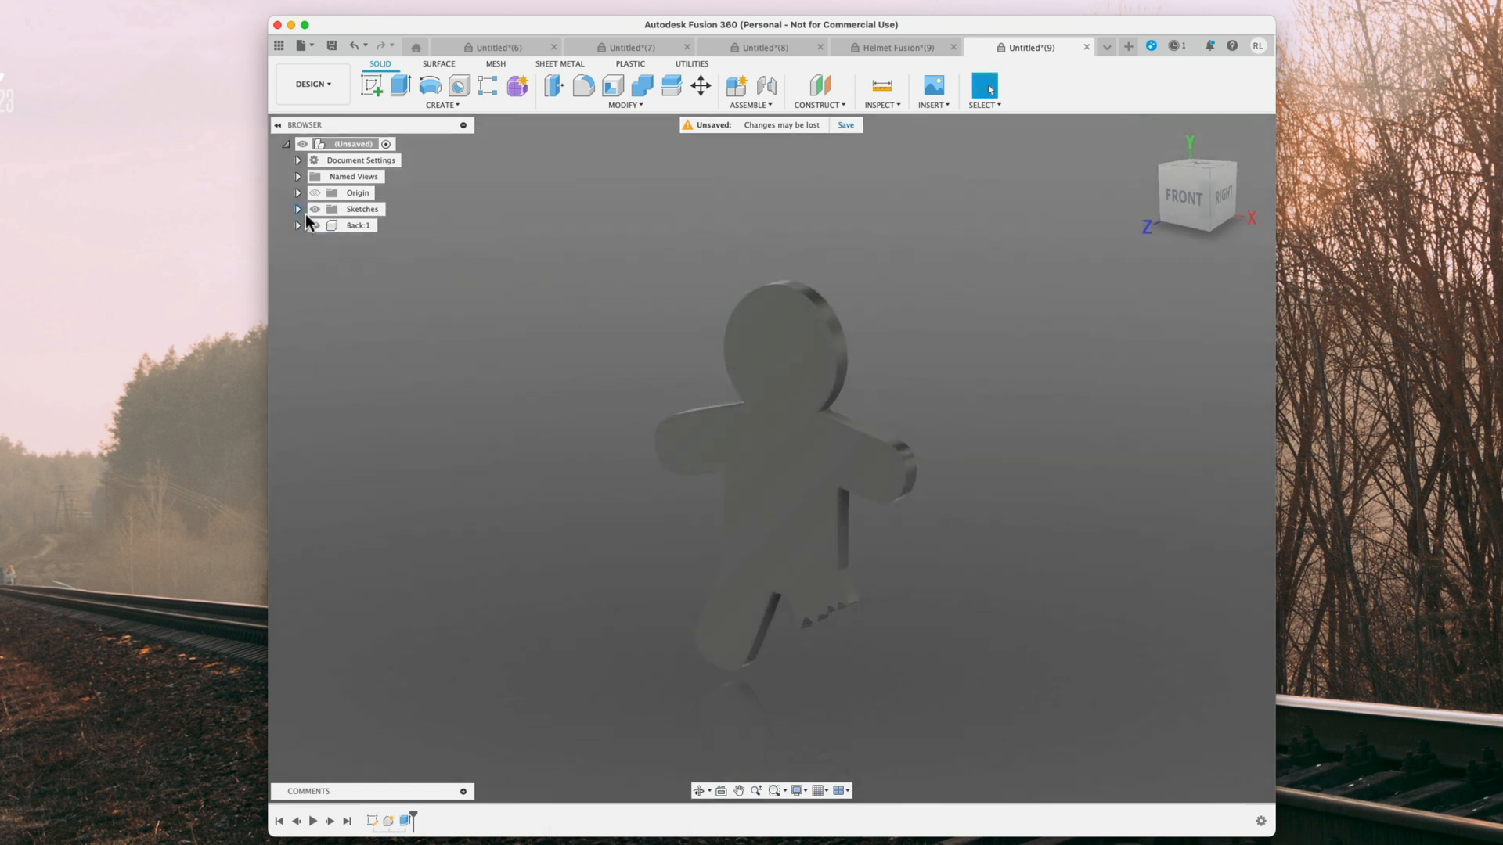
- Extrude the body profile 1 mm as a new component named Brown
{"action": "left_click", "coordinate": [298, 209]}
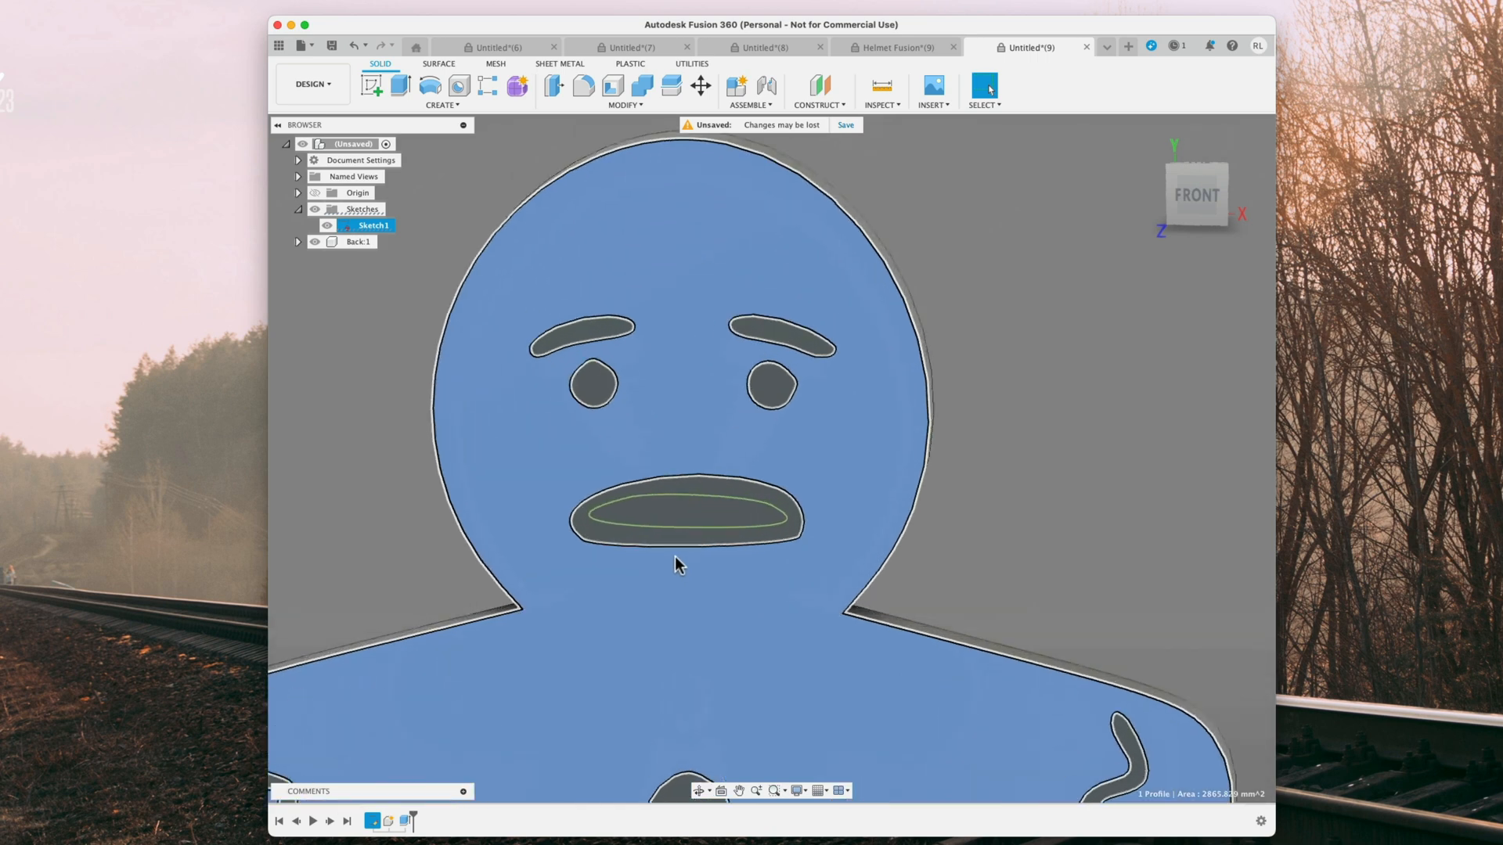
{"action": "scroll", "scroll_direction": "down", "scroll_amount": 3}
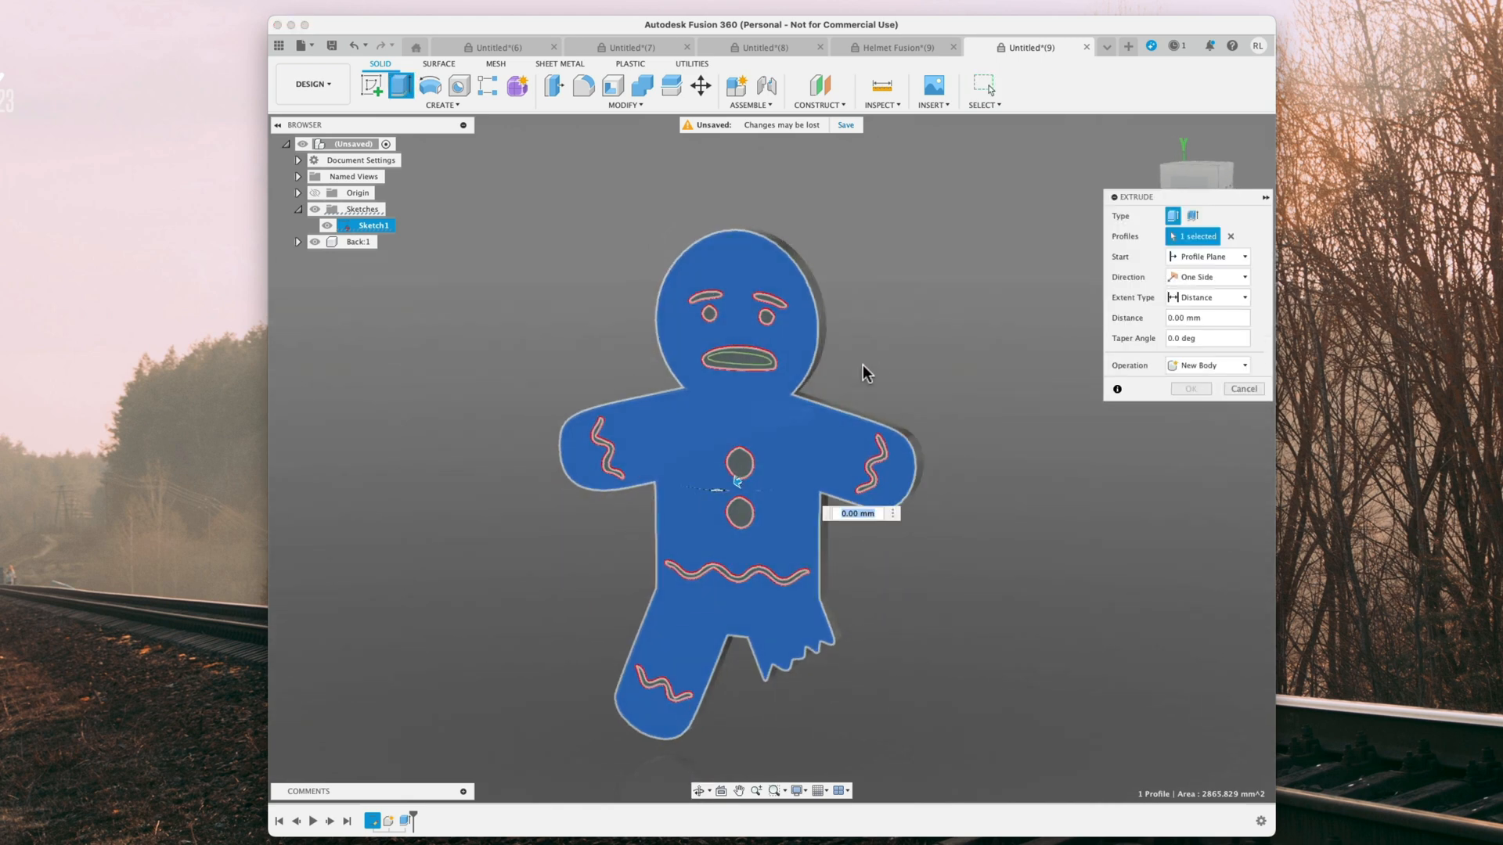
{"action": "type", "text": "1"}
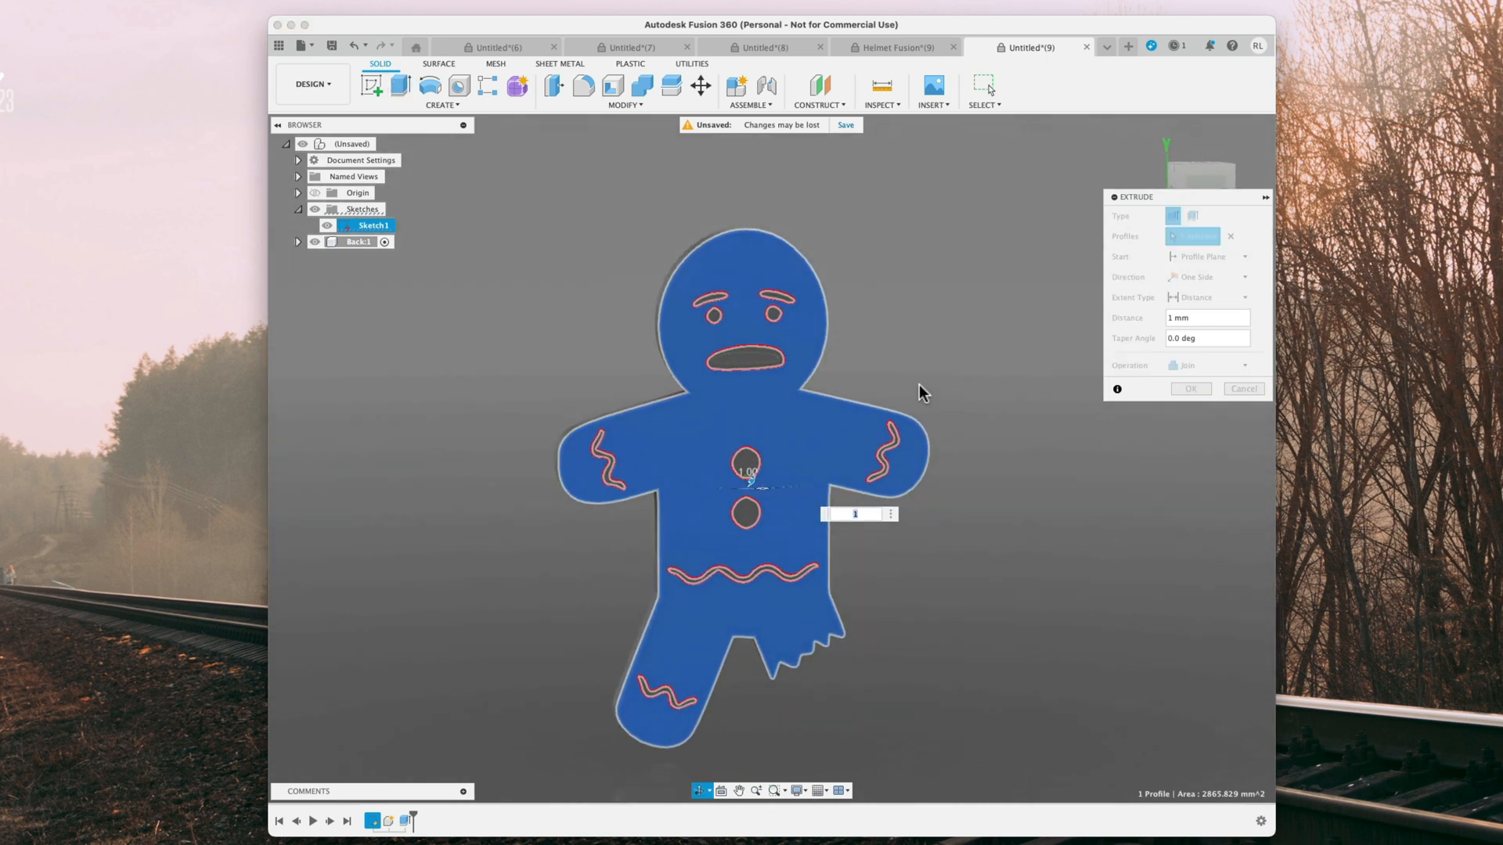
{"action": "left_click", "coordinate": [1207, 366]}
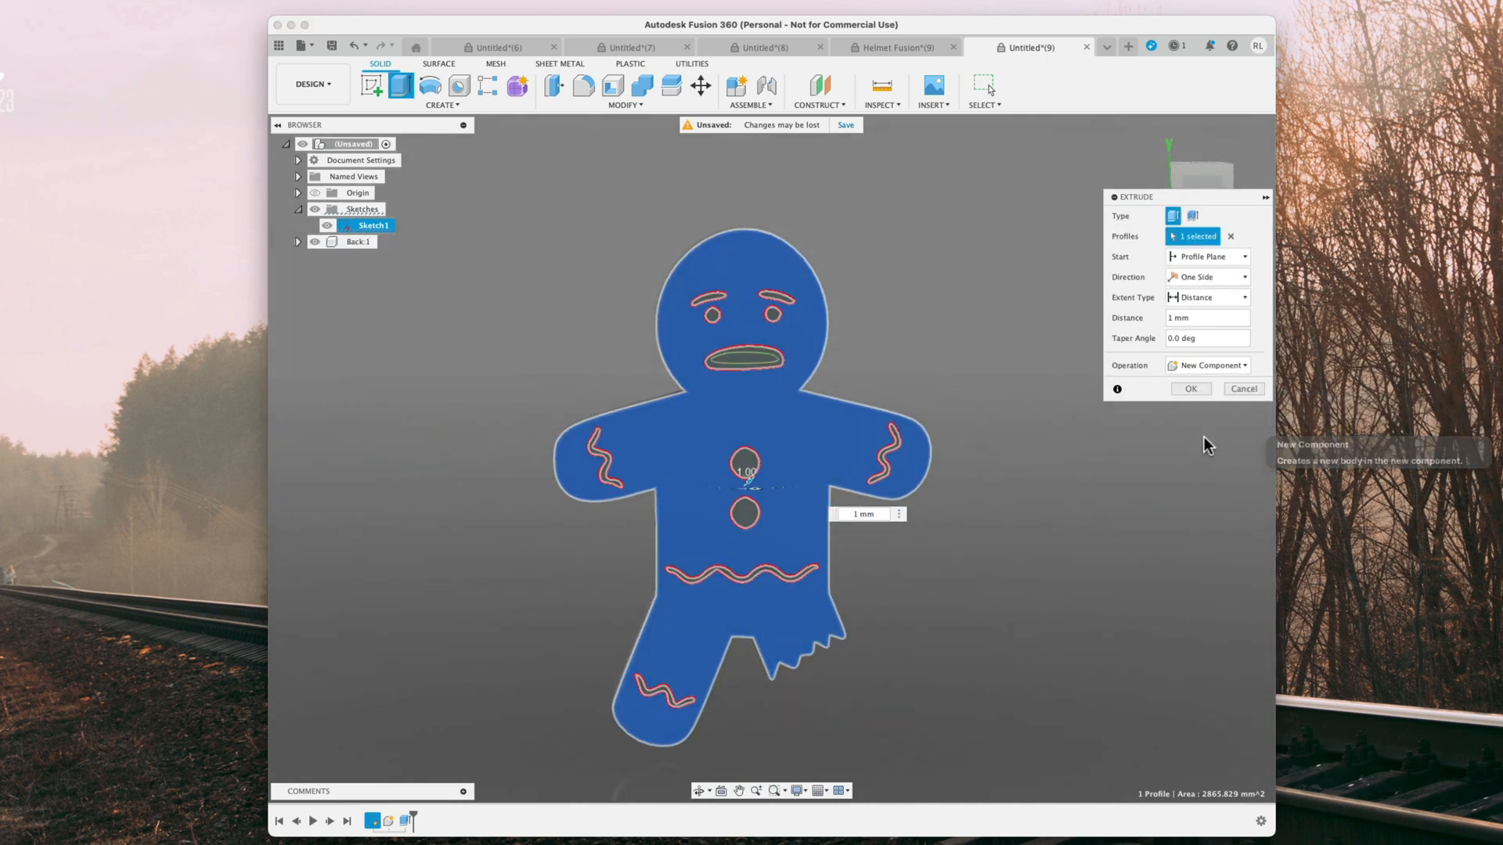
{"action": "left_click", "coordinate": [1189, 388]}
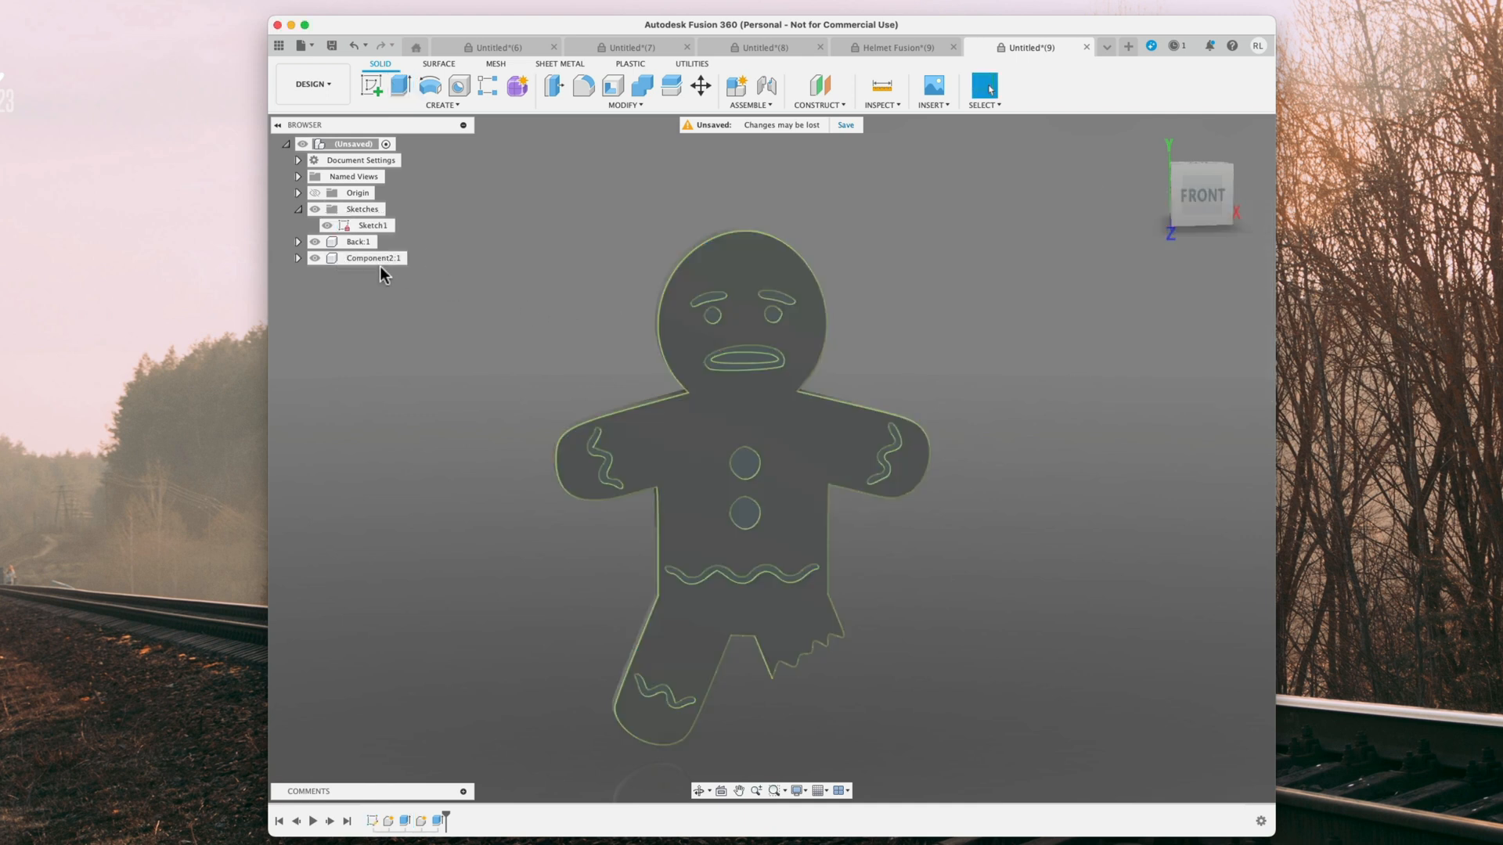
{"action": "left_click", "coordinate": [372, 258]}
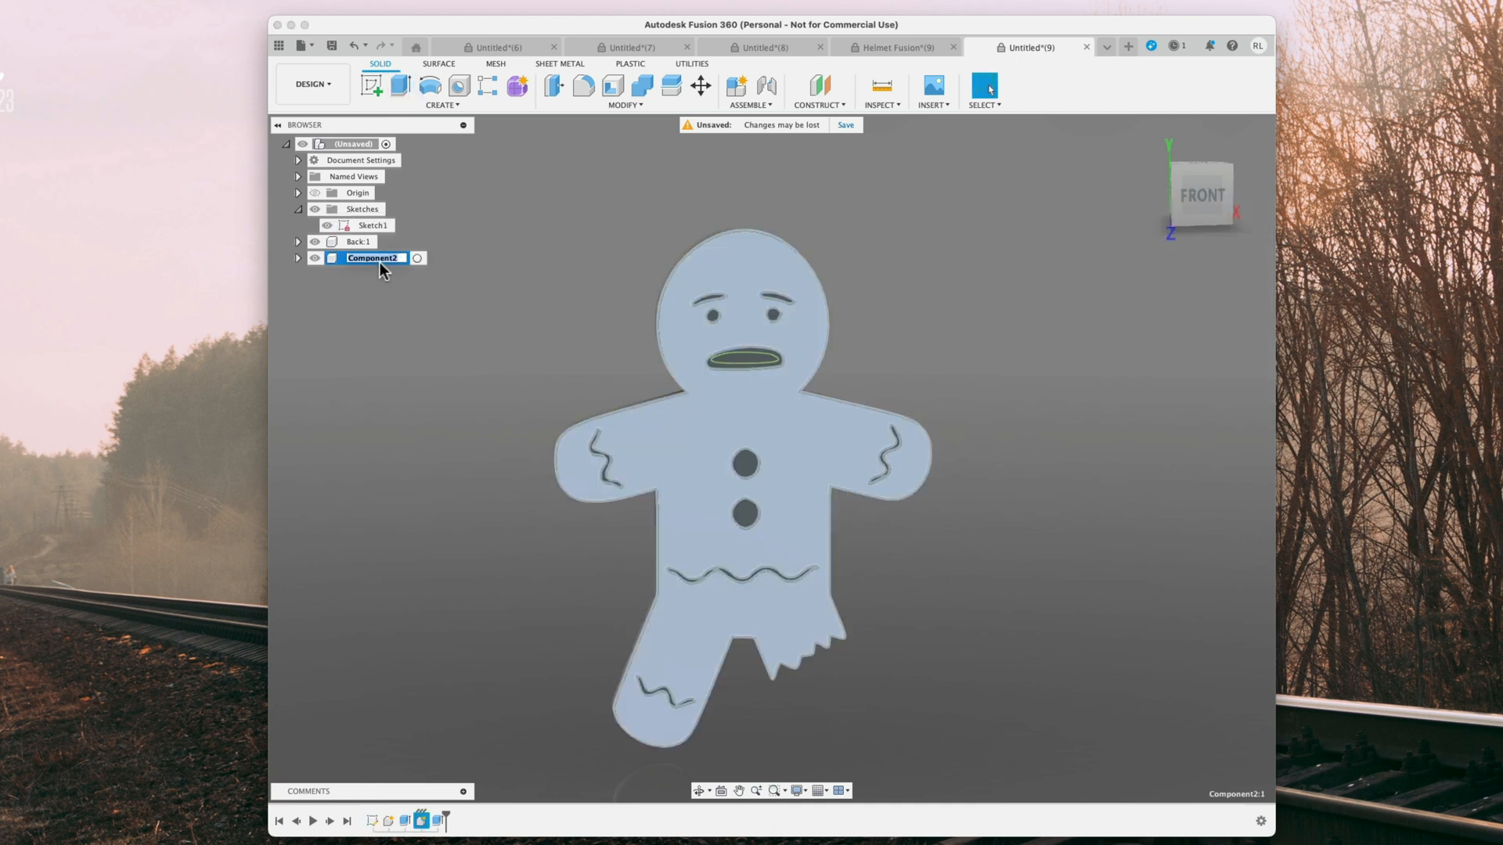
{"action": "type", "text": "Brown:1"}
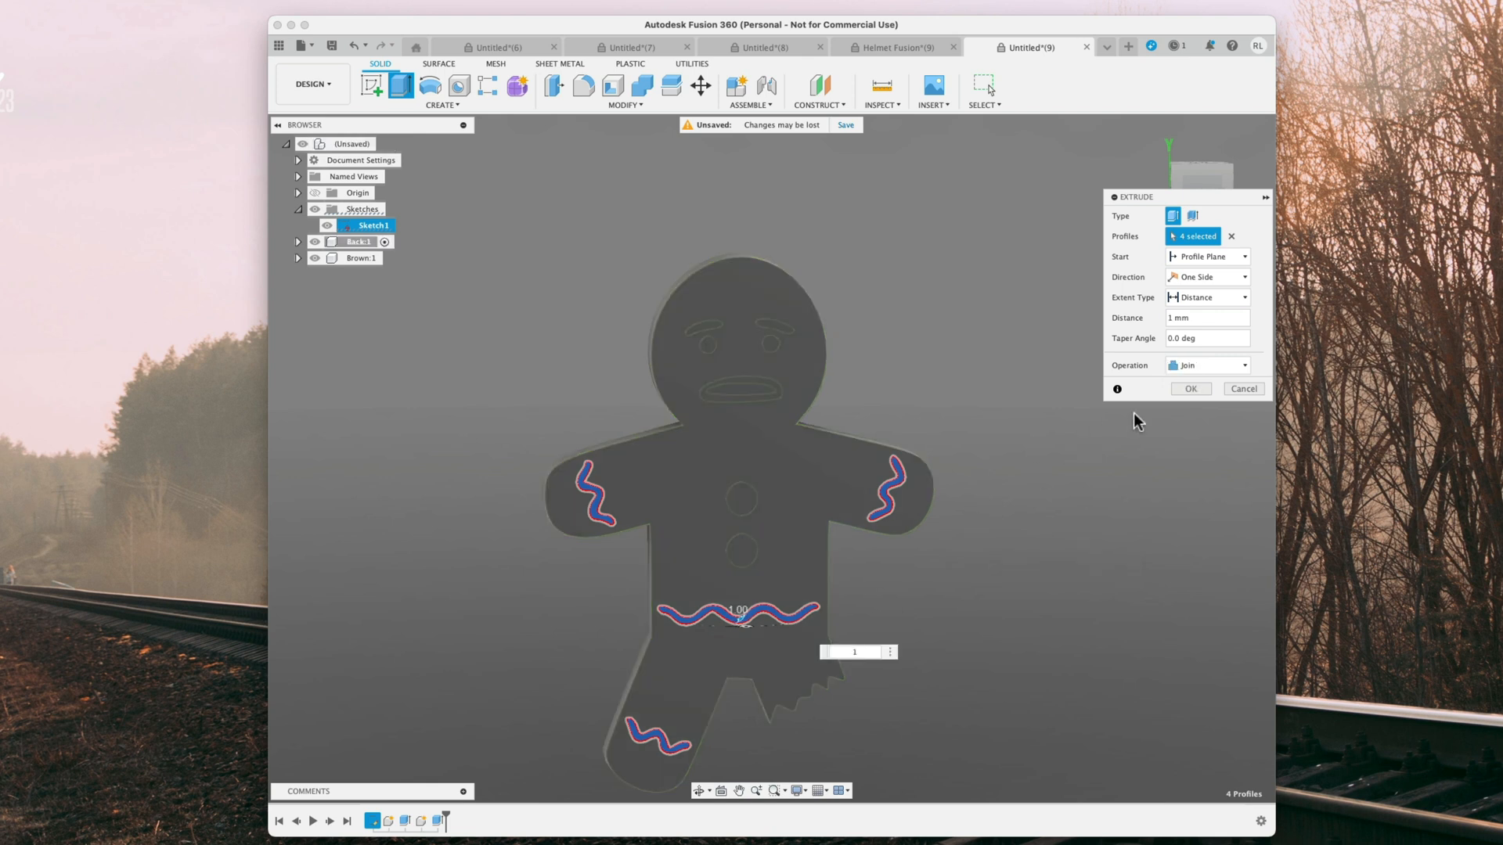
- Extrude the four wavy icing profiles 1 mm as a new component
{"action": "left_click", "coordinate": [1207, 364]}
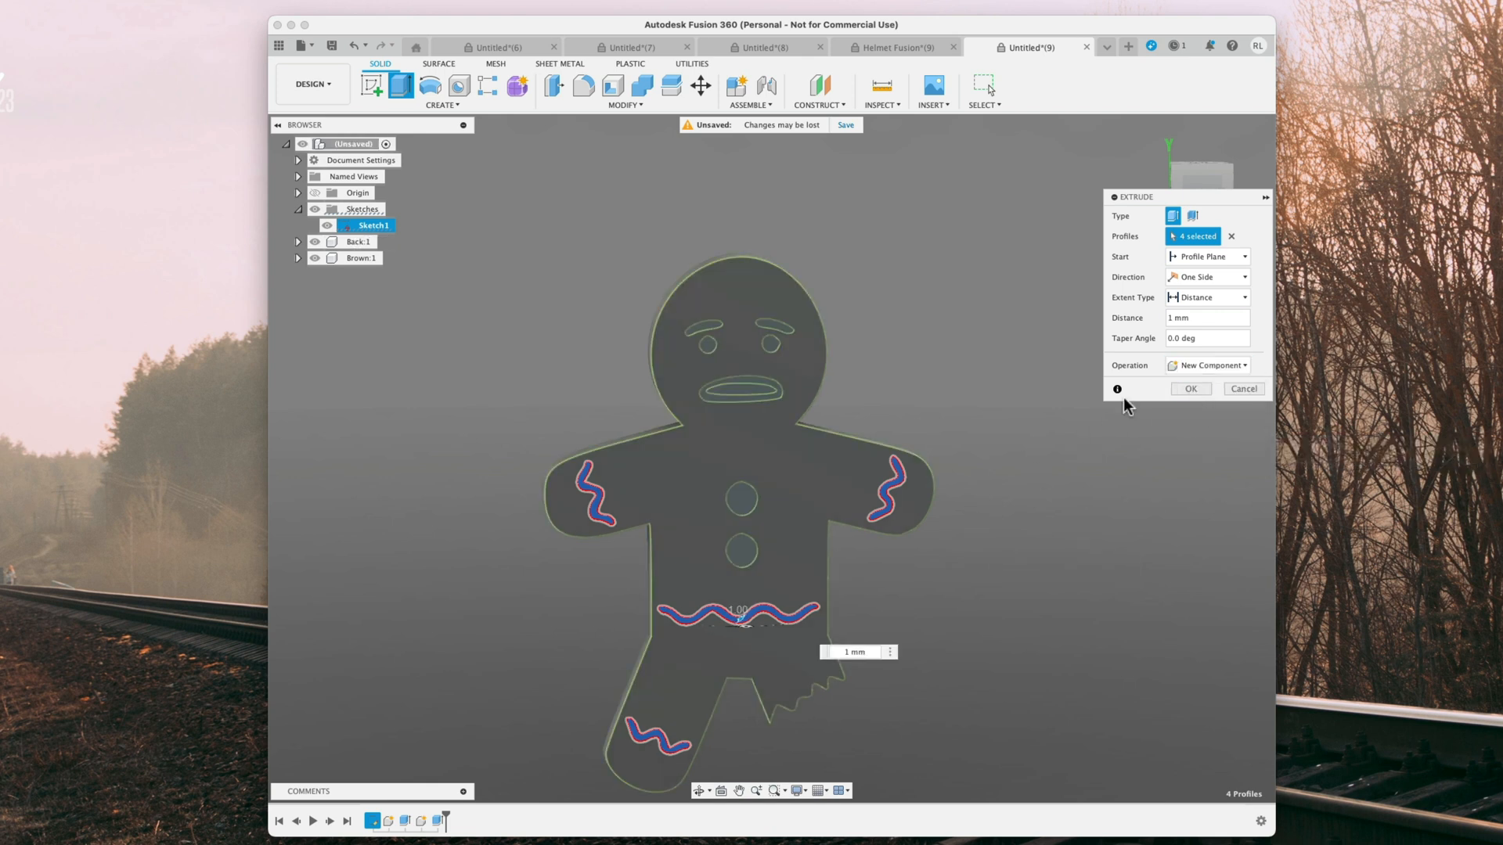
{"action": "left_click", "coordinate": [1190, 388]}
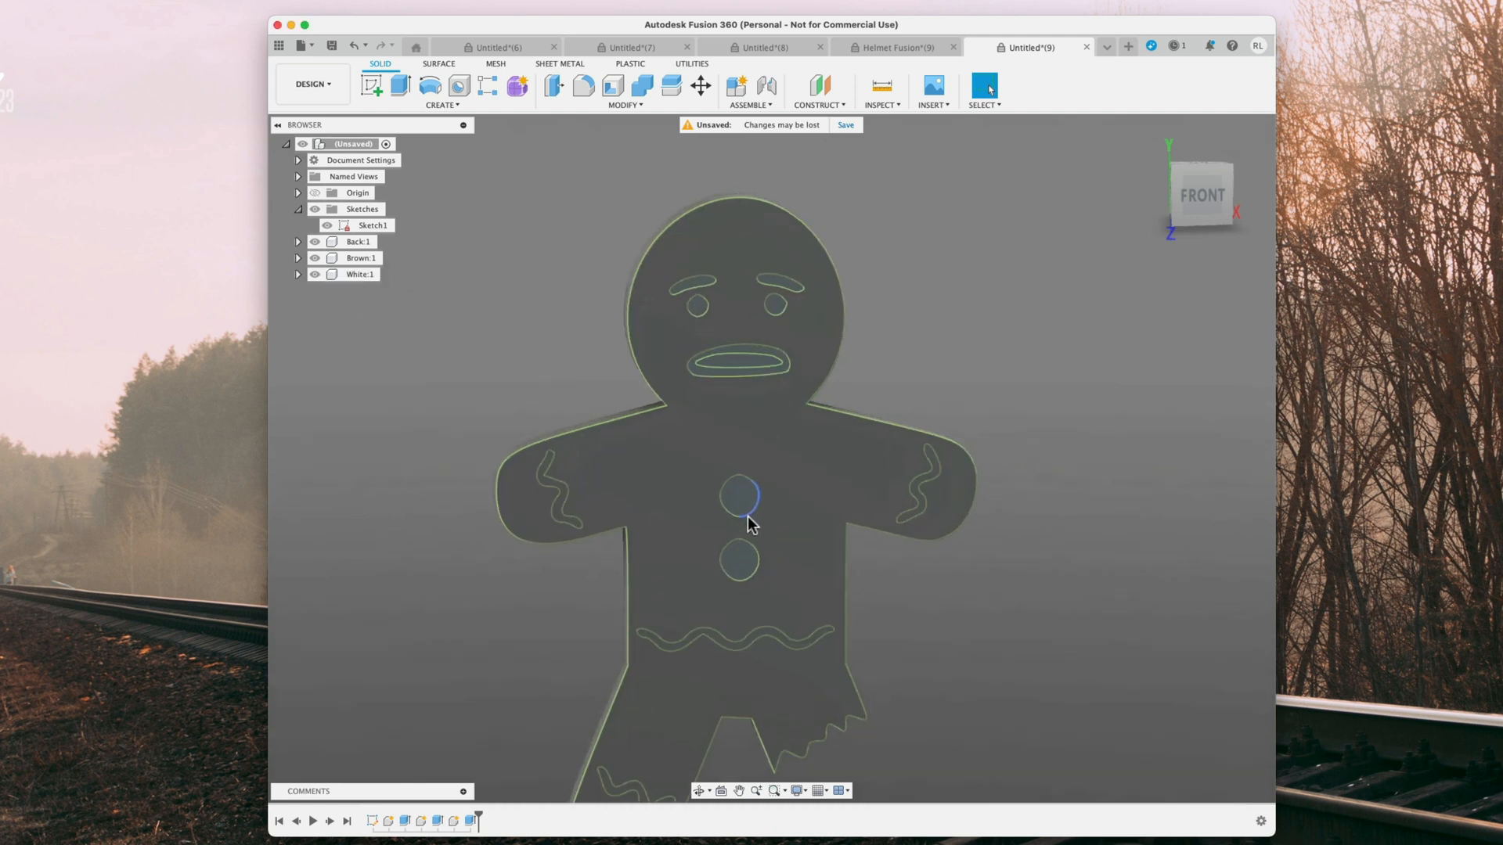
- Select both button circles and extrude them 1 mm as a new component
{"action": "left_click", "coordinate": [747, 494]}
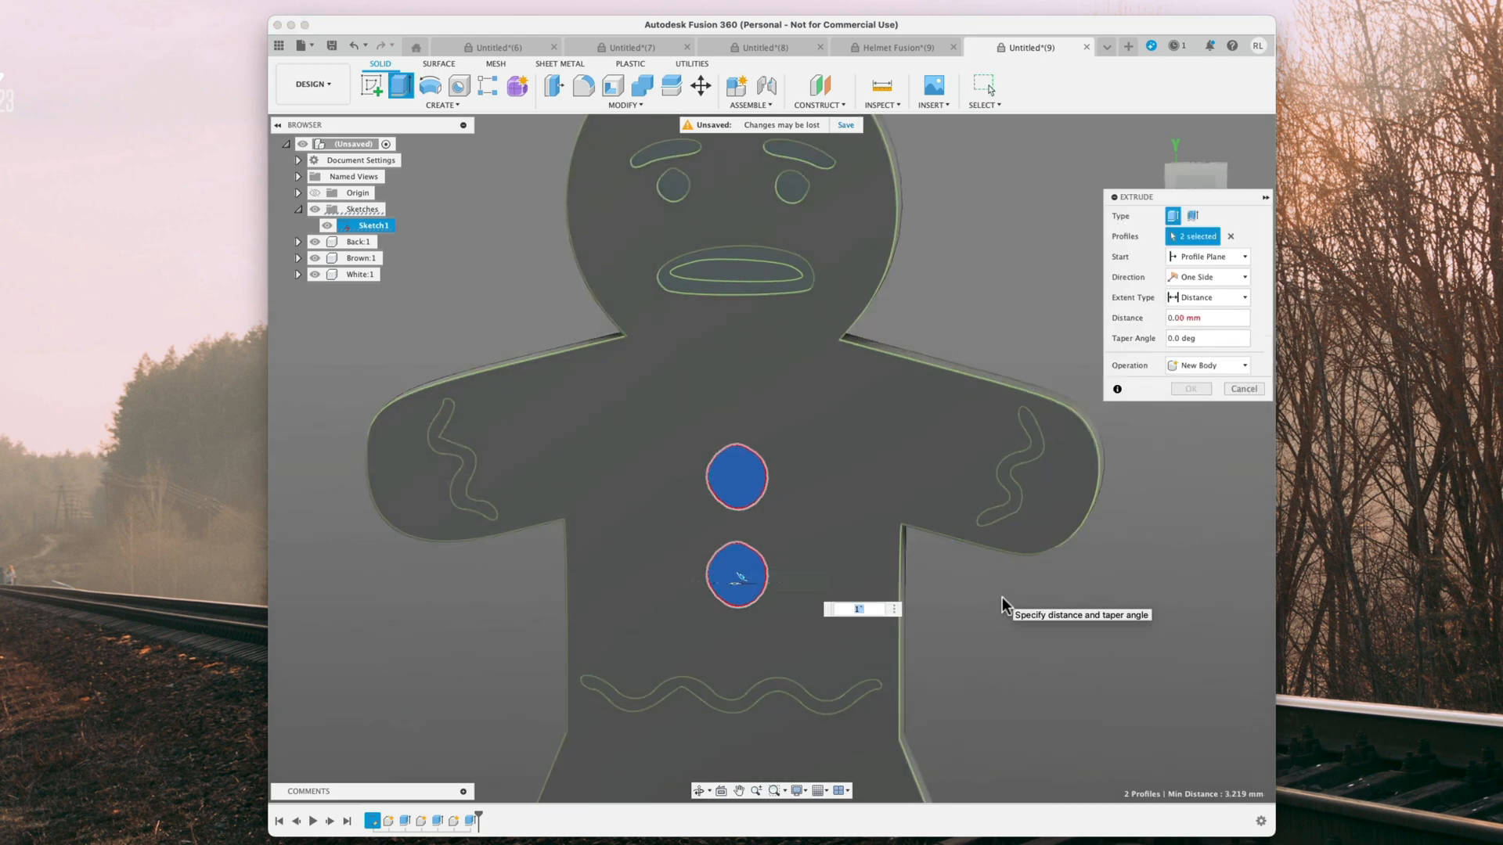
{"action": "left_click", "coordinate": [1206, 365]}
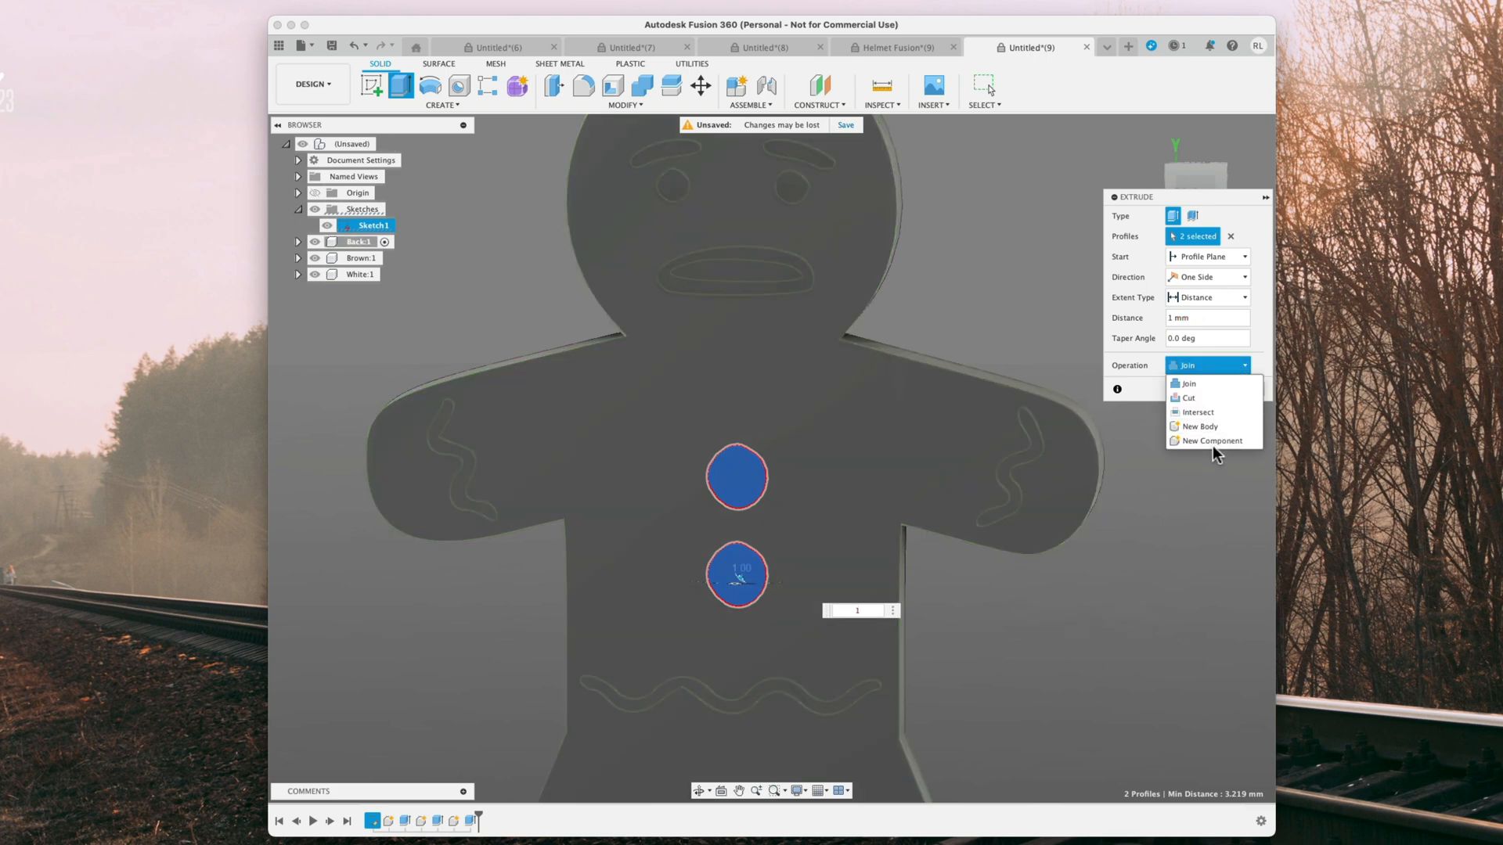
{"action": "left_click", "coordinate": [1210, 440]}
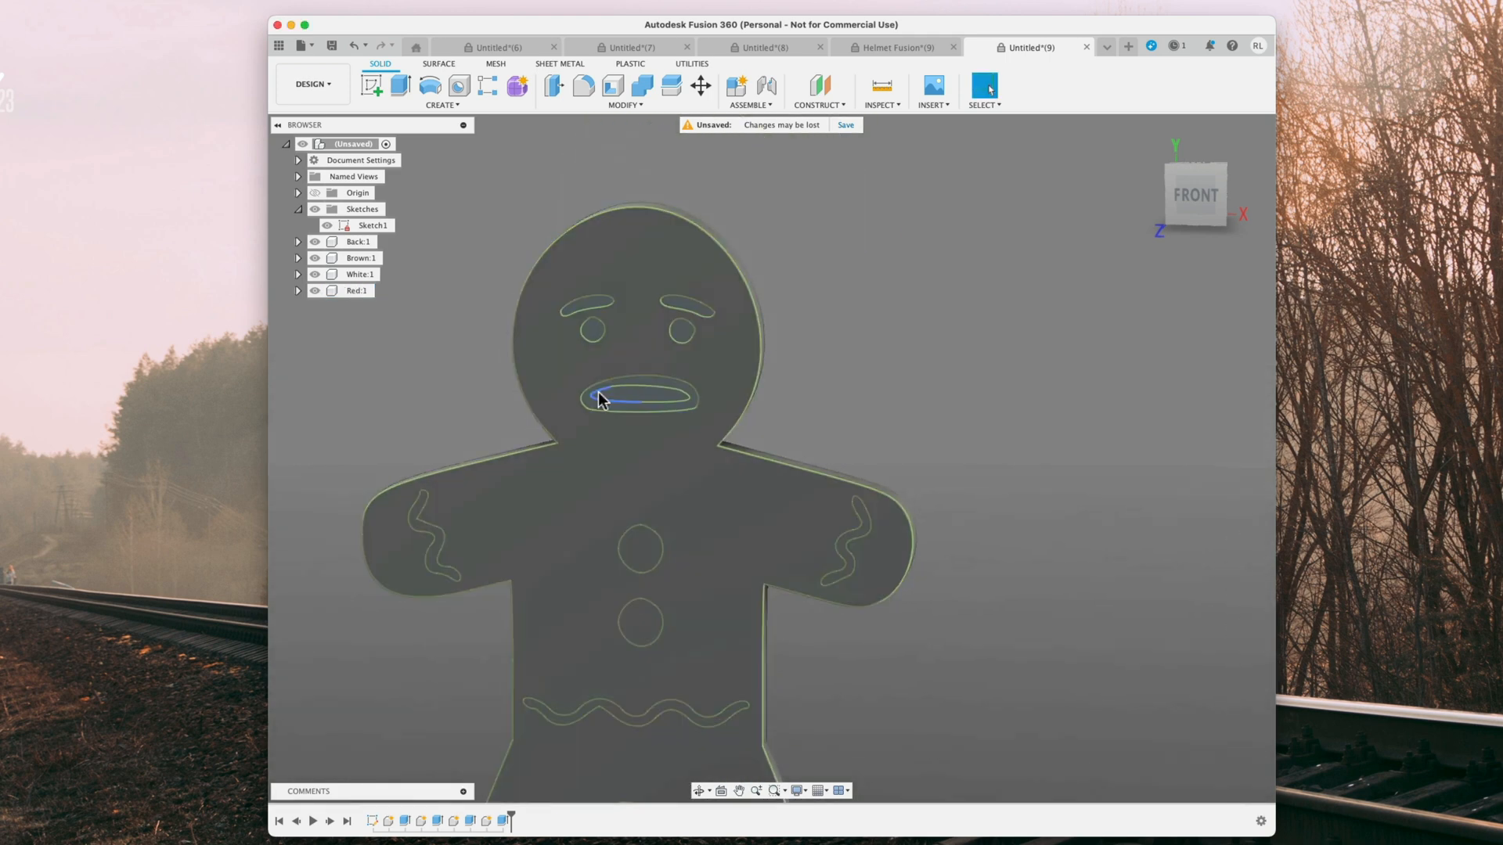
- Edit the White Extrude1 feature to add the mouth outline, making five profiles
{"action": "scroll", "scroll_direction": "up", "scroll_amount": 3}
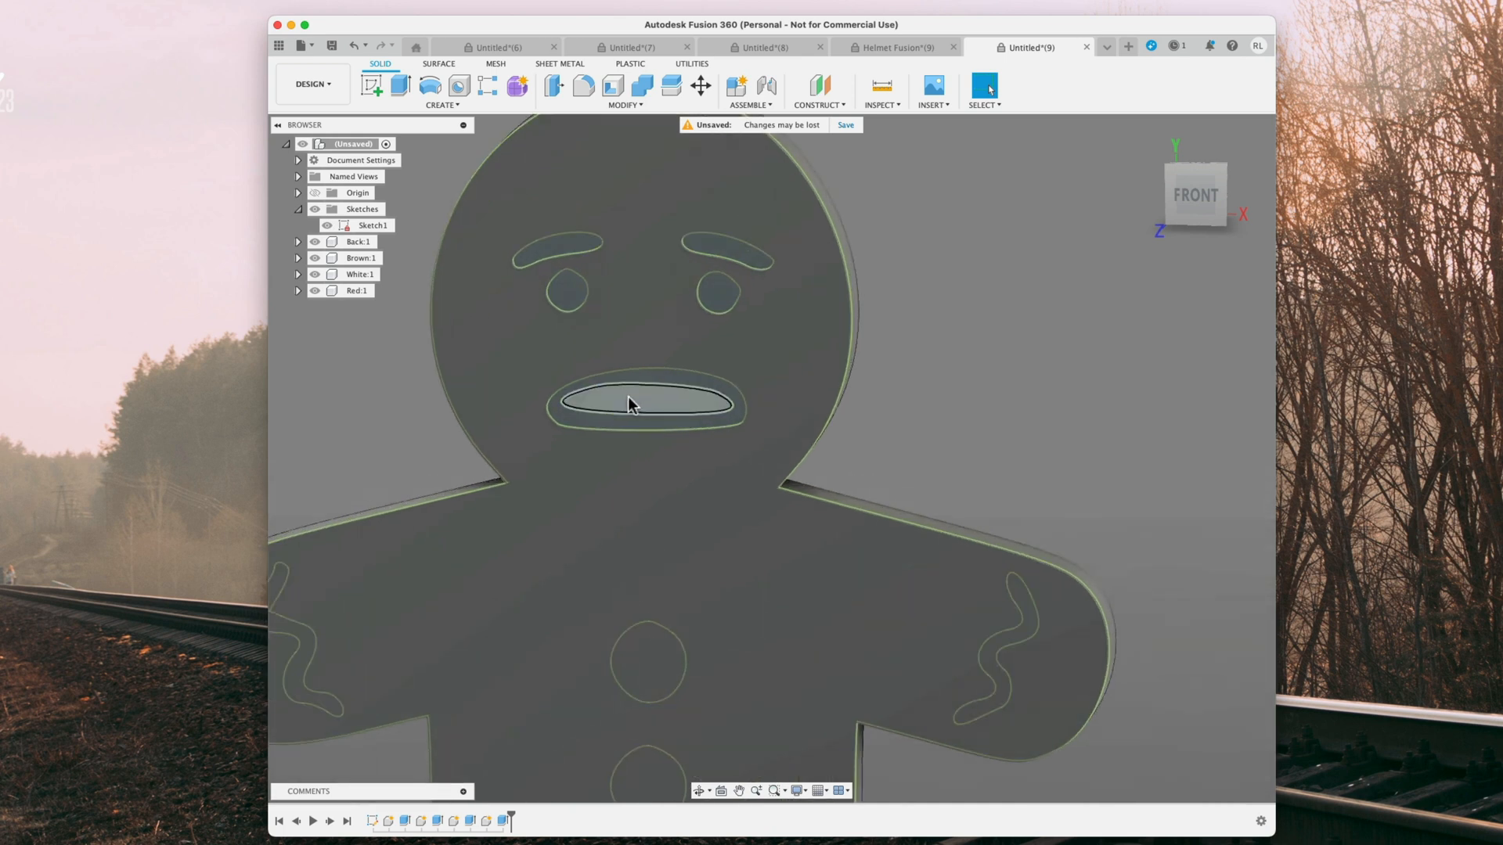
{"action": "left_click", "coordinate": [642, 401]}
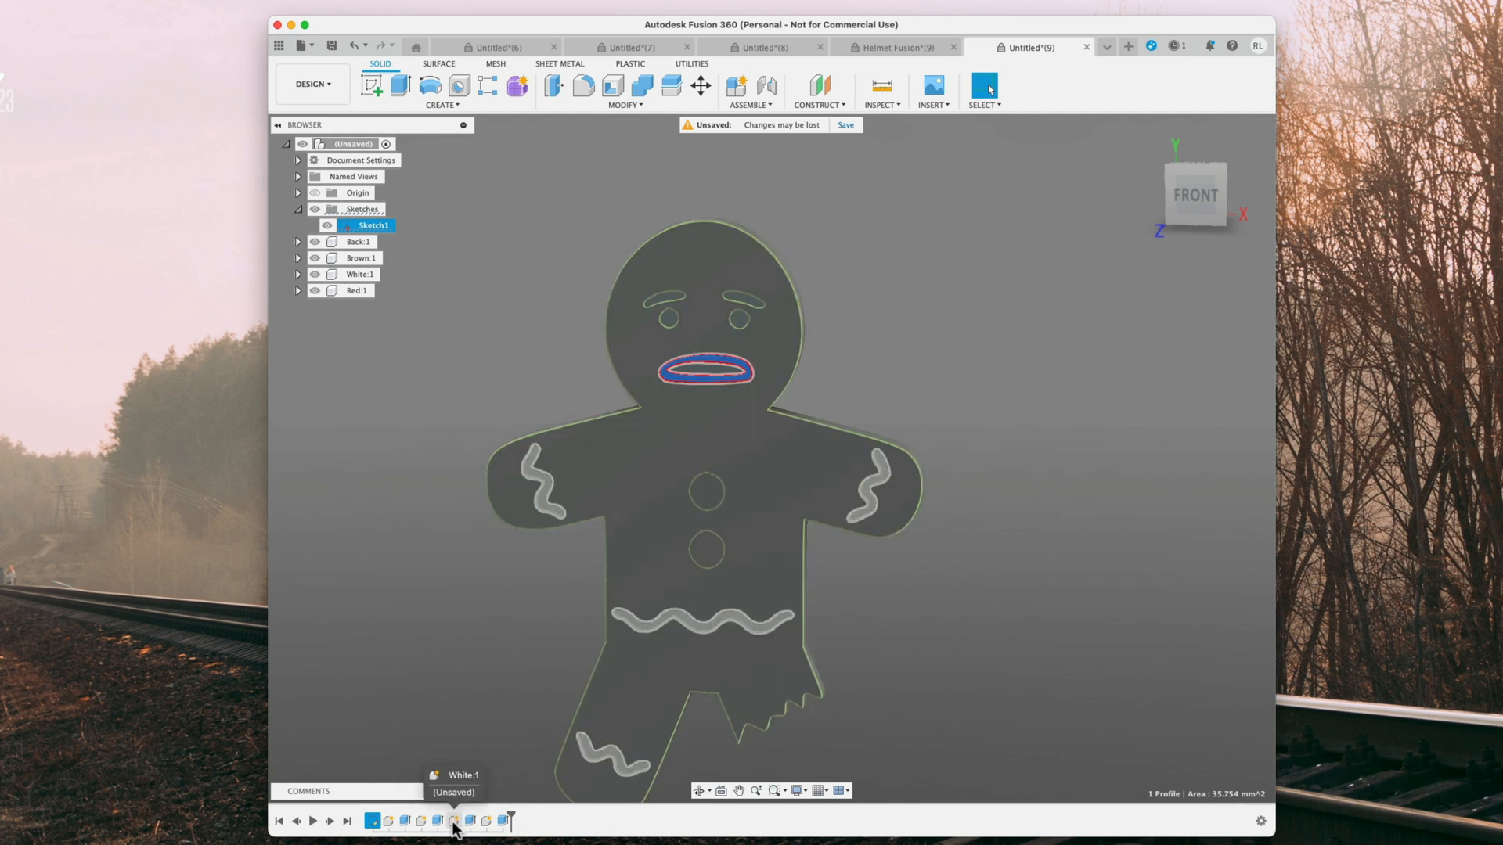
{"action": "mouse_move", "coordinate": [469, 821]}
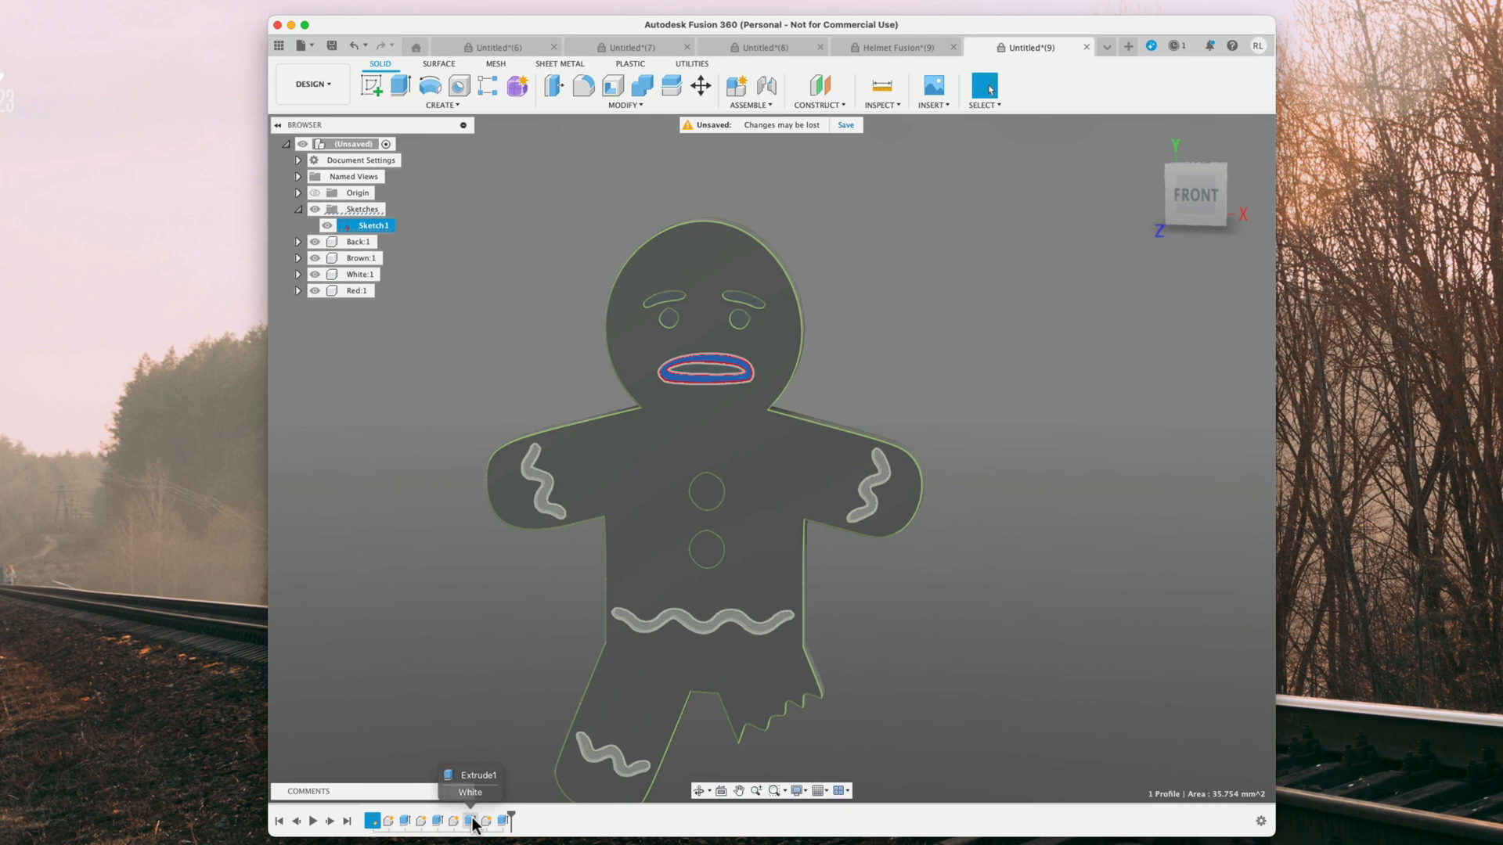
{"action": "left_click", "coordinate": [469, 821]}
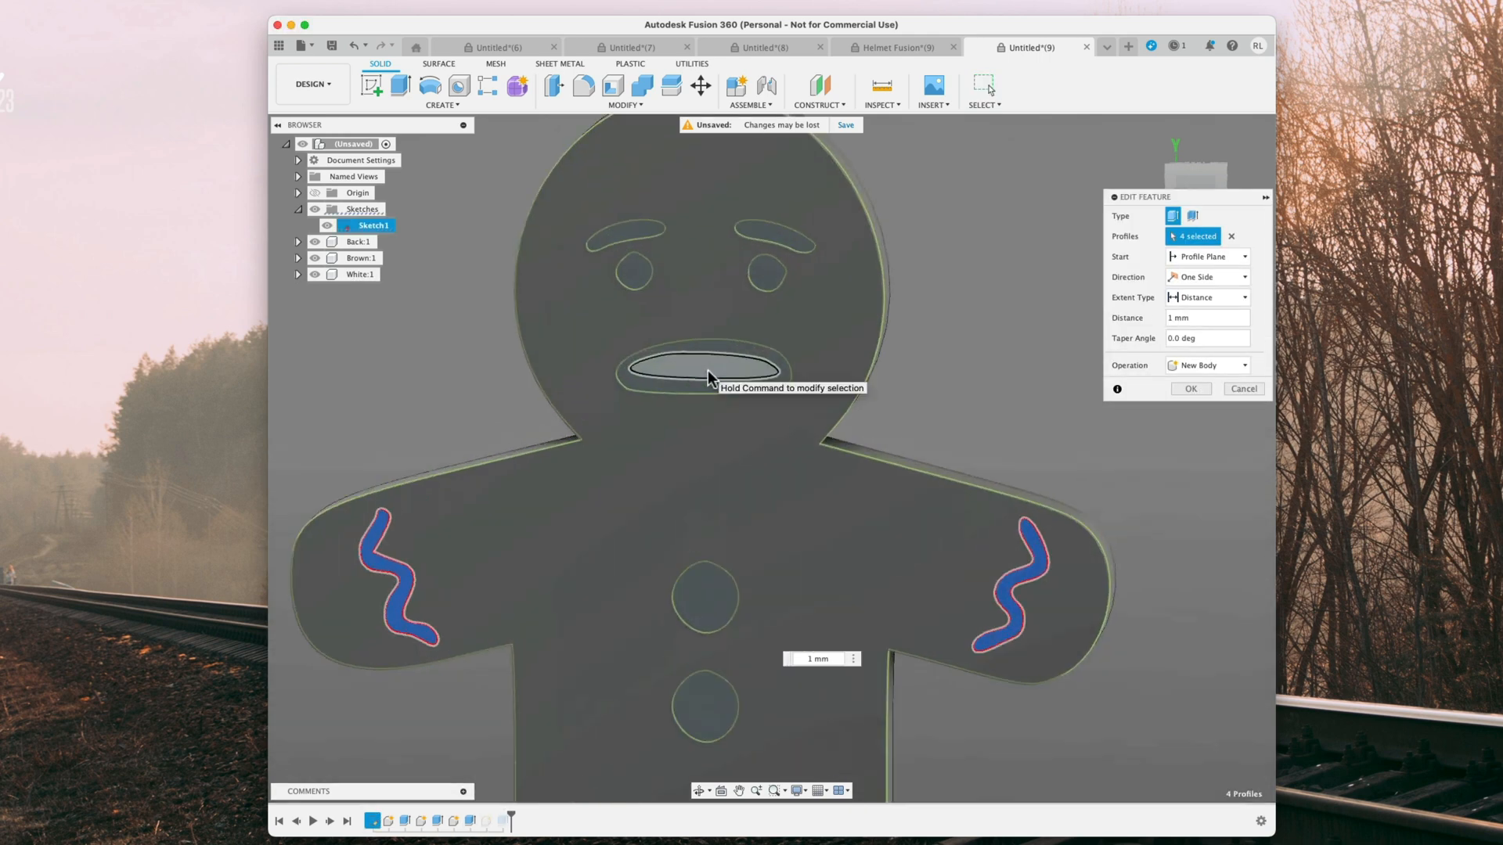
{"action": "left_click", "coordinate": [704, 372]}
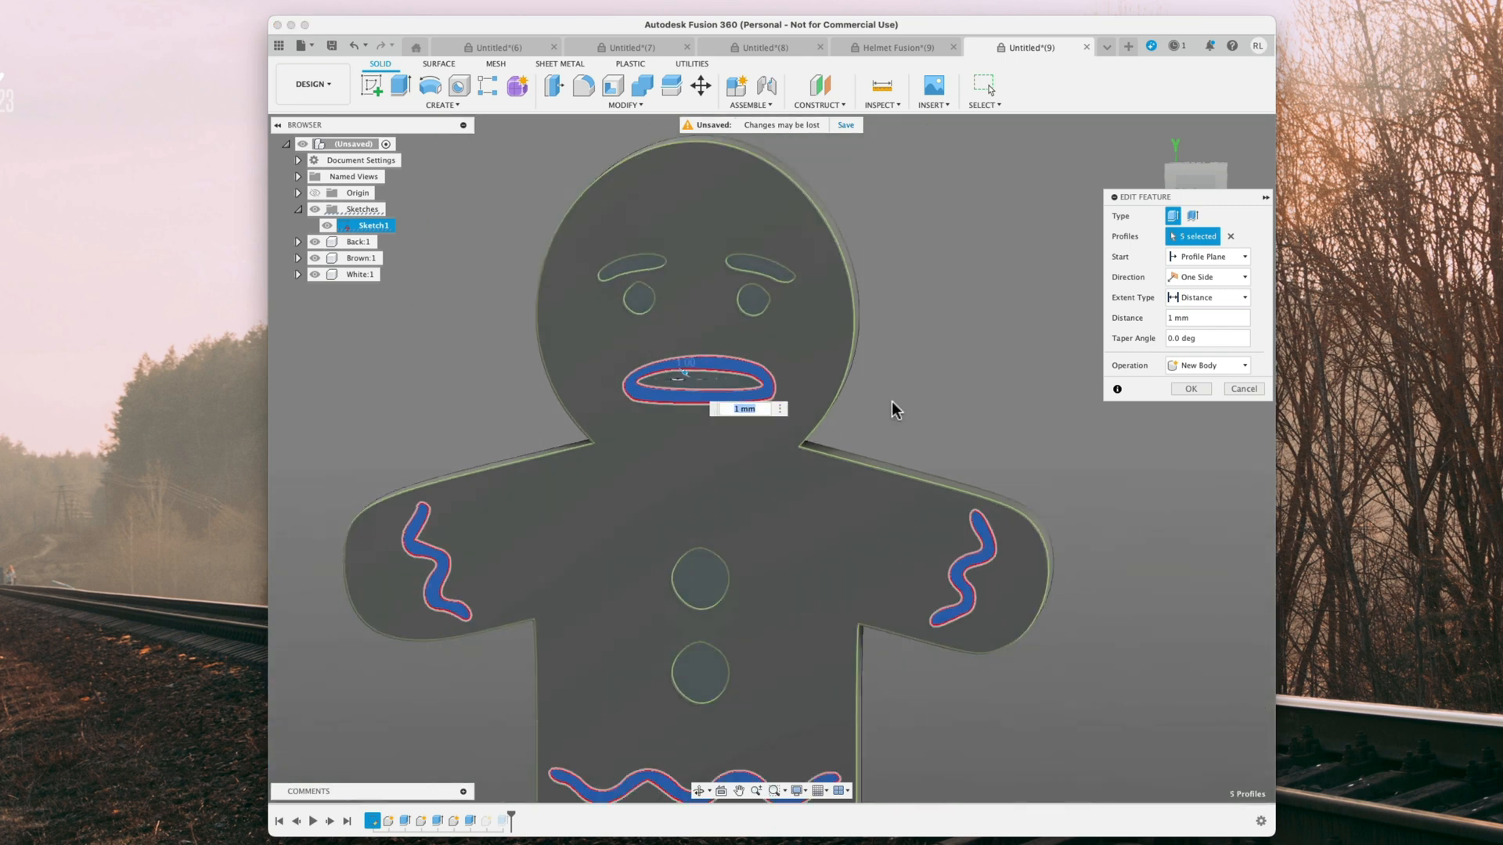
{"action": "left_click_drag", "start_coordinate": [700, 432], "coordinate": [795, 527]}
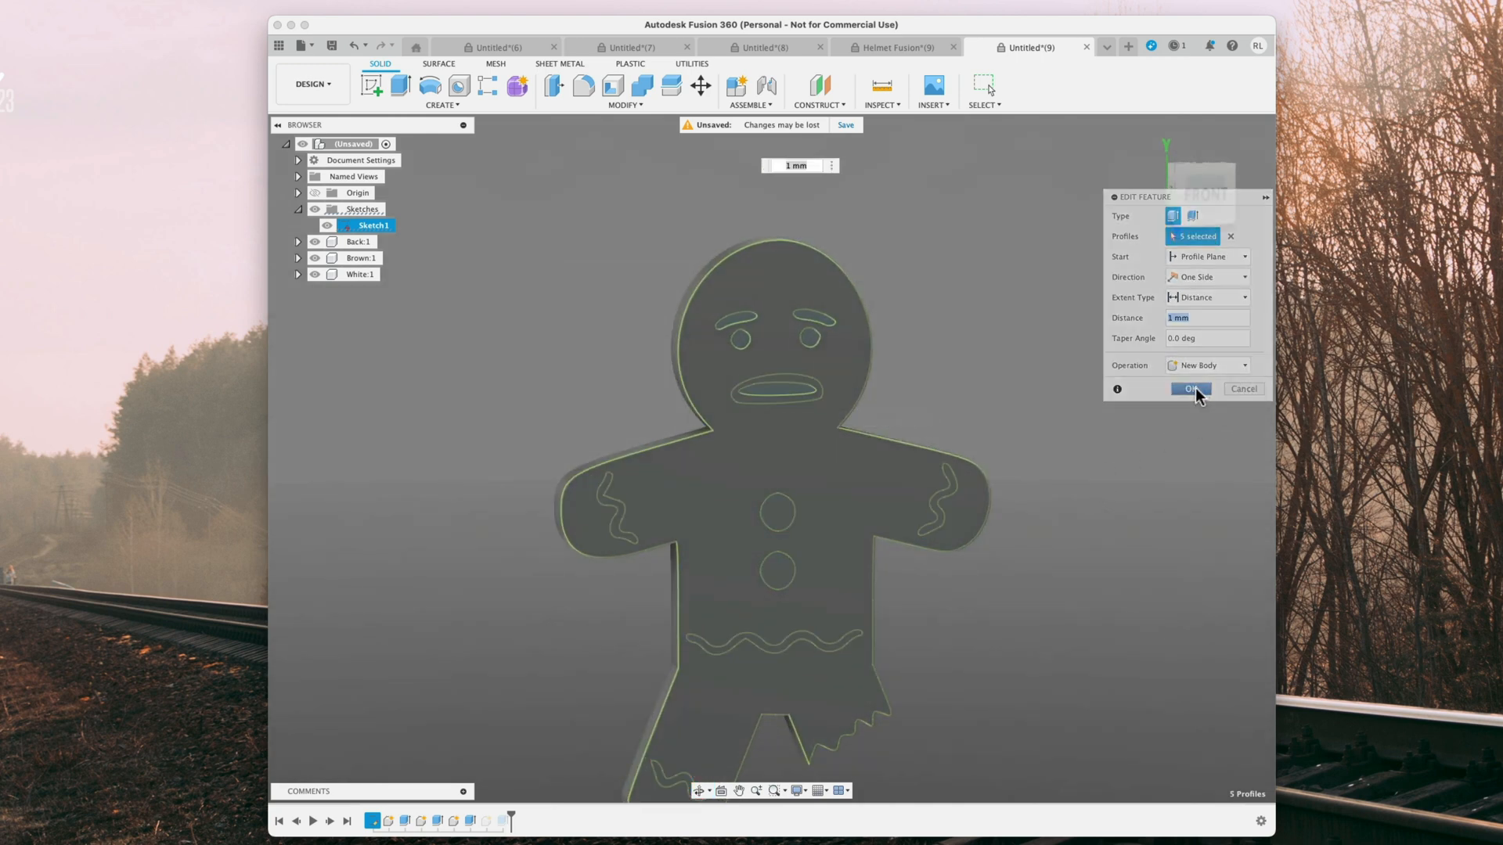
{"action": "left_click", "coordinate": [1191, 389]}
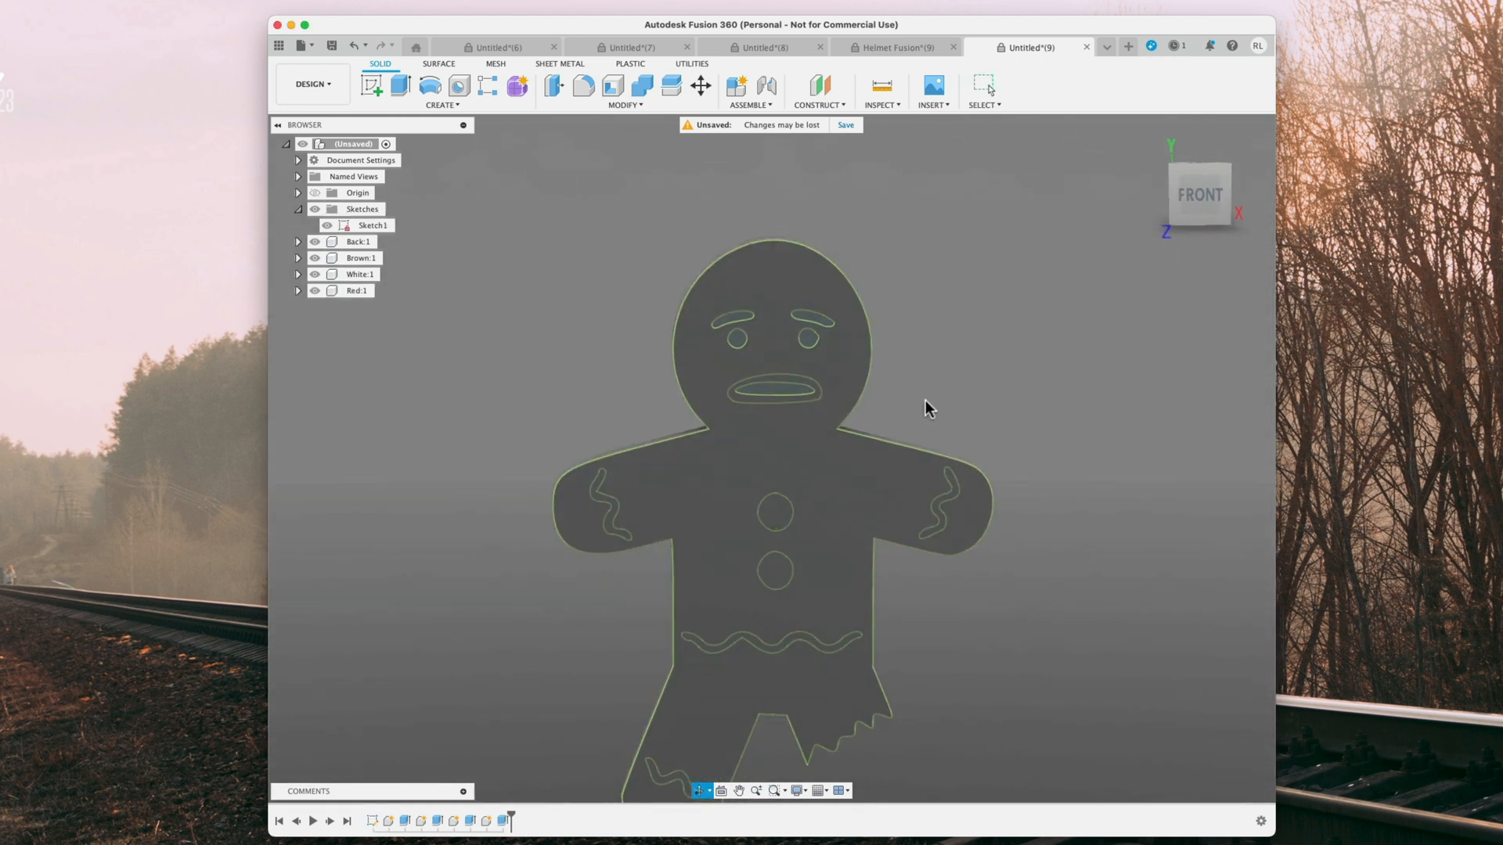
{"action": "left_click", "coordinate": [359, 274]}
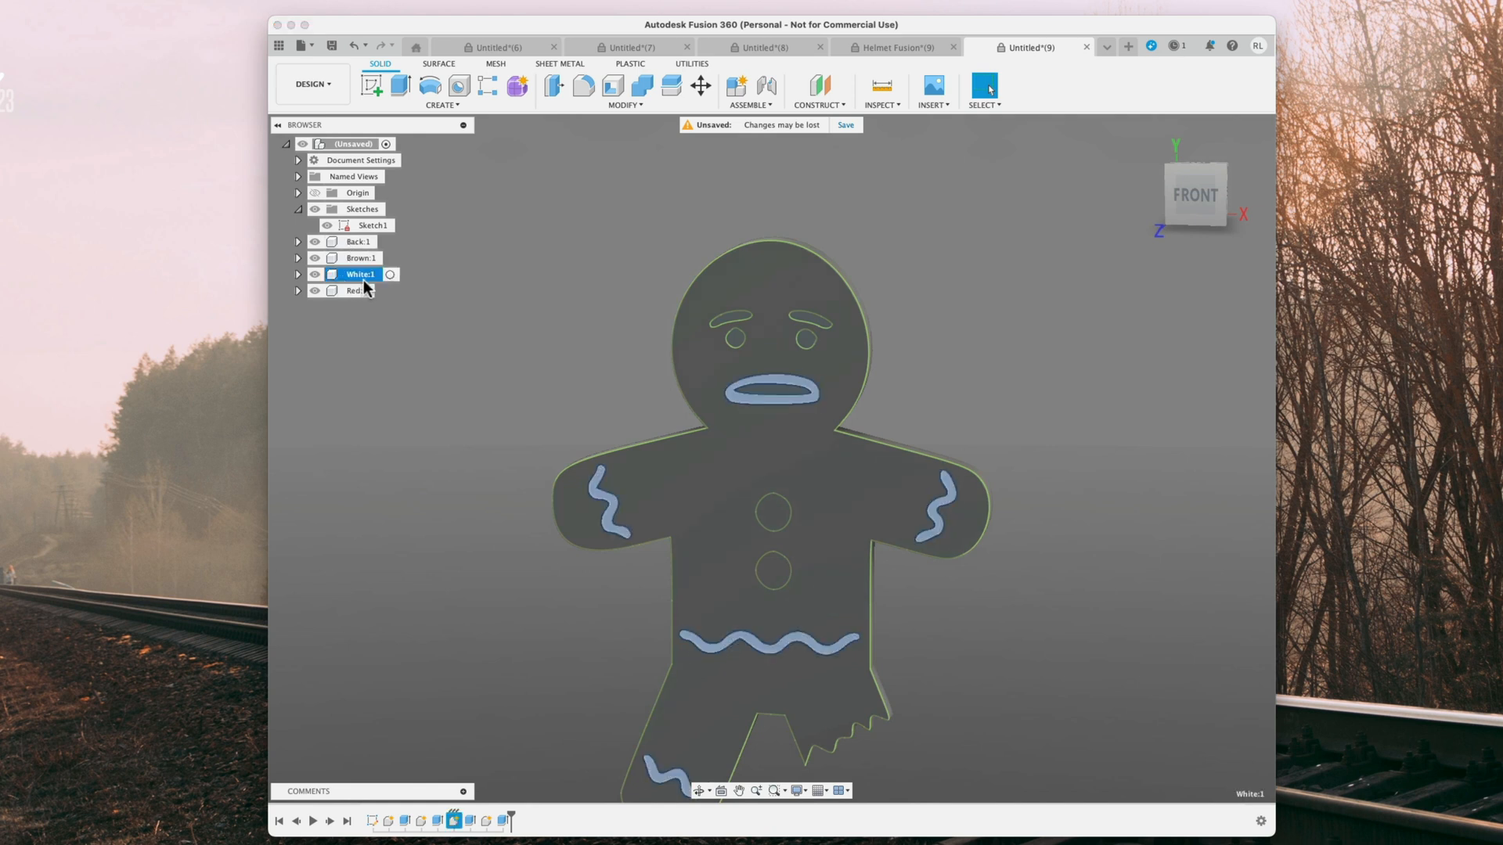
{"action": "mouse_move", "coordinate": [427, 397]}
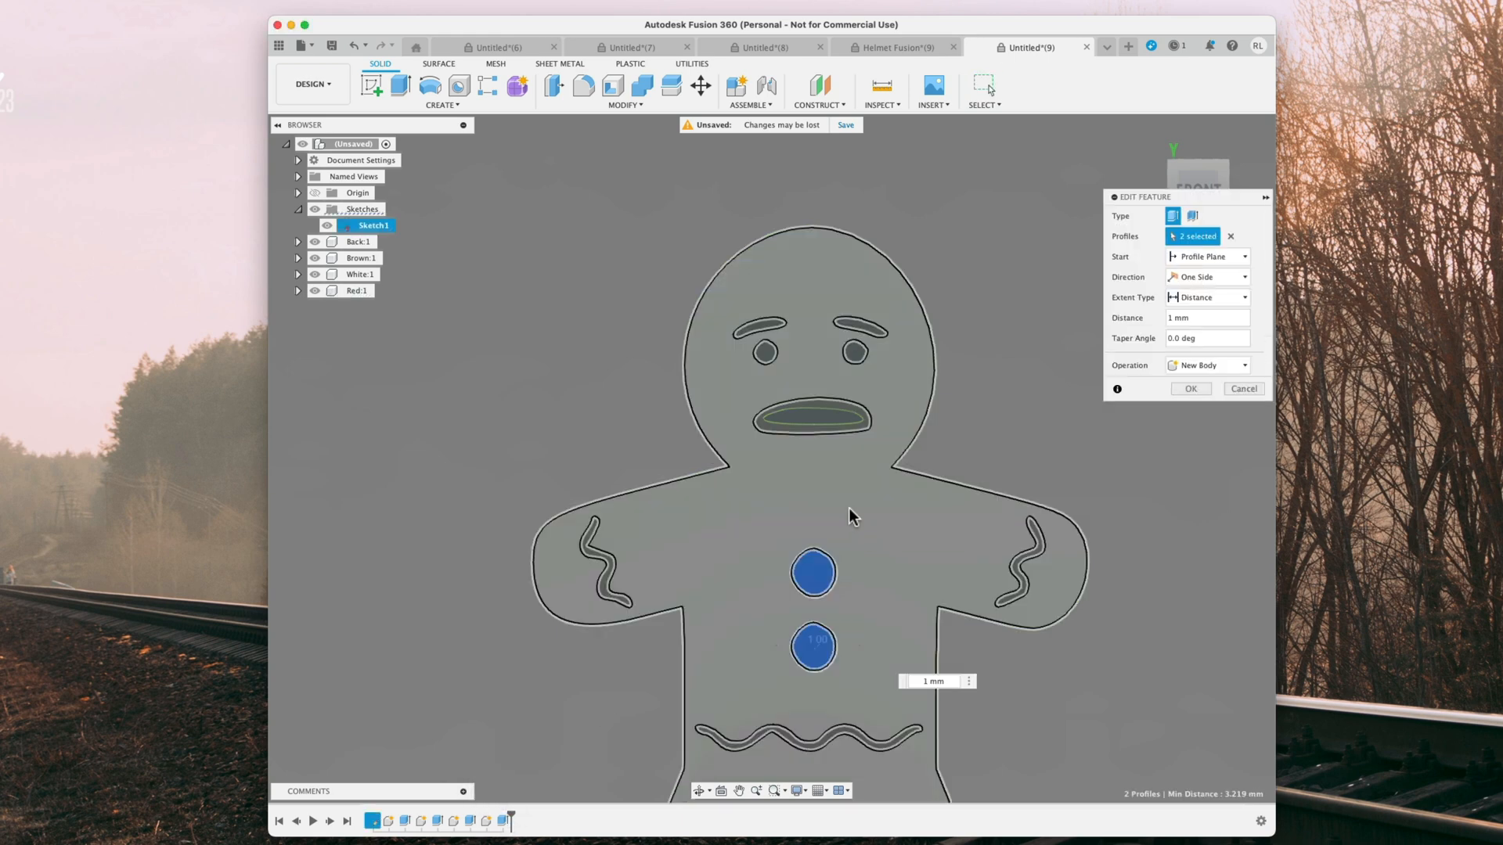
- Add the mouth profile to the two-button extrusion and confirm the edit
{"action": "left_click", "coordinate": [814, 418]}
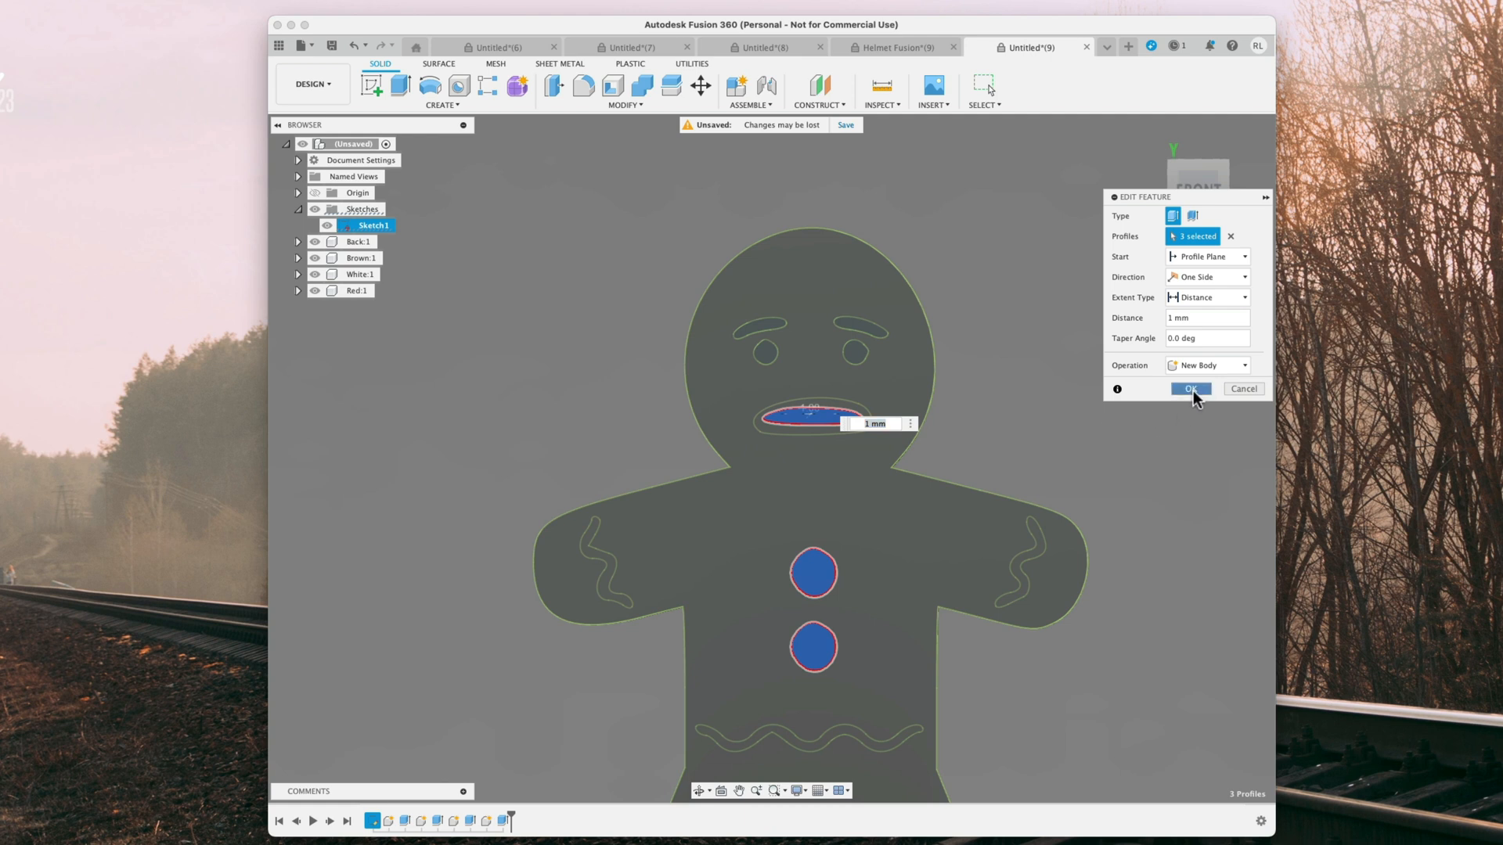
{"action": "left_click", "coordinate": [1189, 388]}
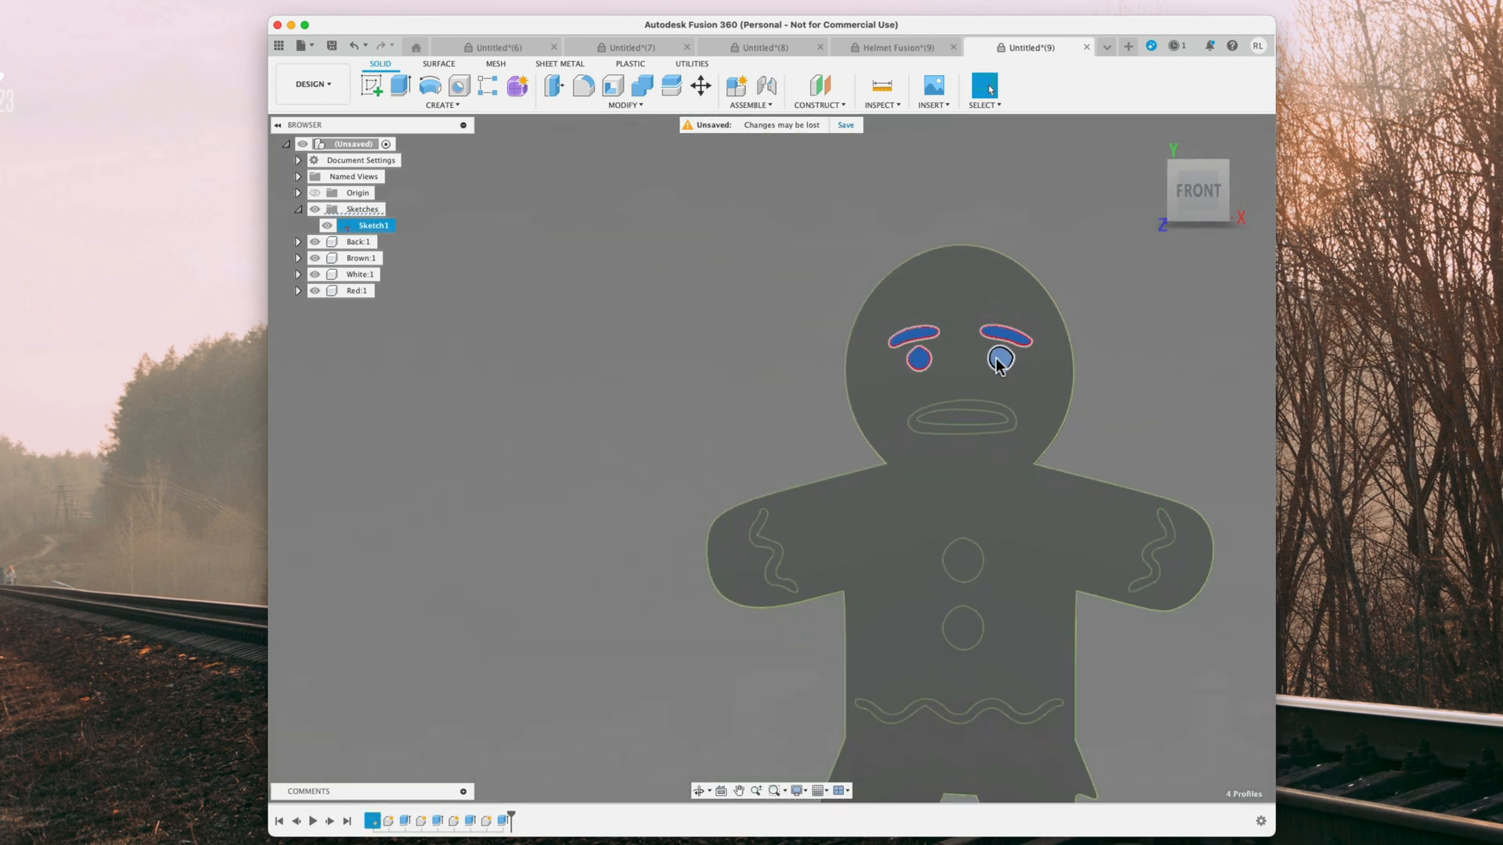
- Extrude the eyes and eyebrows 1 mm as a new component named Black
{"action": "left_click", "coordinate": [1244, 365]}
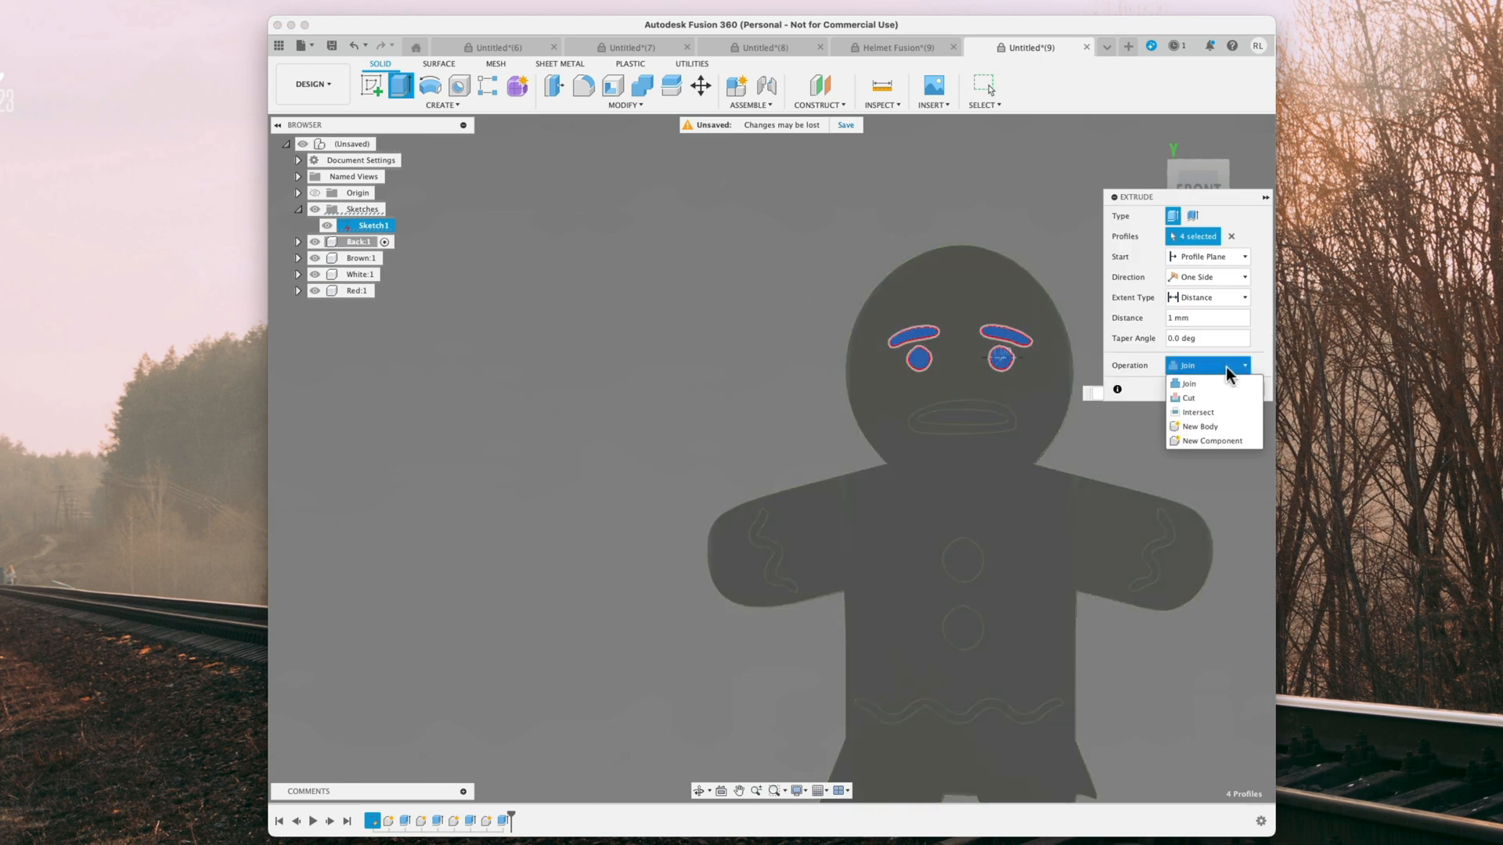
{"action": "left_click", "coordinate": [1211, 440]}
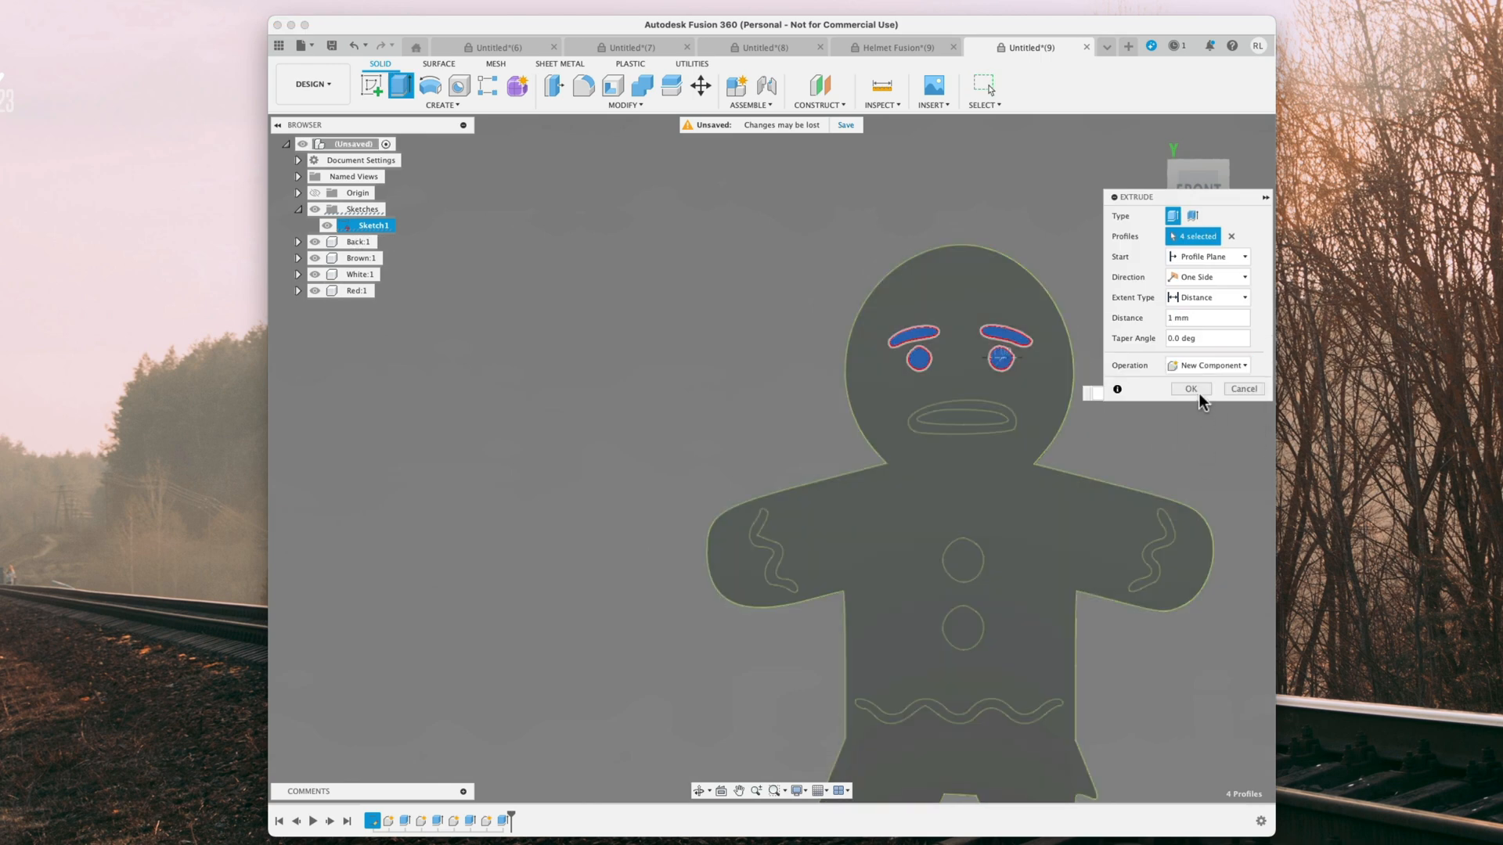
{"action": "left_click", "coordinate": [1190, 389]}
{"action": "type", "text": "Bl"}
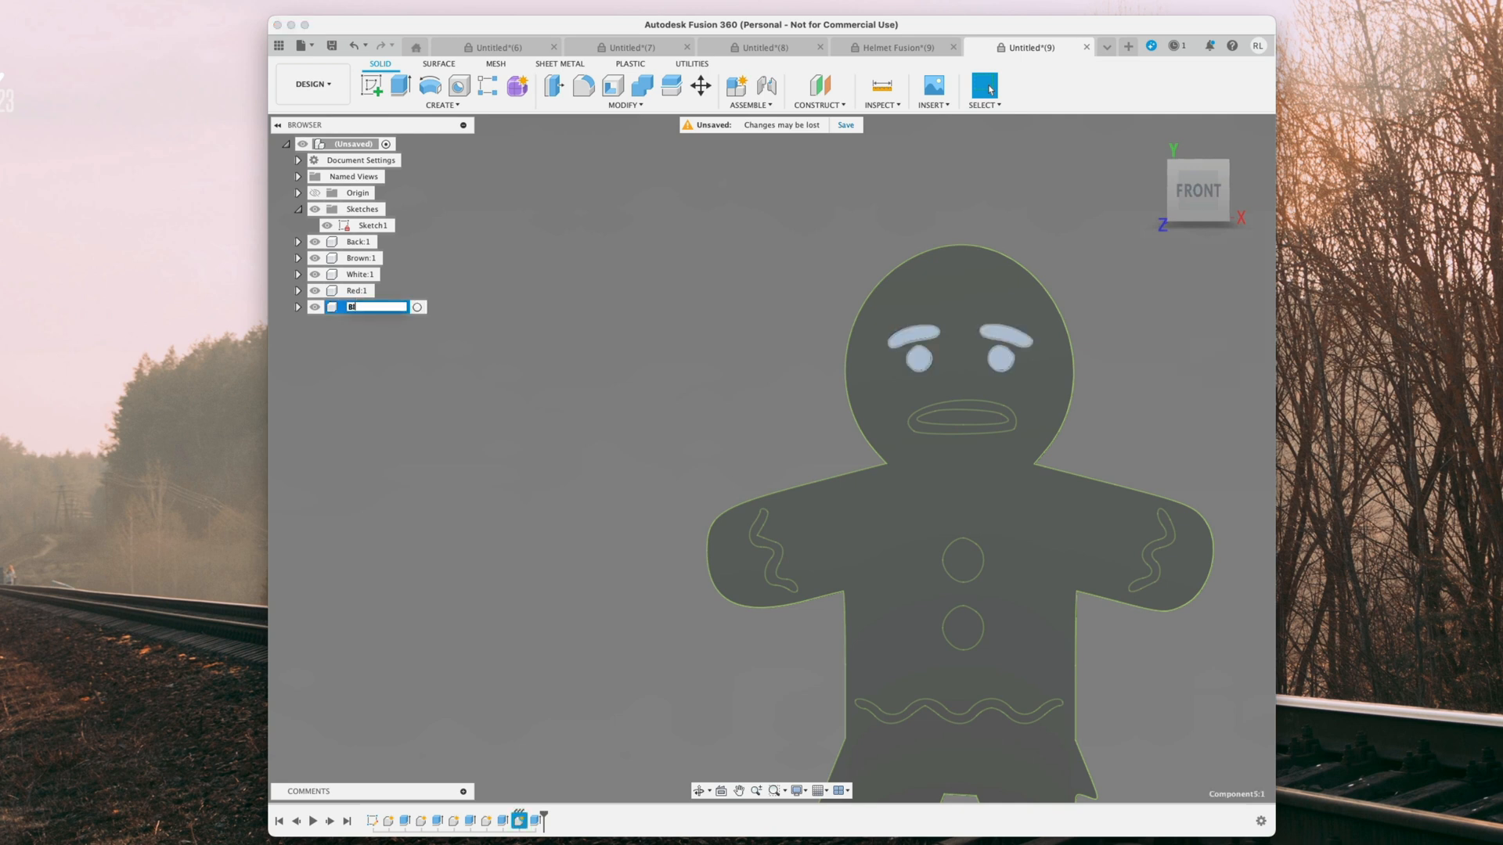
{"action": "key", "text": "Return"}
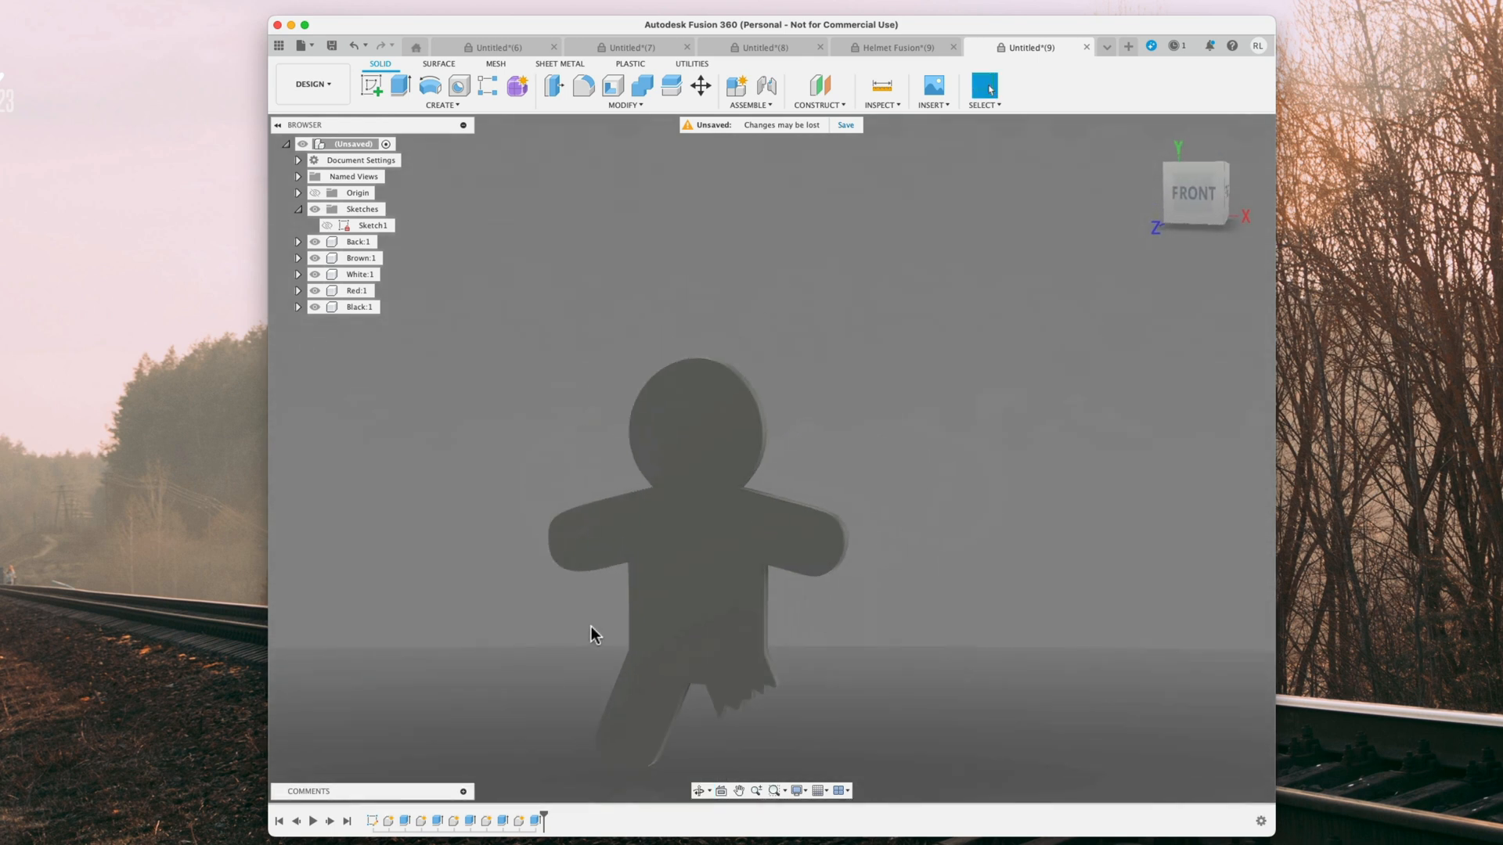
- Search the appearances for 'abs' and apply ABS (White) to the White icing body
{"action": "left_click", "coordinate": [982, 86]}
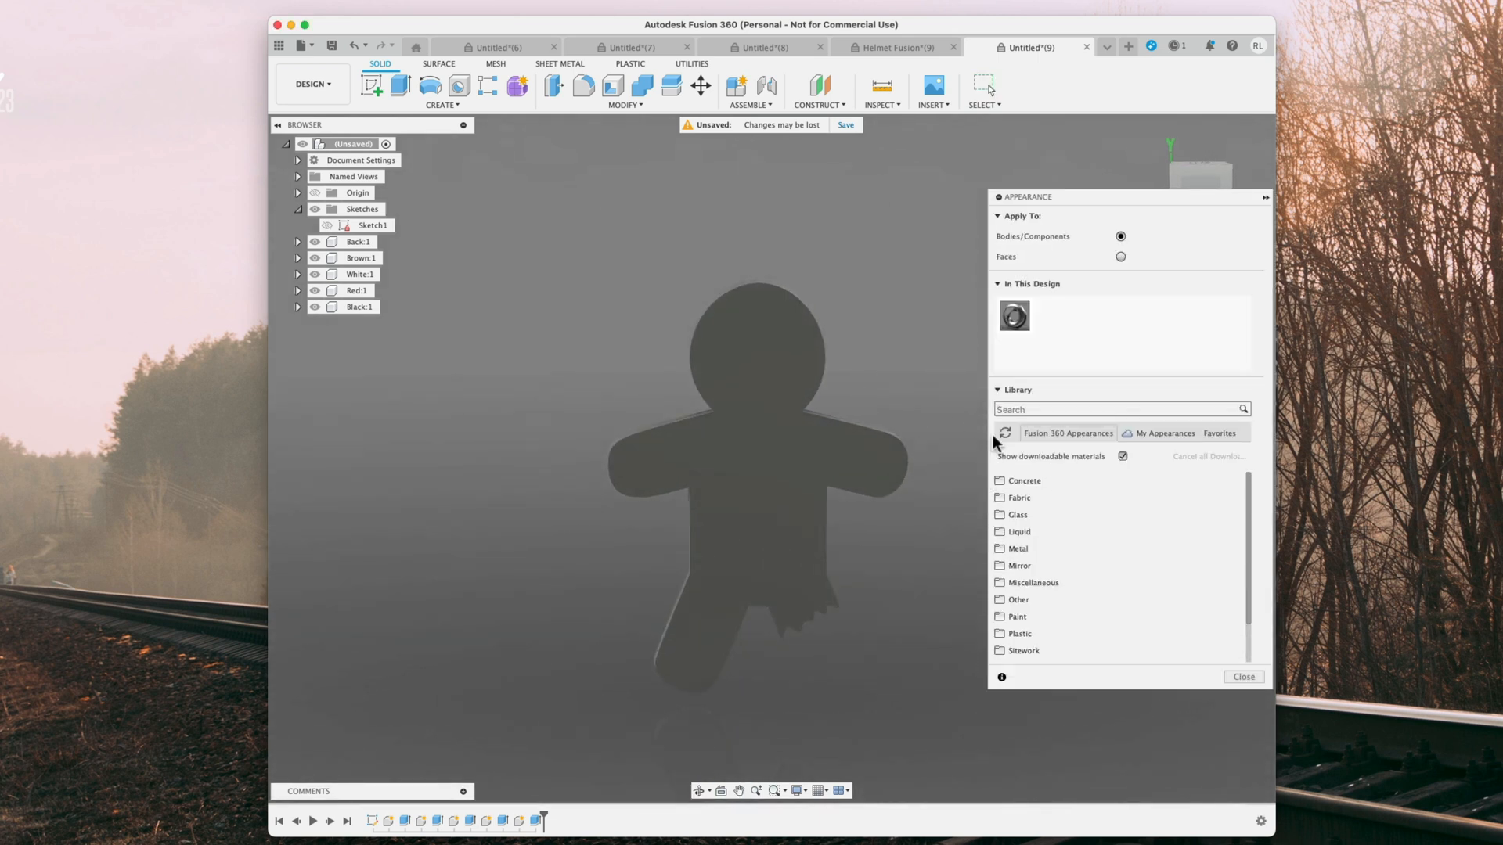
{"action": "type", "text": "abs"}
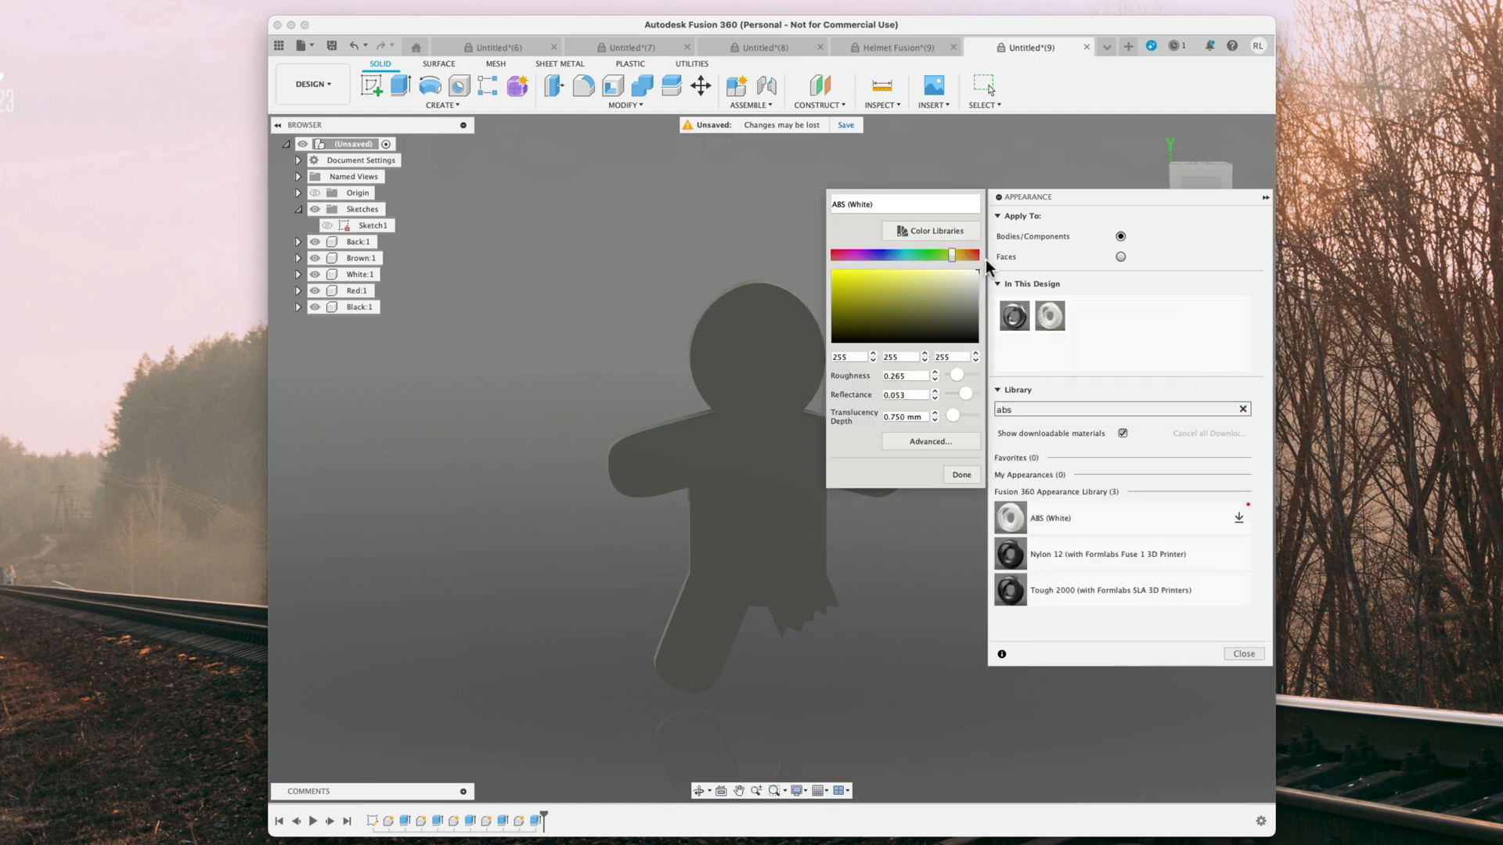
{"action": "left_click", "coordinate": [960, 474]}
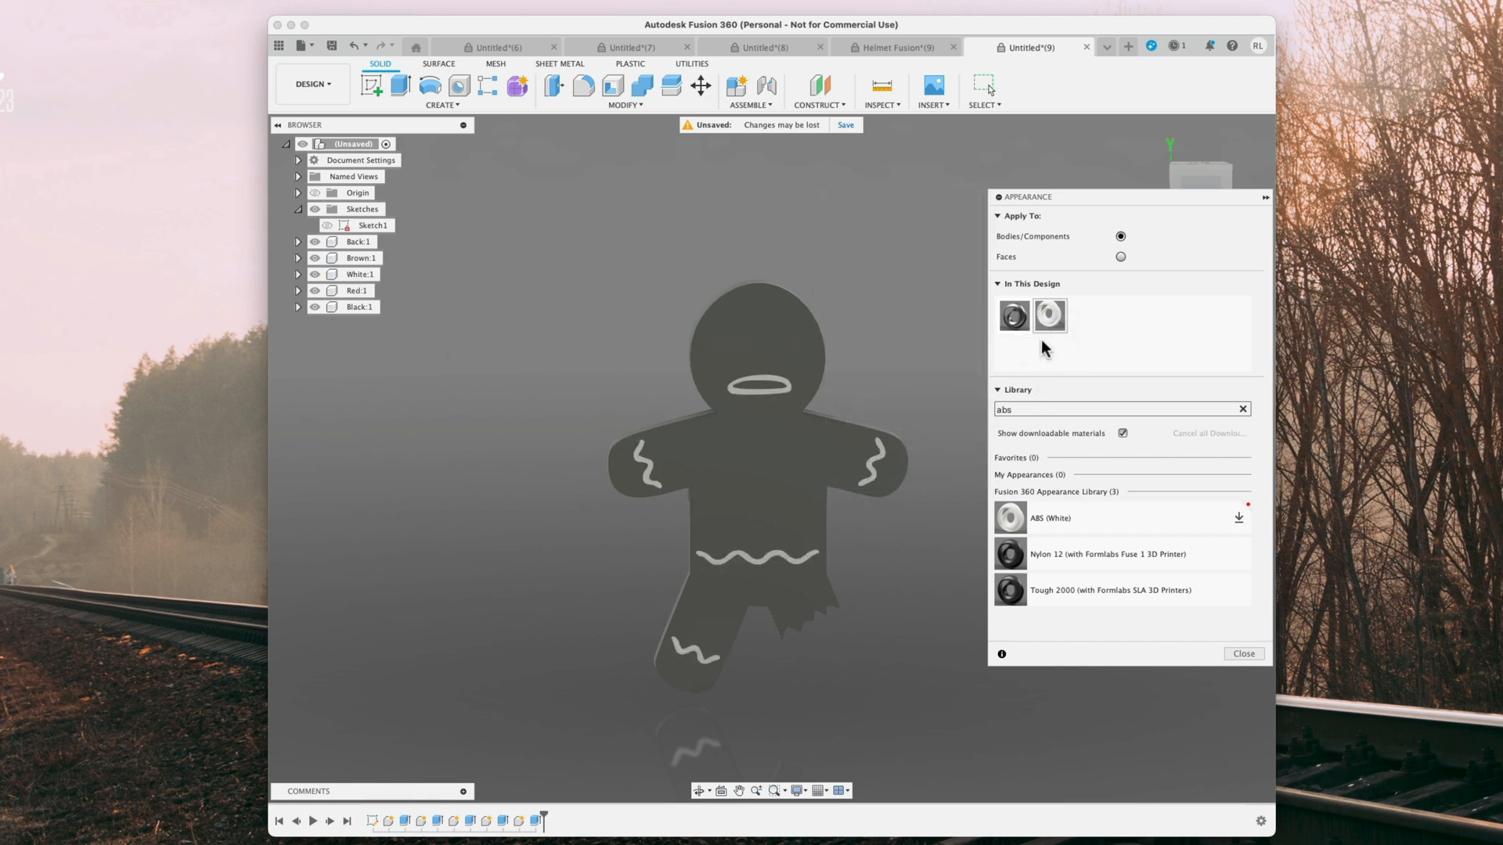
- Duplicate ABS (White), recolour the copy to 0,0,0 and apply it to the Black body
{"action": "right_click", "coordinate": [1084, 316]}
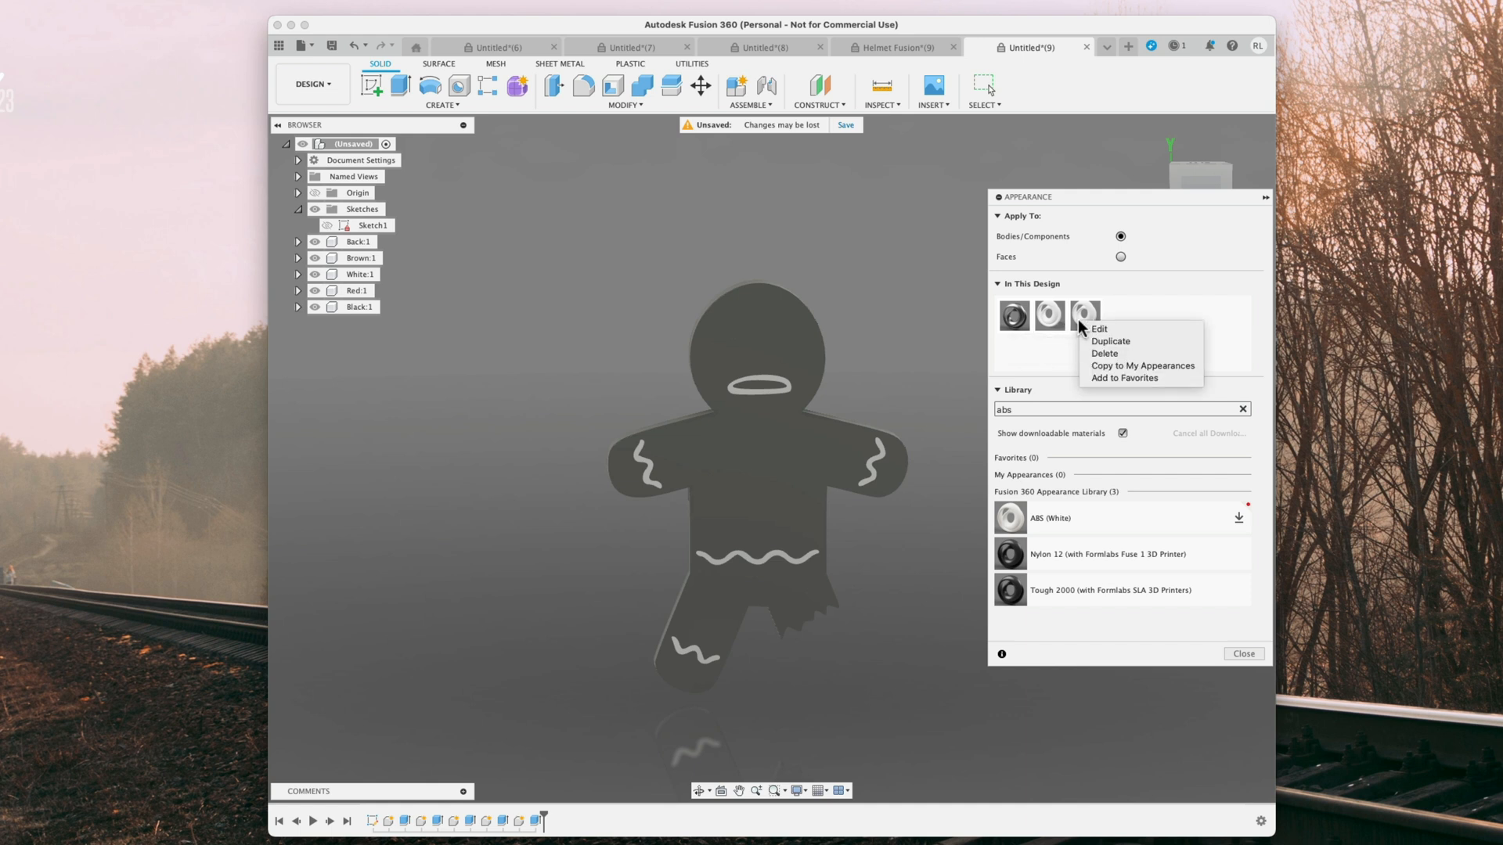
{"action": "left_click", "coordinate": [1097, 329]}
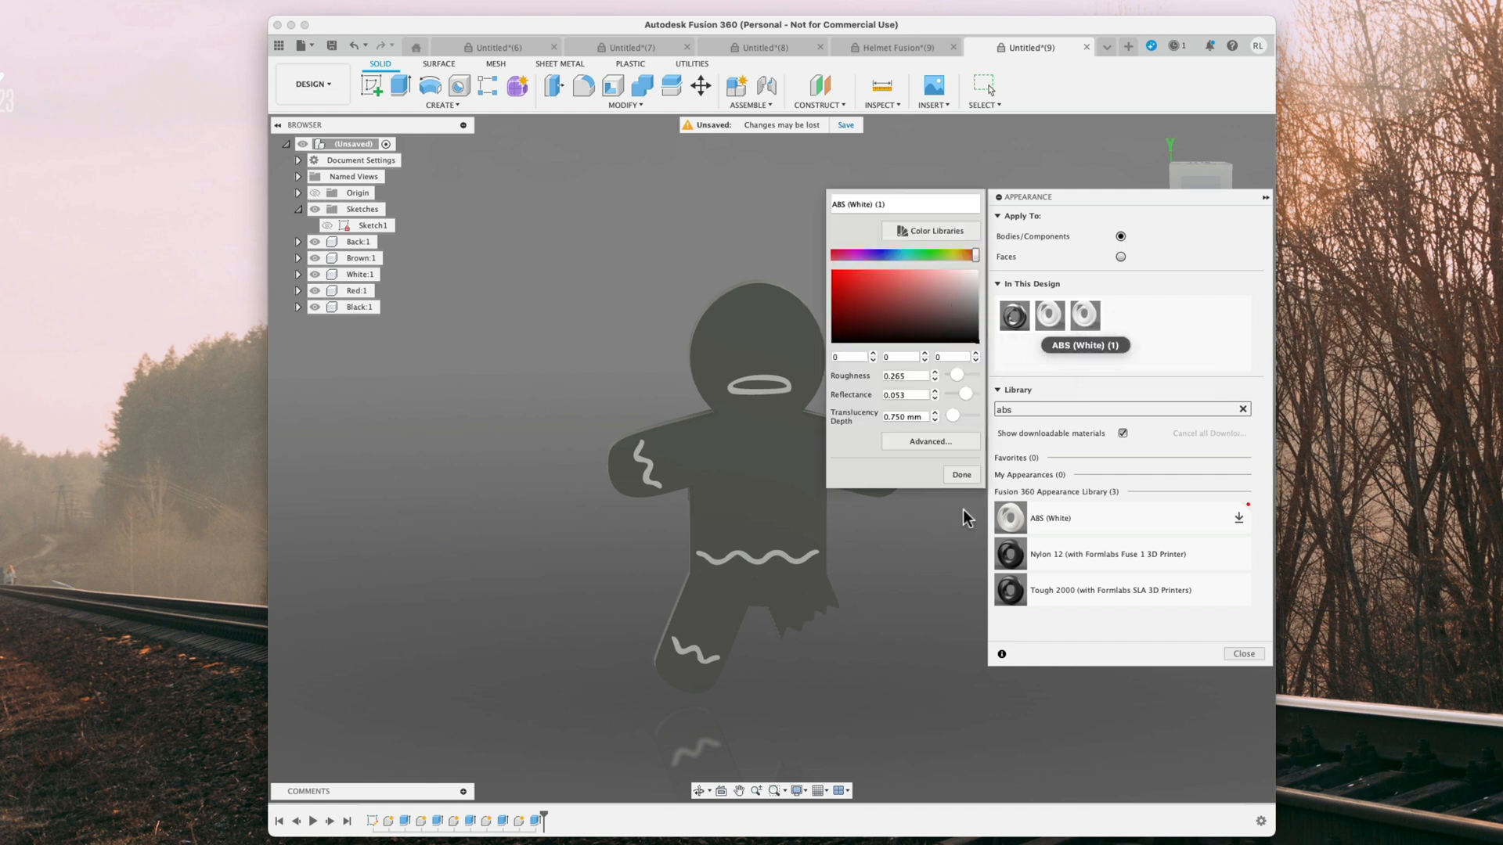
{"action": "left_click", "coordinate": [960, 474]}
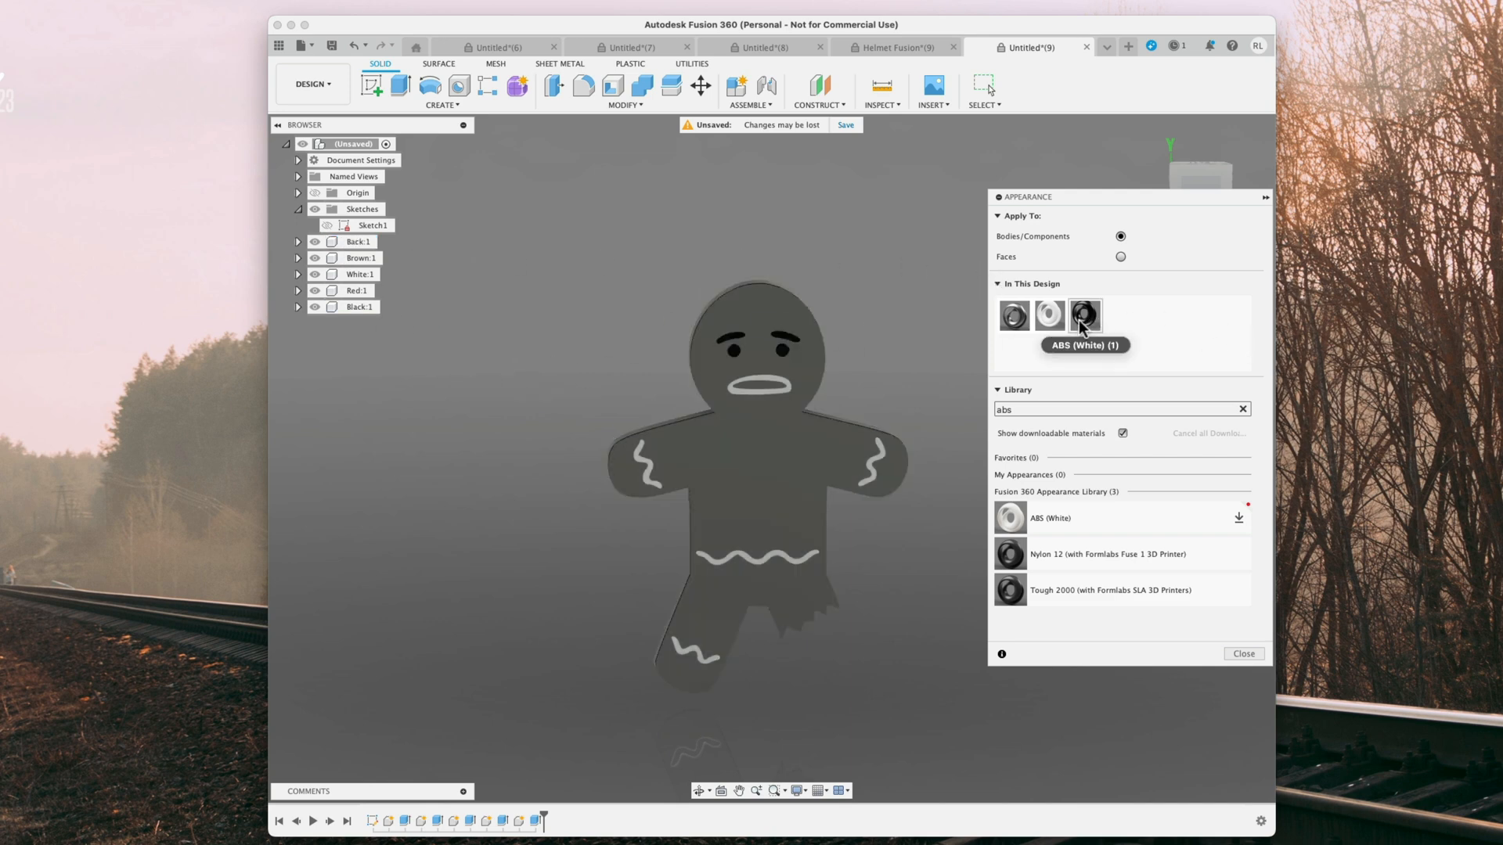
- Duplicate the appearance again, recolour it to 255,0,0 and apply it to the Red body
{"action": "right_click", "coordinate": [1119, 315]}
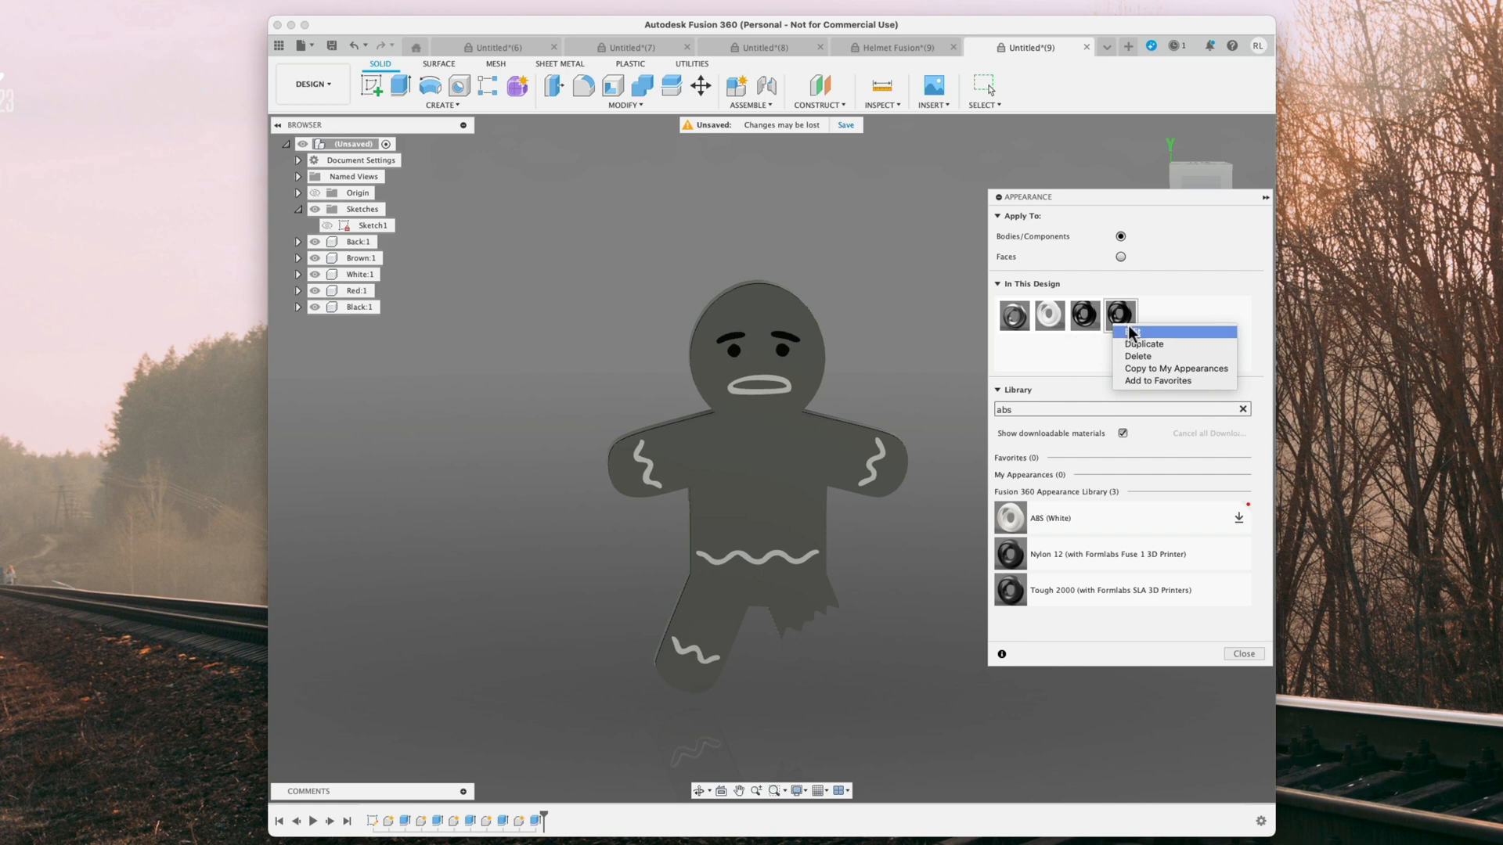
{"action": "left_click", "coordinate": [1140, 332]}
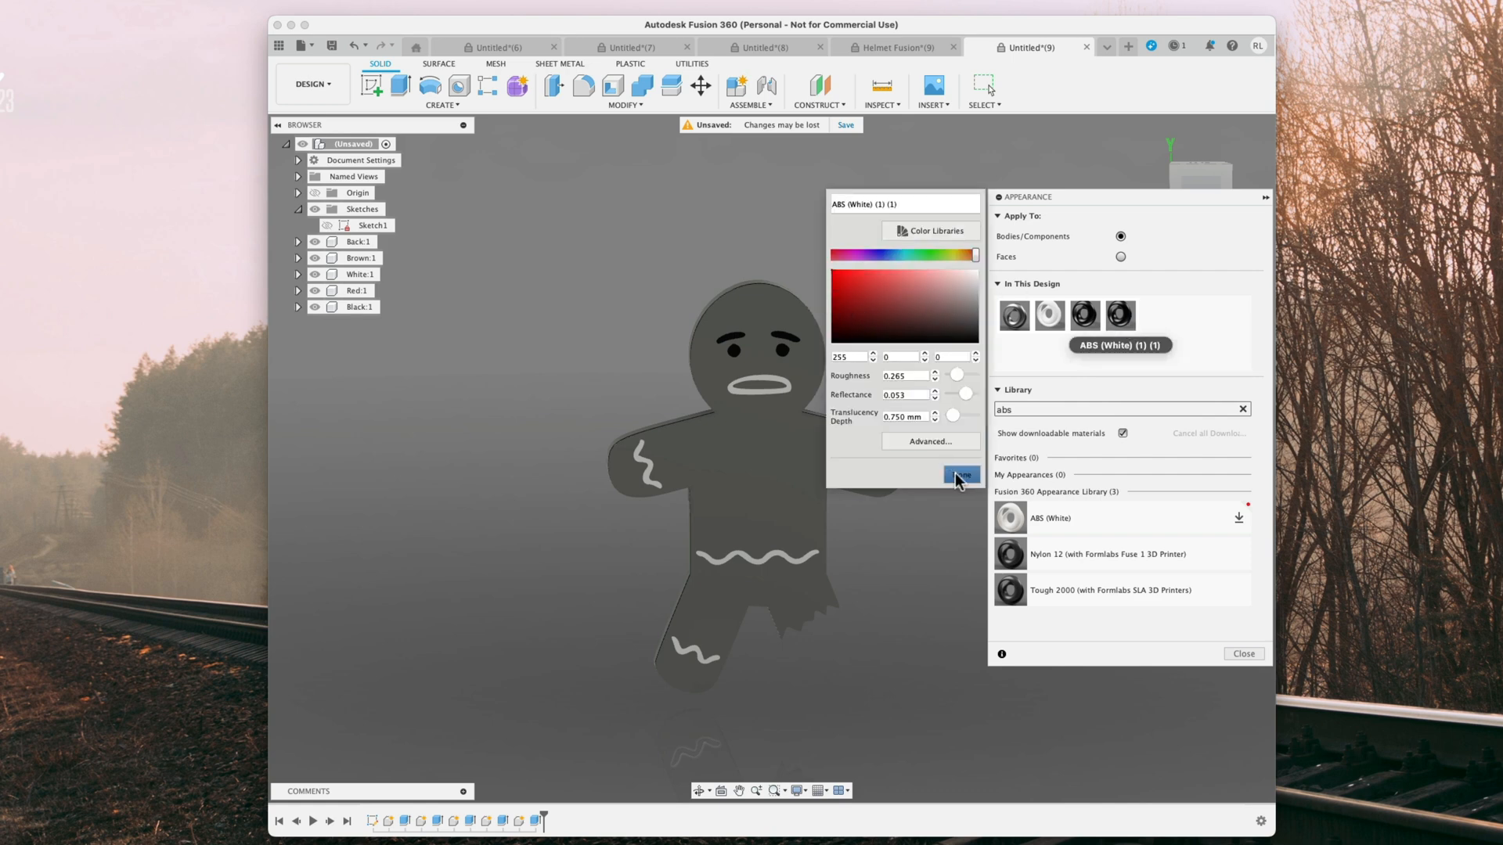
{"action": "left_click", "coordinate": [960, 475]}
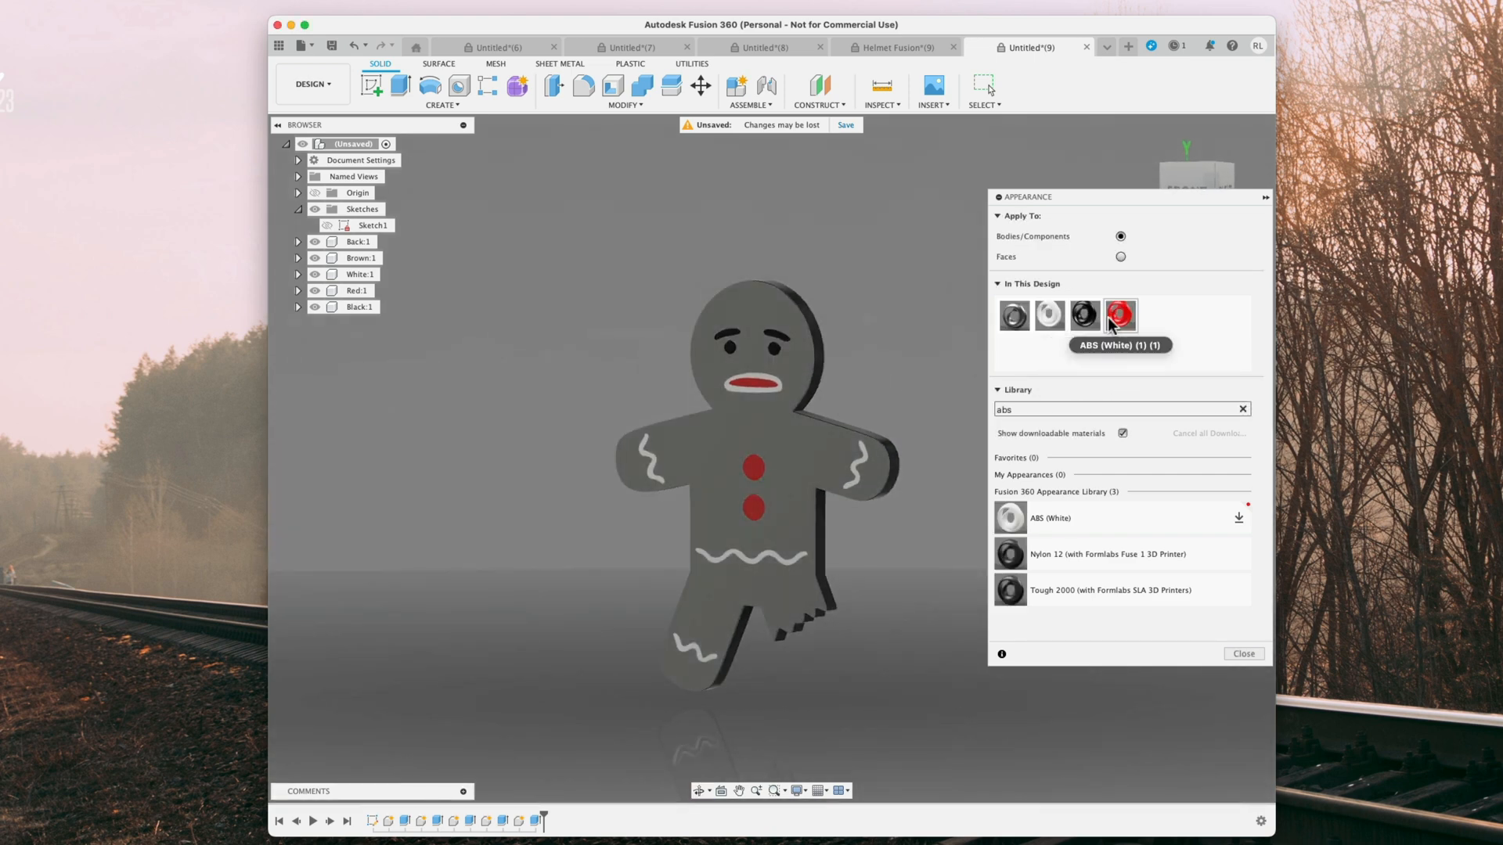
- Apply a 255,145,0 orange ABS copy to the Brown and Back bodies, then select the back face
{"action": "right_click", "coordinate": [1118, 315]}
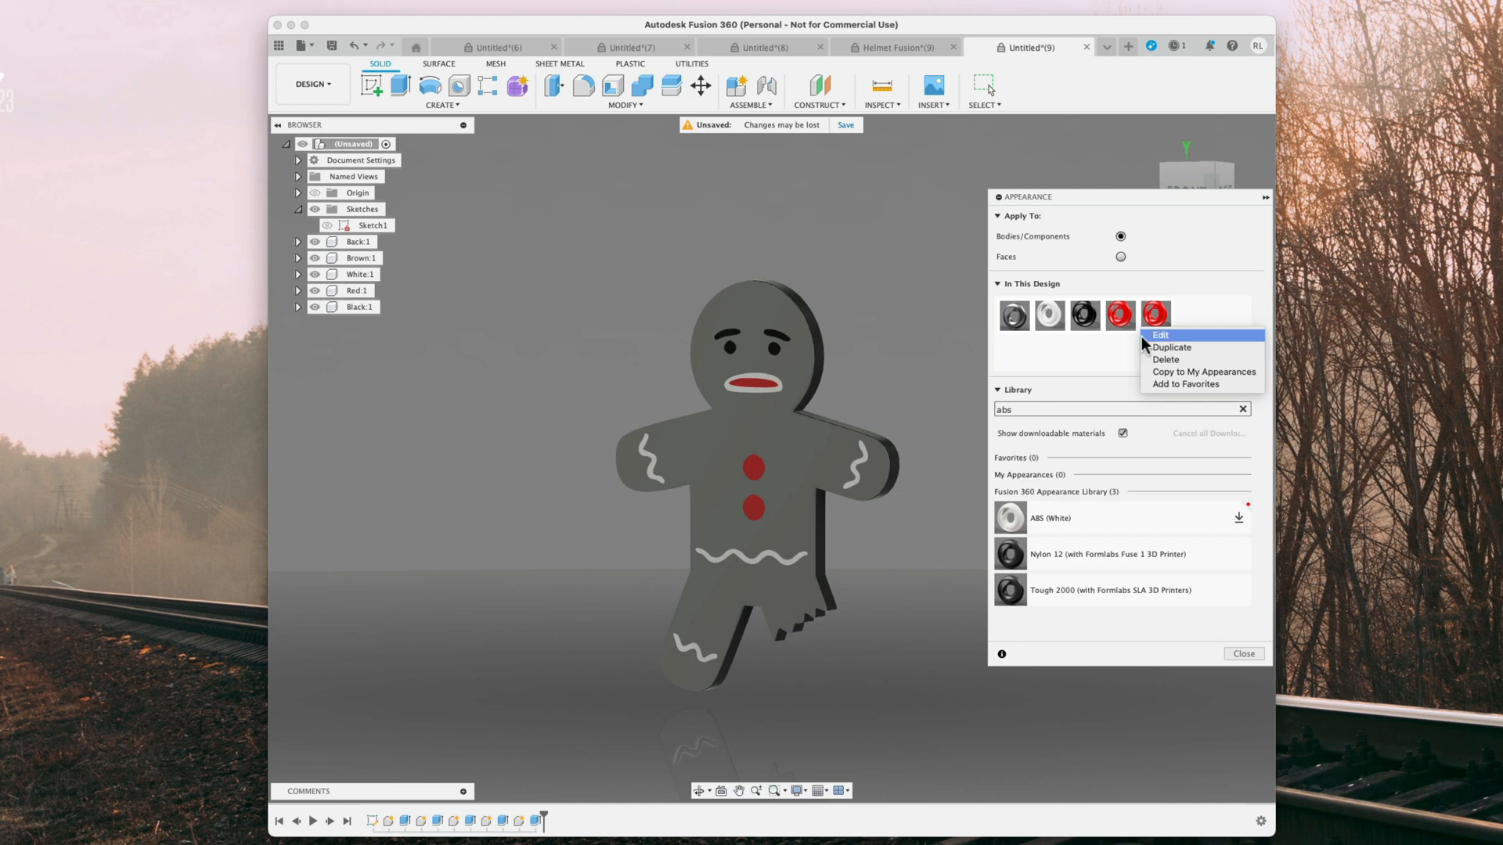
{"action": "left_click", "coordinate": [1160, 336]}
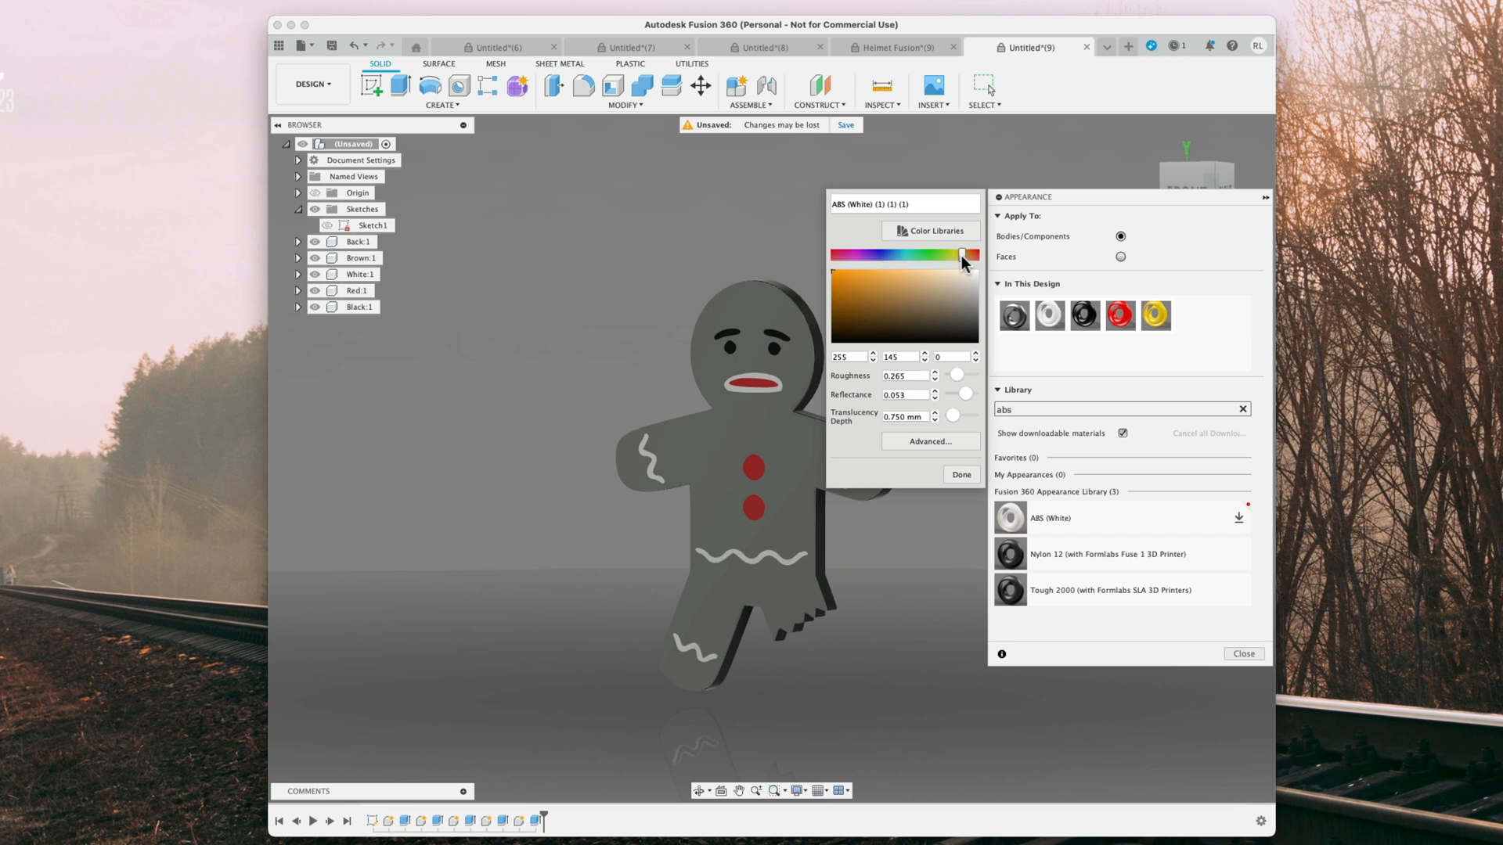
{"action": "mouse_move", "coordinate": [939, 474]}
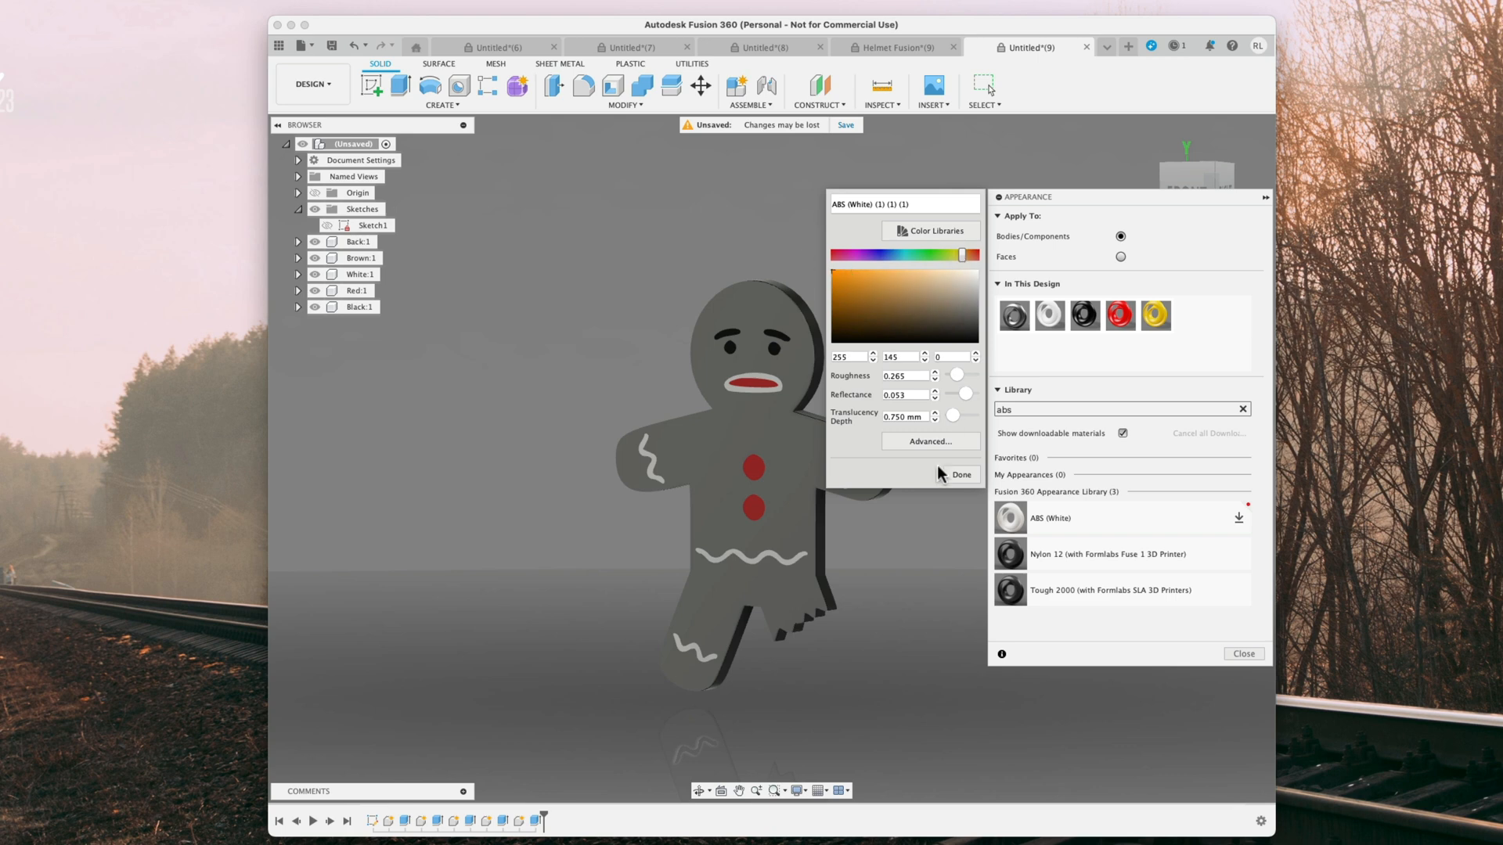
{"action": "left_click", "coordinate": [960, 474]}
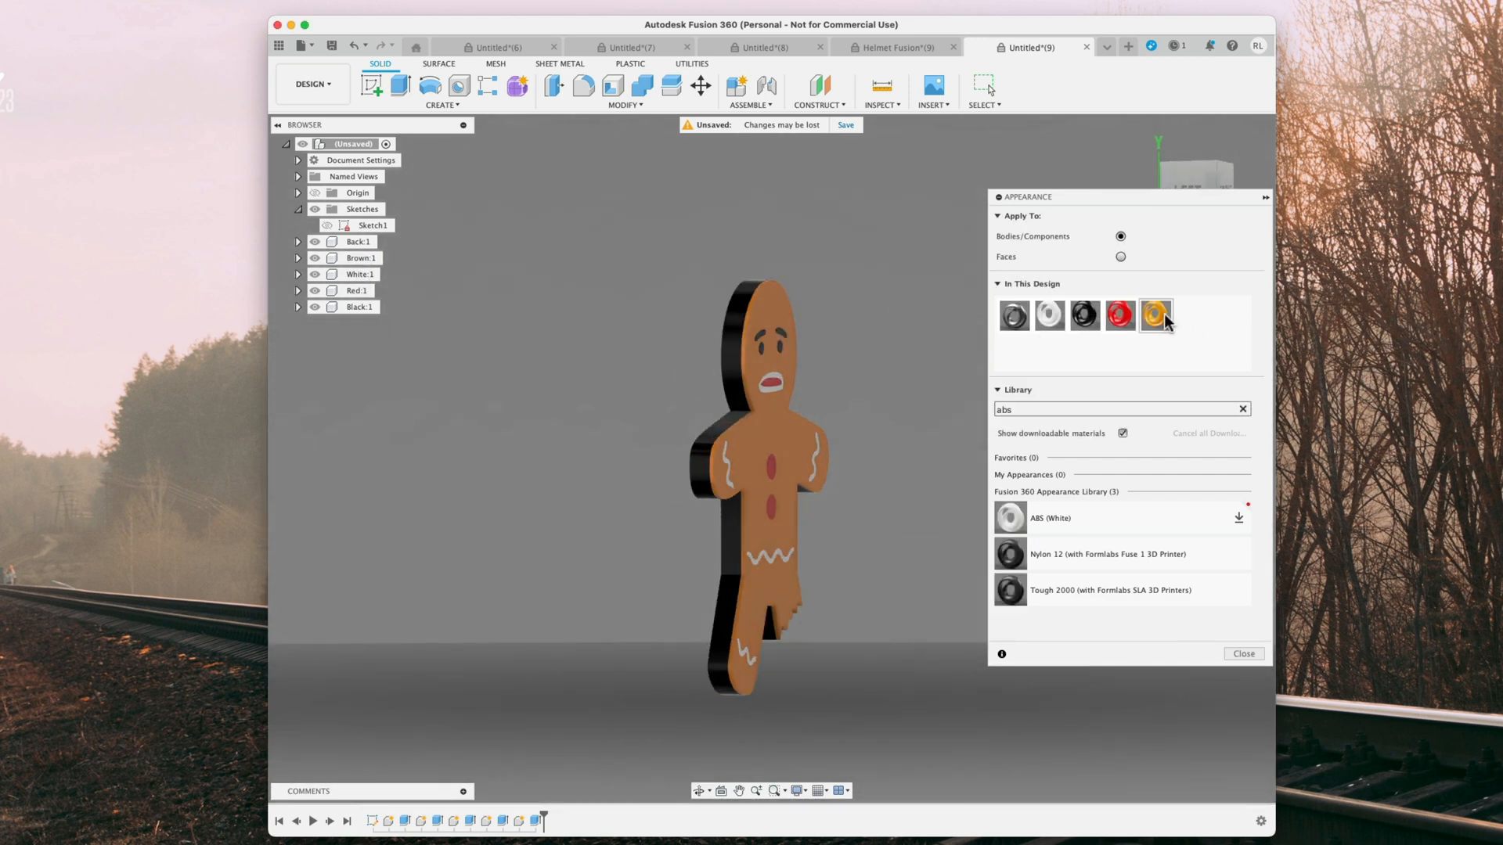
{"action": "left_click", "coordinate": [357, 242]}
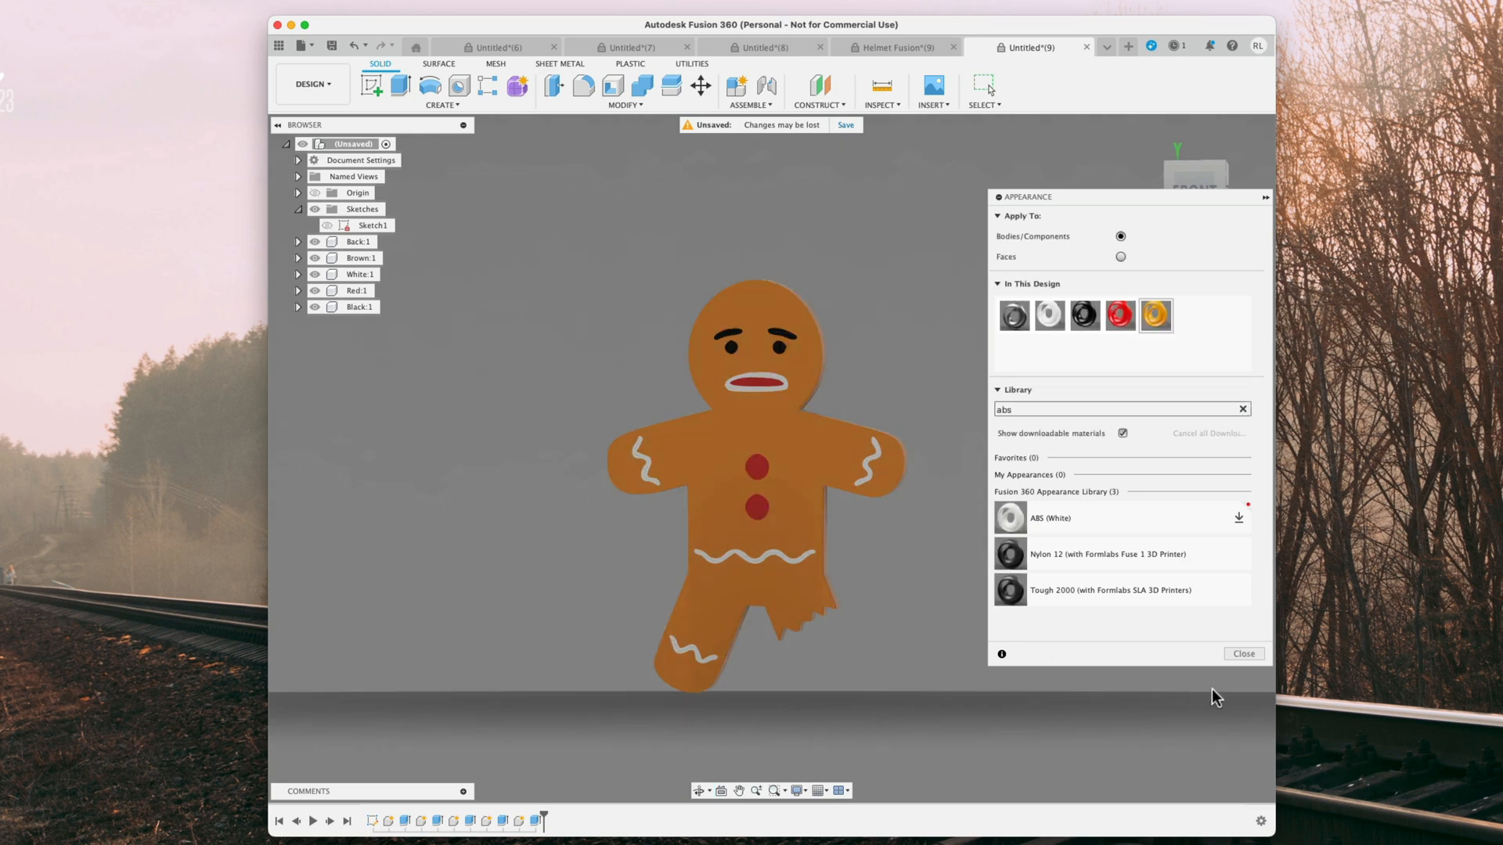
{"action": "left_click", "coordinate": [1242, 653]}
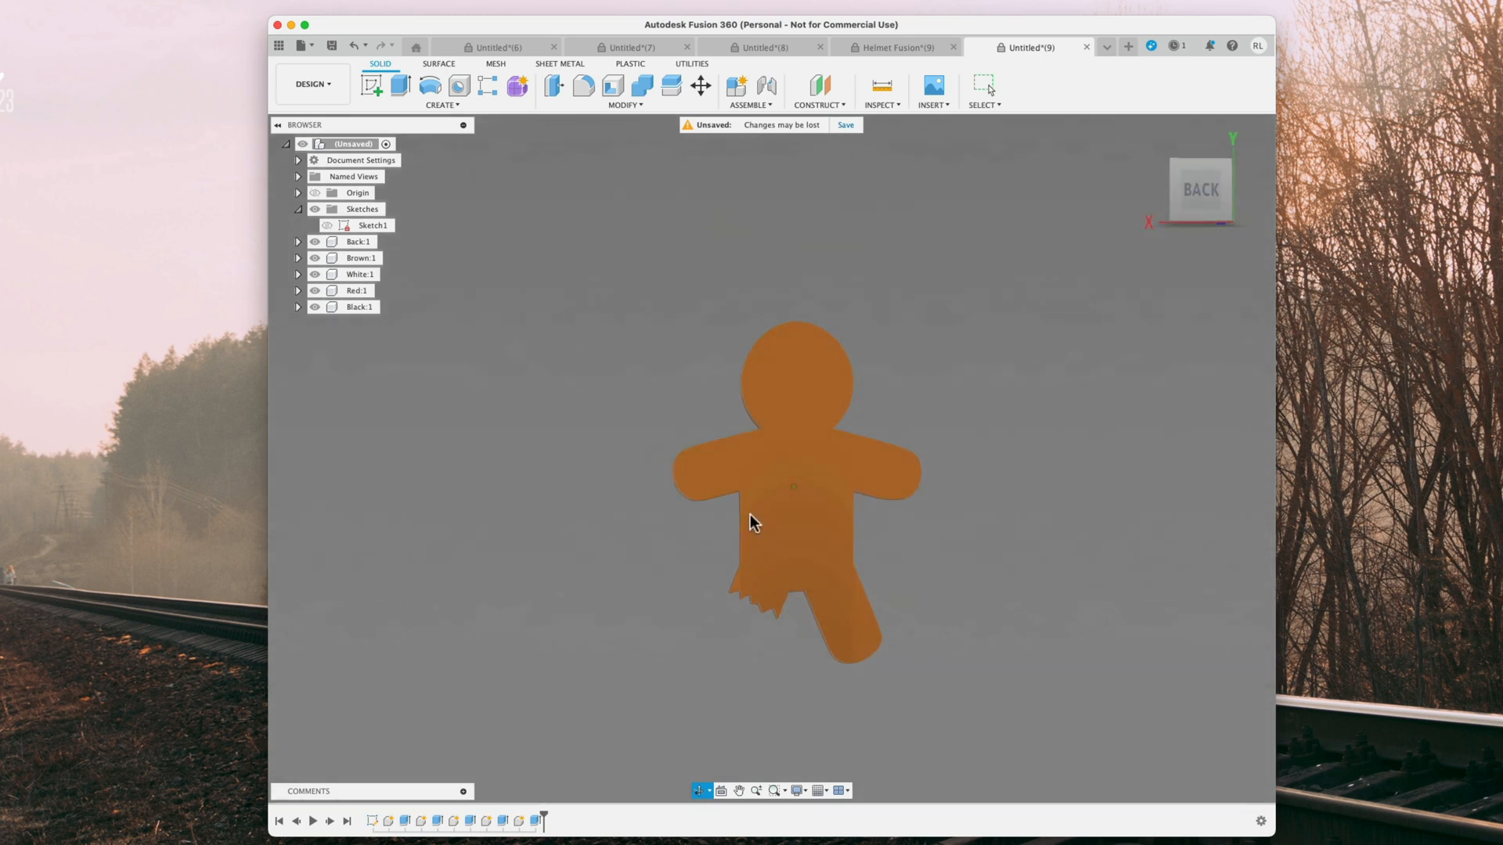
{"action": "left_click", "coordinate": [794, 470]}
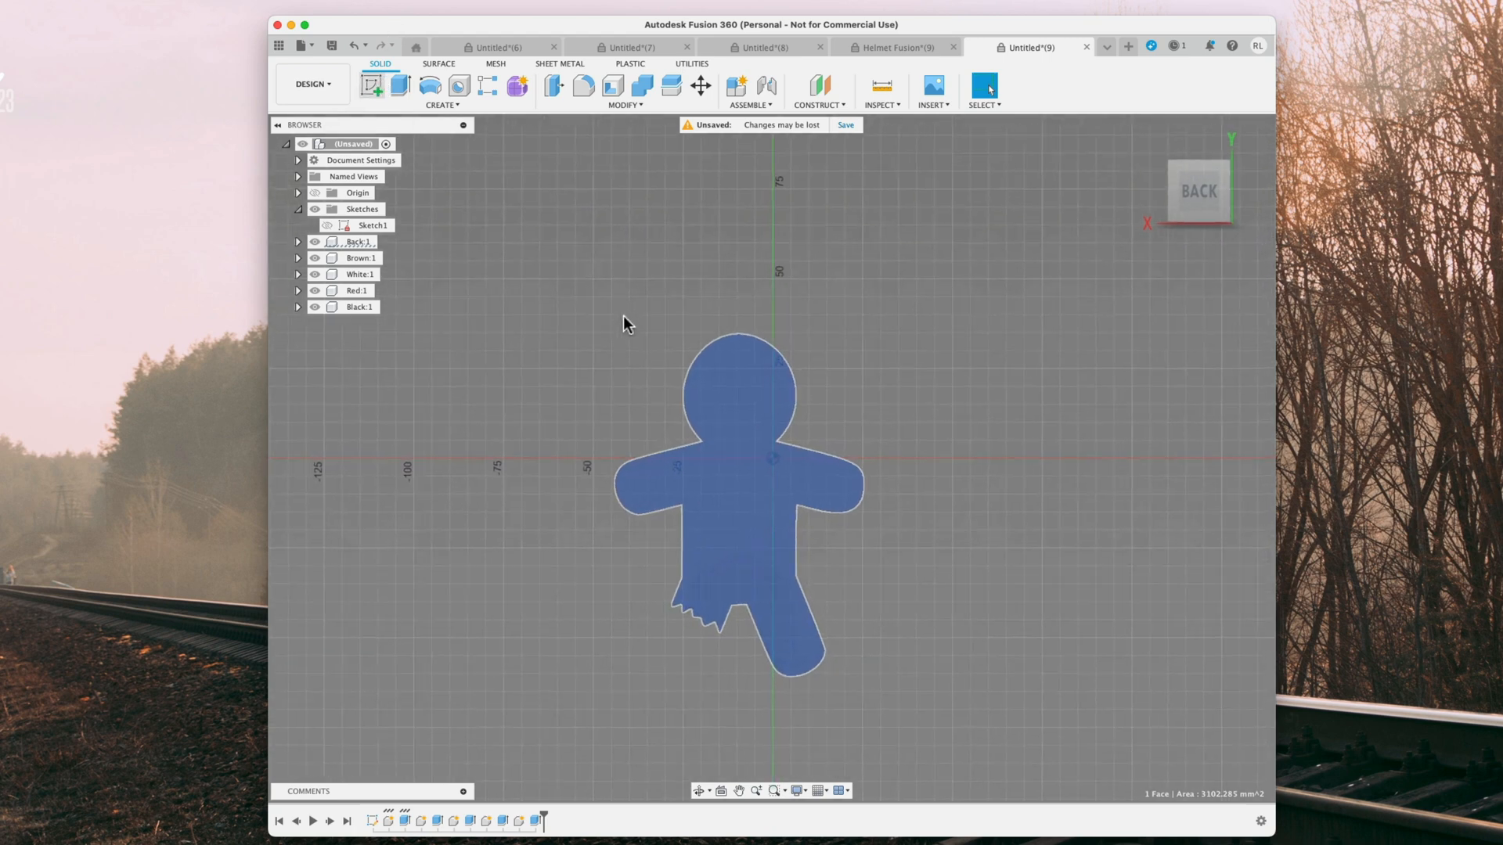
- Sketch a 20 mm diameter circle at the torso centre on the back face
{"action": "left_click", "coordinate": [372, 240]}
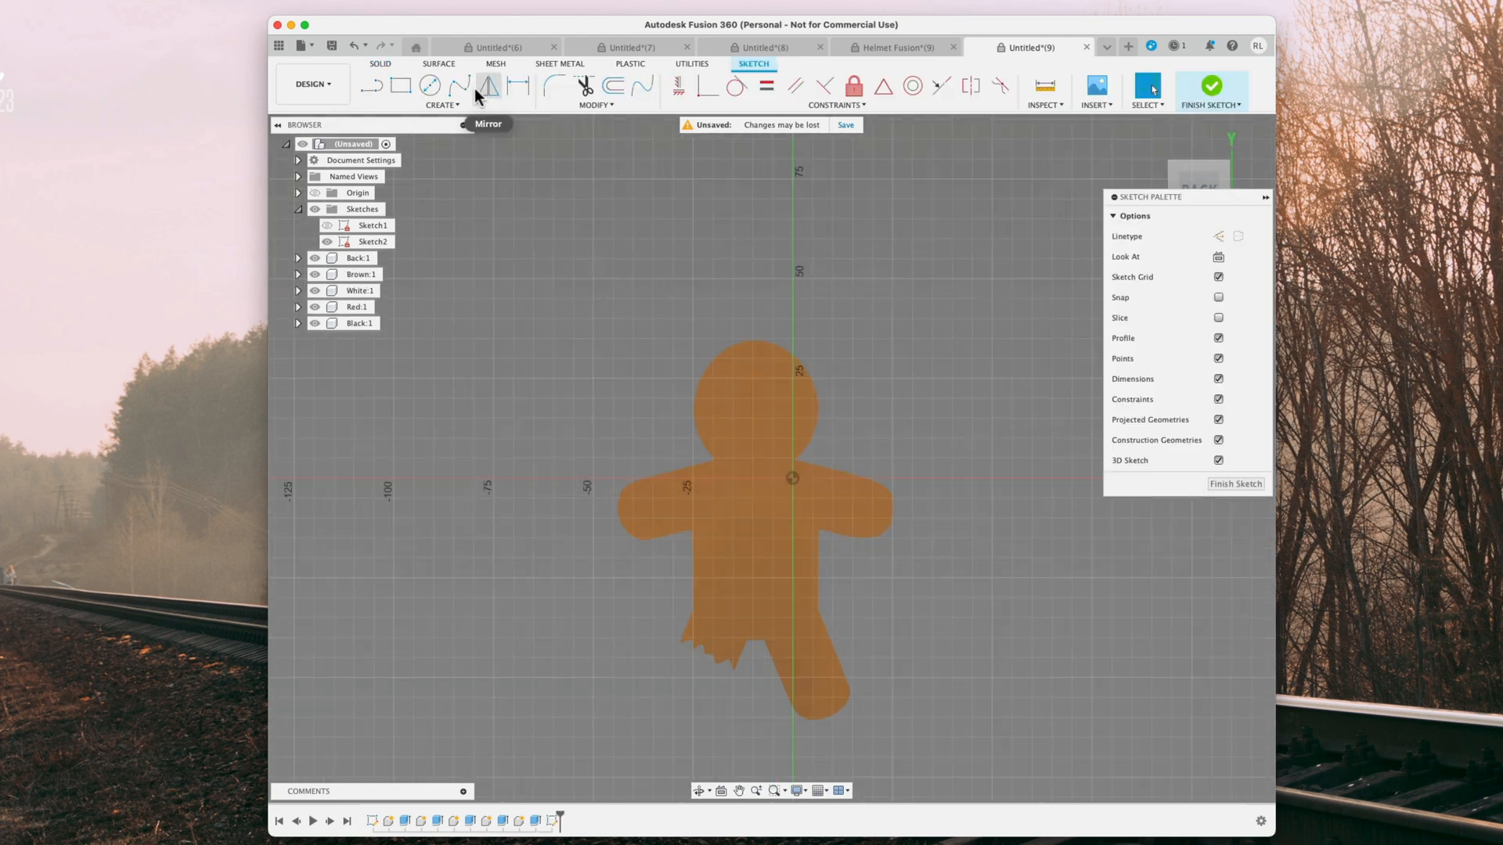
{"action": "left_click", "coordinate": [431, 84]}
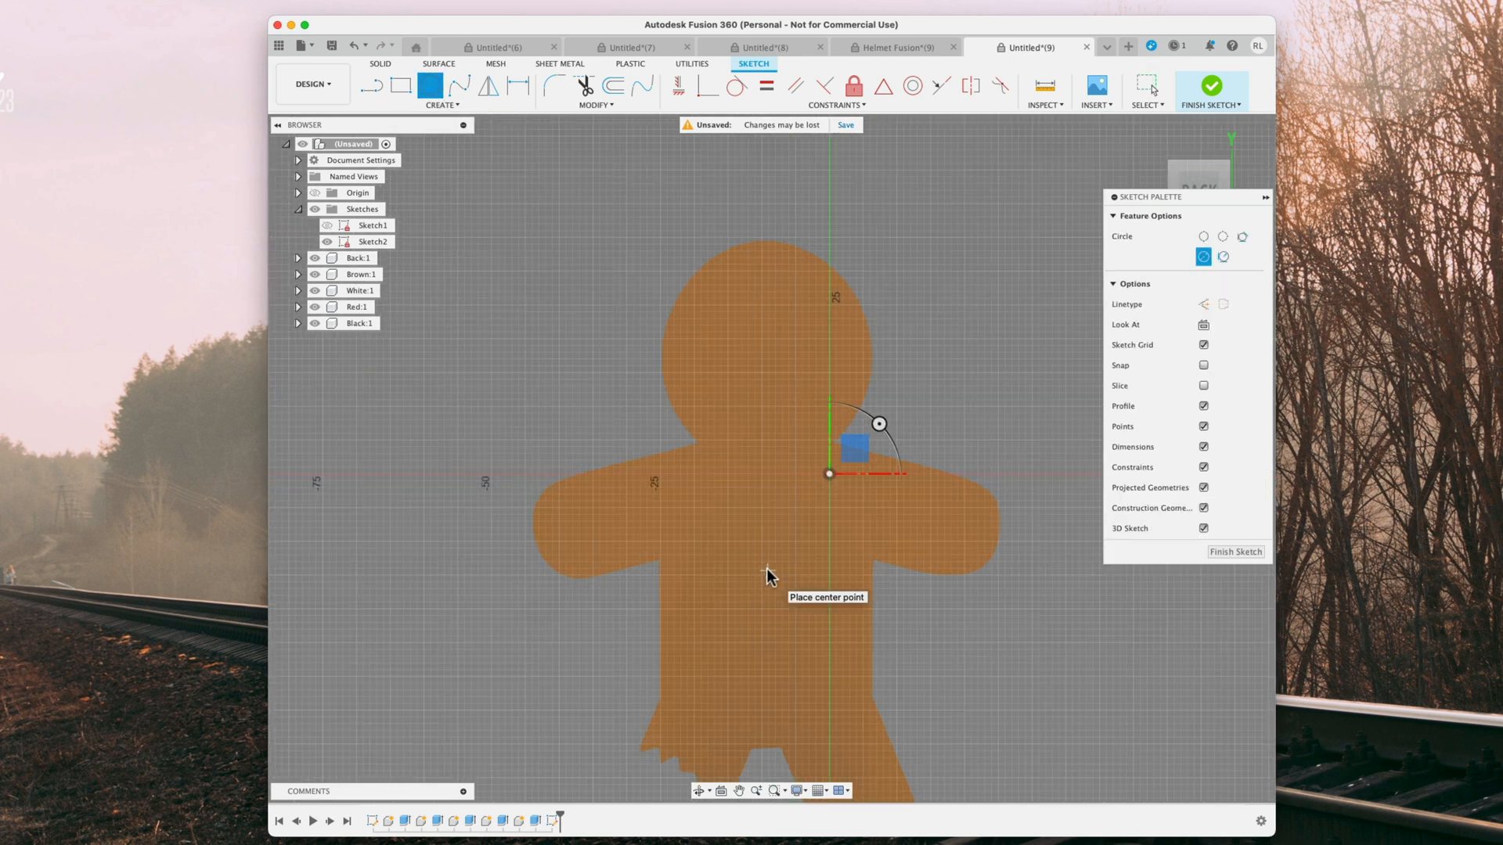
{"action": "mouse_move", "coordinate": [763, 580]}
{"action": "type", "text": "20"}
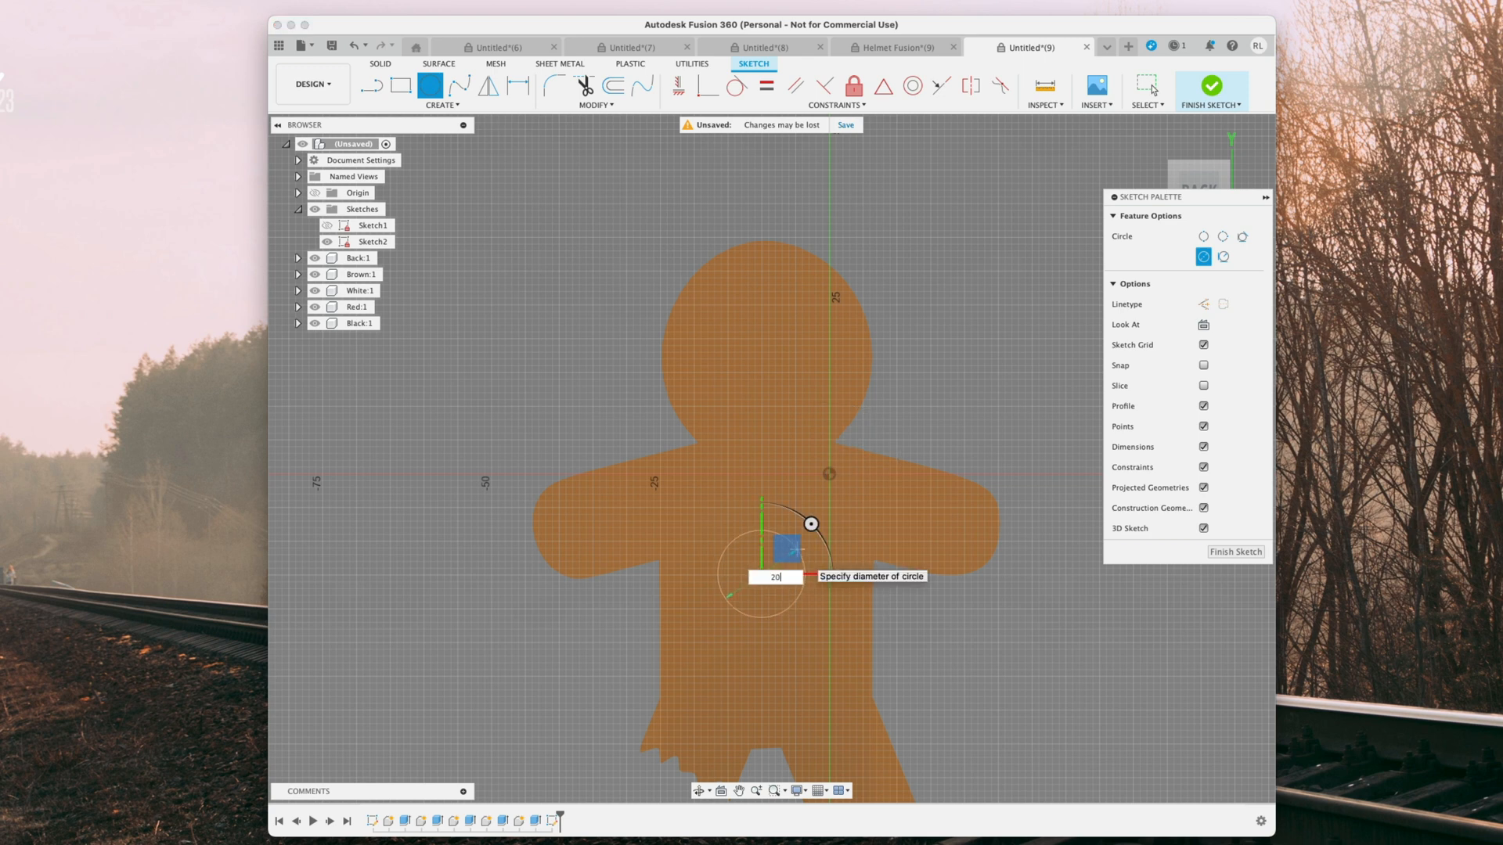
{"action": "key", "text": "Return"}
{"action": "type", "text": "-3"}
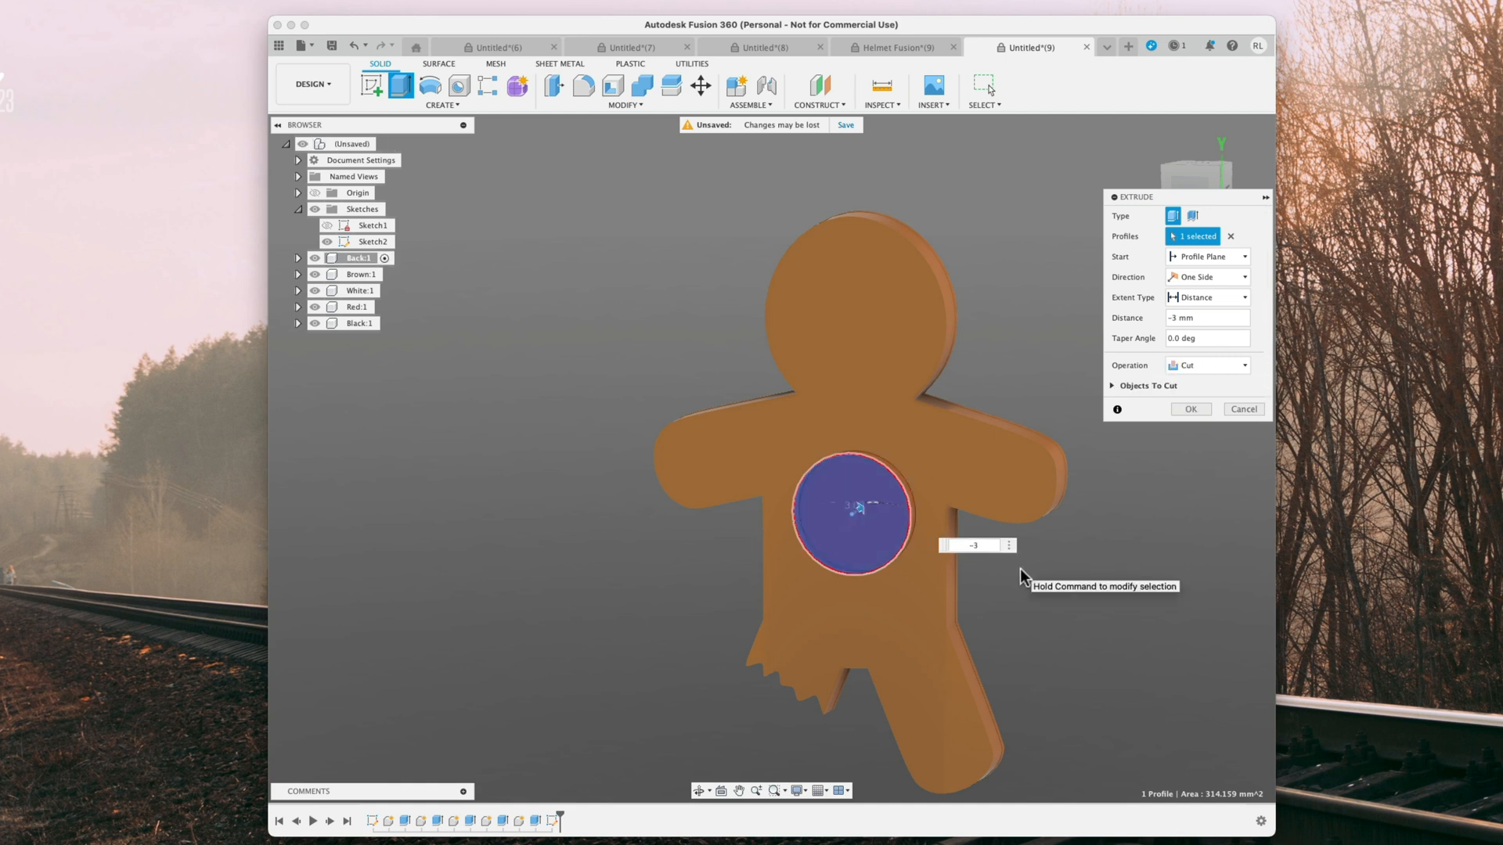
{"action": "mouse_move", "coordinate": [1000, 601]}
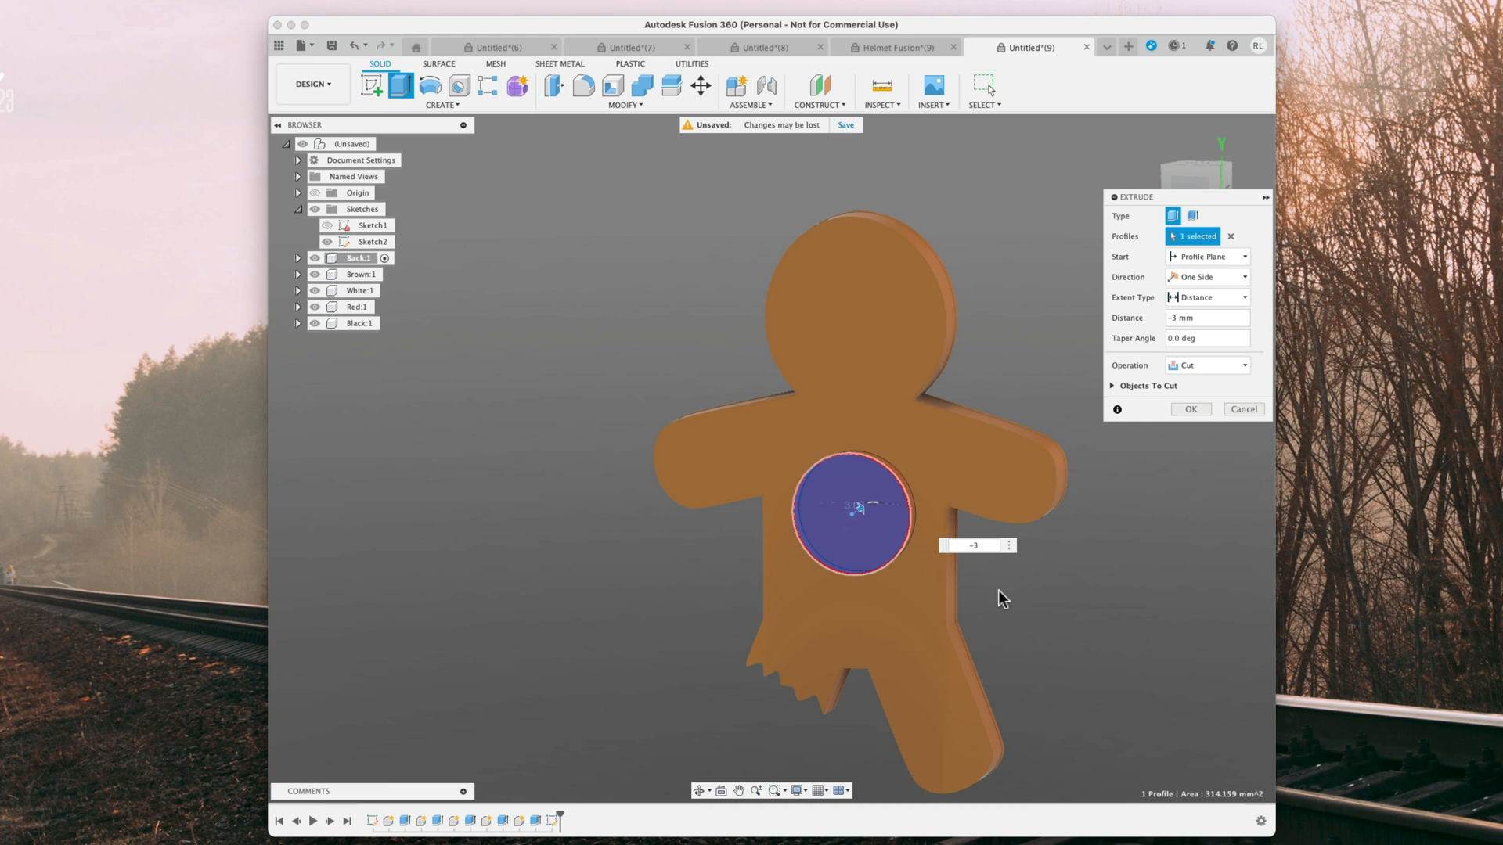
{"action": "mouse_move", "coordinate": [993, 594]}
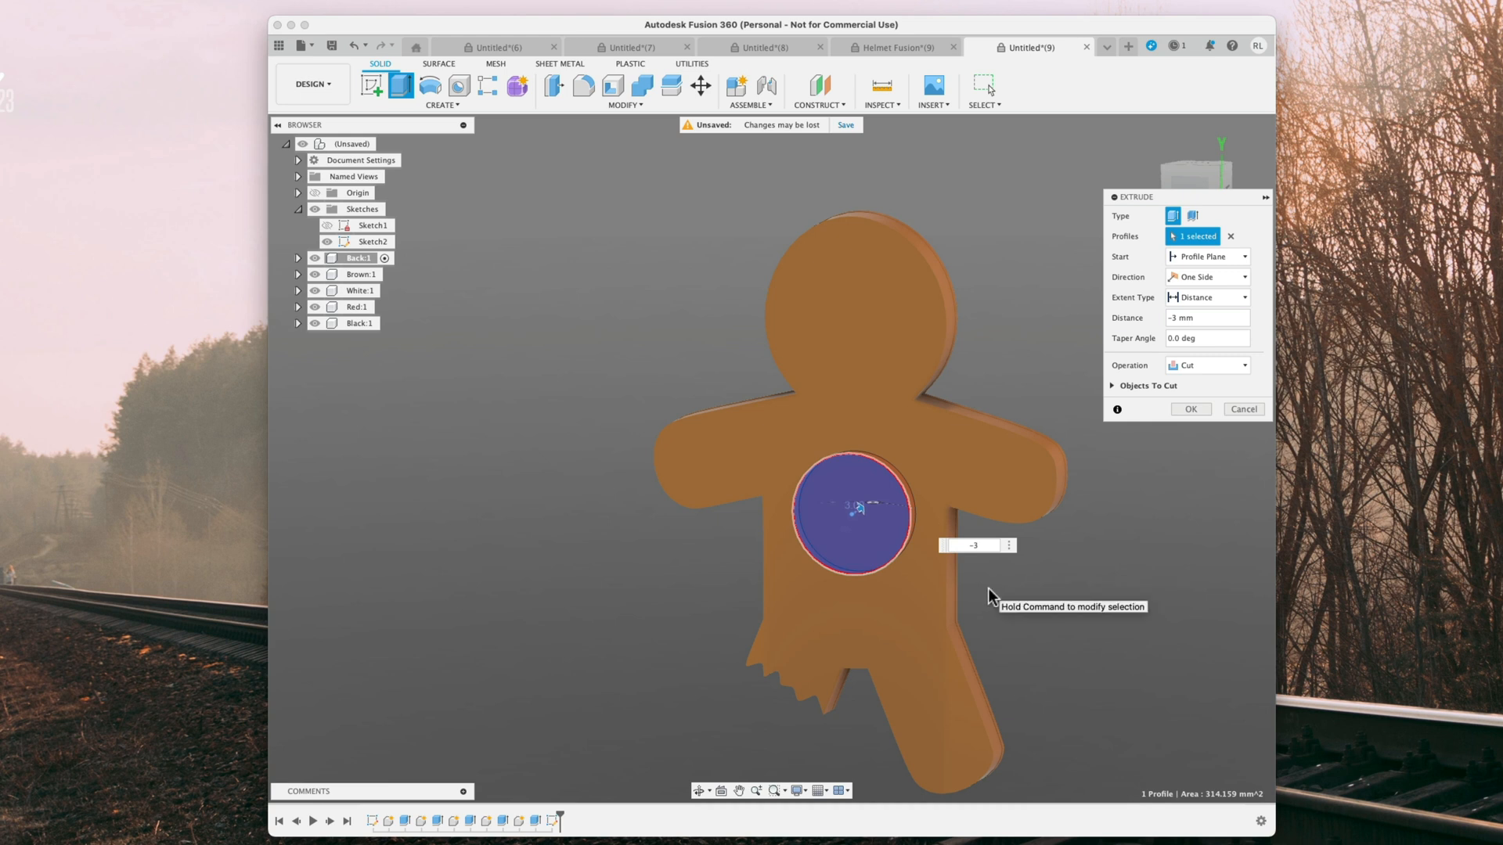
{"action": "mouse_move", "coordinate": [988, 597]}
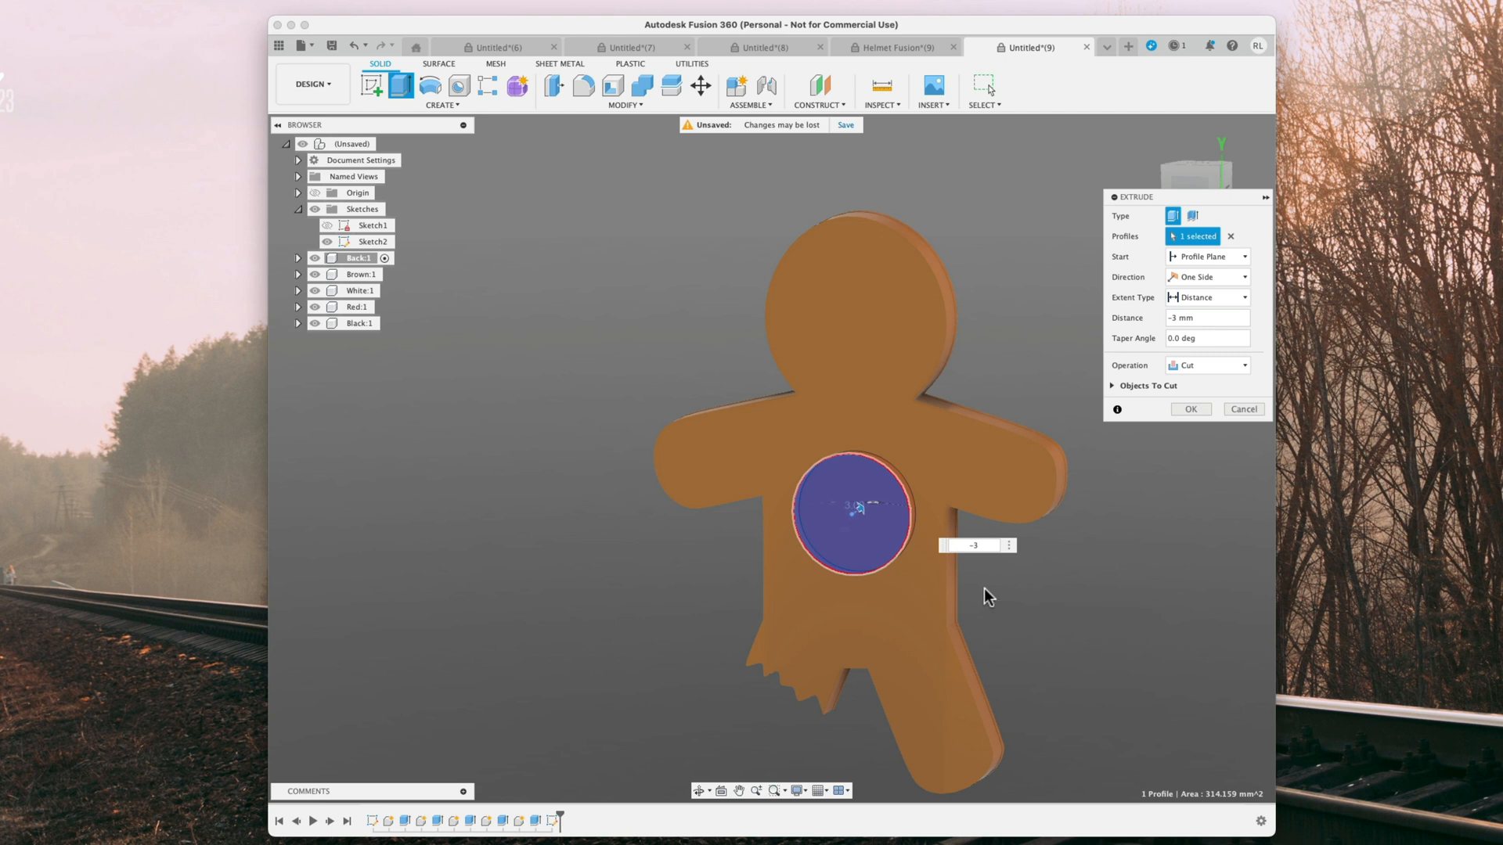
{"action": "mouse_move", "coordinate": [987, 597]}
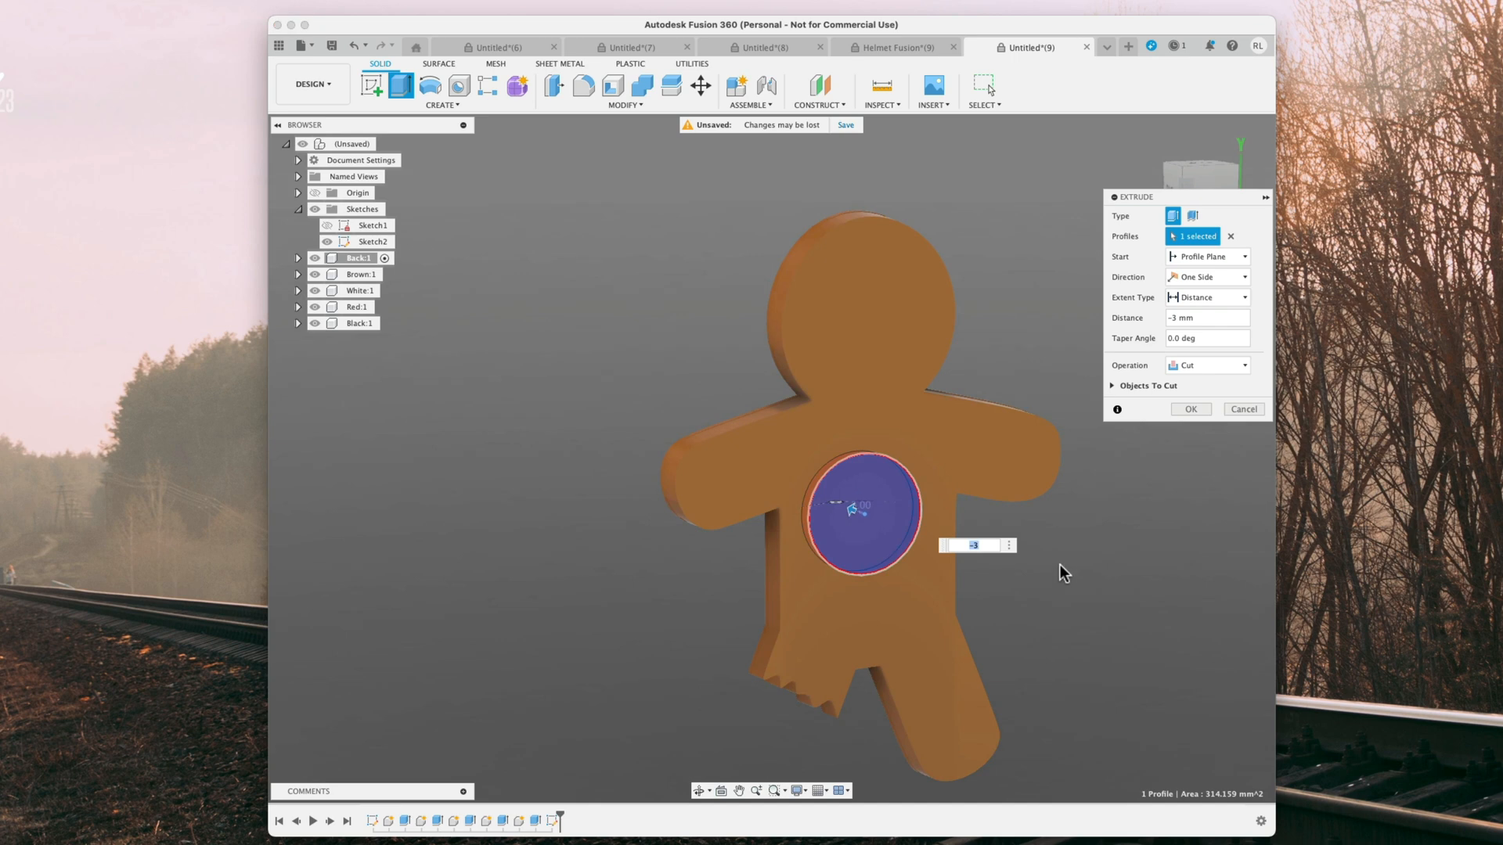
{"action": "mouse_move", "coordinate": [1200, 402]}
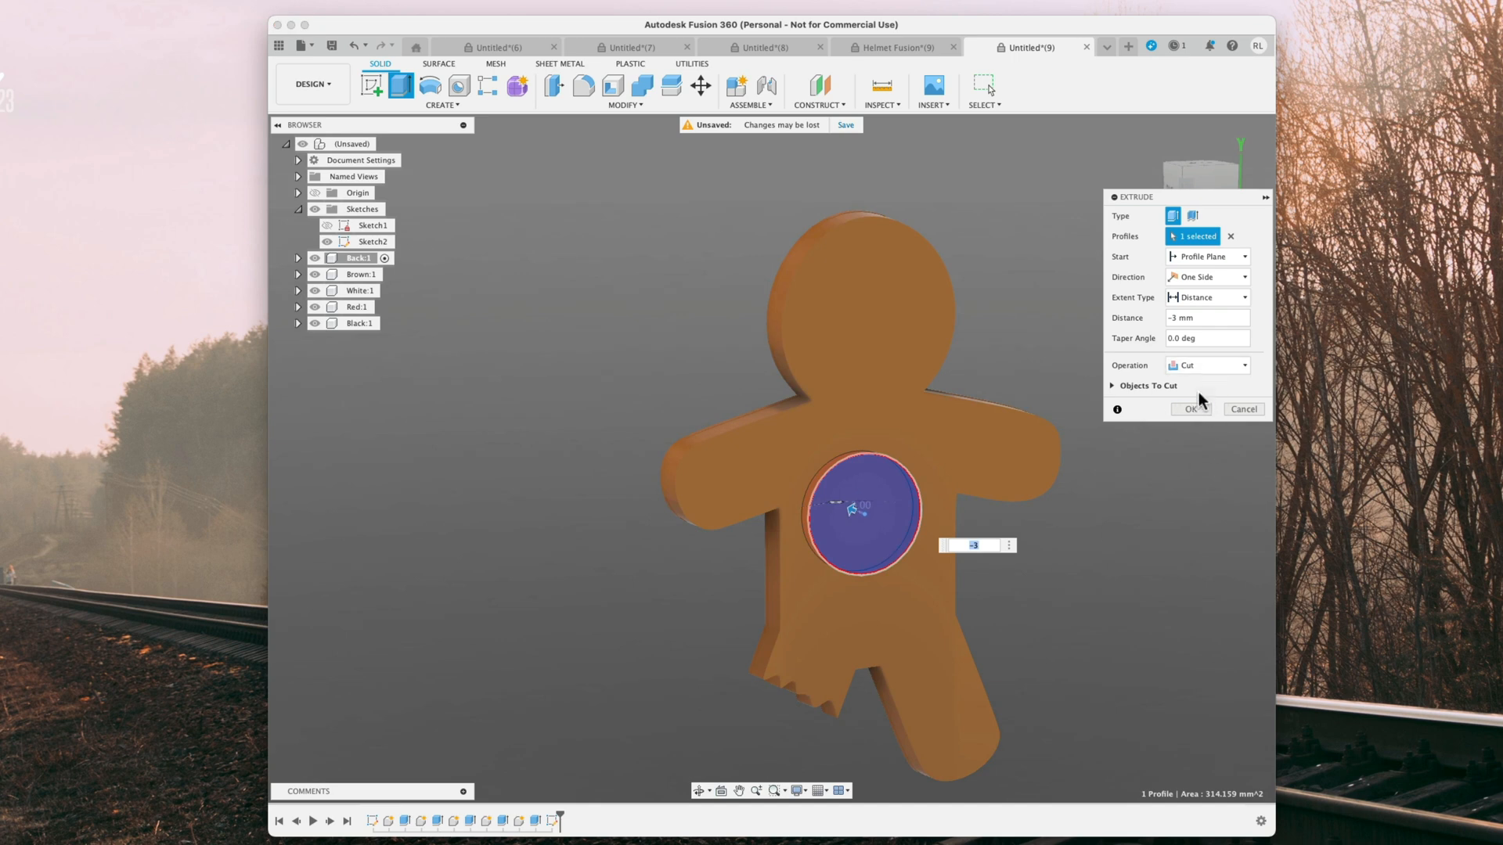
- Extrude-cut the circle profile -3 mm into the back and confirm
{"action": "left_click", "coordinate": [1191, 409]}
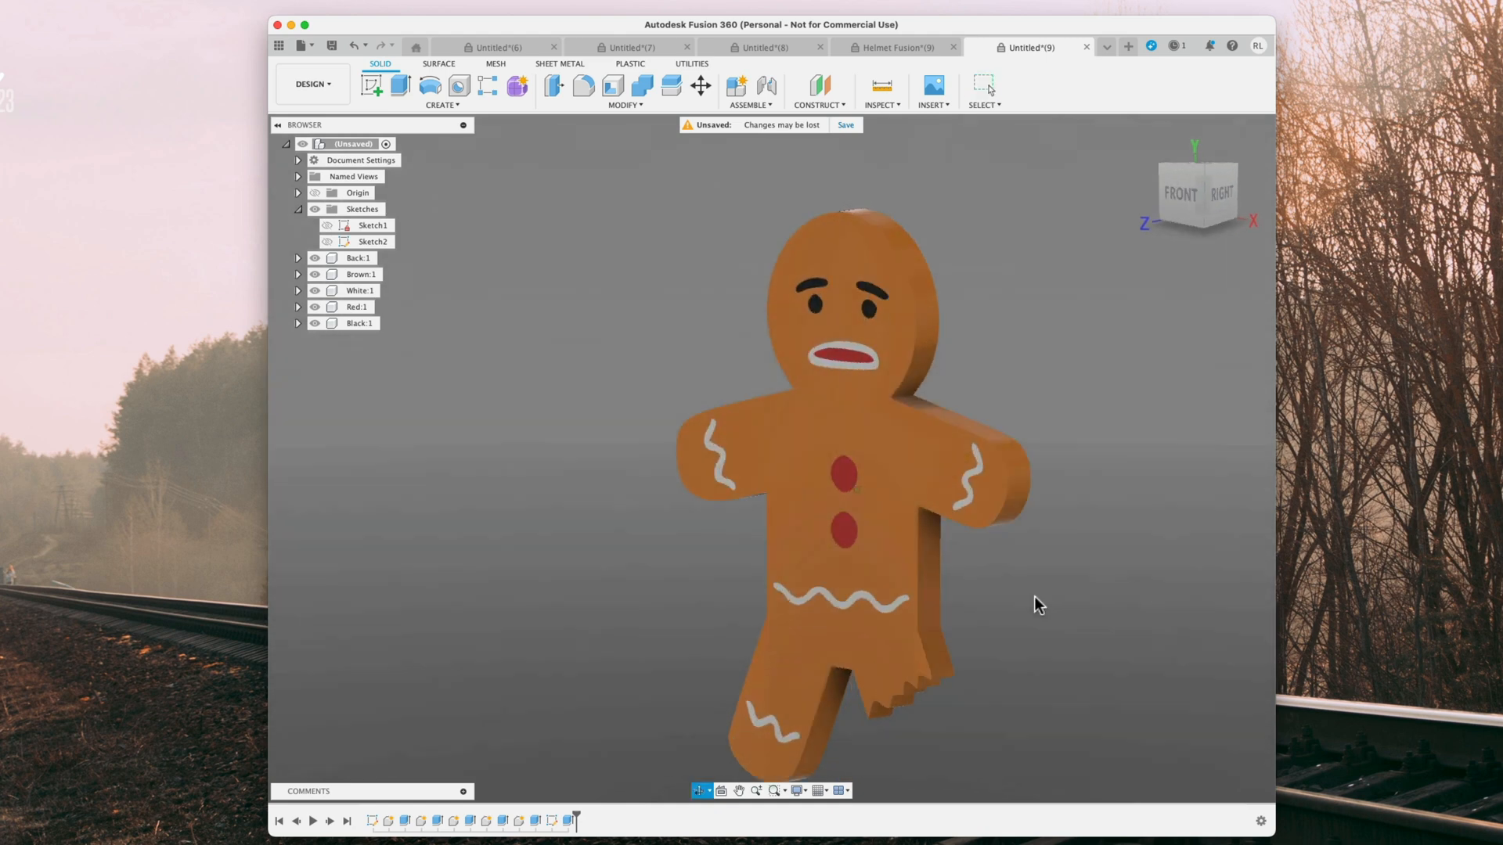
- Export the root component as a STEP file named 'Fridge Magnet'
{"action": "right_click", "coordinate": [355, 144]}
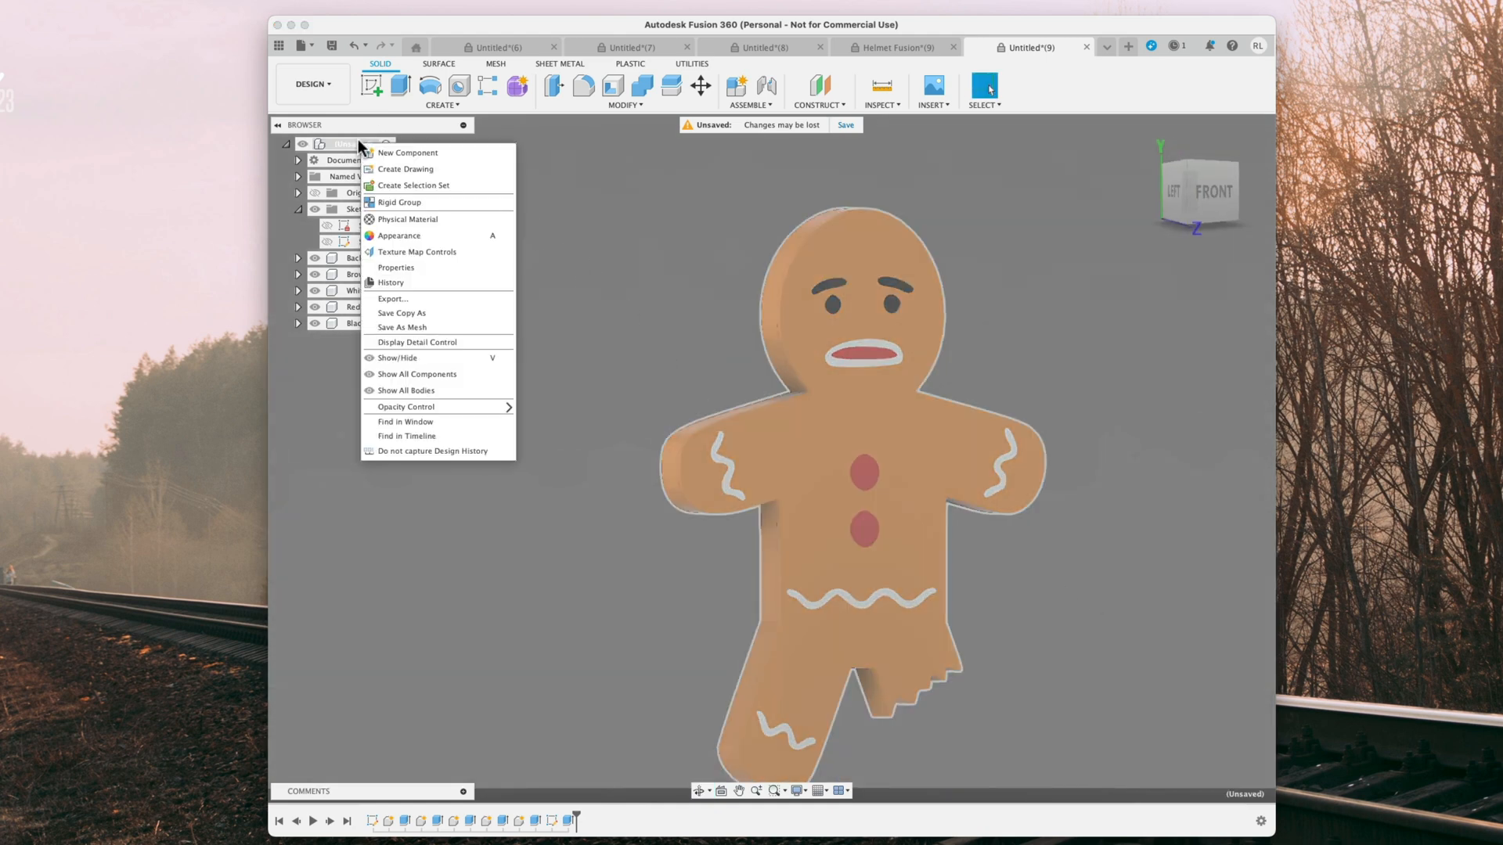
{"action": "left_click", "coordinate": [393, 298]}
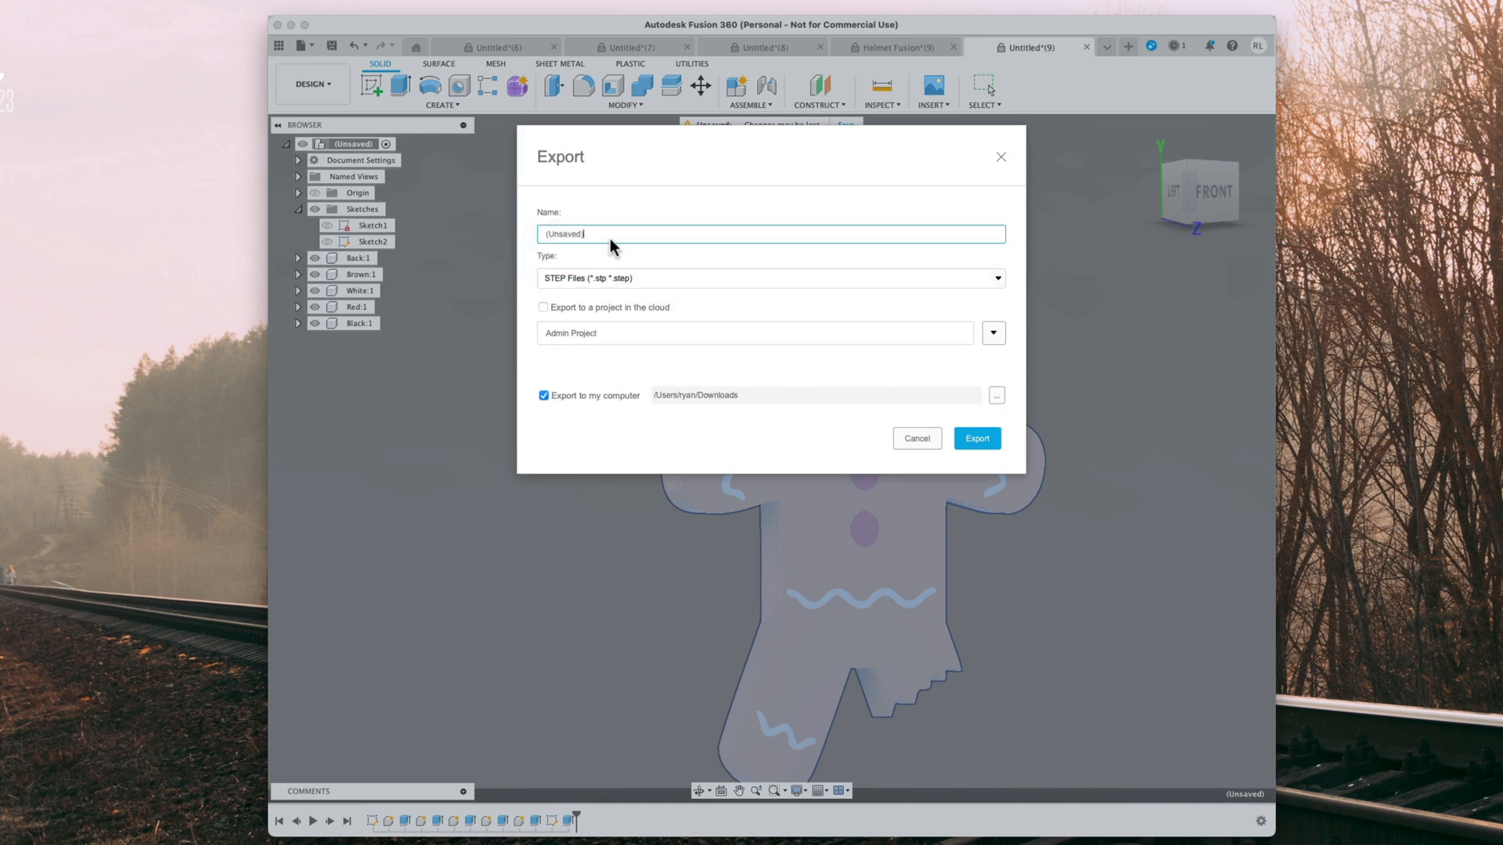
{"action": "type", "text": "Fri"}
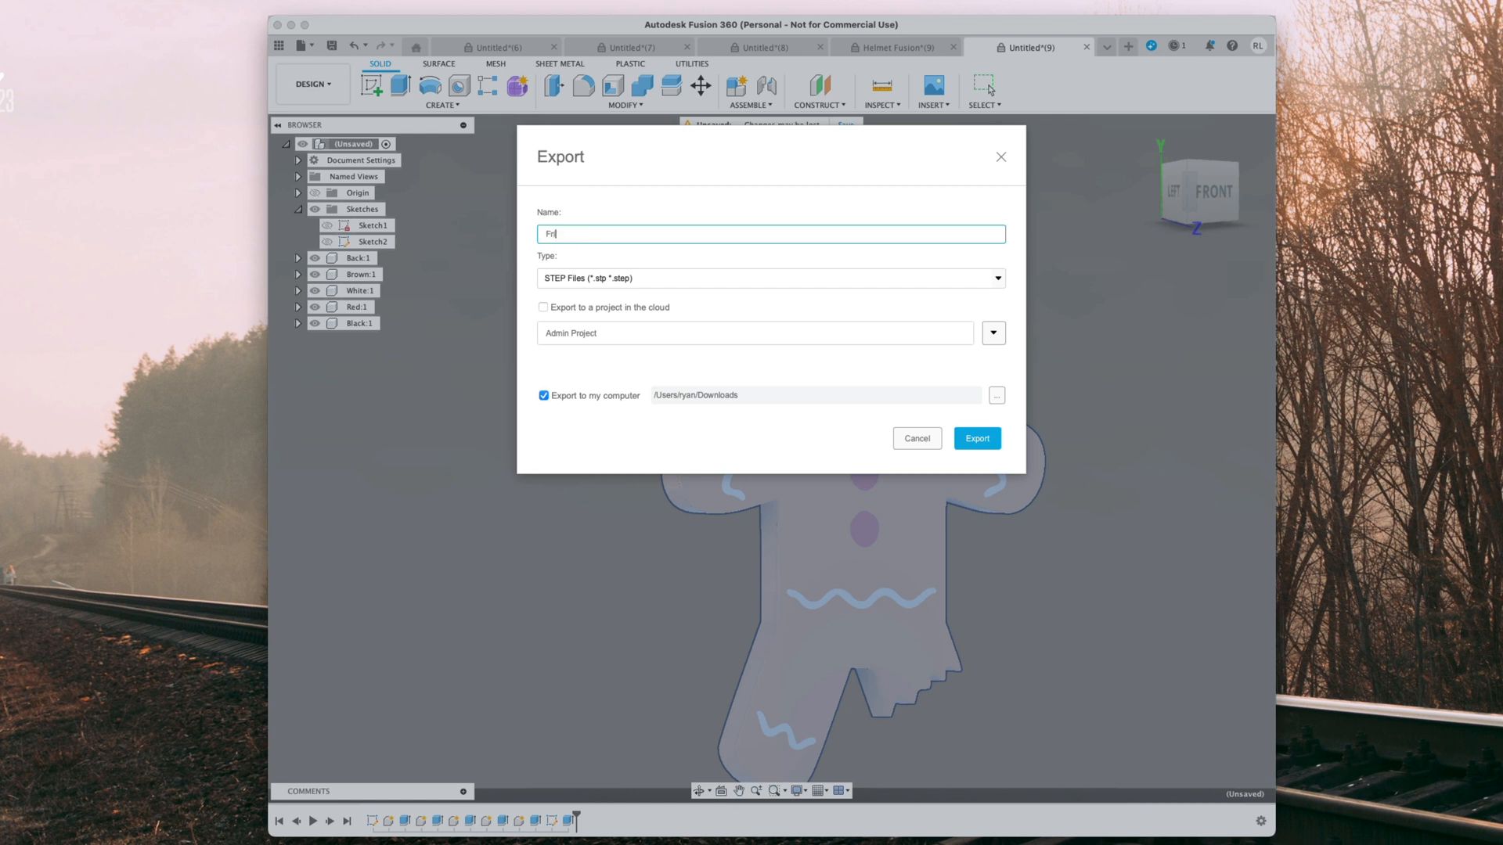
{"action": "type", "text": "idge Magnet"}
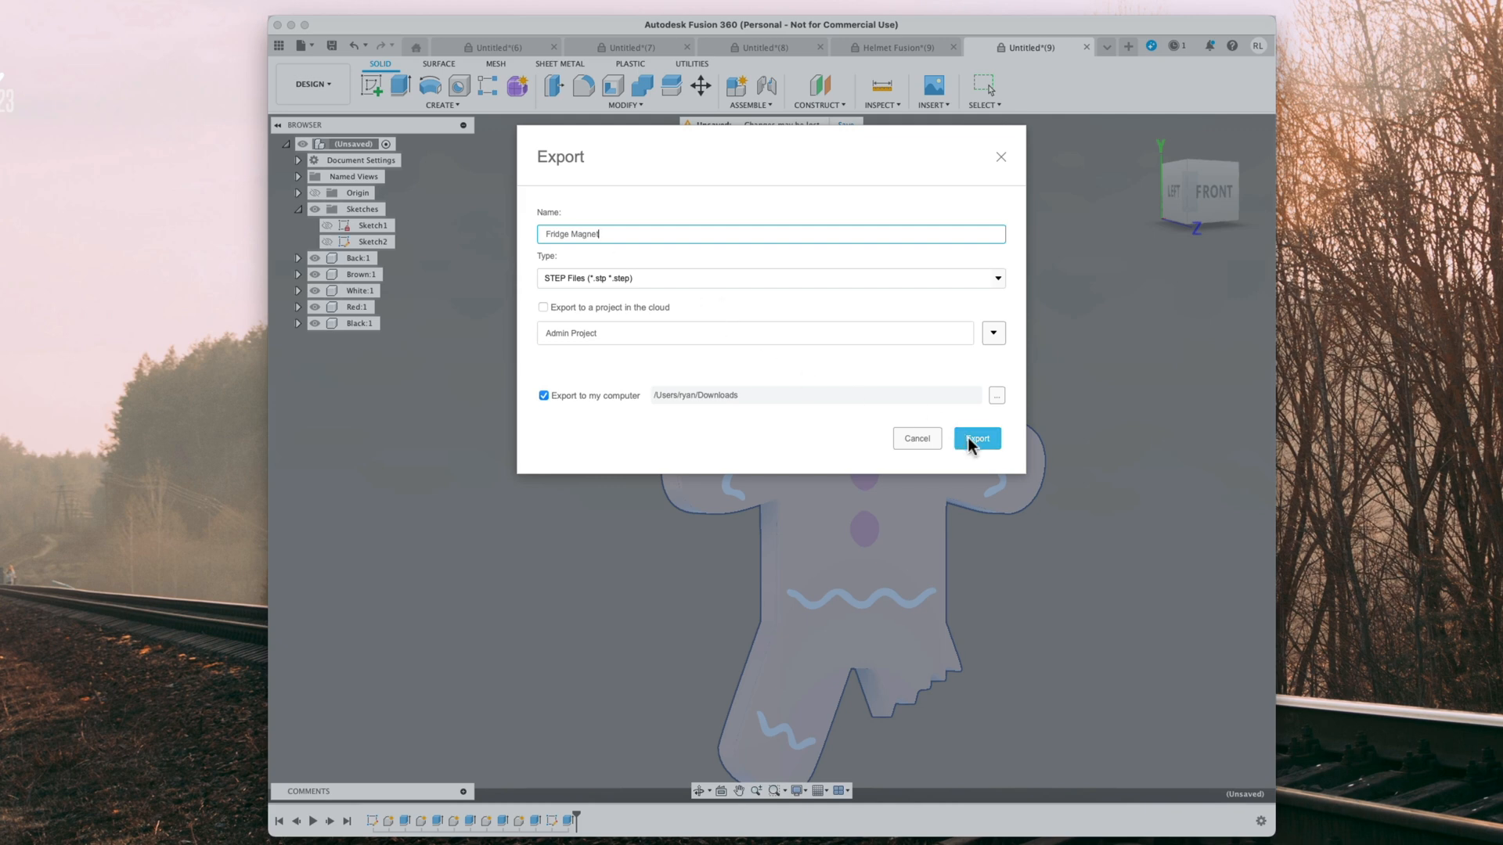
{"action": "left_click", "coordinate": [976, 438]}
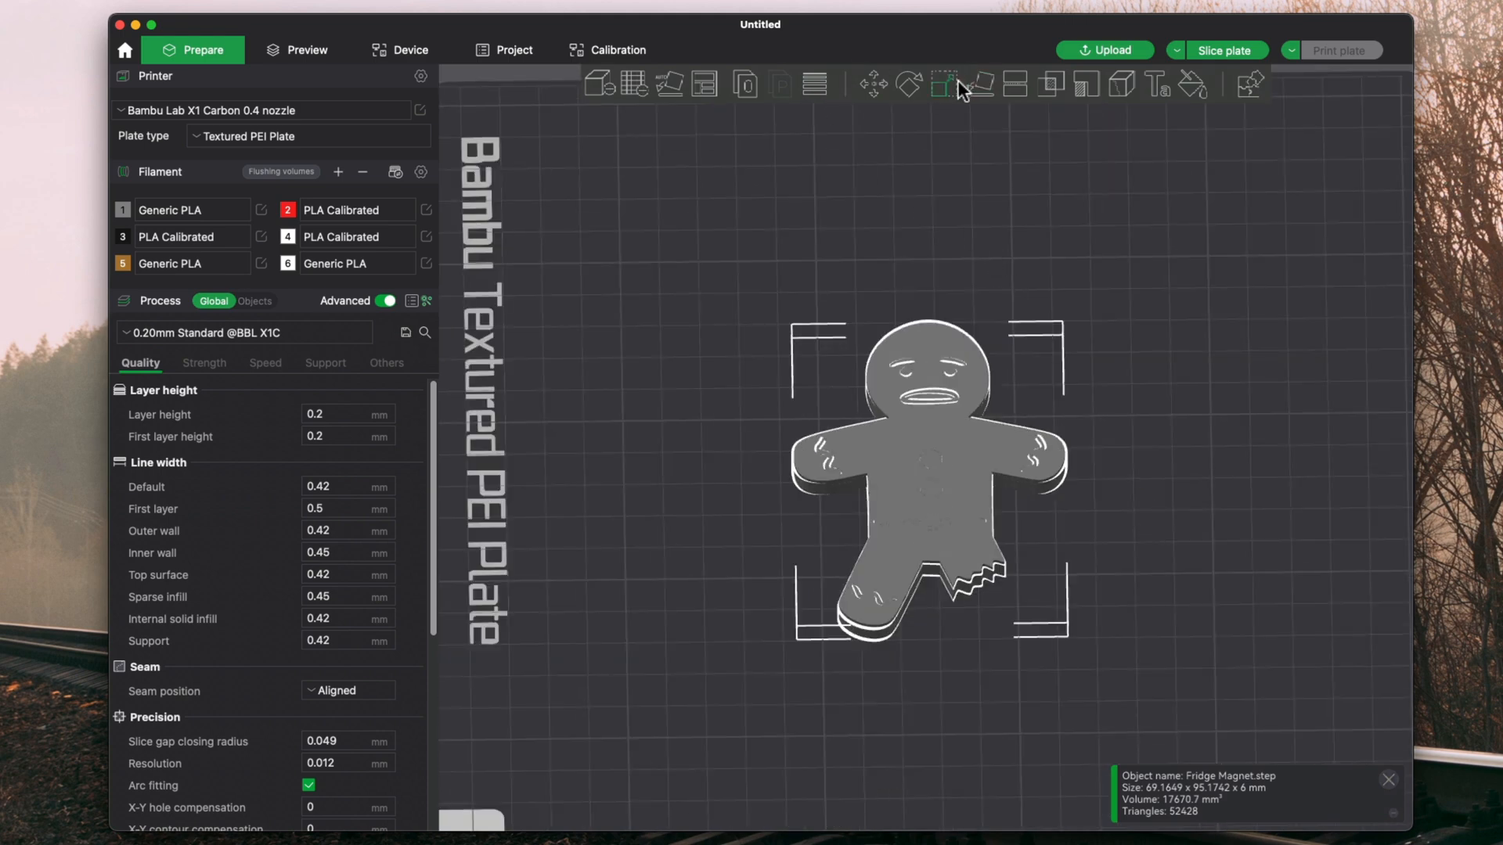
- Open the Scale tool to confirm Fridge Magnet is 100%, about 69 × 95 × 6 mm
{"action": "left_click", "coordinate": [942, 84]}
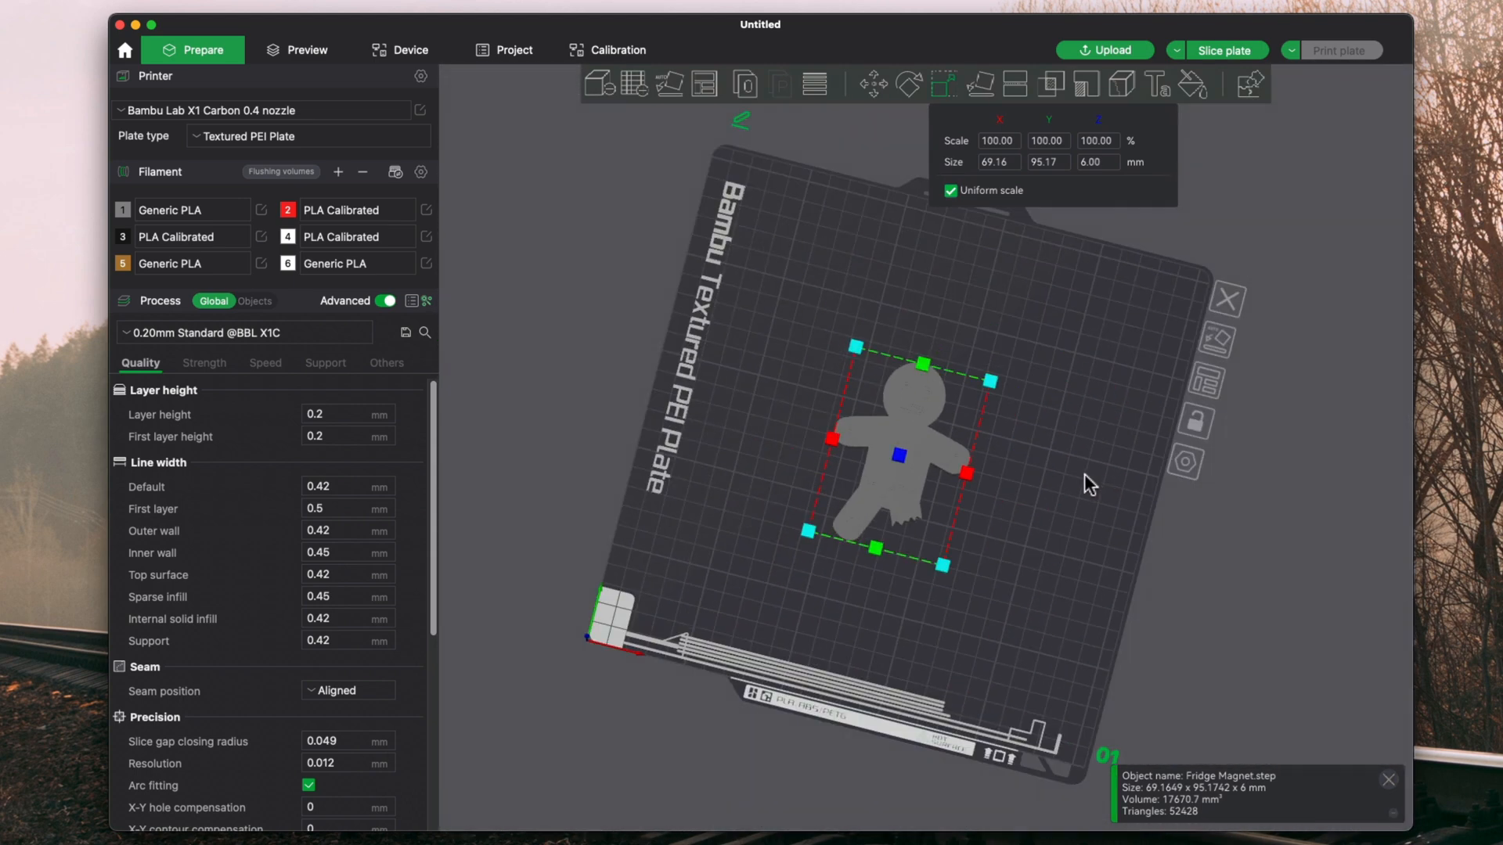
{"action": "mouse_move", "coordinate": [257, 310]}
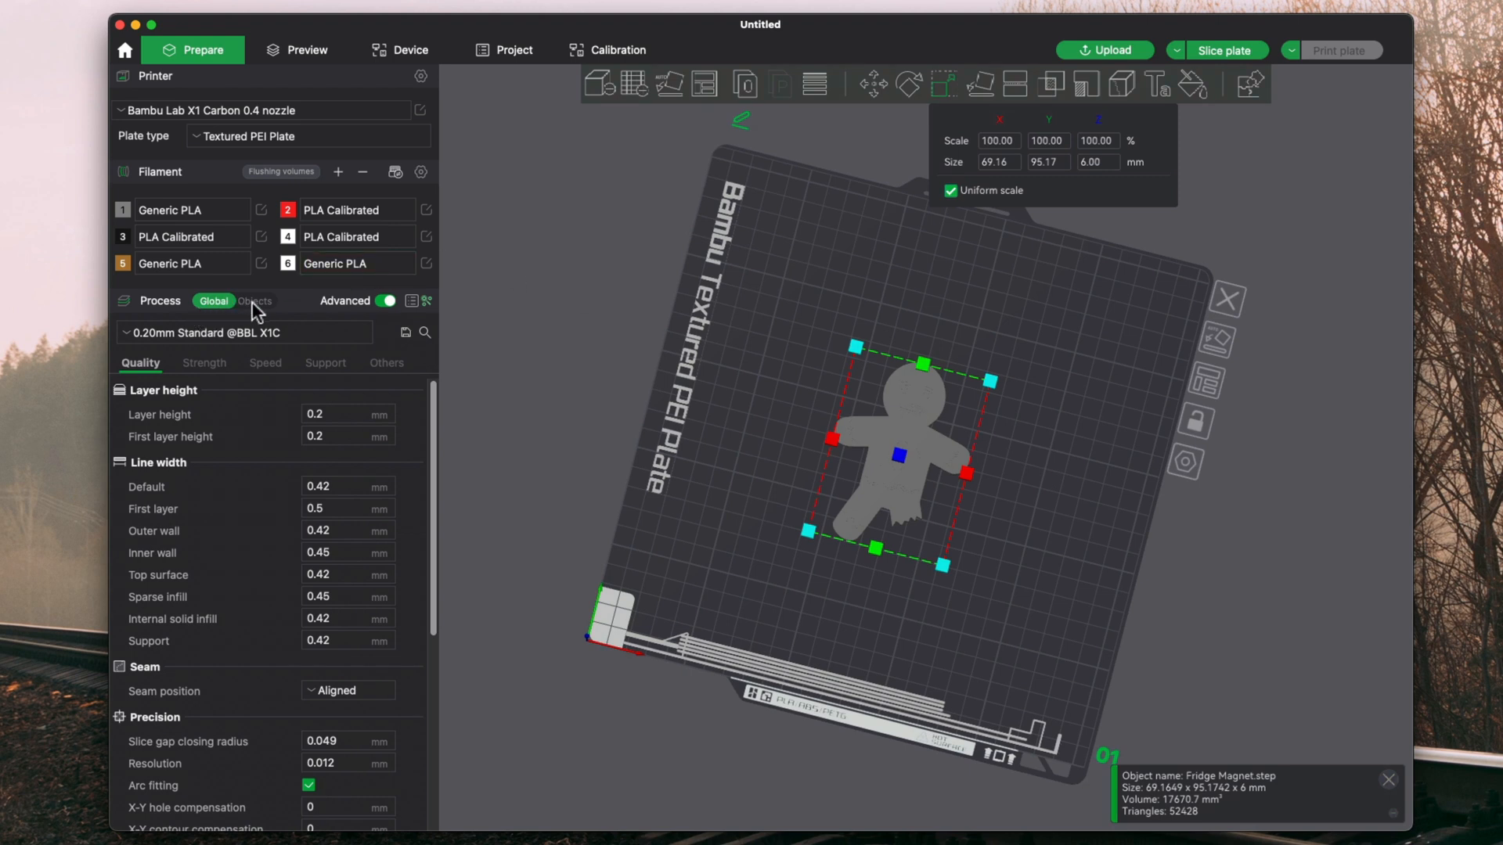
- In per-object settings, set filaments: Back and Brown 5, White 4, Red 2, Black 3
{"action": "left_click", "coordinate": [256, 301]}
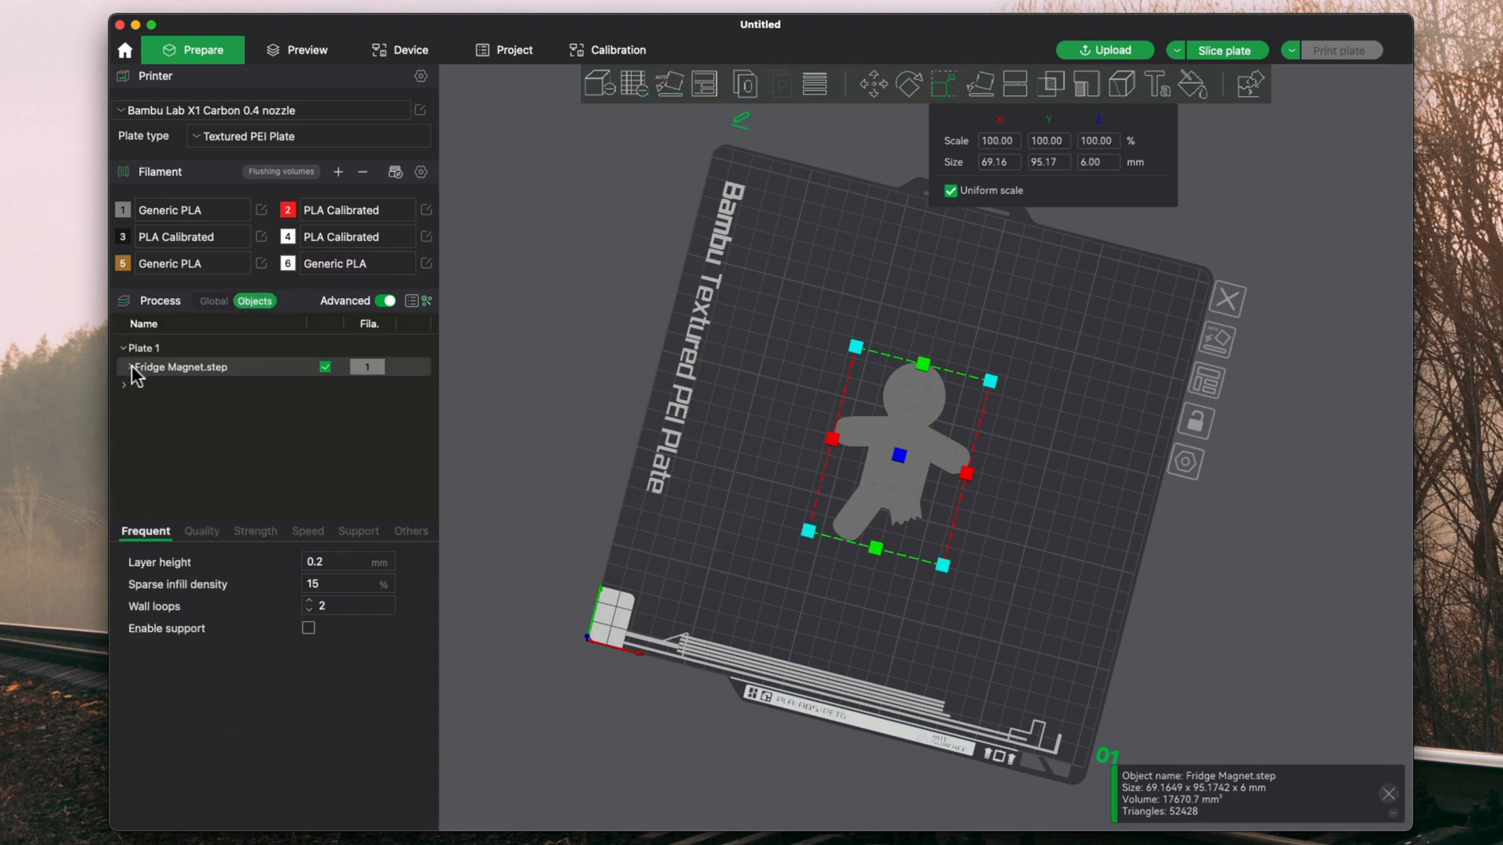
{"action": "left_click", "coordinate": [125, 368]}
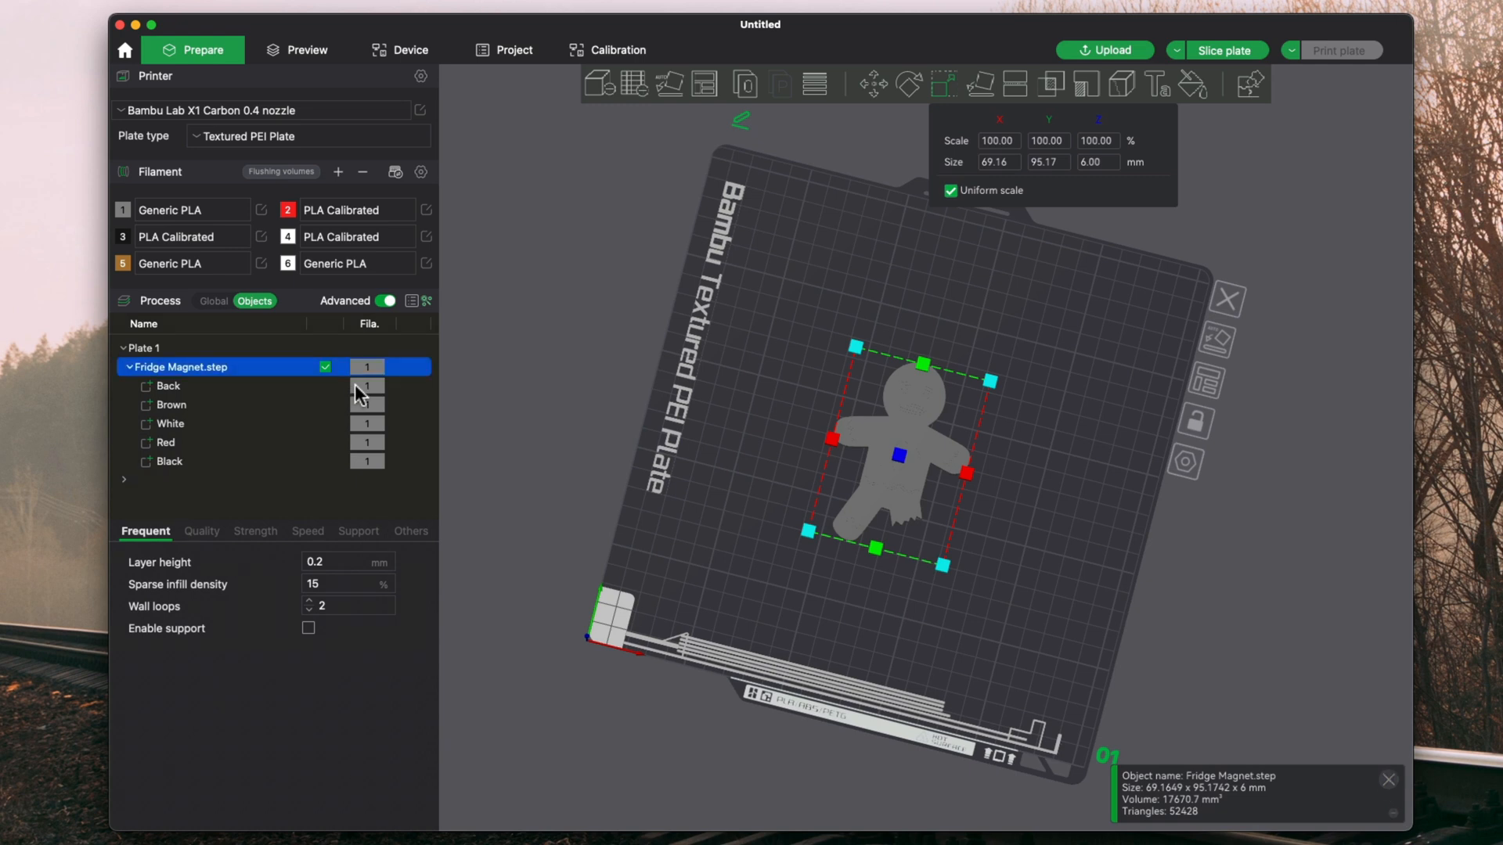
{"action": "left_click", "coordinate": [169, 385]}
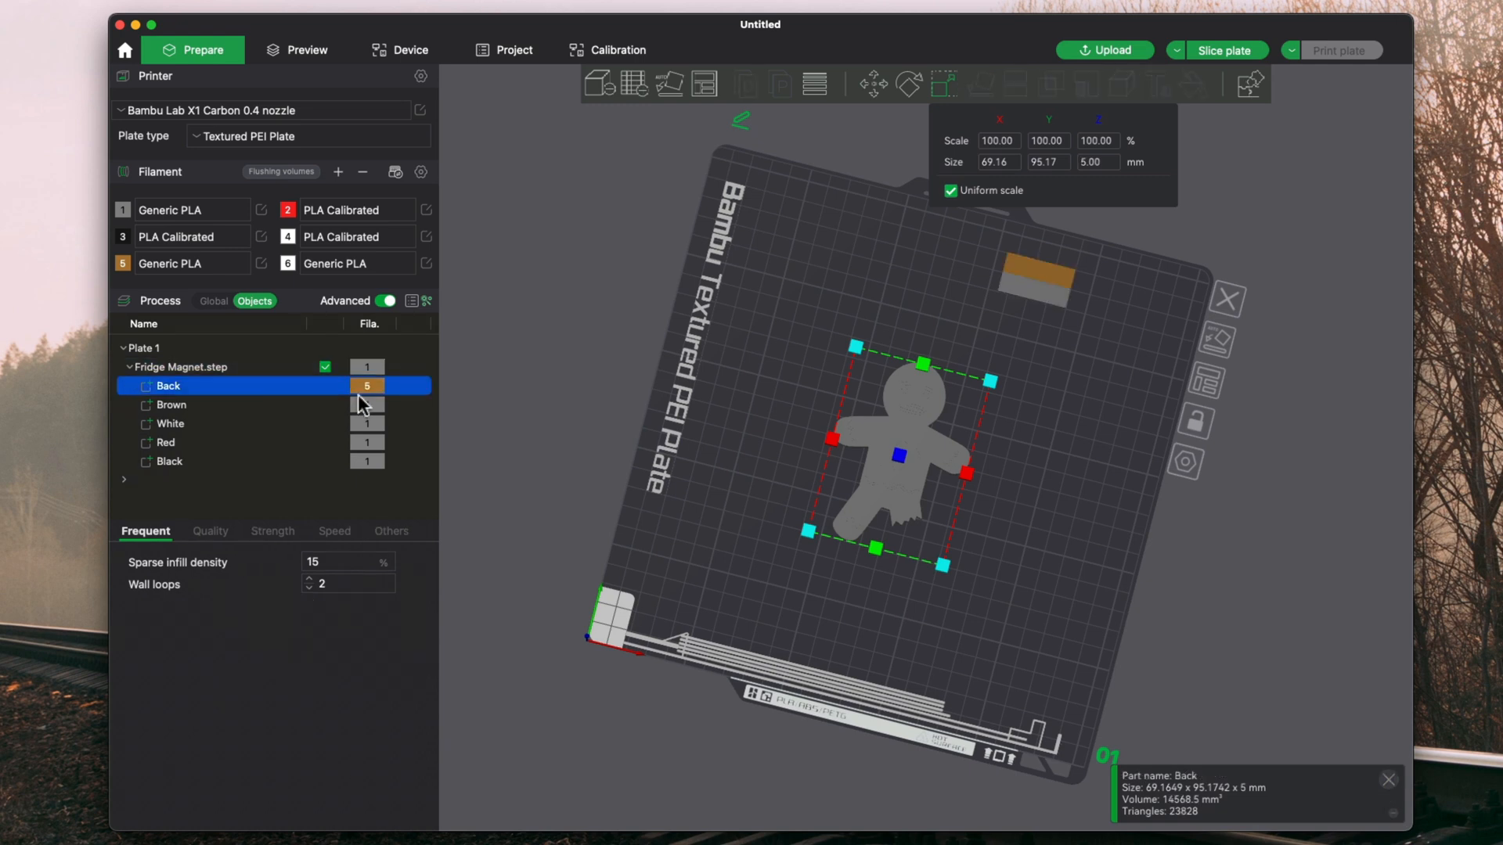
{"action": "left_click", "coordinate": [197, 369]}
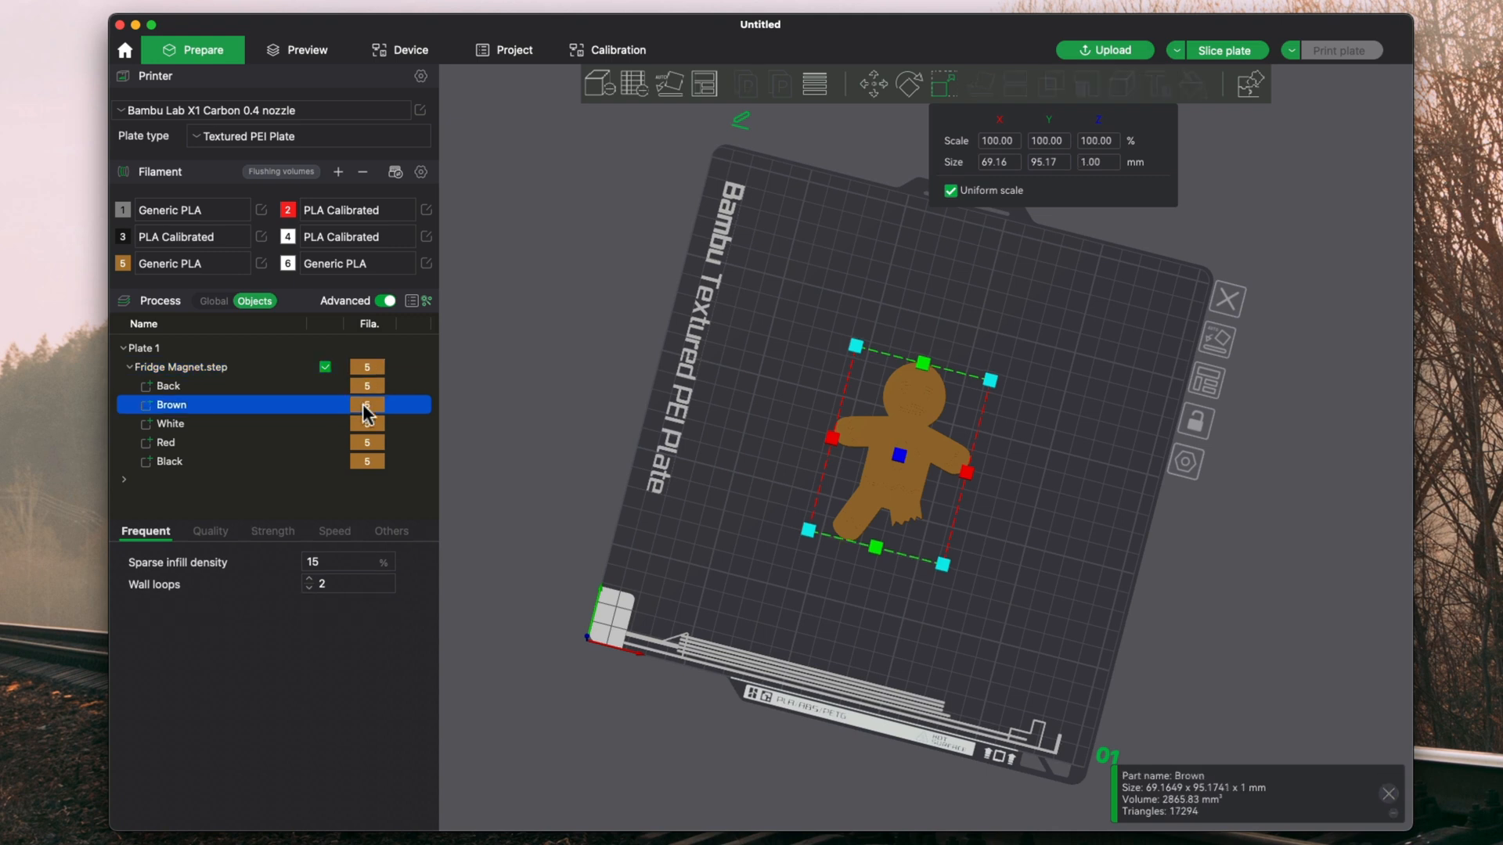
{"action": "left_click", "coordinate": [169, 423]}
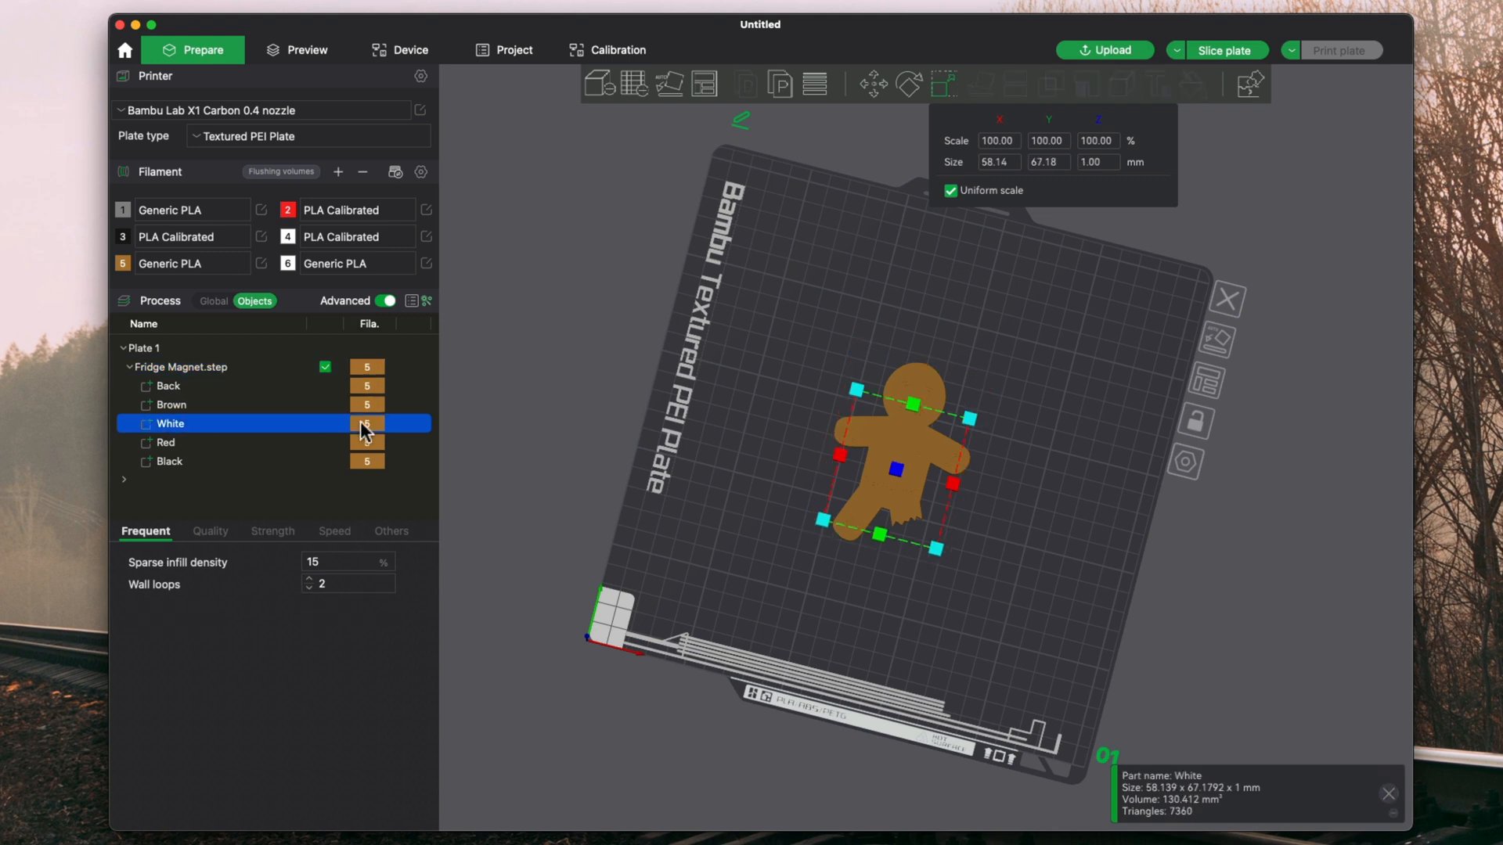
{"action": "left_click", "coordinate": [165, 441]}
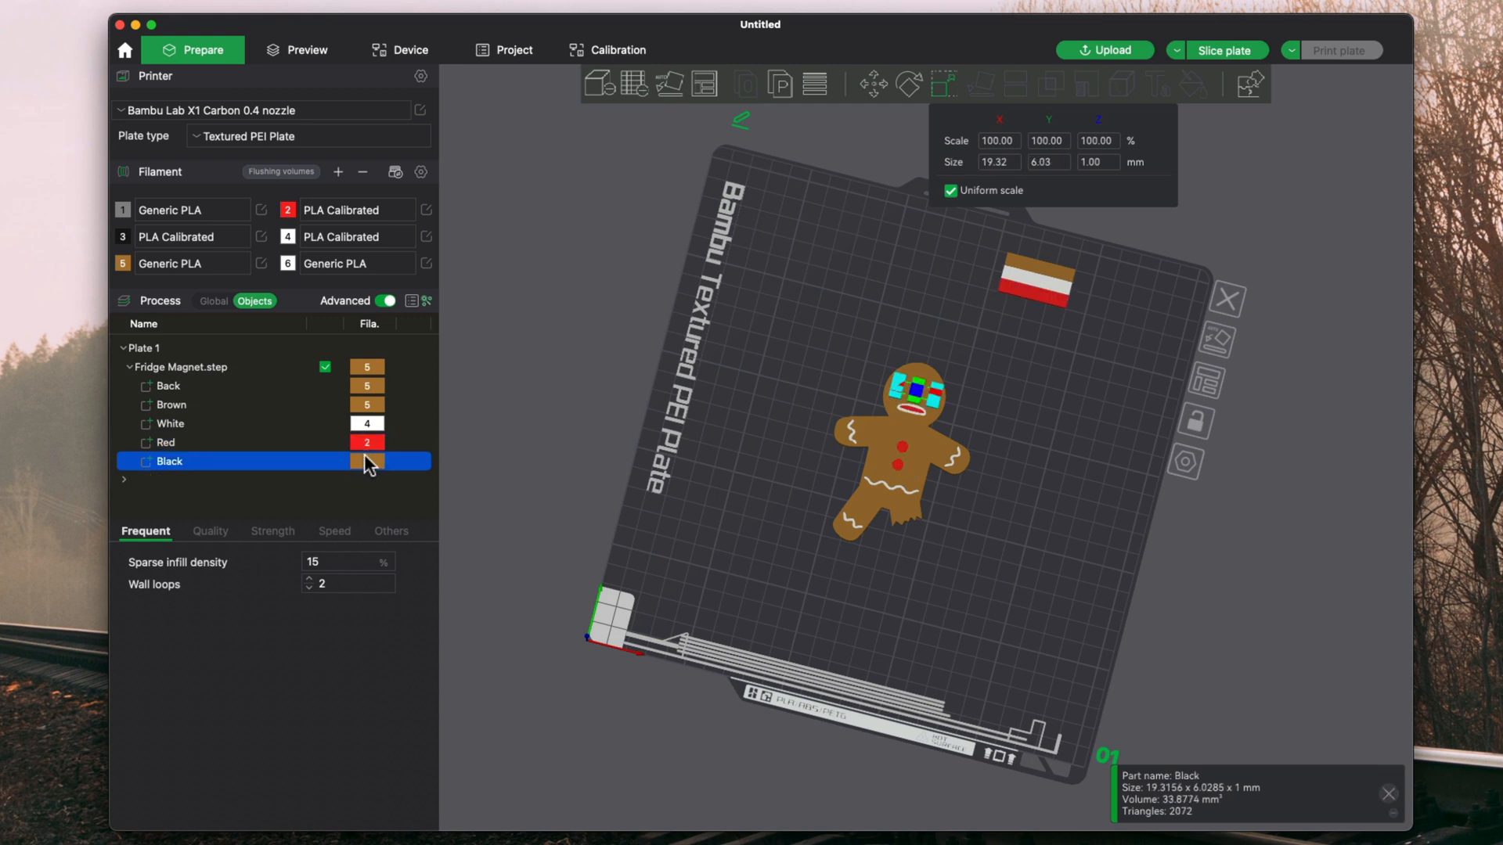
{"action": "left_click", "coordinate": [366, 461]}
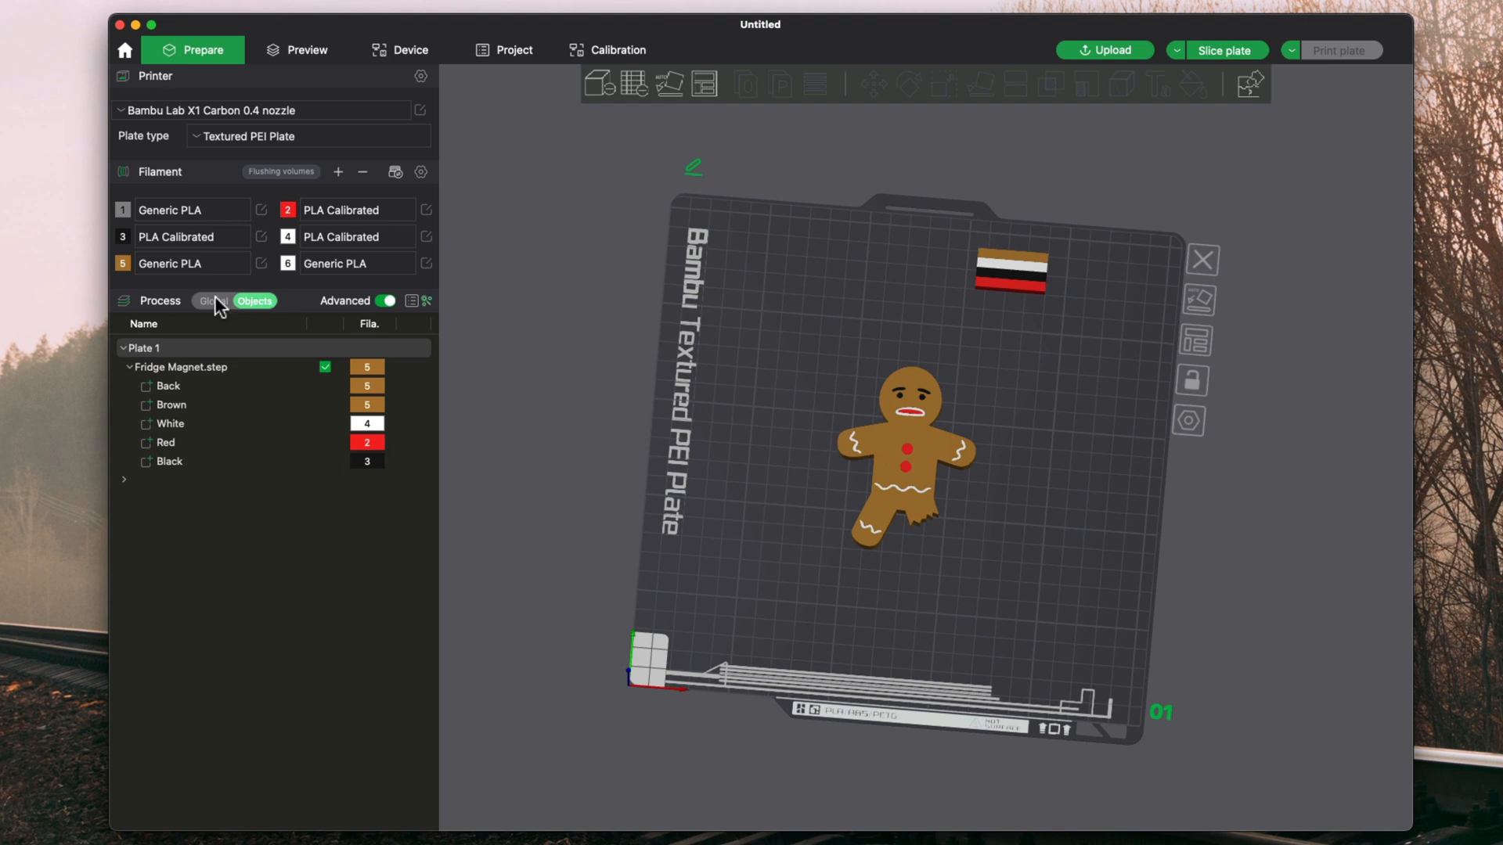
- Switch Process back to Global and slice the plate, showing 57 minutes and 17.14 g
{"action": "left_click", "coordinate": [212, 301]}
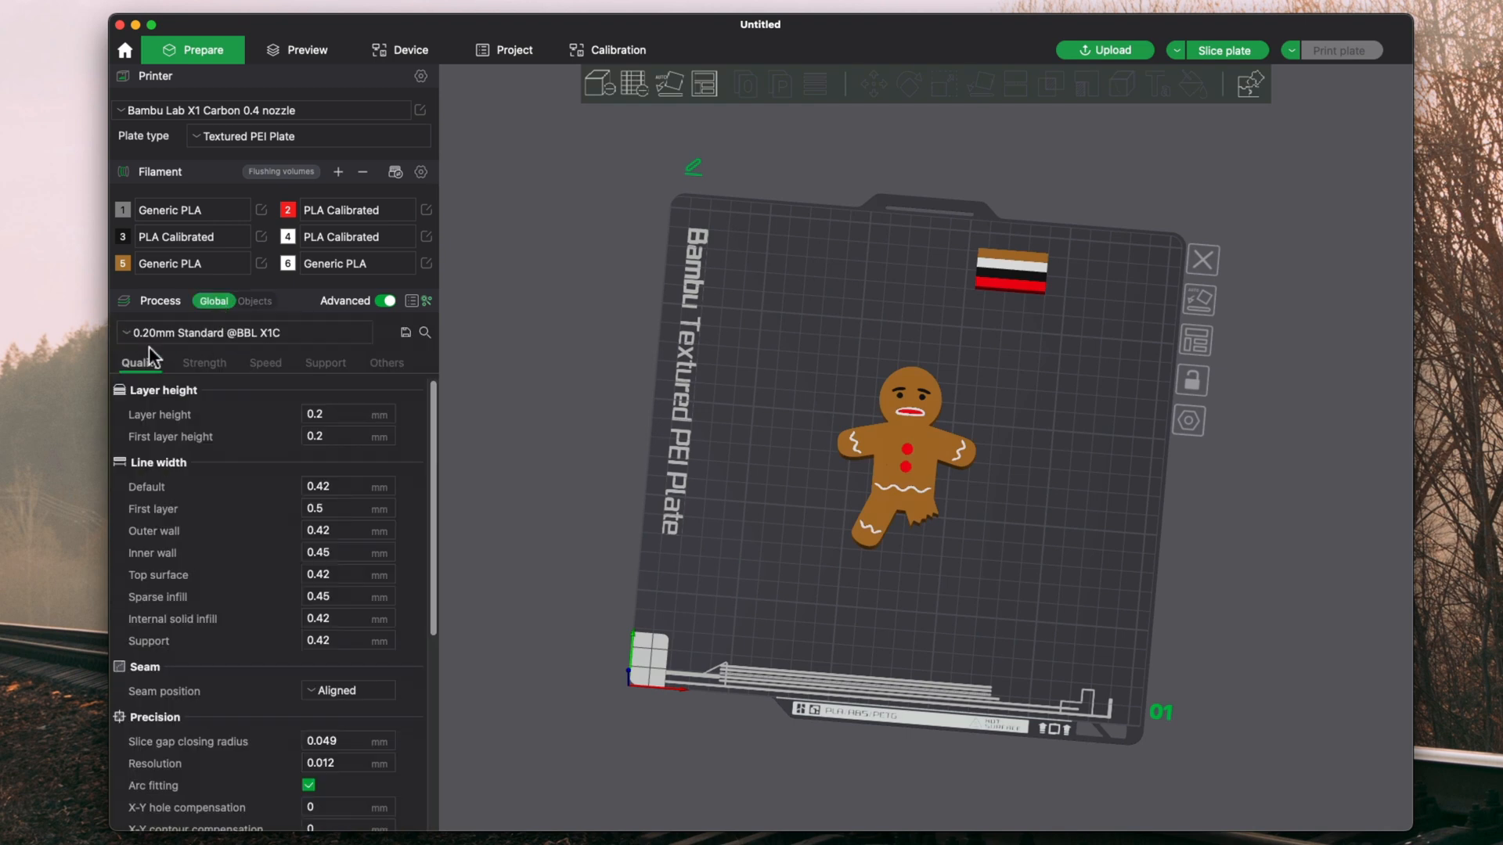
{"action": "left_click", "coordinate": [182, 264]}
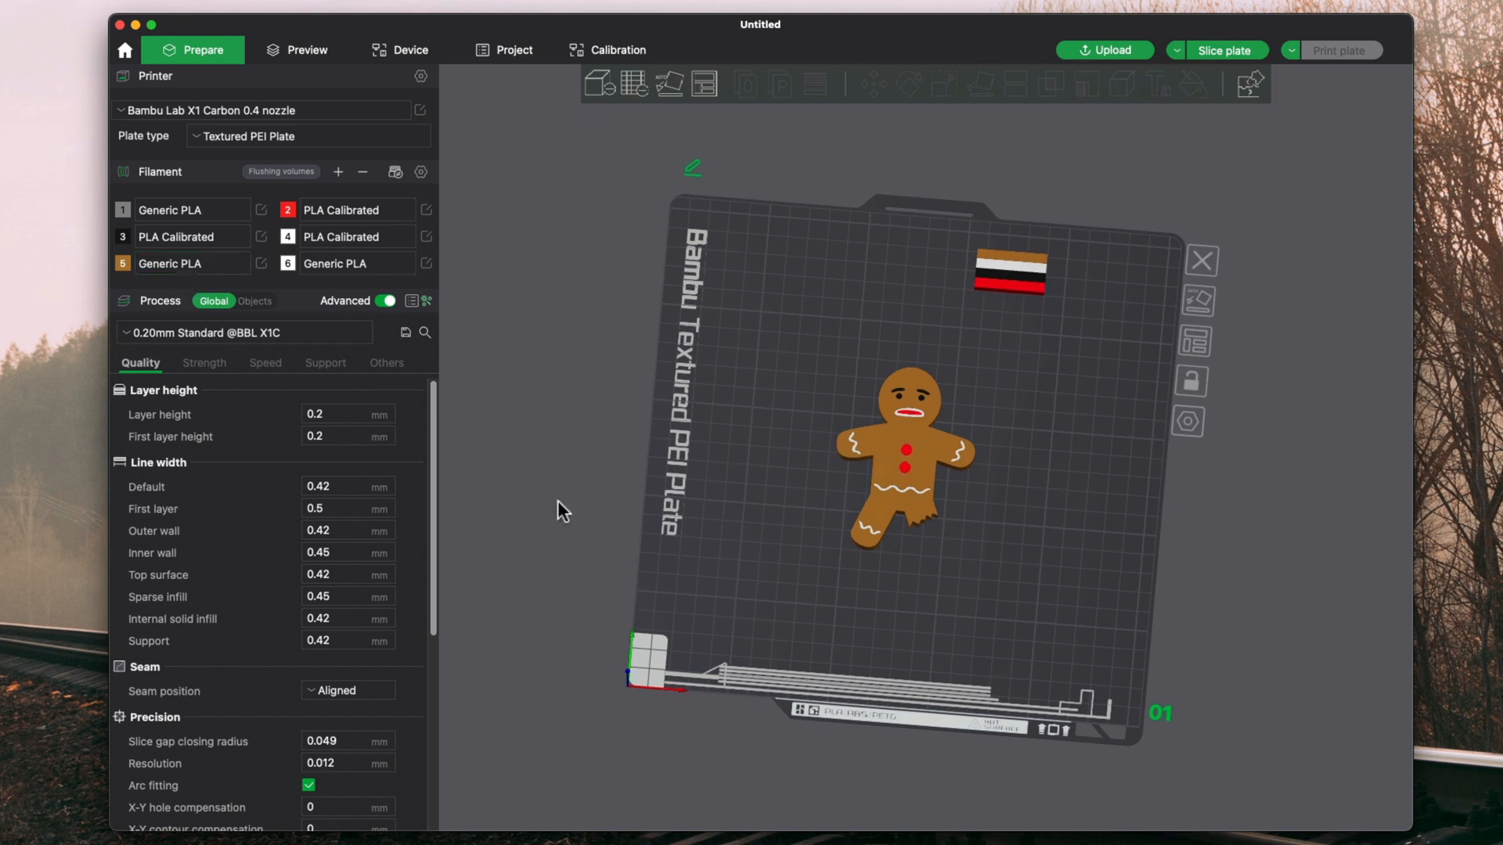
{"action": "scroll", "scroll_direction": "up", "scroll_amount": 3}
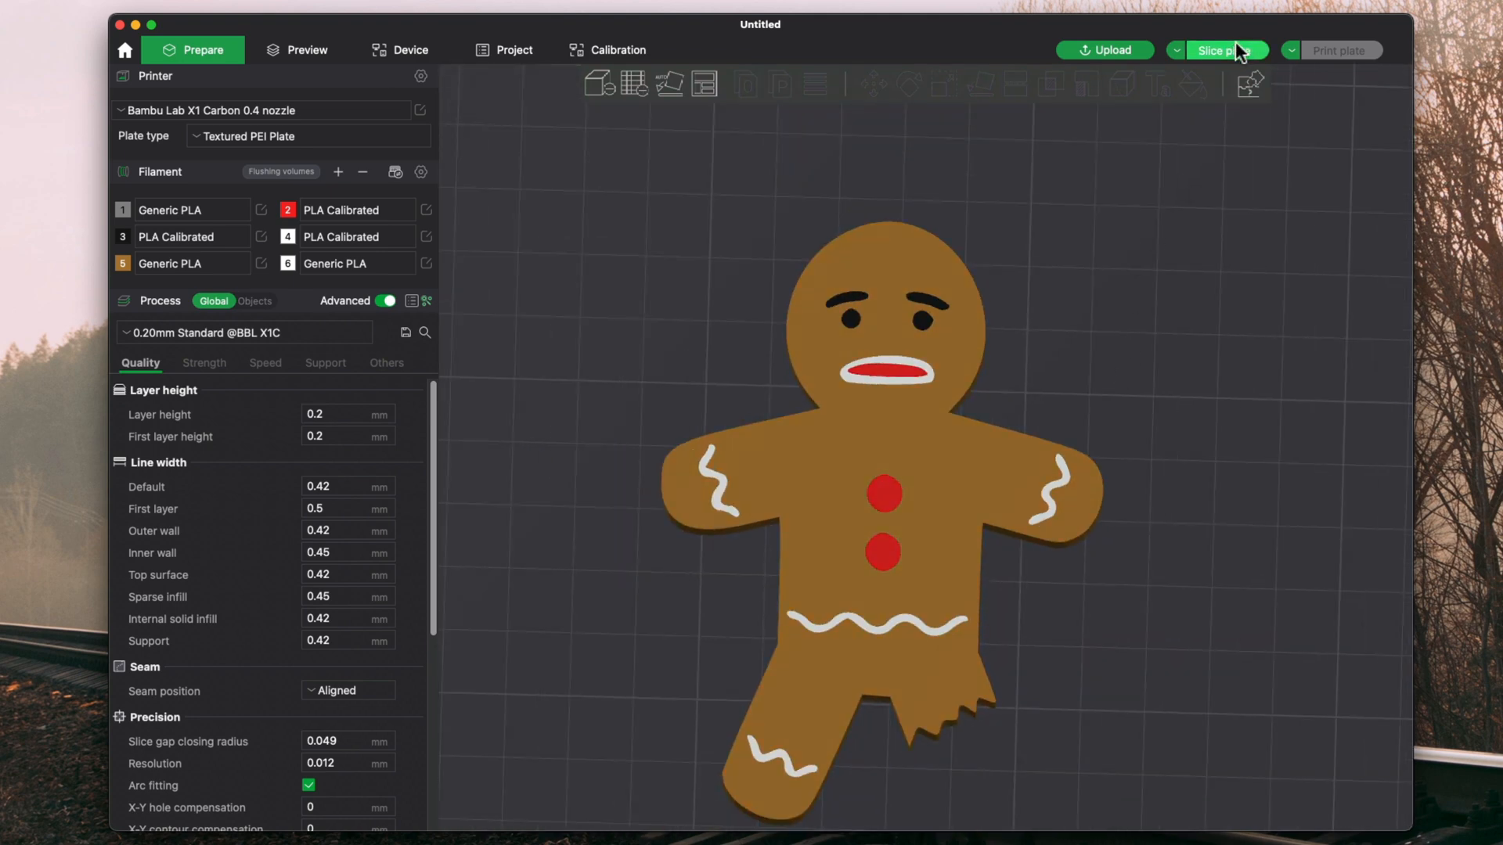
{"action": "left_click", "coordinate": [1220, 50]}
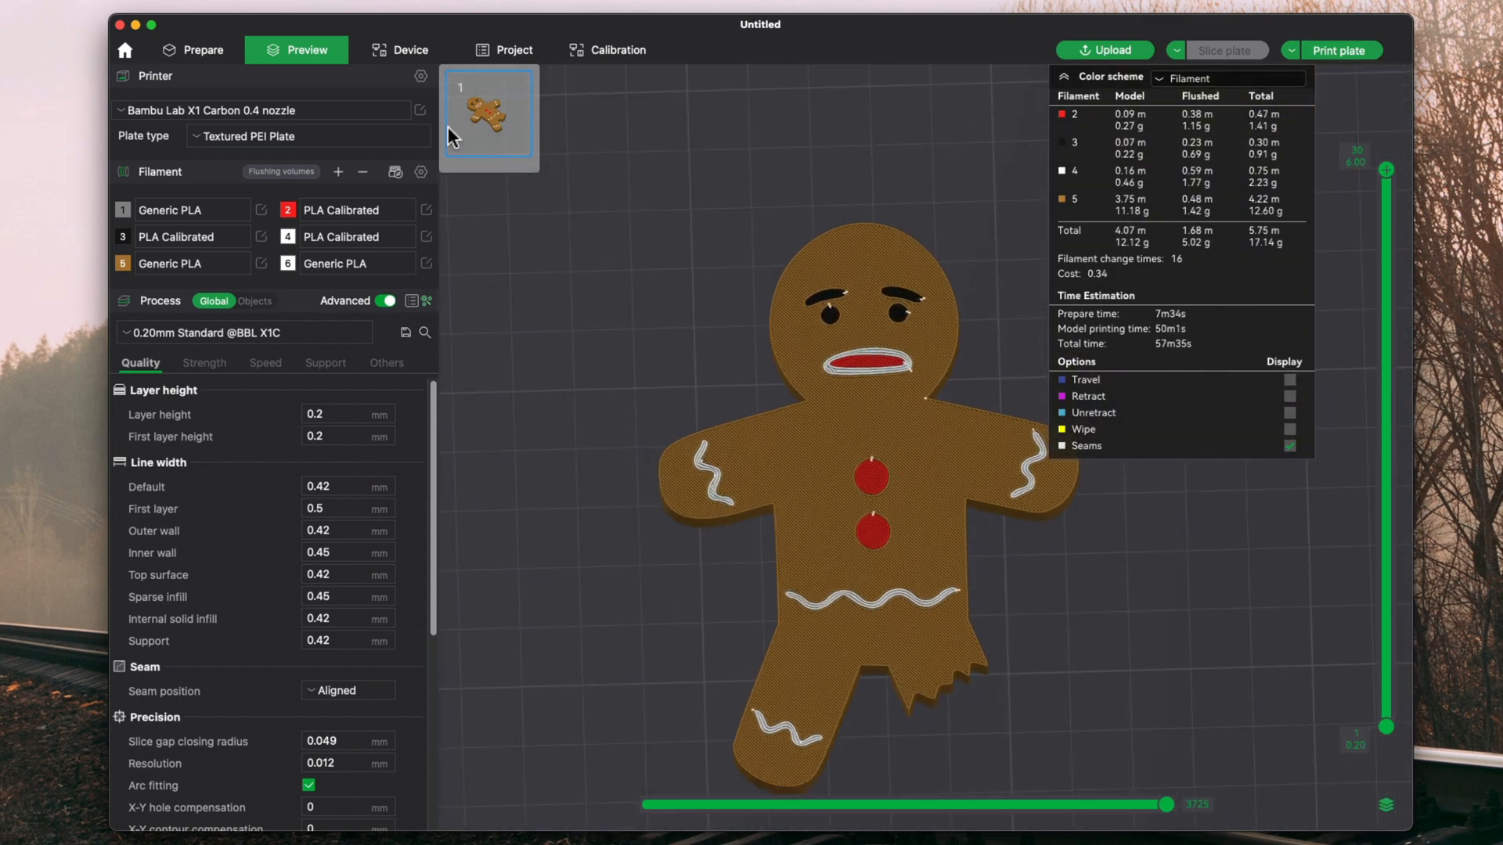
- In Prepare, lay the magnet on its face pocket-up and re-slice, now 16.55 g
{"action": "left_click", "coordinate": [201, 50]}
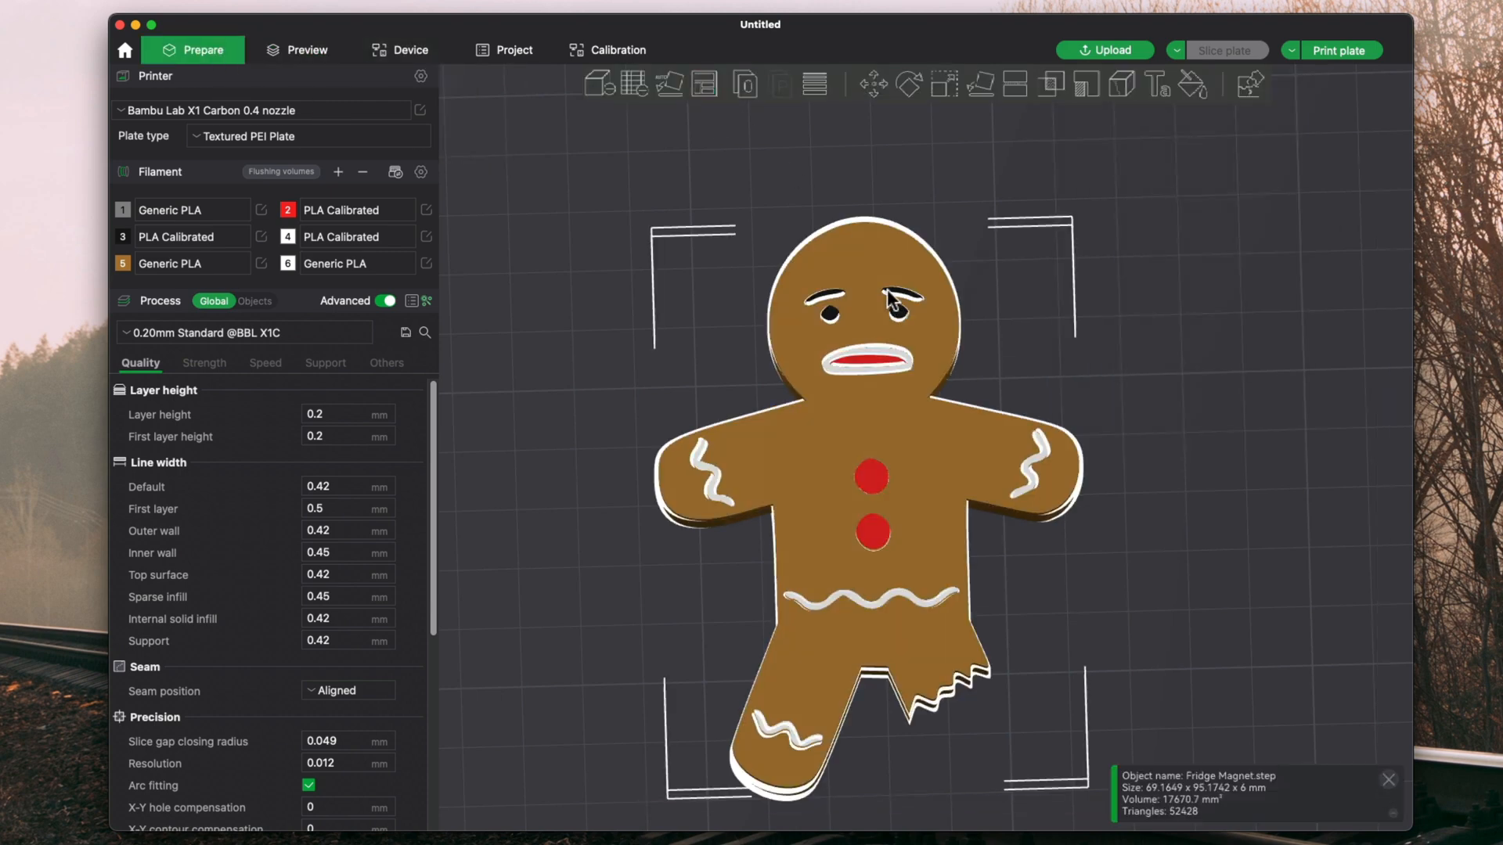
{"action": "mouse_move", "coordinate": [978, 132]}
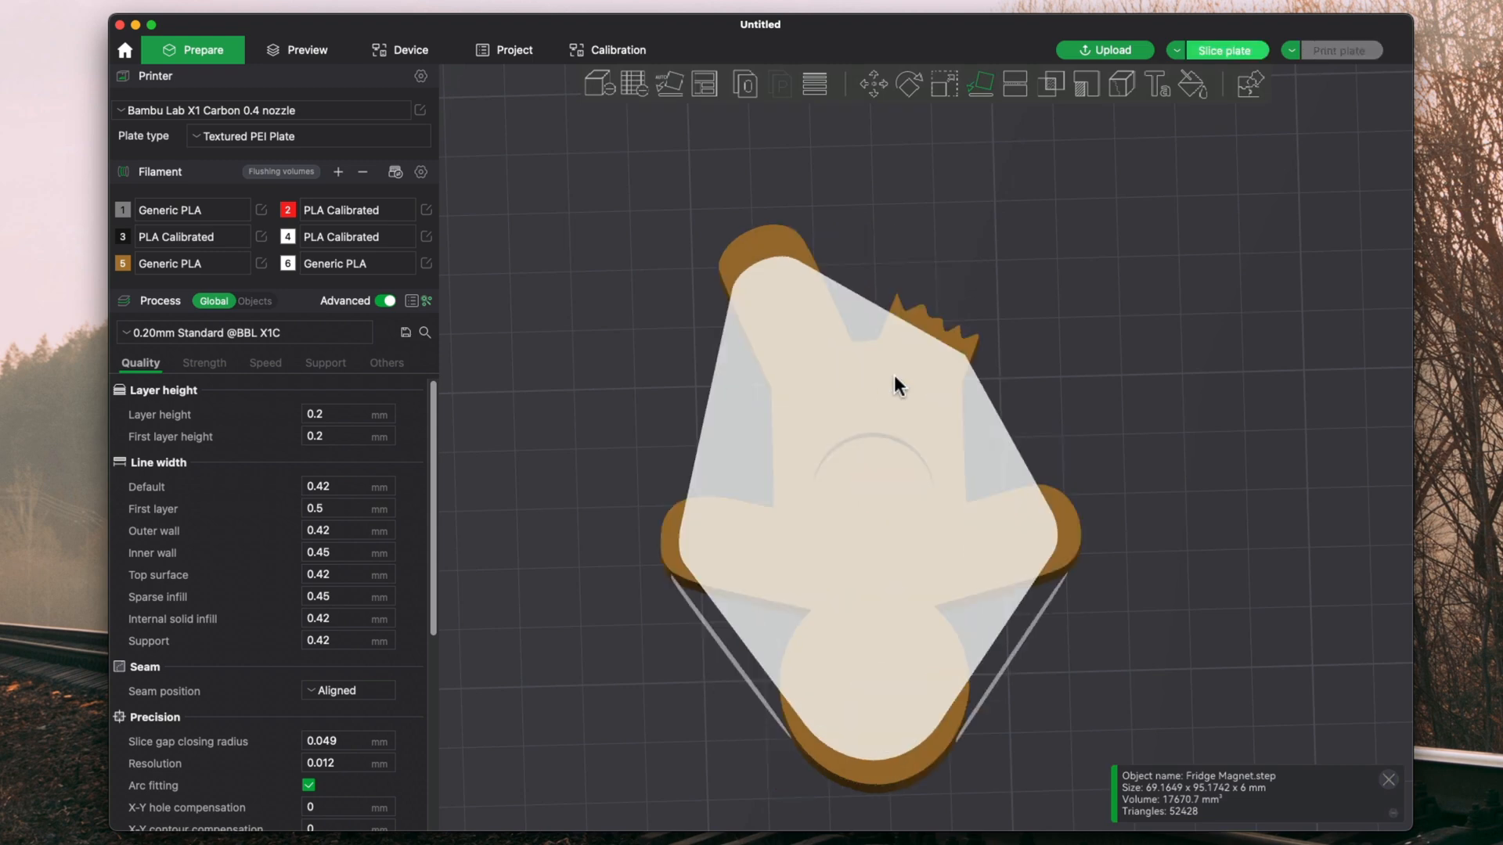
{"action": "left_click", "coordinate": [1224, 50]}
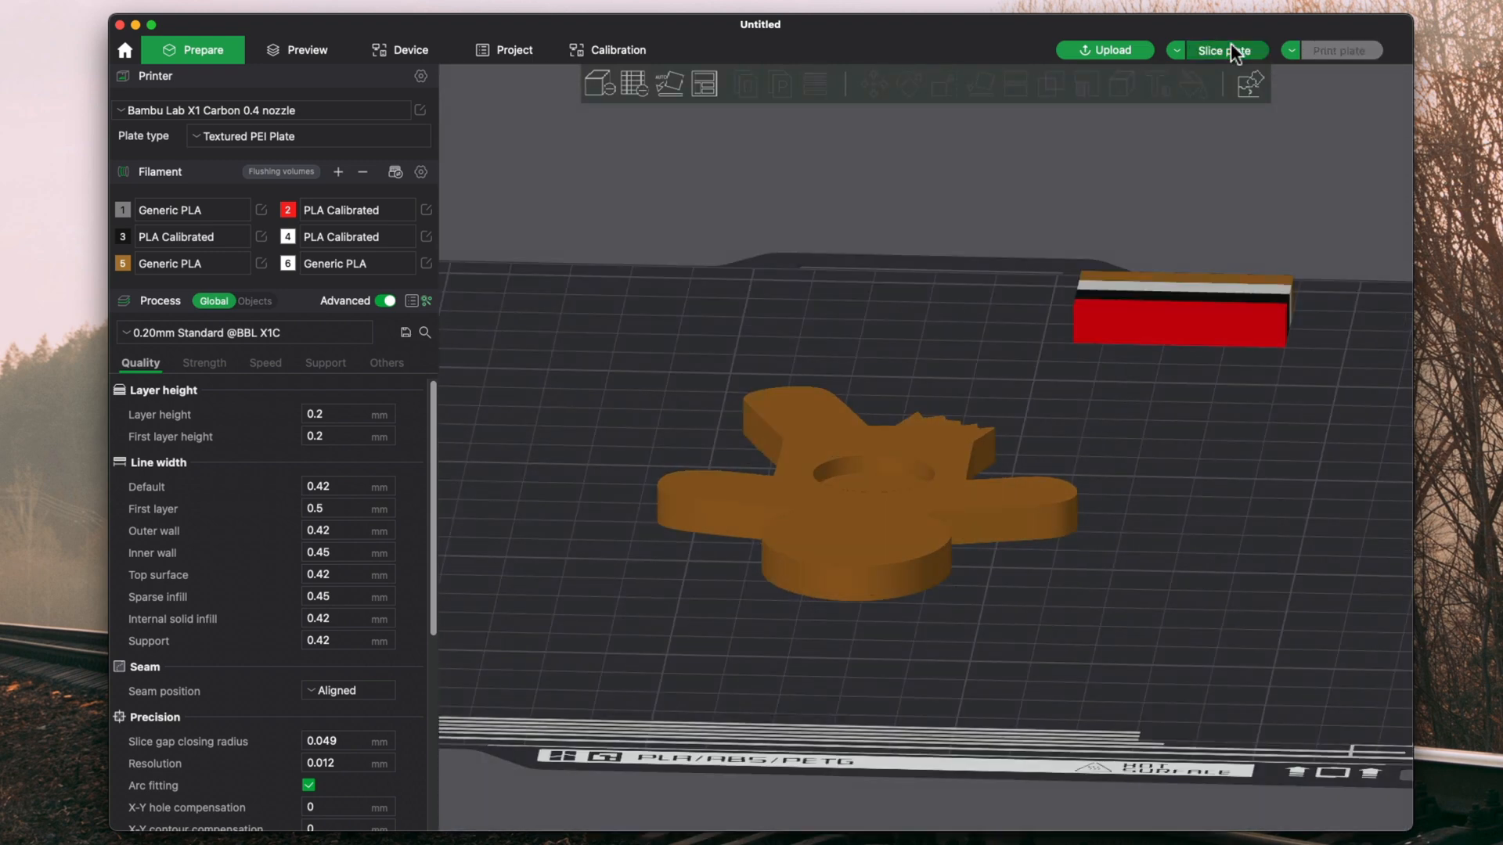
{"action": "left_click", "coordinate": [1224, 50]}
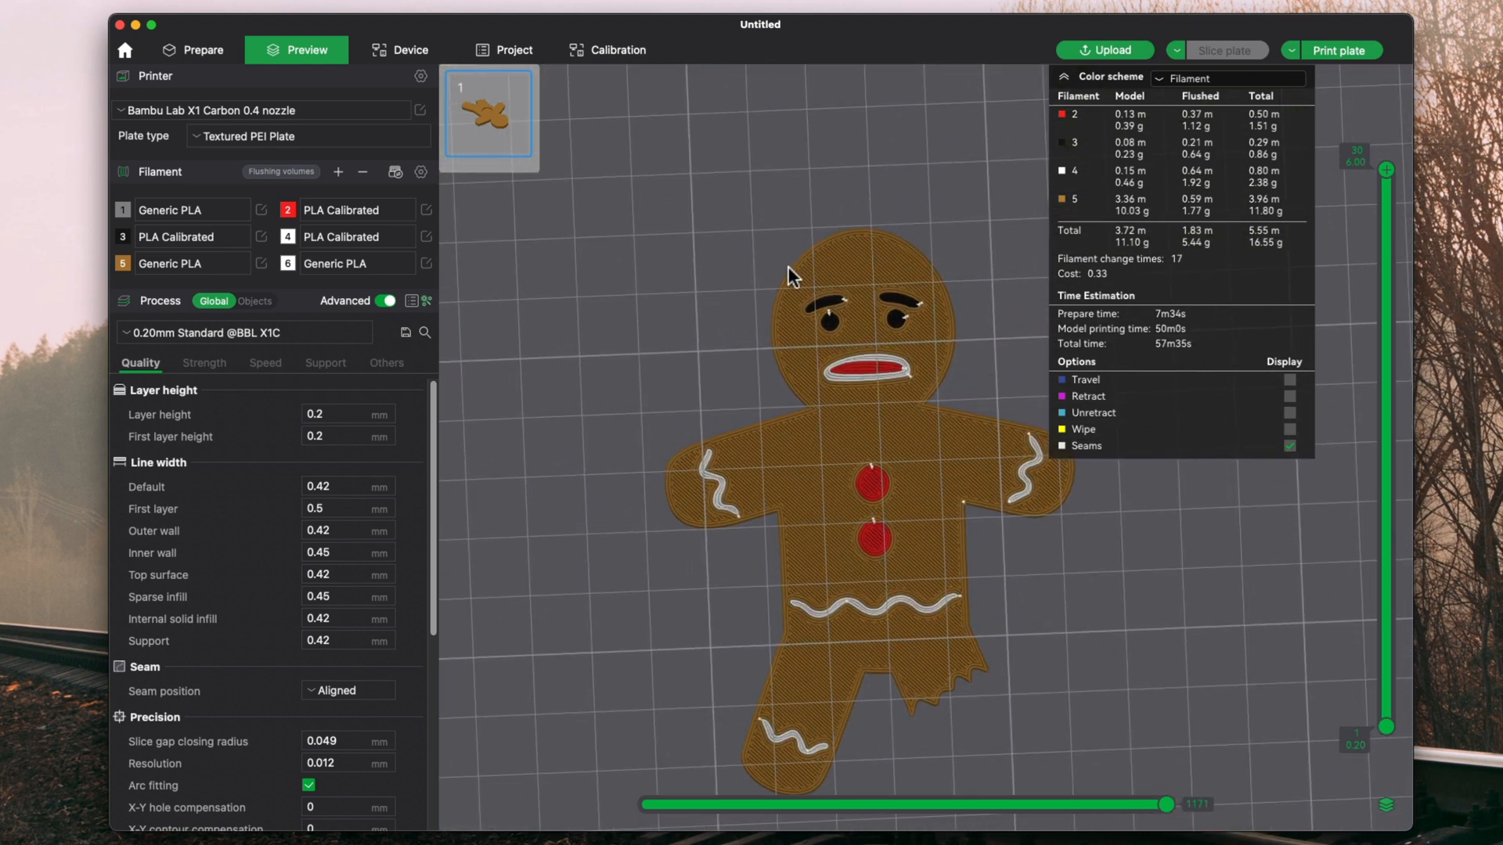
{"action": "mouse_move", "coordinate": [761, 321]}
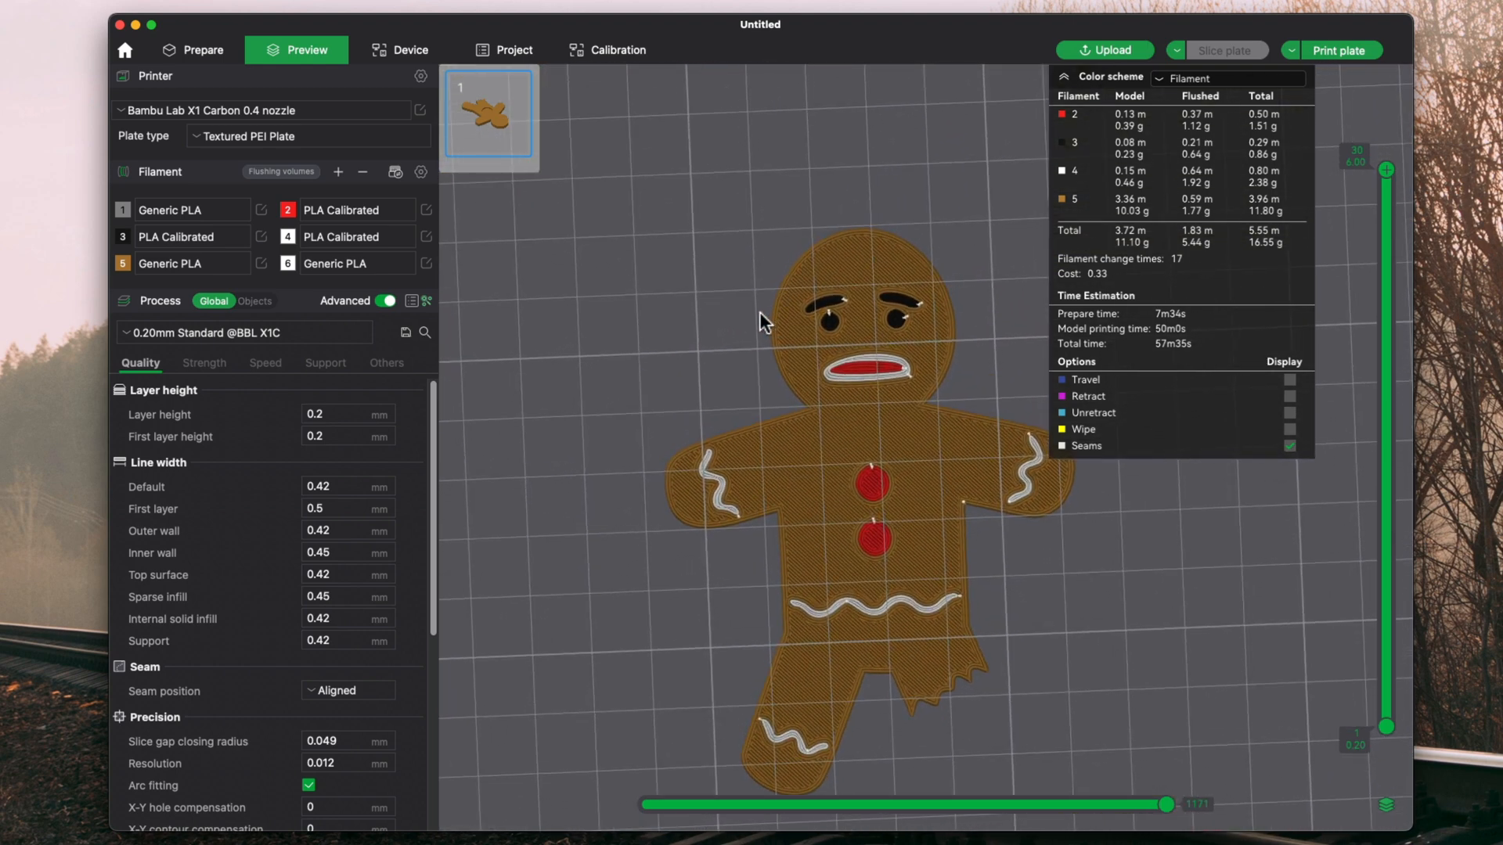